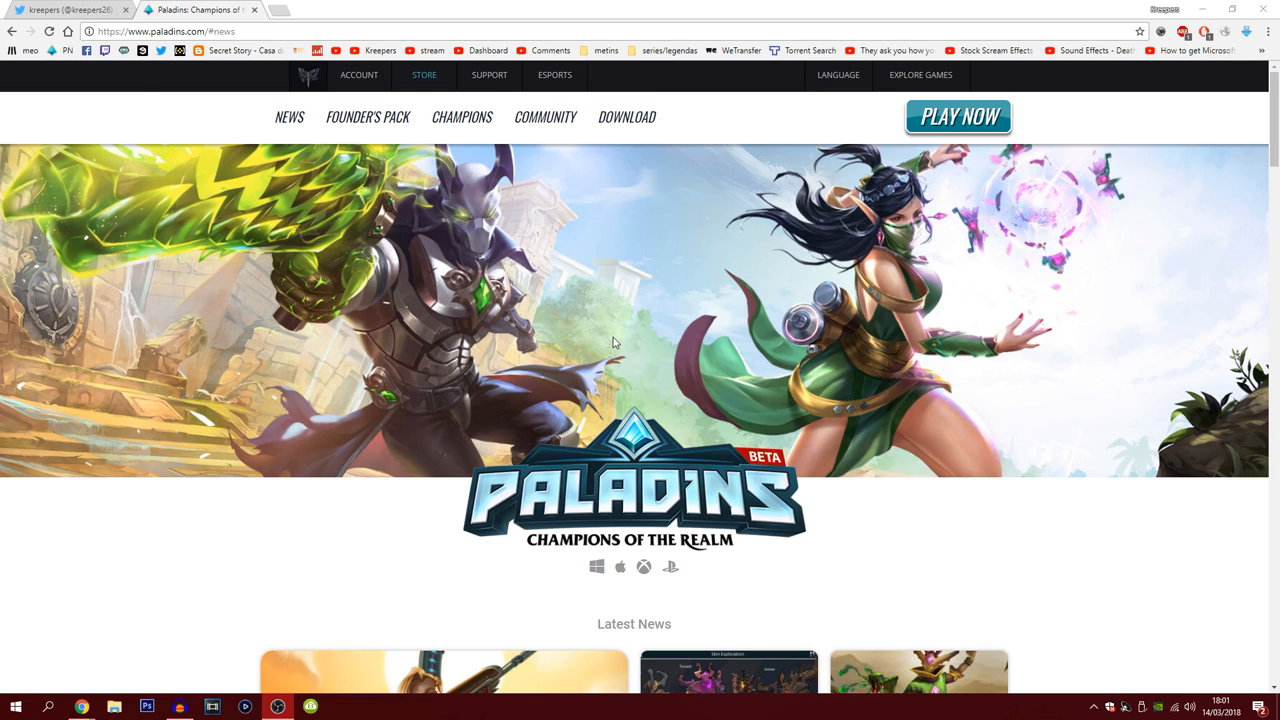
pyautogui.moveTo(456, 328)
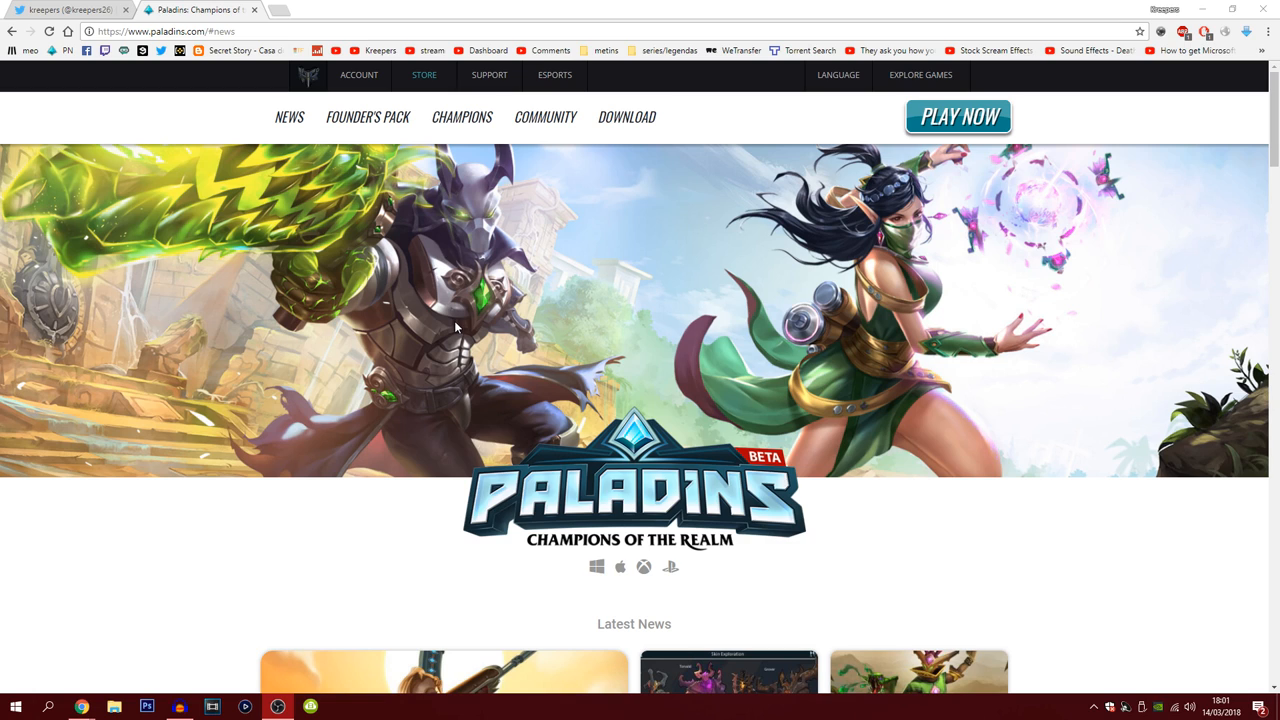
pyautogui.moveTo(448, 324)
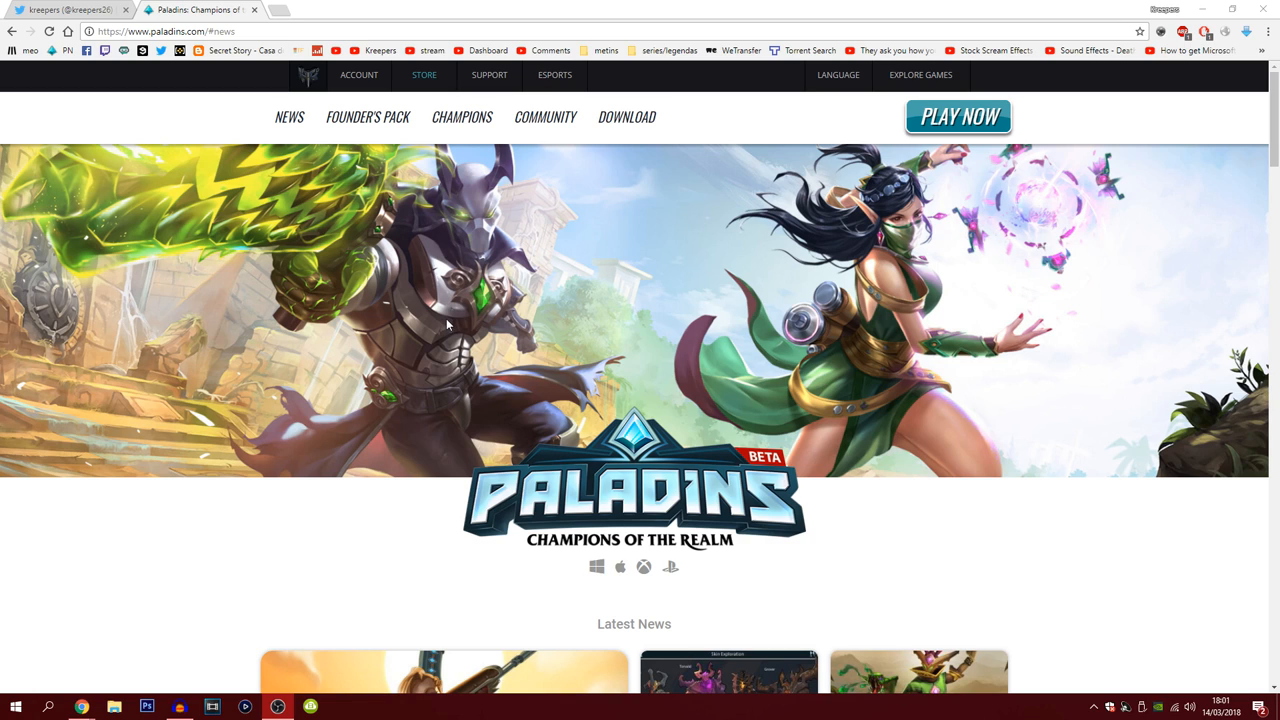
pyautogui.moveTo(376, 320)
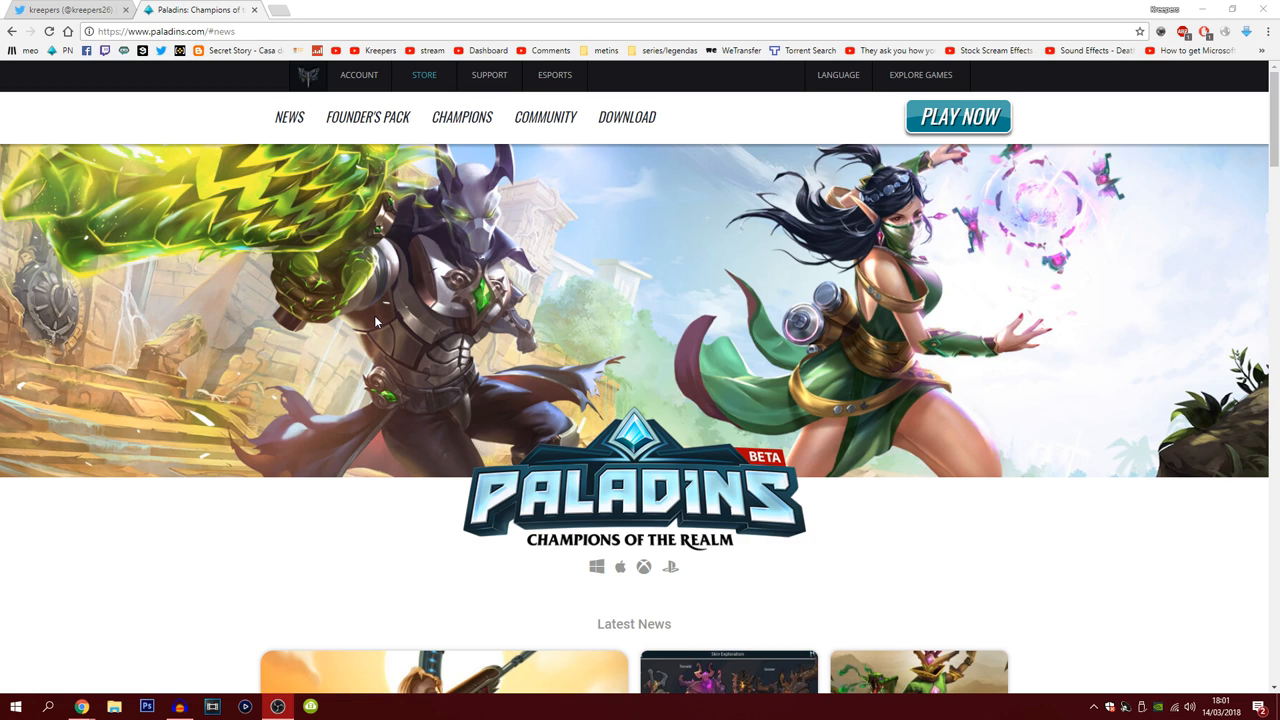
pyautogui.moveTo(370, 316)
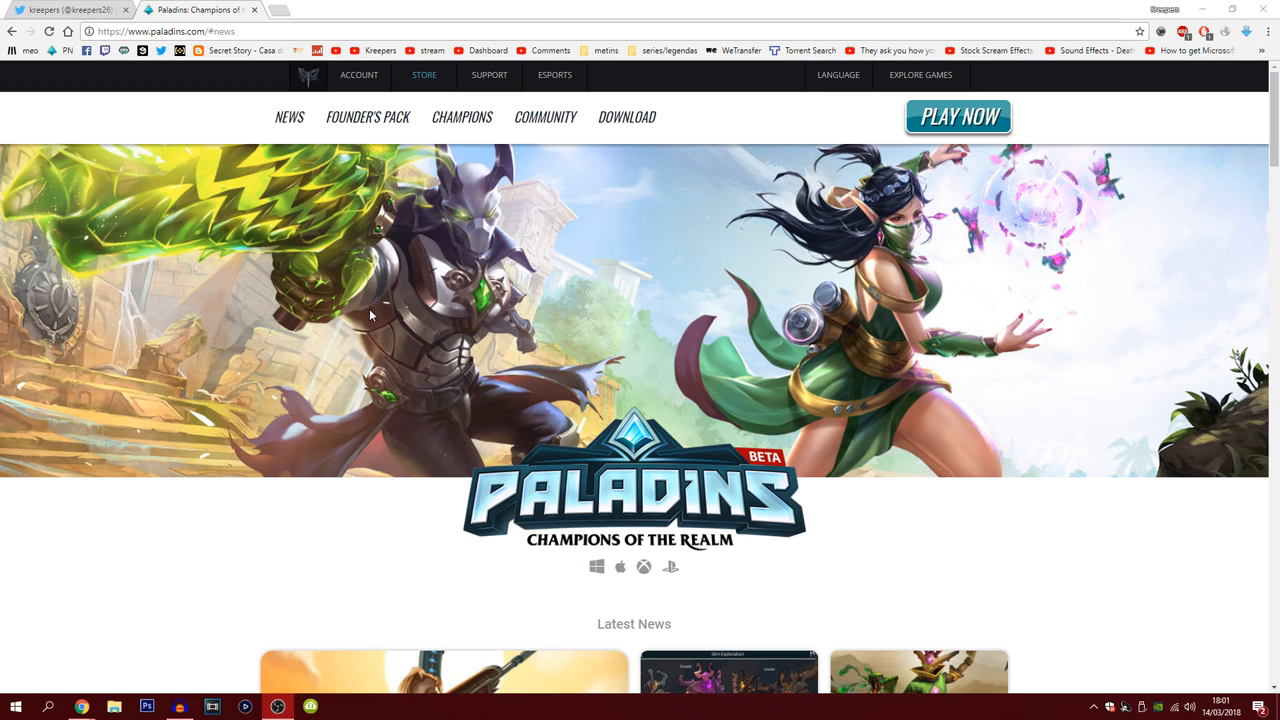
pyautogui.moveTo(404, 384)
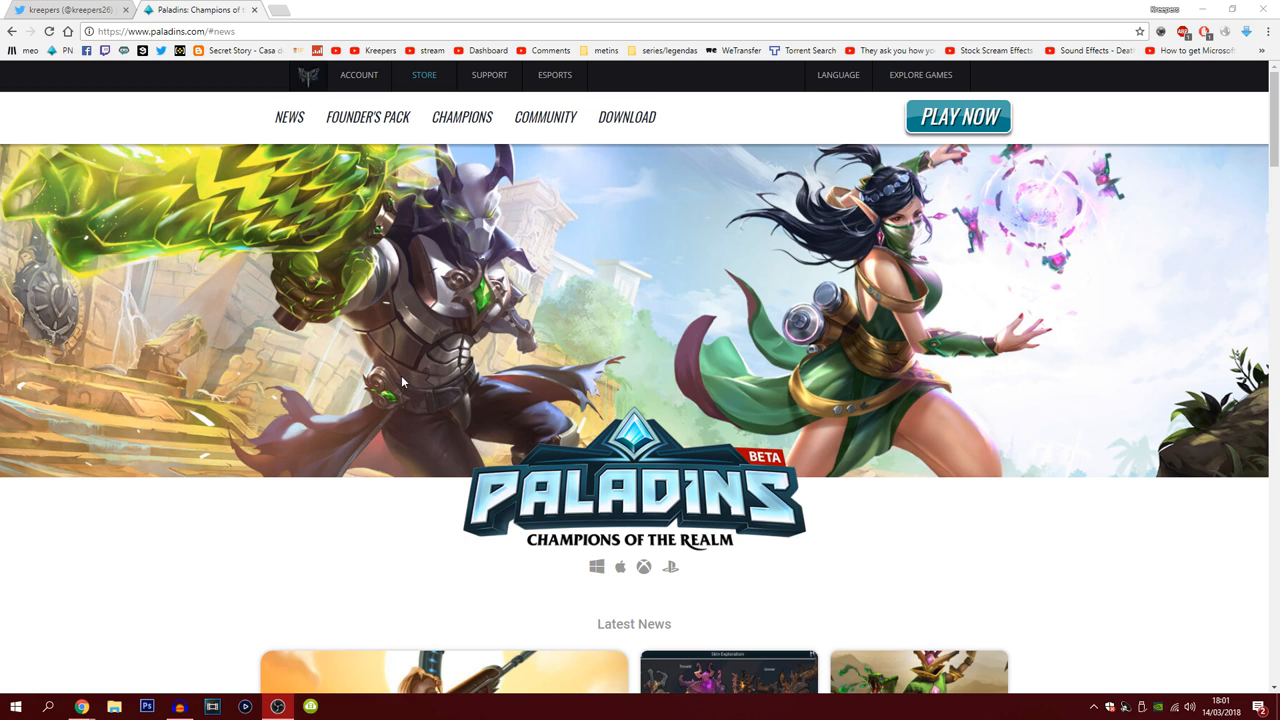
pyautogui.moveTo(384, 380)
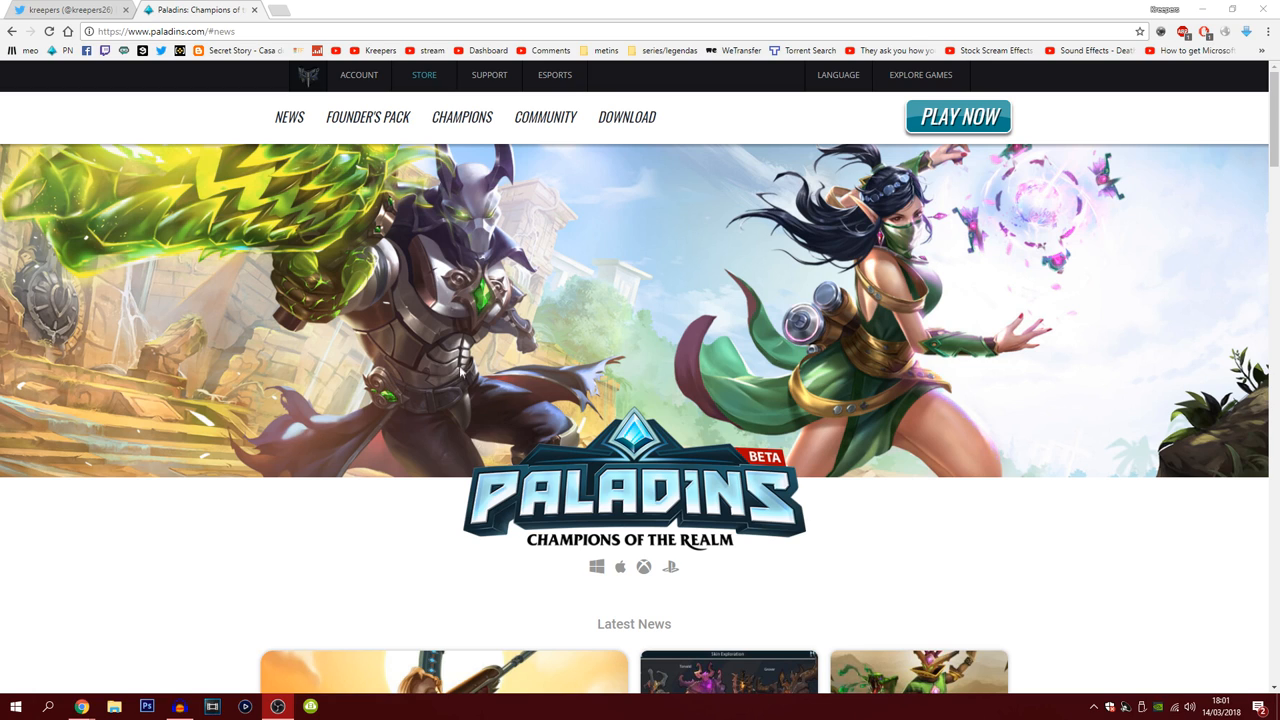
pyautogui.moveTo(432, 368)
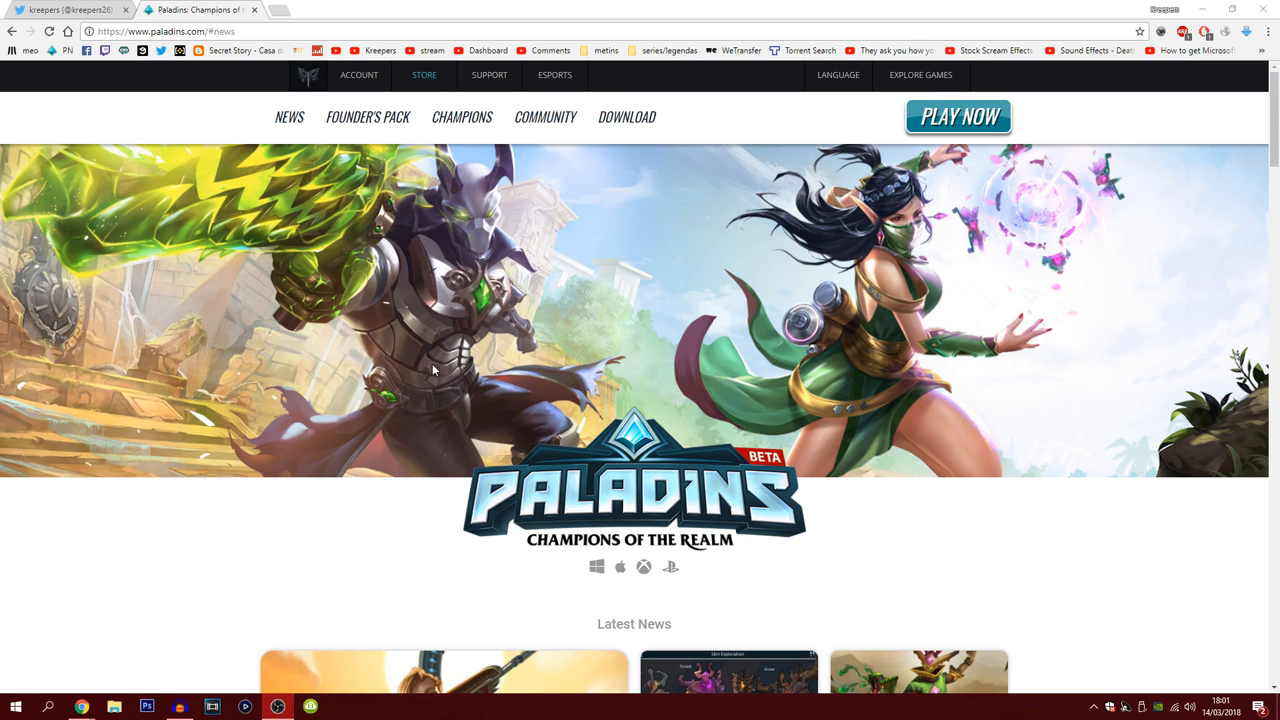
pyautogui.moveTo(448, 368)
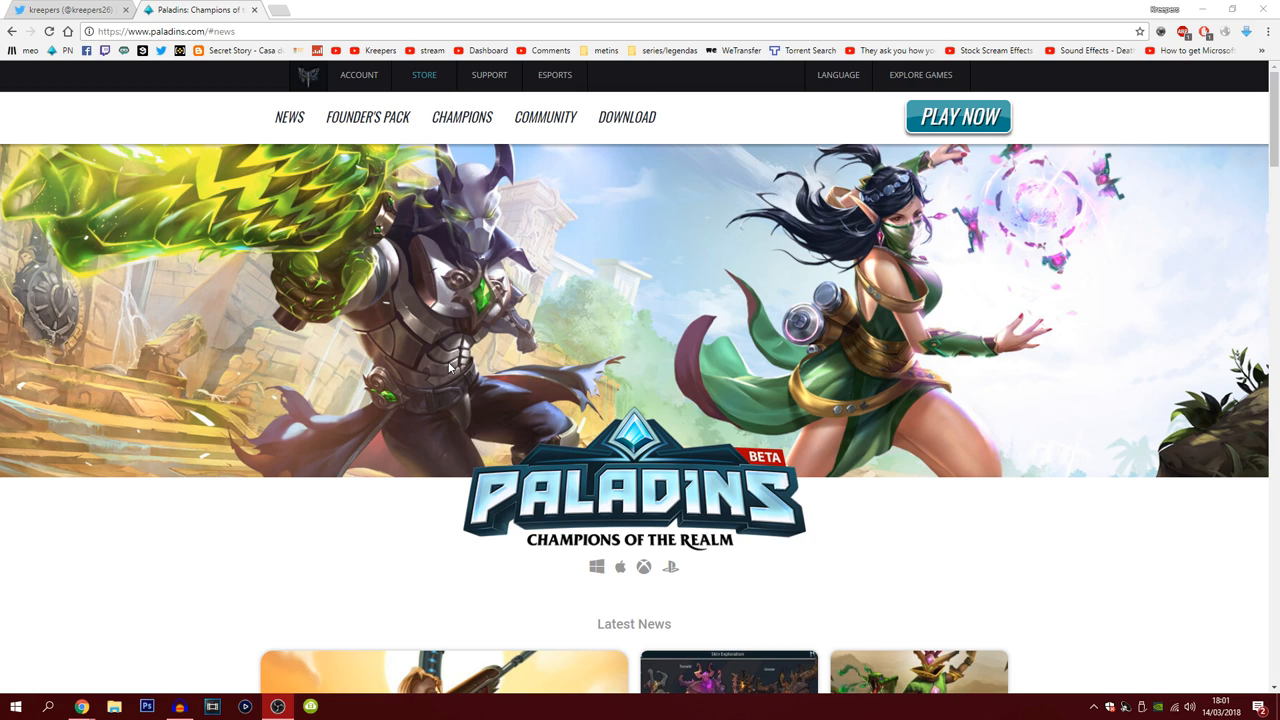
pyautogui.moveTo(180, 232)
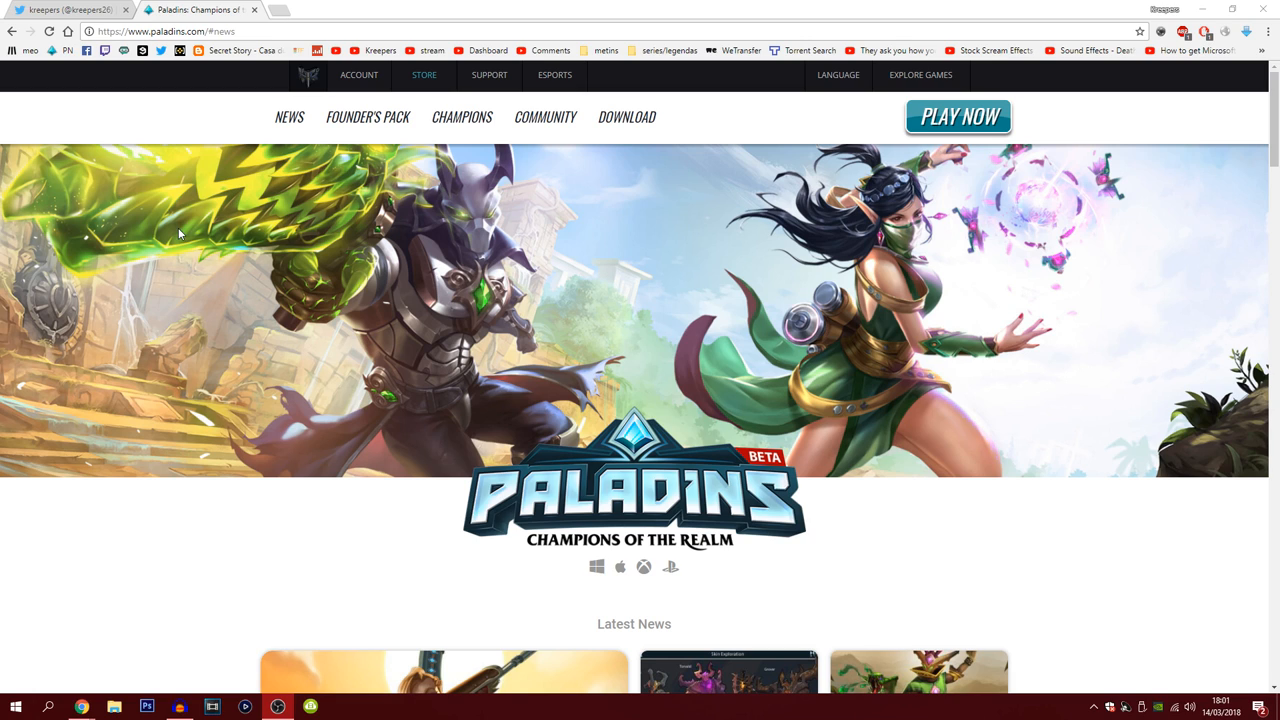
pyautogui.moveTo(308, 398)
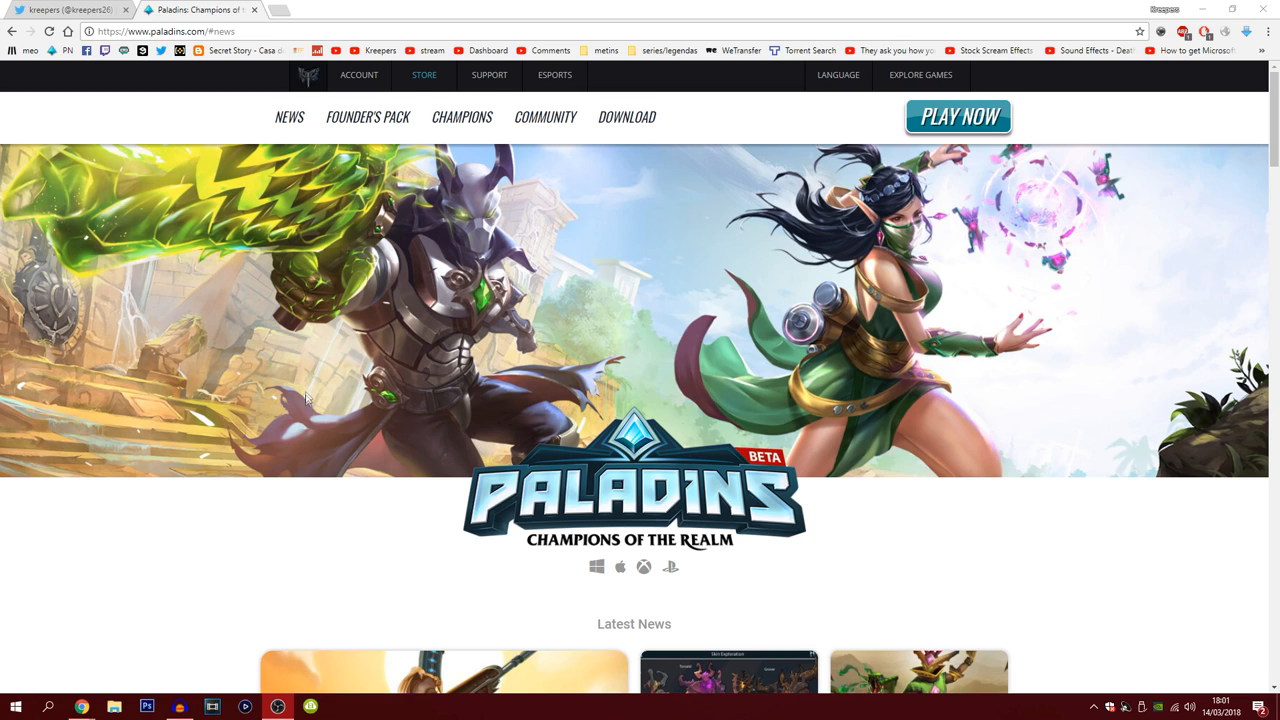
pyautogui.moveTo(228, 266)
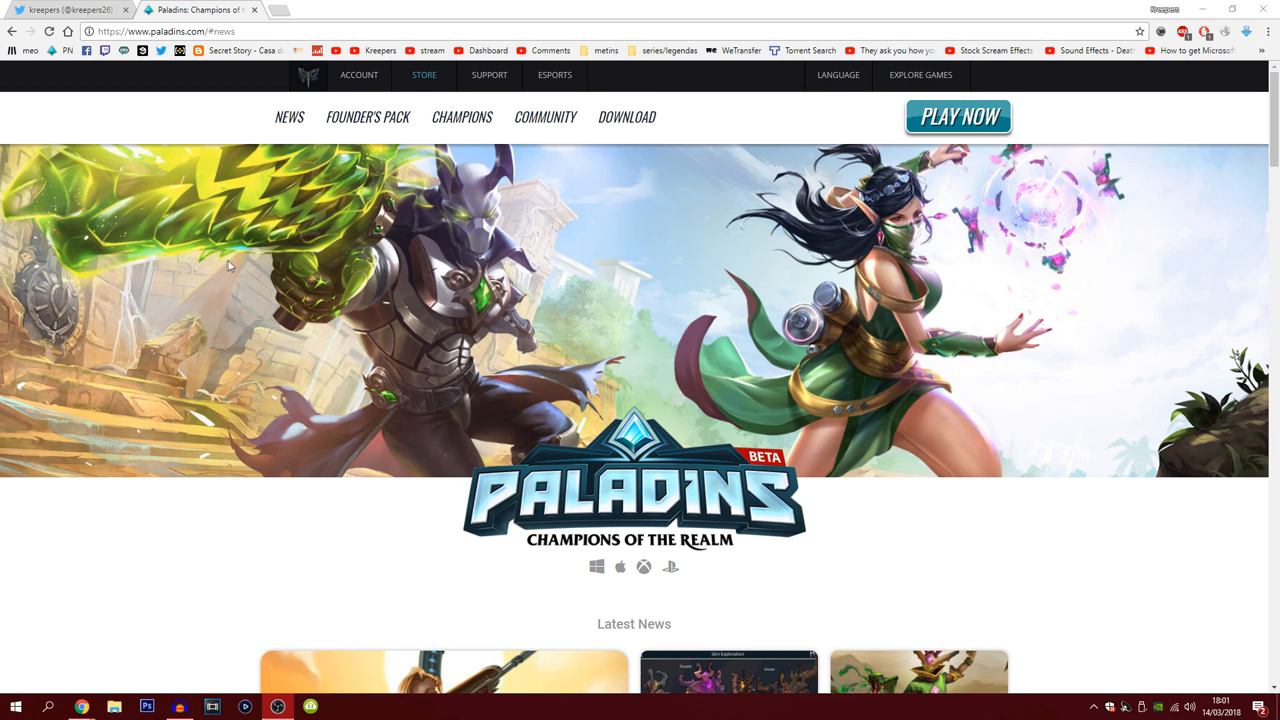
pyautogui.moveTo(240, 258)
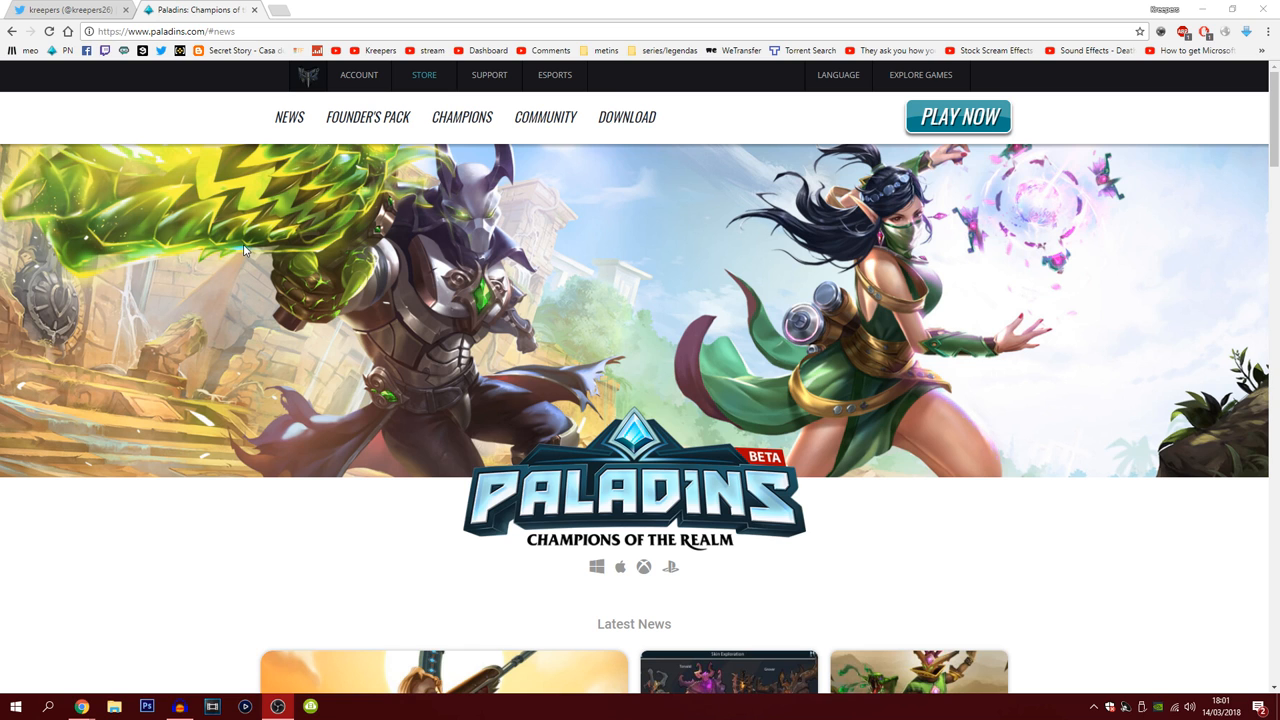
pyautogui.moveTo(104, 110)
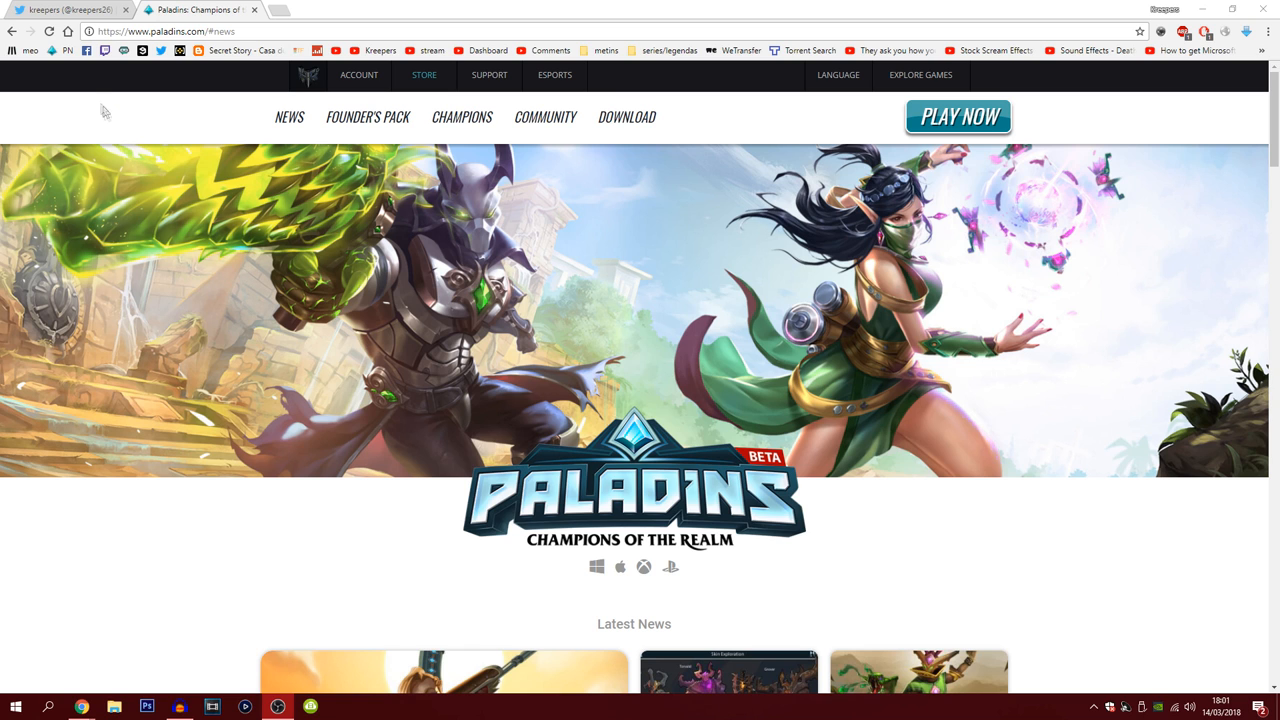
# Step: Switch to the Twitter profile page and look through its retweeted posts
pyautogui.click(70, 8)
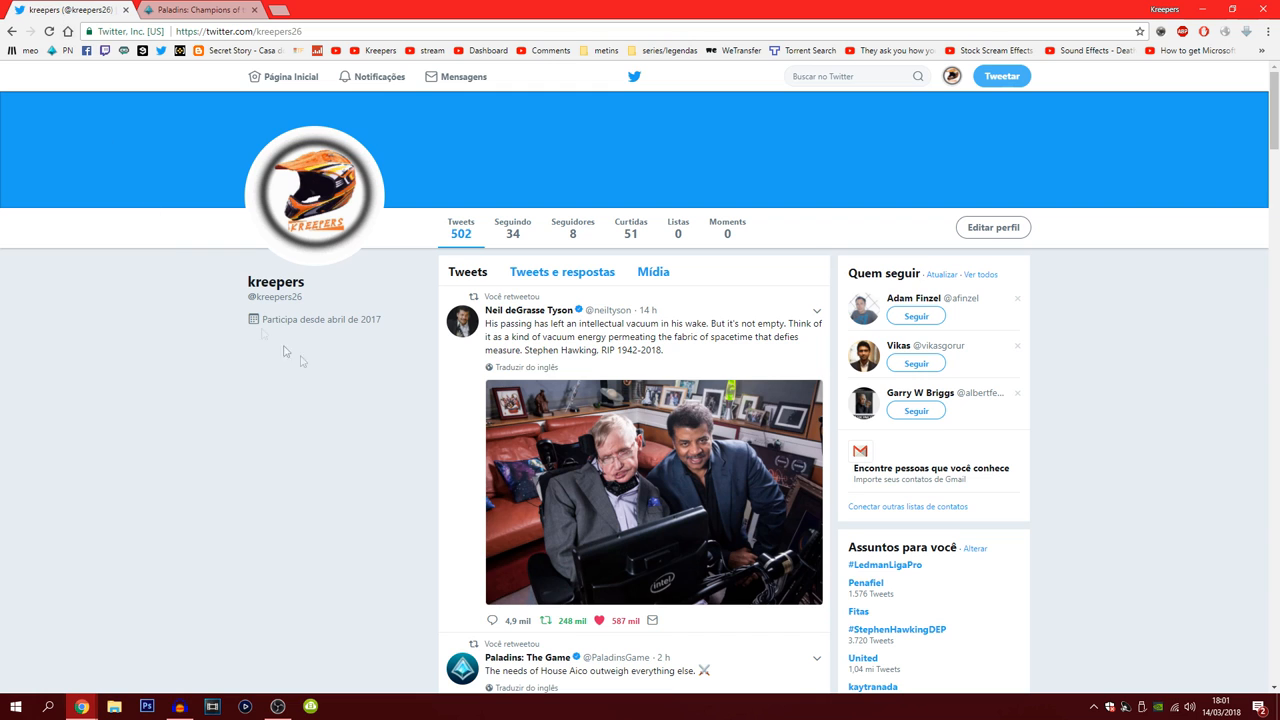
pyautogui.scroll(-3)
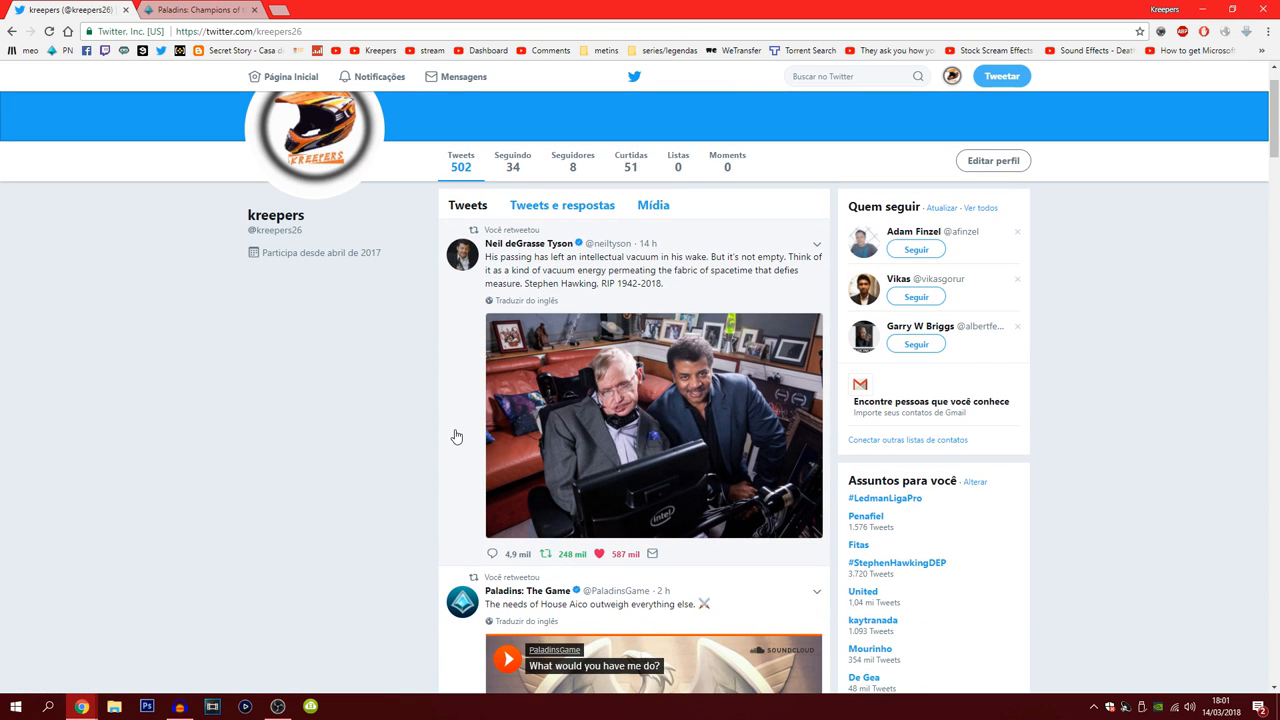
pyautogui.moveTo(420, 448)
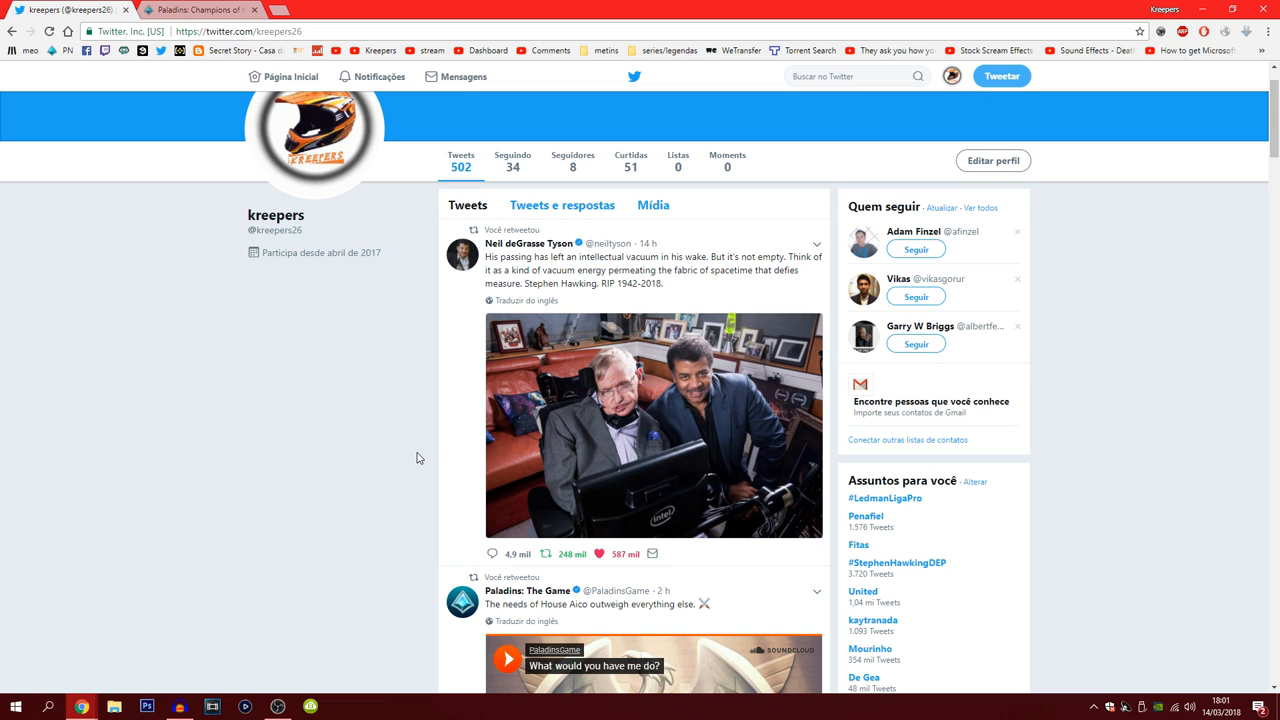
pyautogui.moveTo(400, 480)
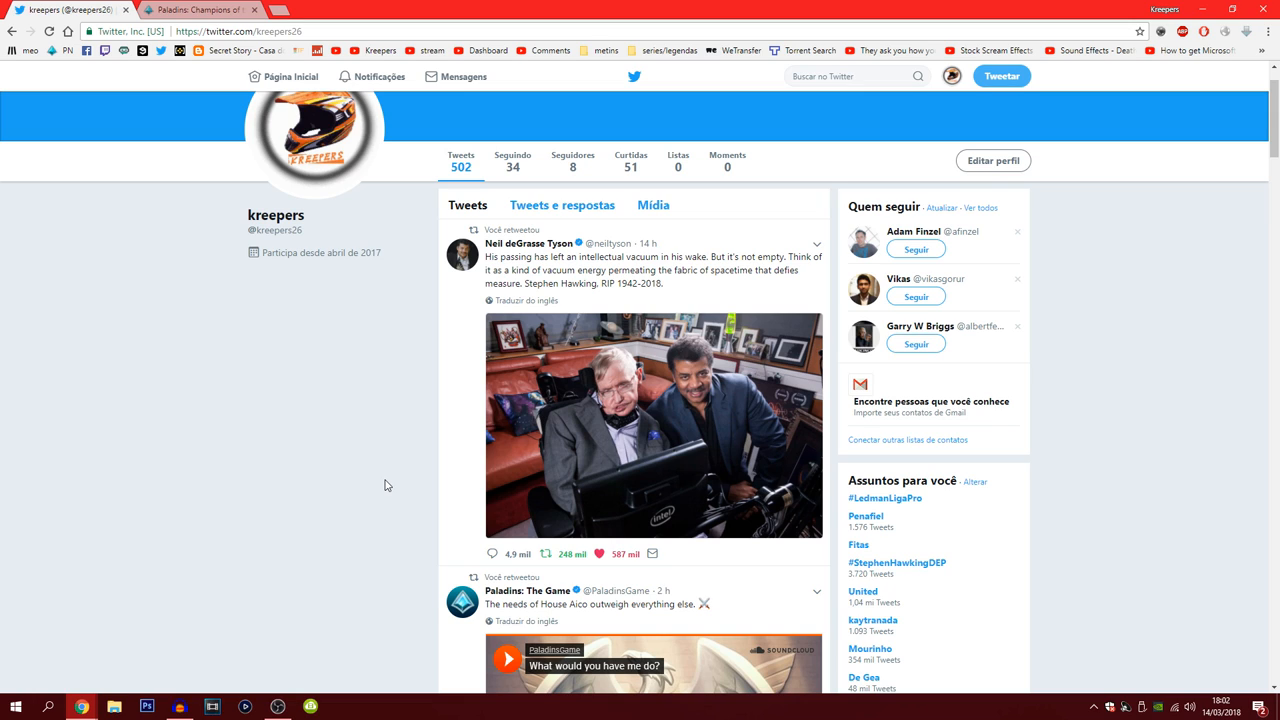
pyautogui.moveTo(378, 488)
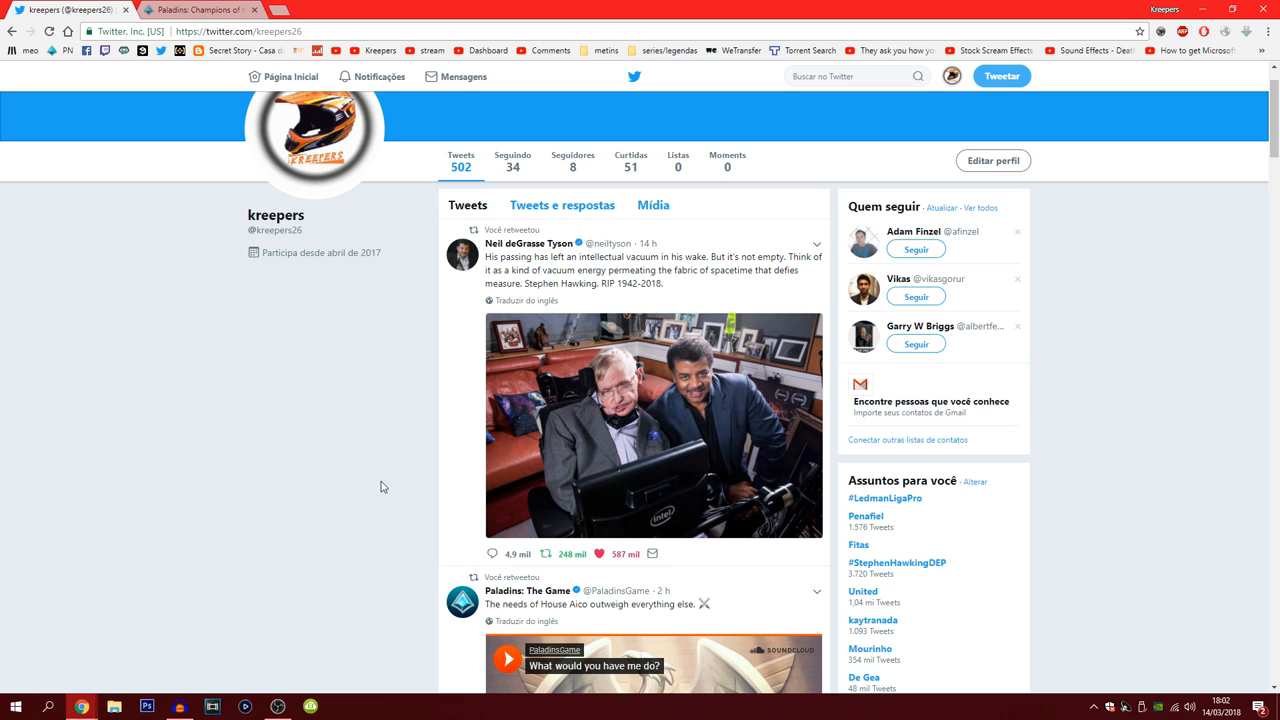
pyautogui.moveTo(364, 482)
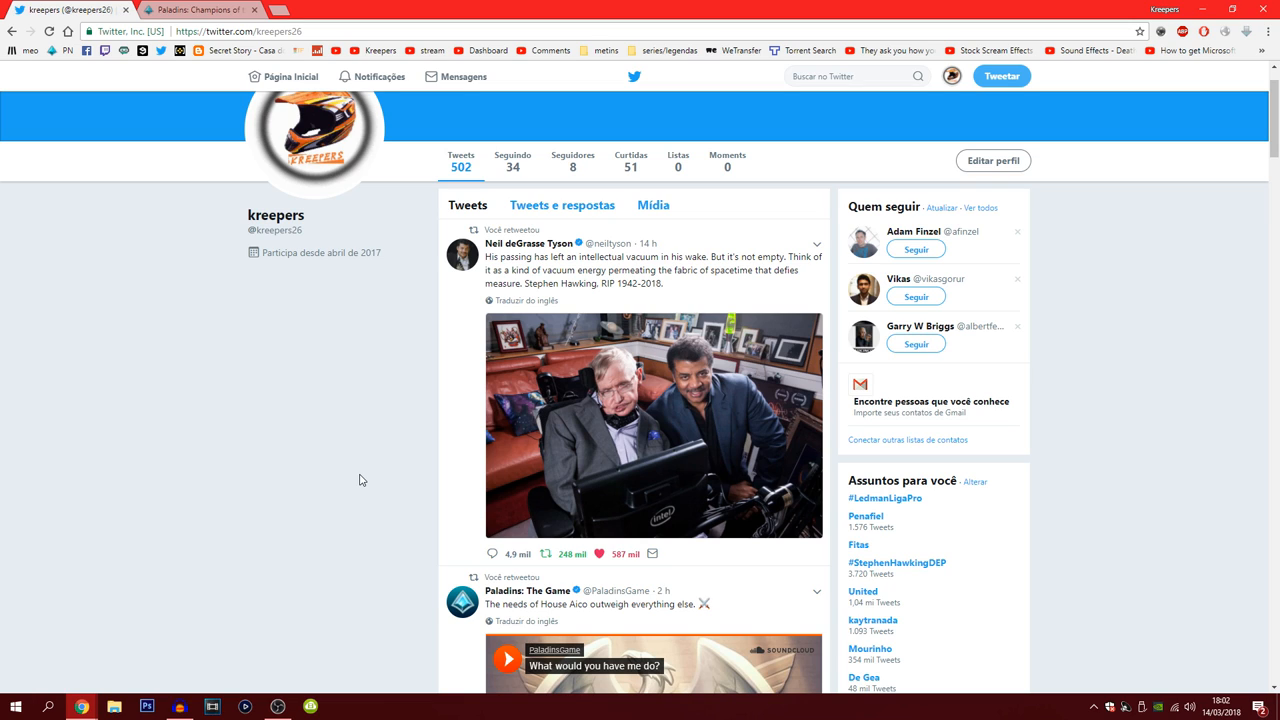
pyautogui.moveTo(350, 480)
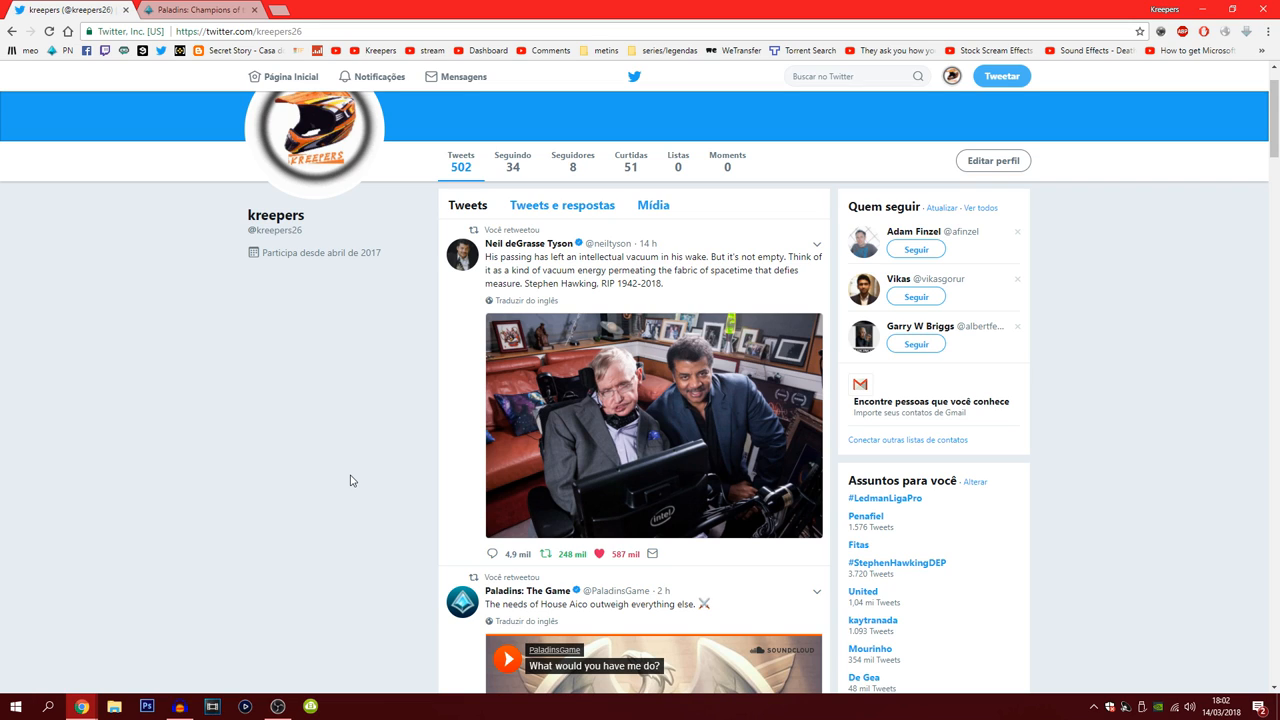
pyautogui.moveTo(336, 472)
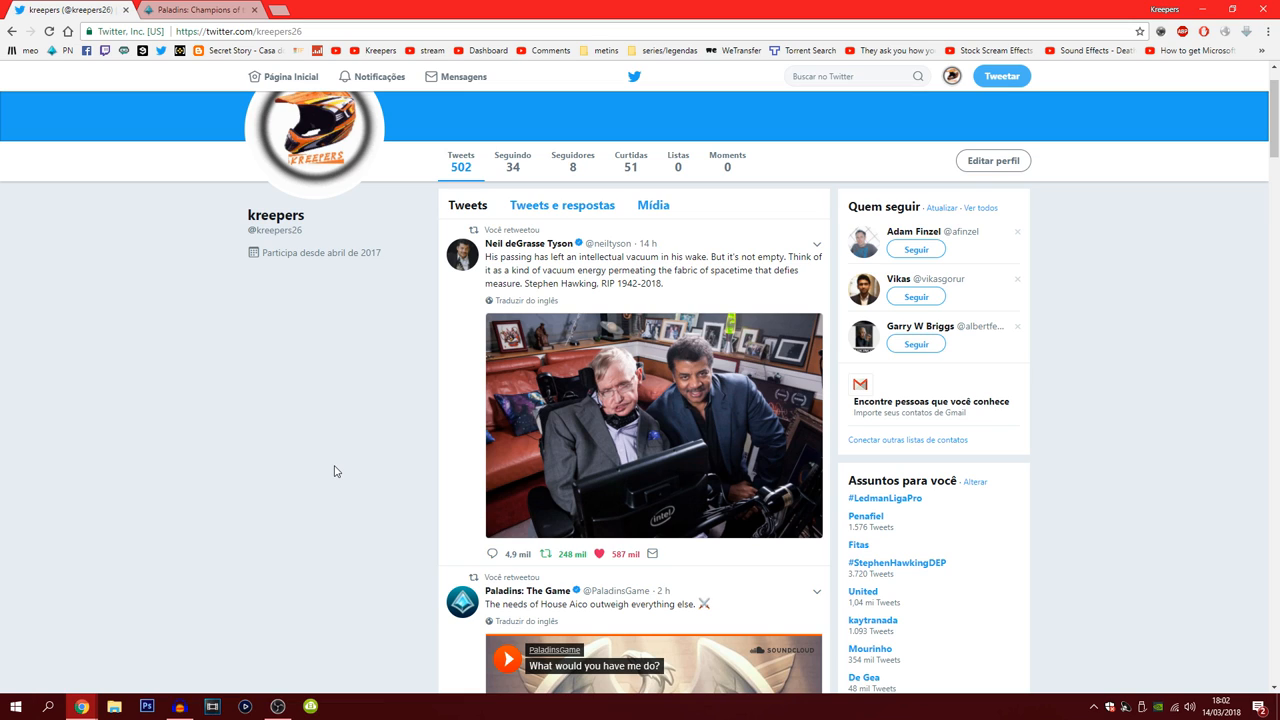
pyautogui.moveTo(330, 468)
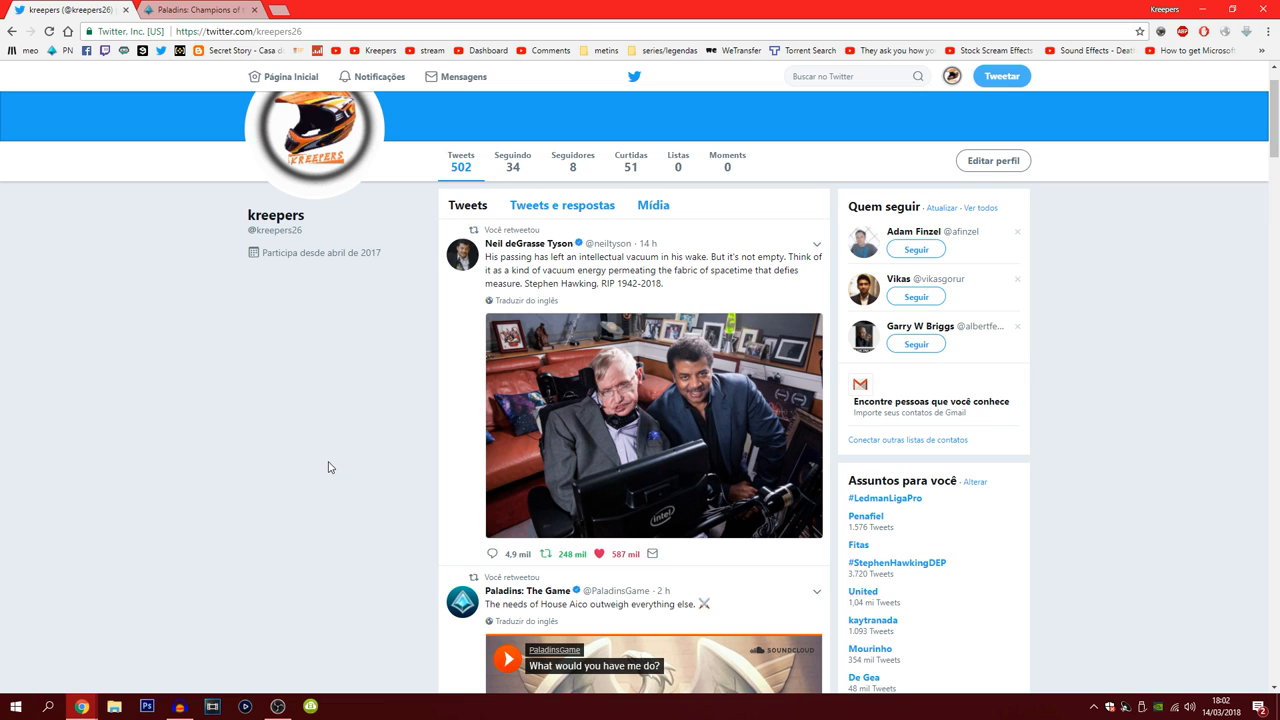
pyautogui.moveTo(298, 472)
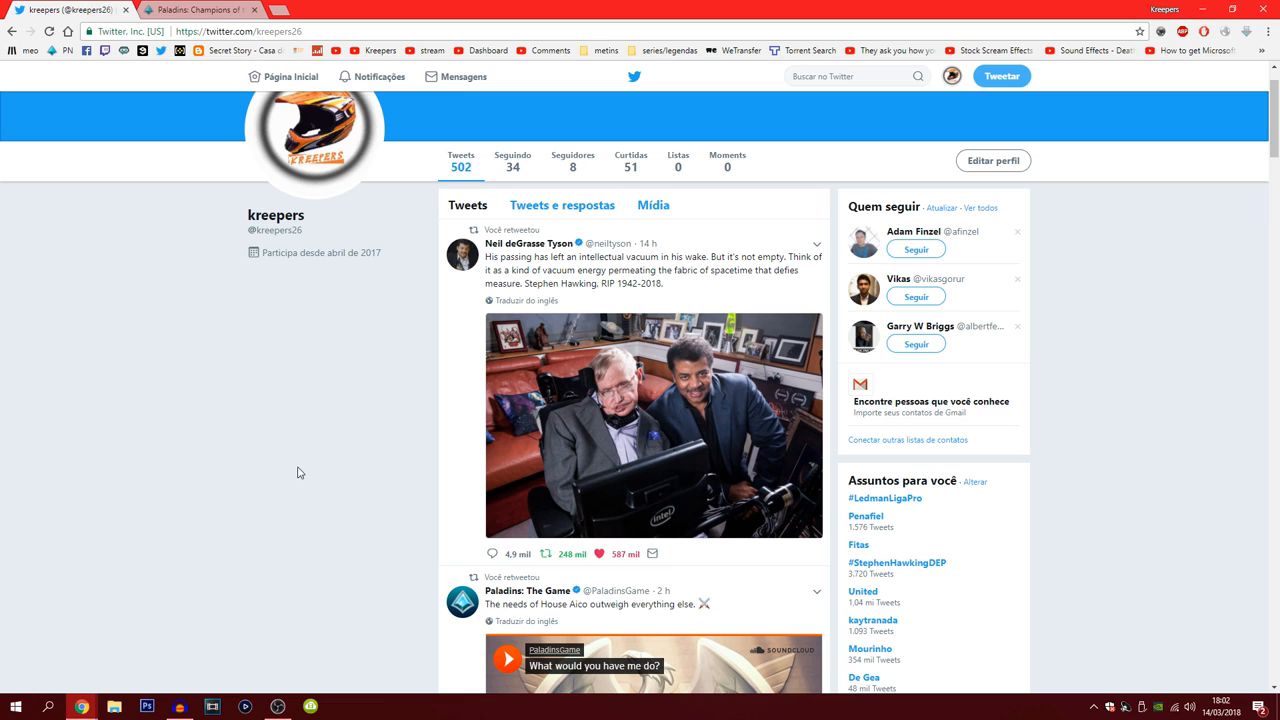
pyautogui.moveTo(296, 462)
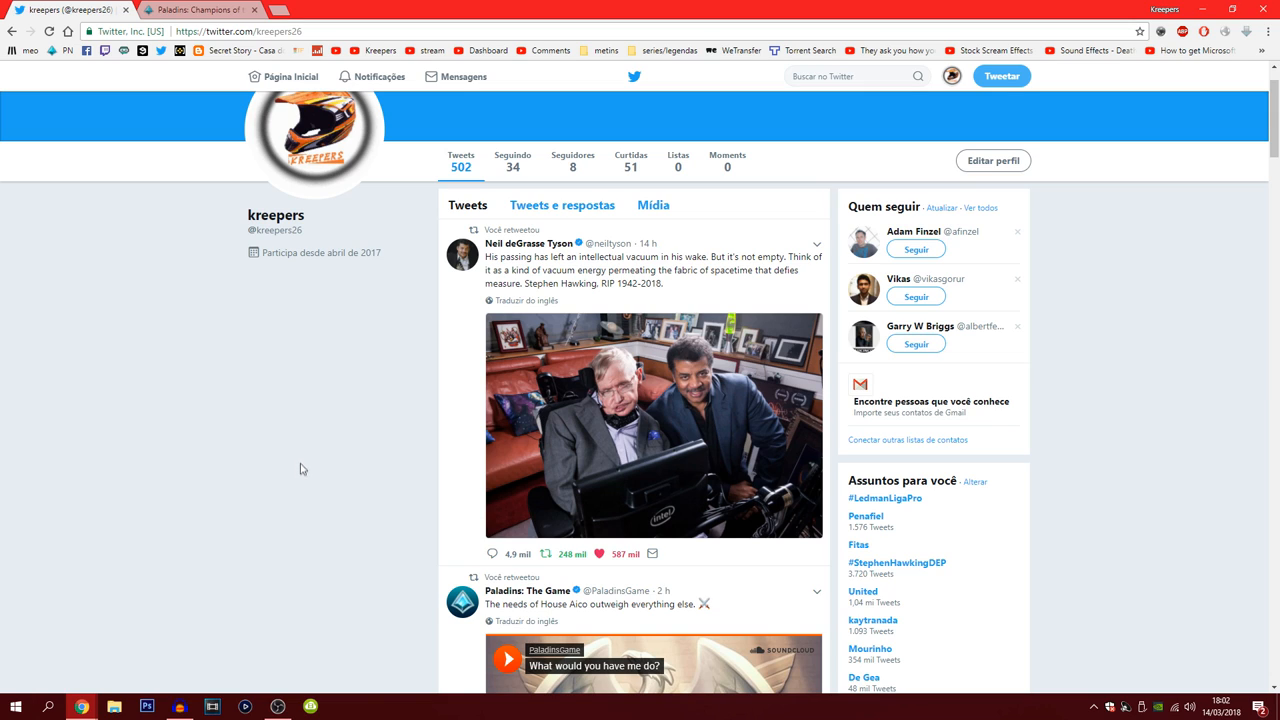
pyautogui.moveTo(188, 388)
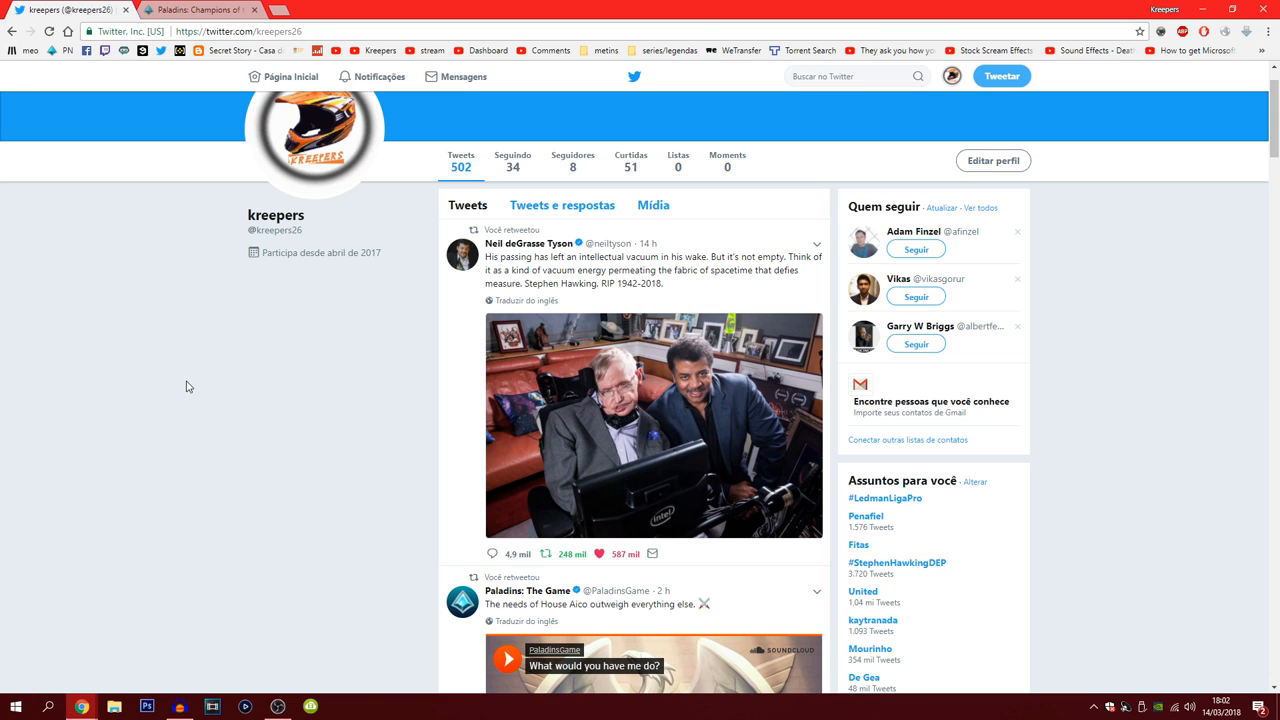
pyautogui.moveTo(200, 10)
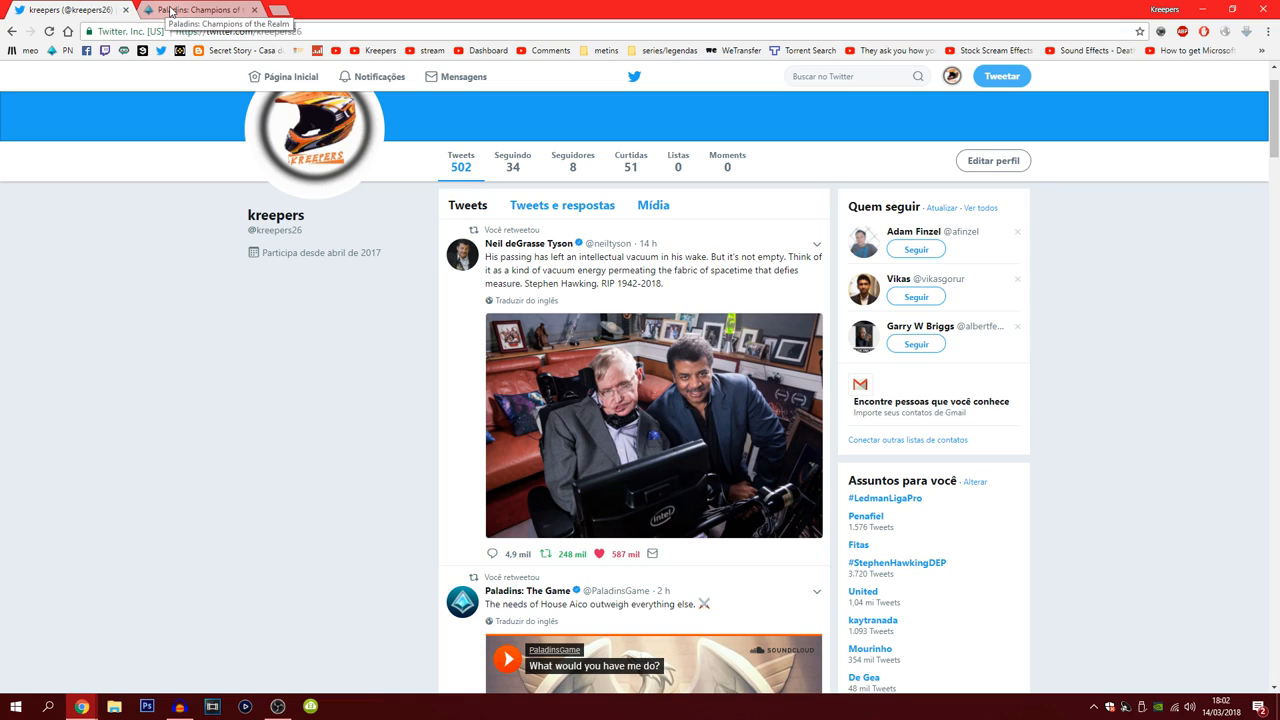
# Step: Return to the Paladins homepage and browse its Latest News grid of update notes and articles
pyautogui.click(200, 8)
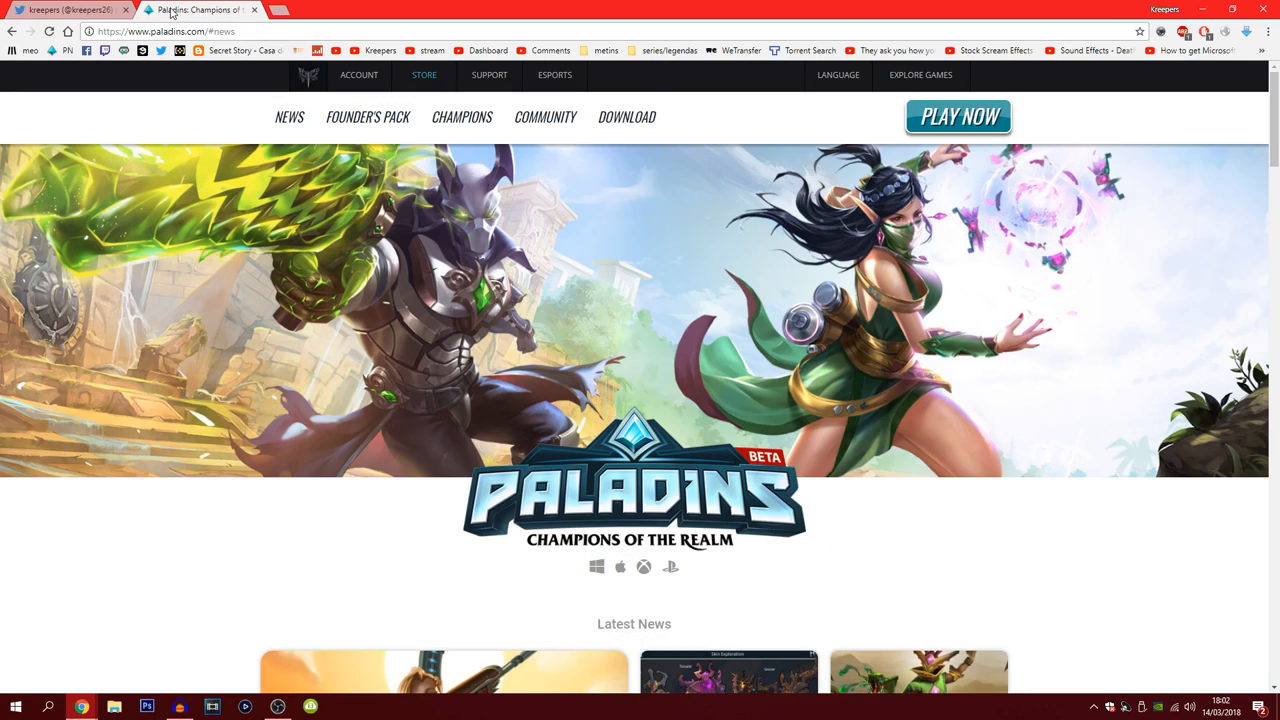
pyautogui.scroll(-3)
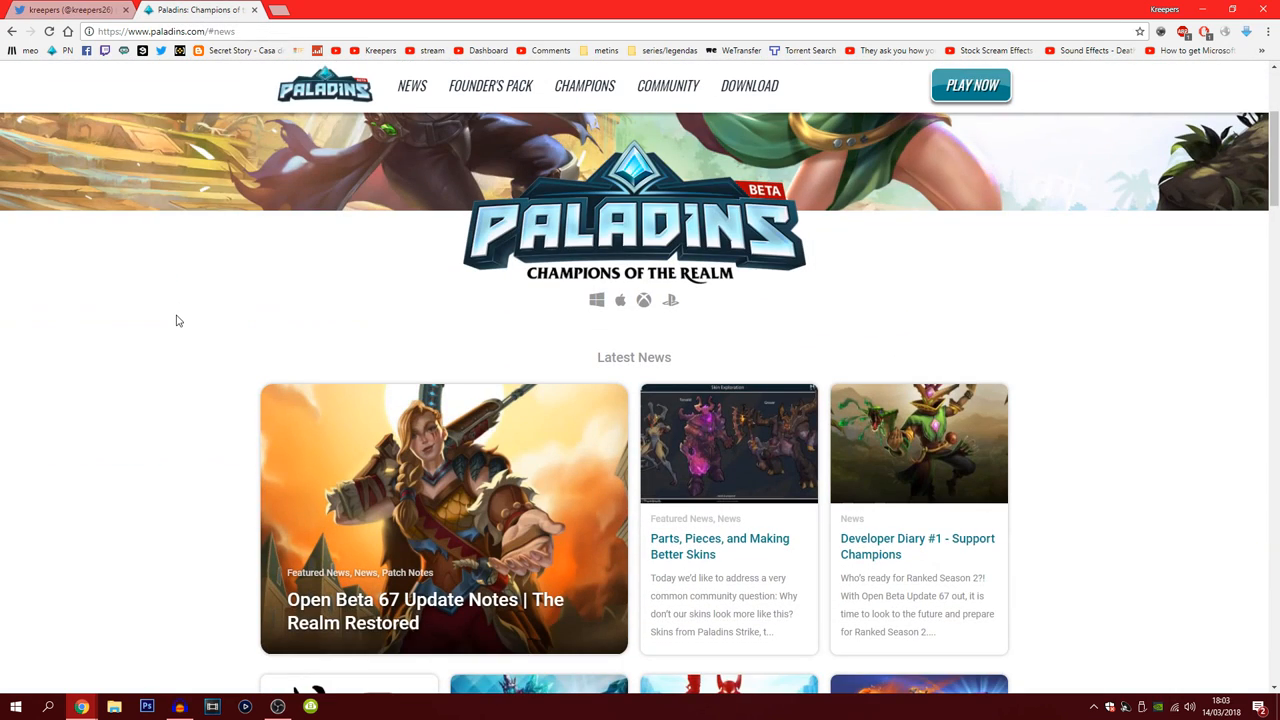
pyautogui.moveTo(168, 320)
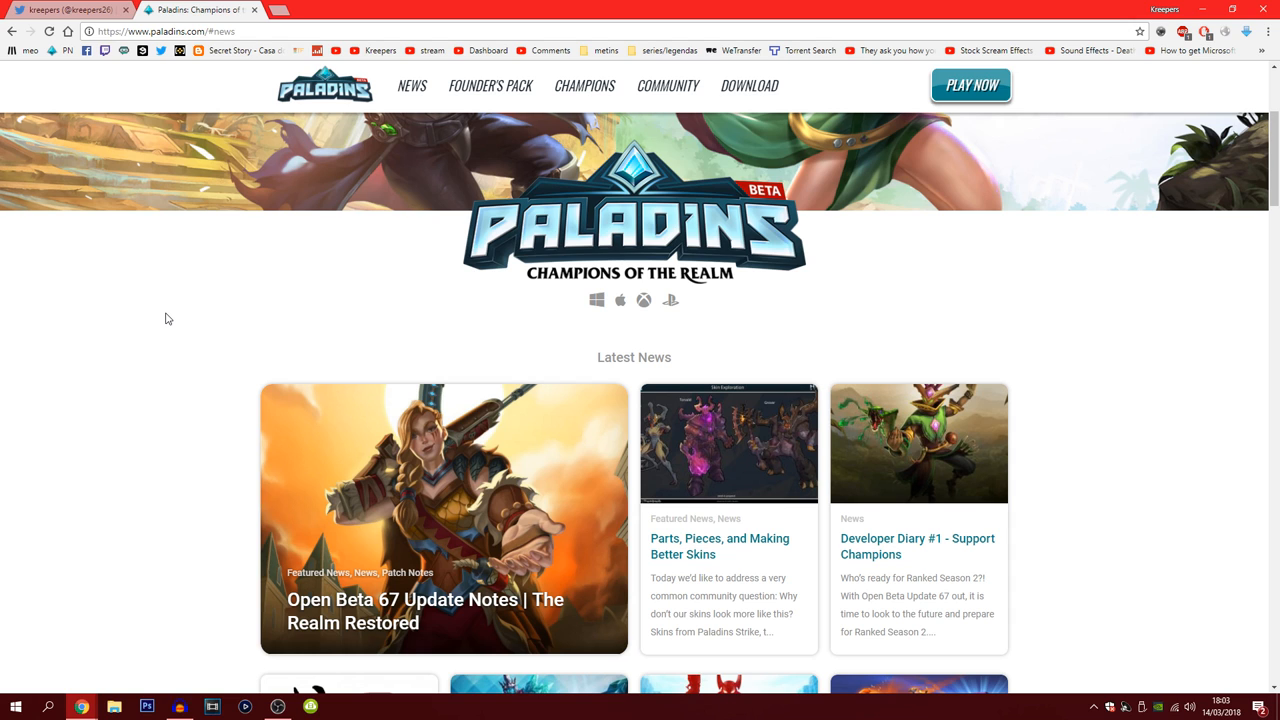
pyautogui.scroll(-3)
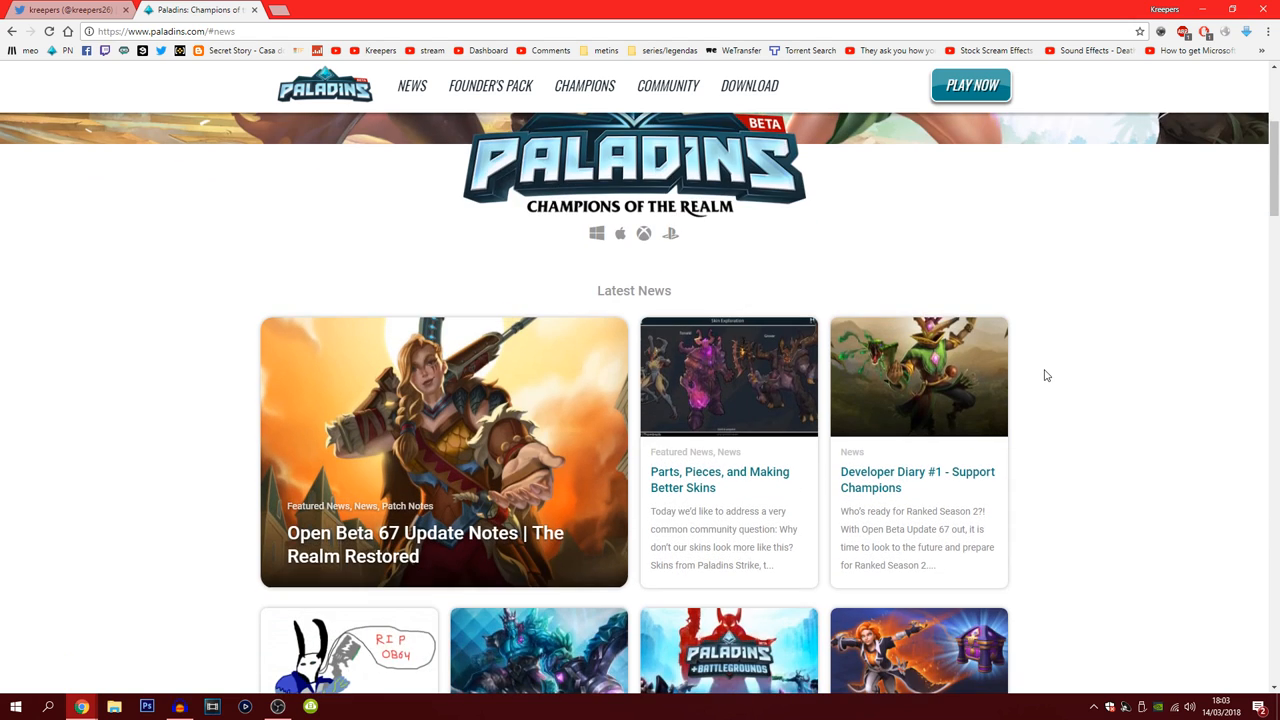
pyautogui.scroll(-3)
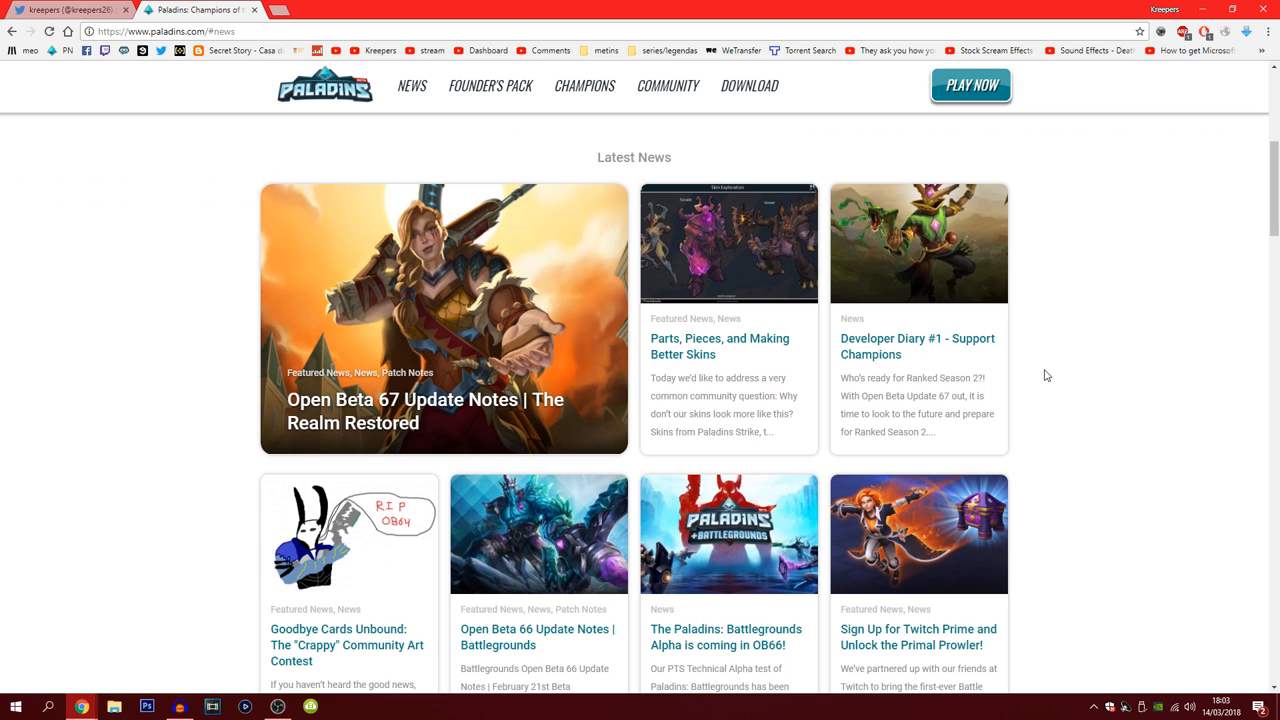
pyautogui.scroll(3)
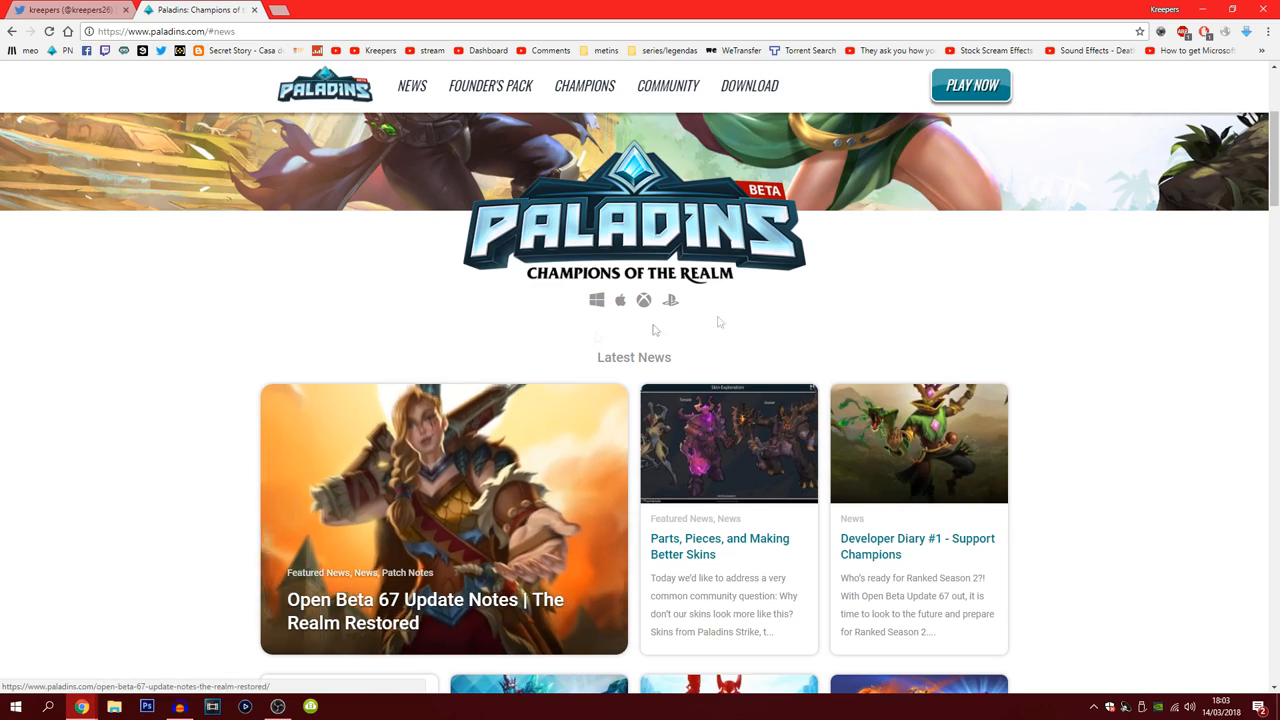
pyautogui.scroll(-3)
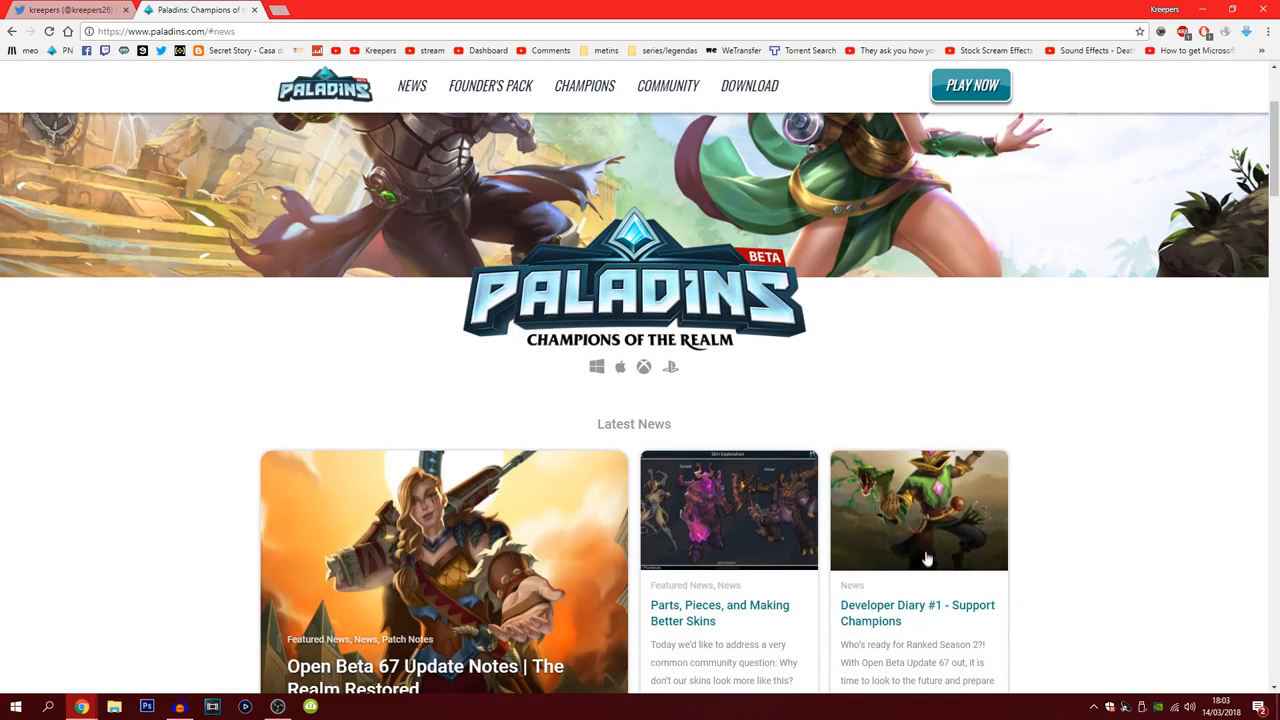
# Step: Open the 'Developer Diary #1 - Support Champions' article and skim through it
pyautogui.click(916, 612)
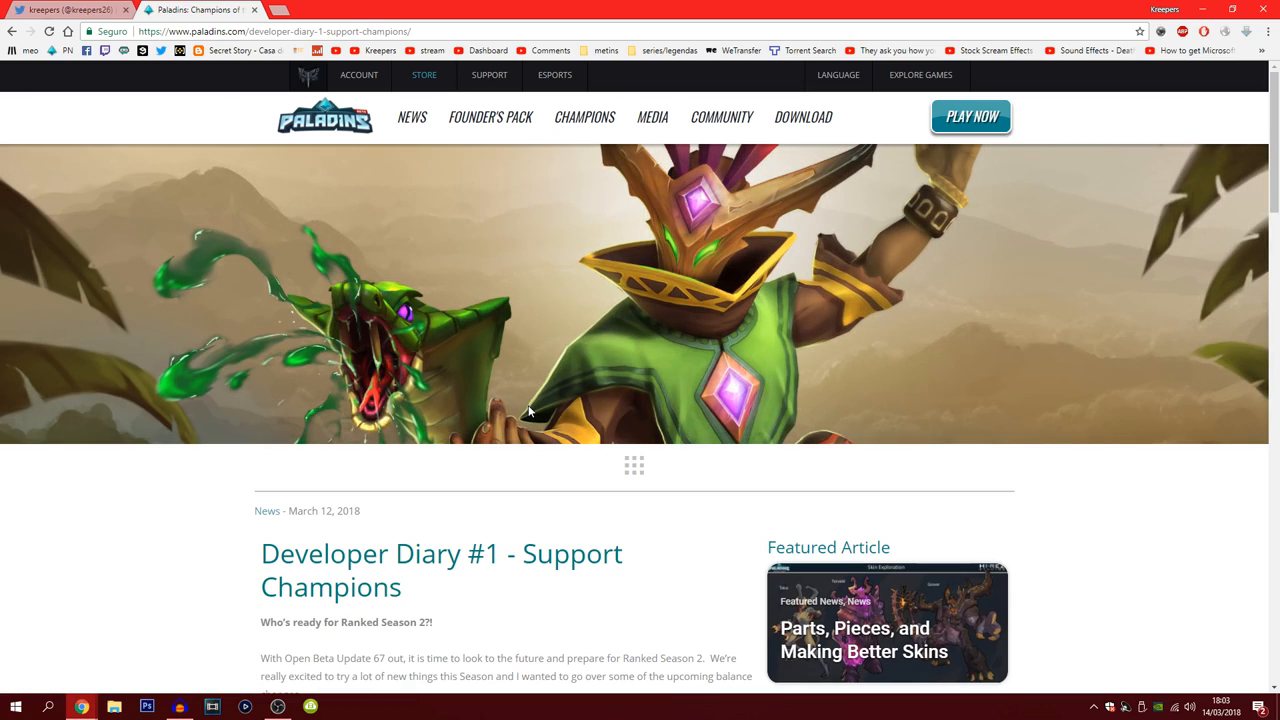
pyautogui.scroll(-3)
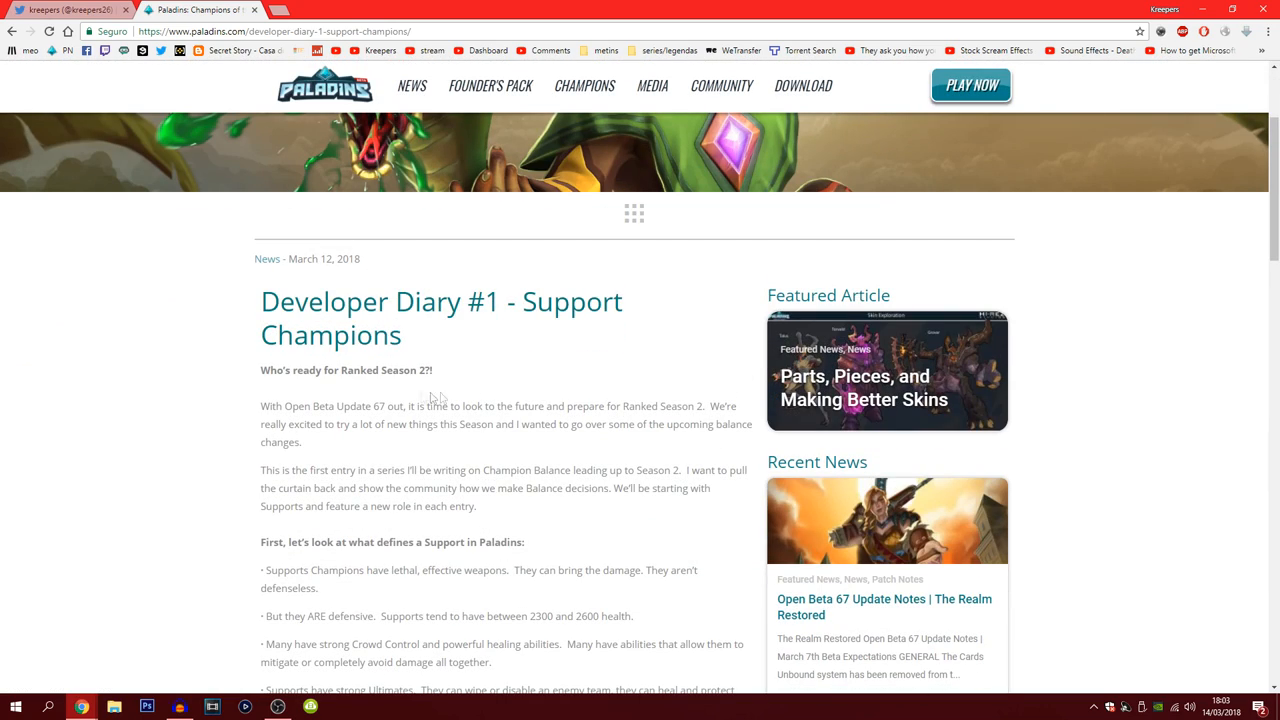
pyautogui.scroll(-3)
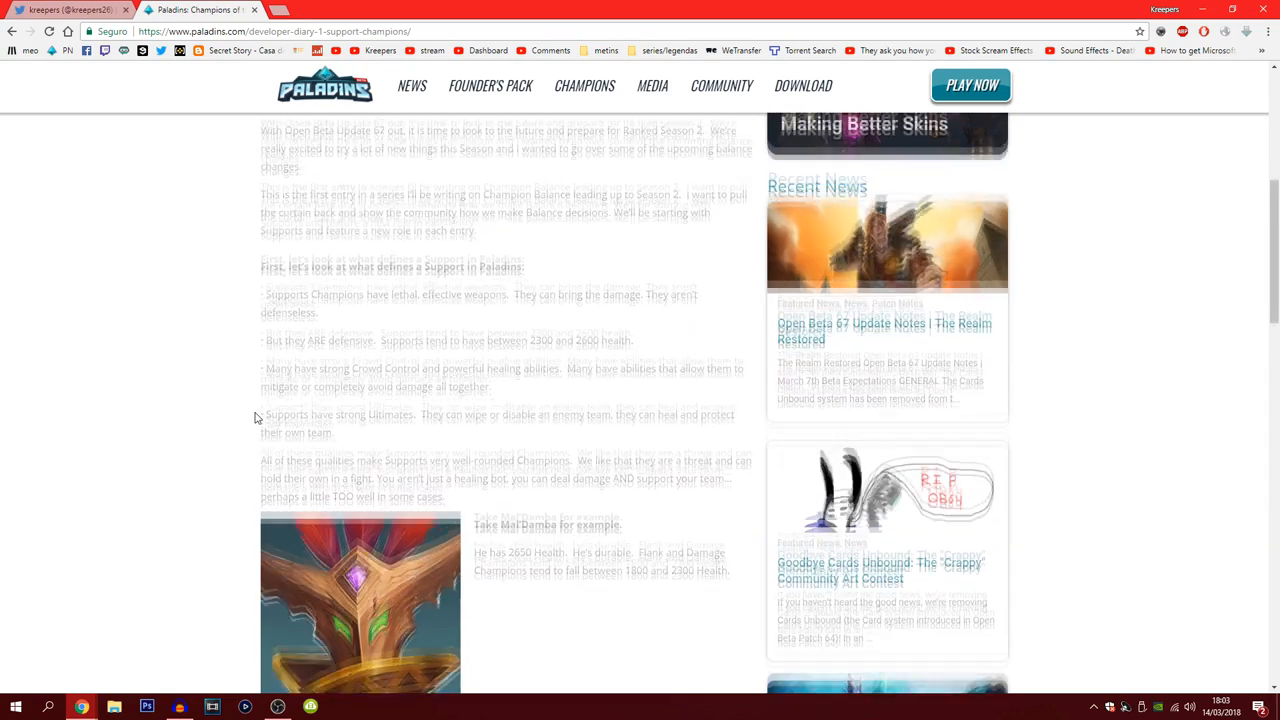
pyautogui.scroll(-3)
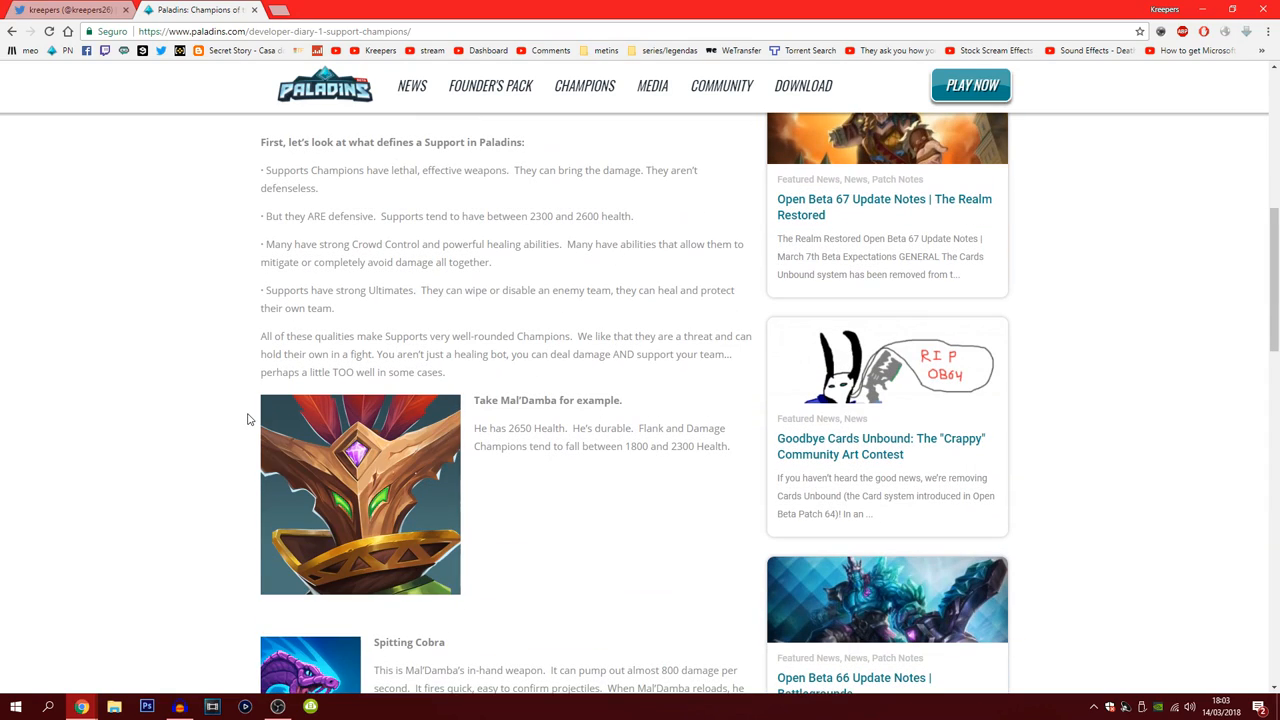
pyautogui.scroll(3)
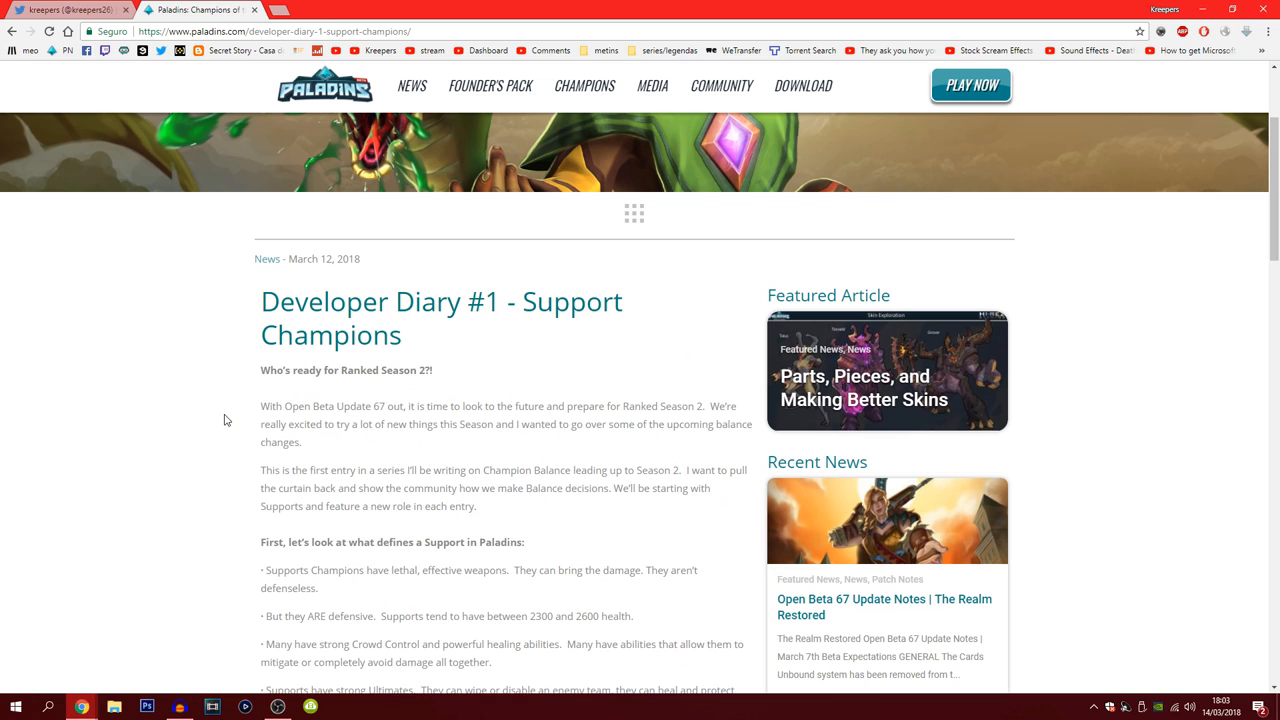
# Step: Highlight the word 'Support' in the article title, clear it and return to the top
pyautogui.doubleClick(572, 302)
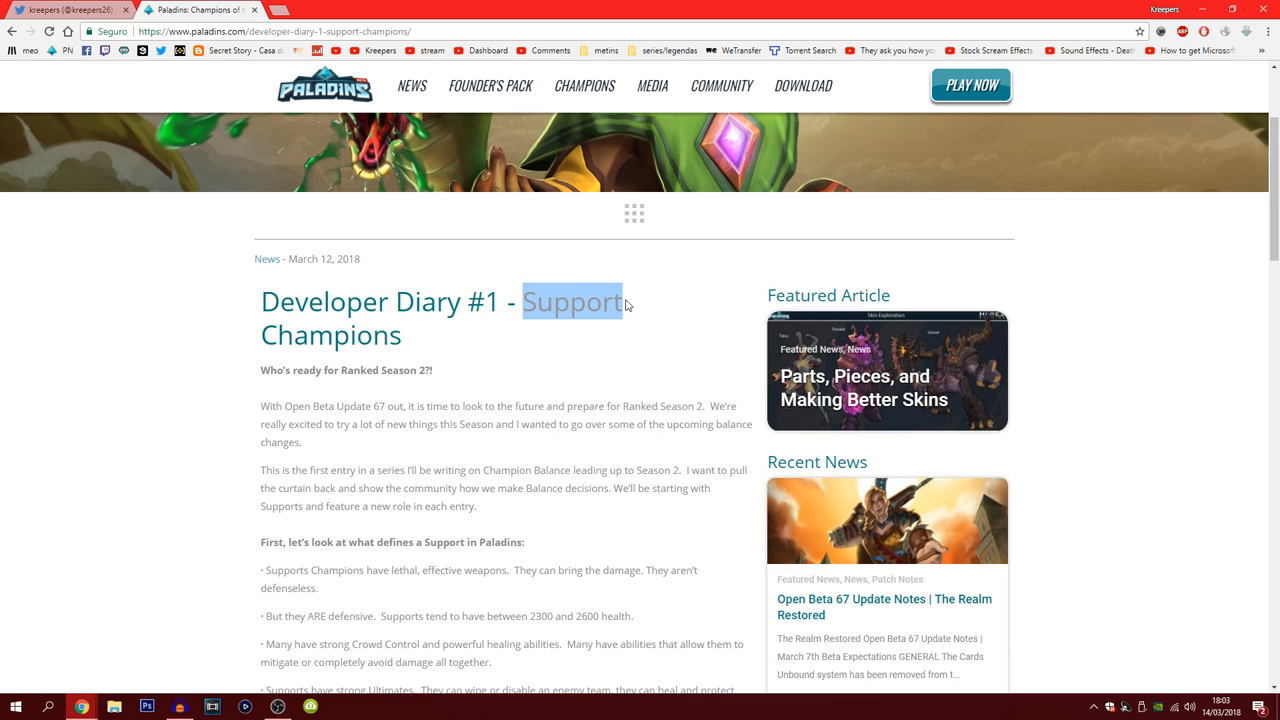
pyautogui.click(616, 400)
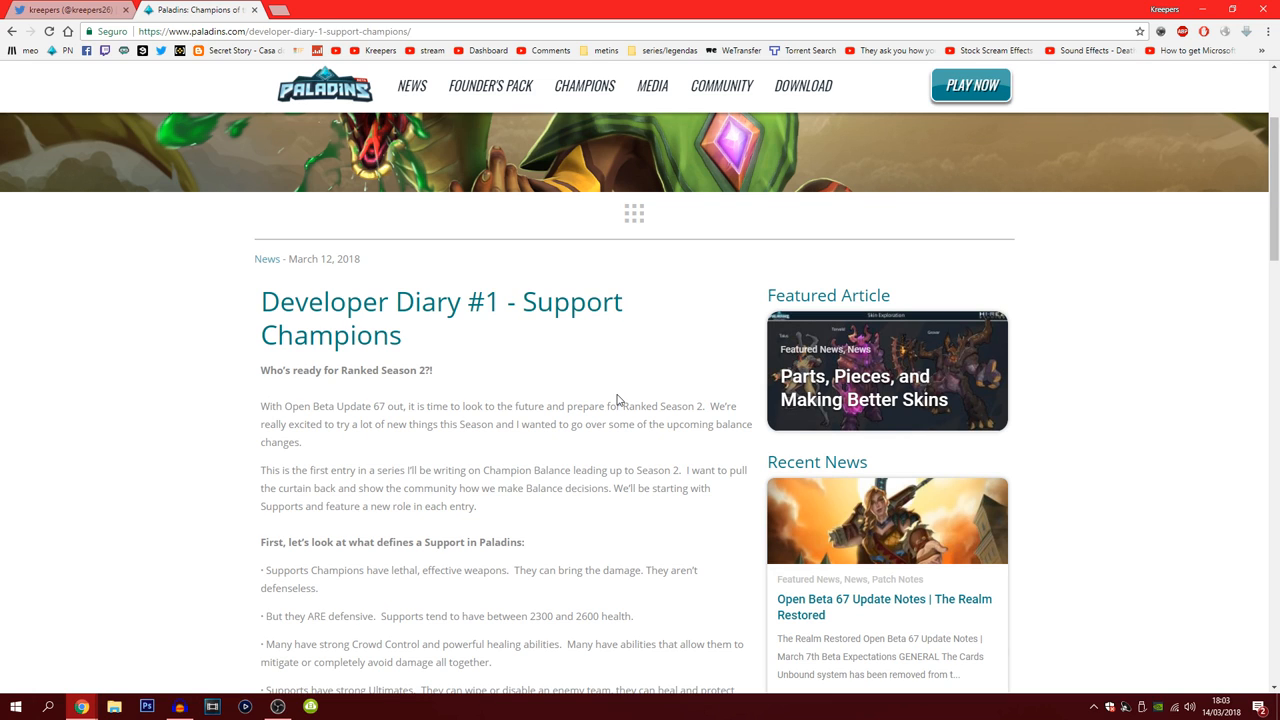
pyautogui.scroll(3)
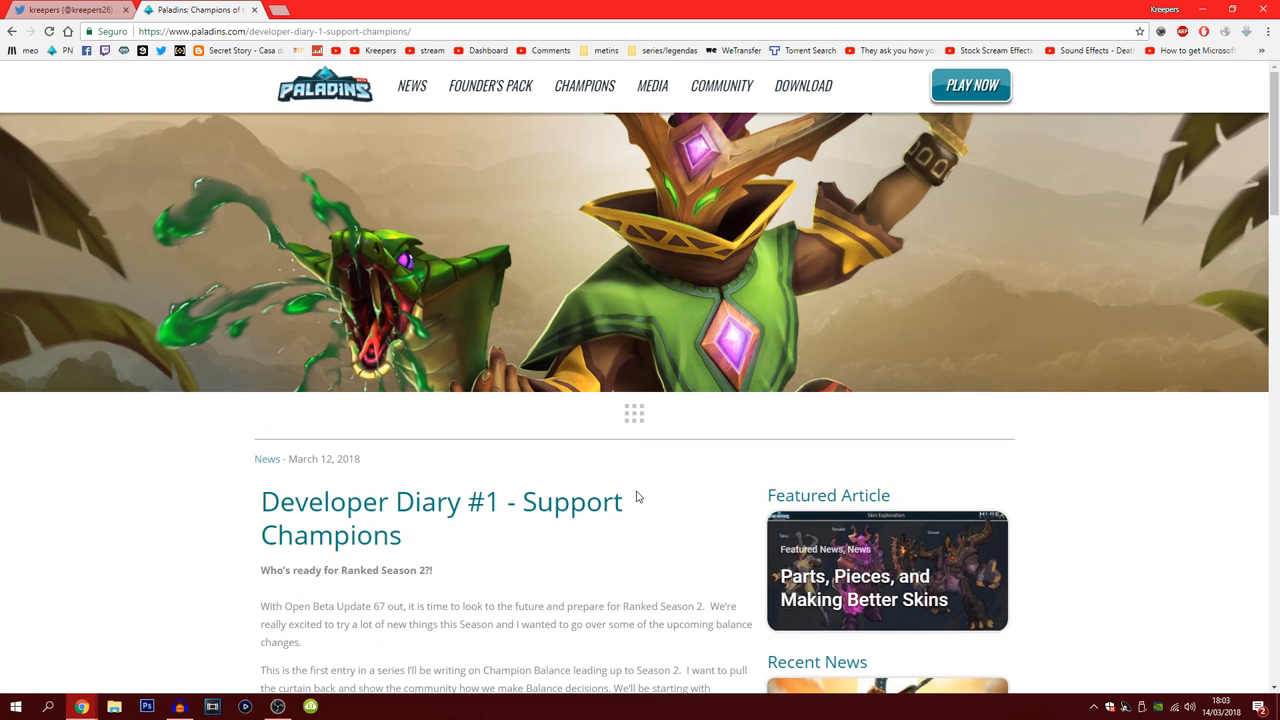
pyautogui.moveTo(630, 492)
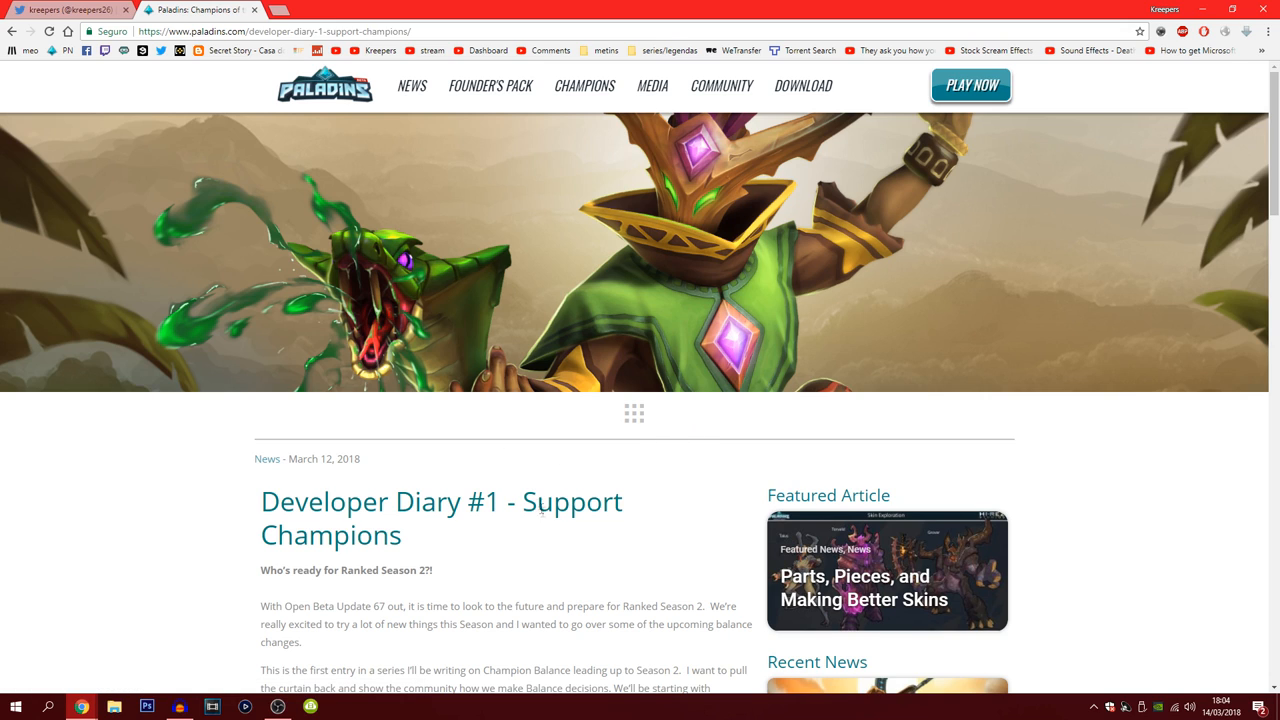
pyautogui.moveTo(518, 528)
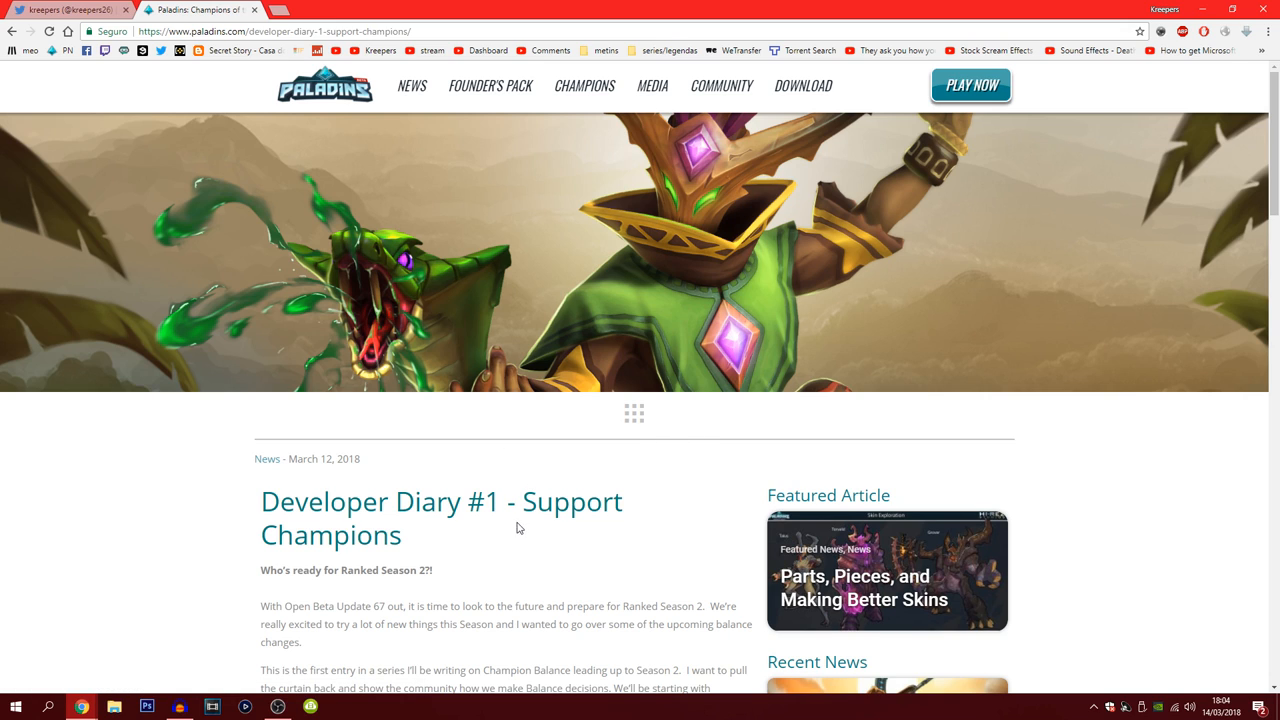
pyautogui.moveTo(492, 620)
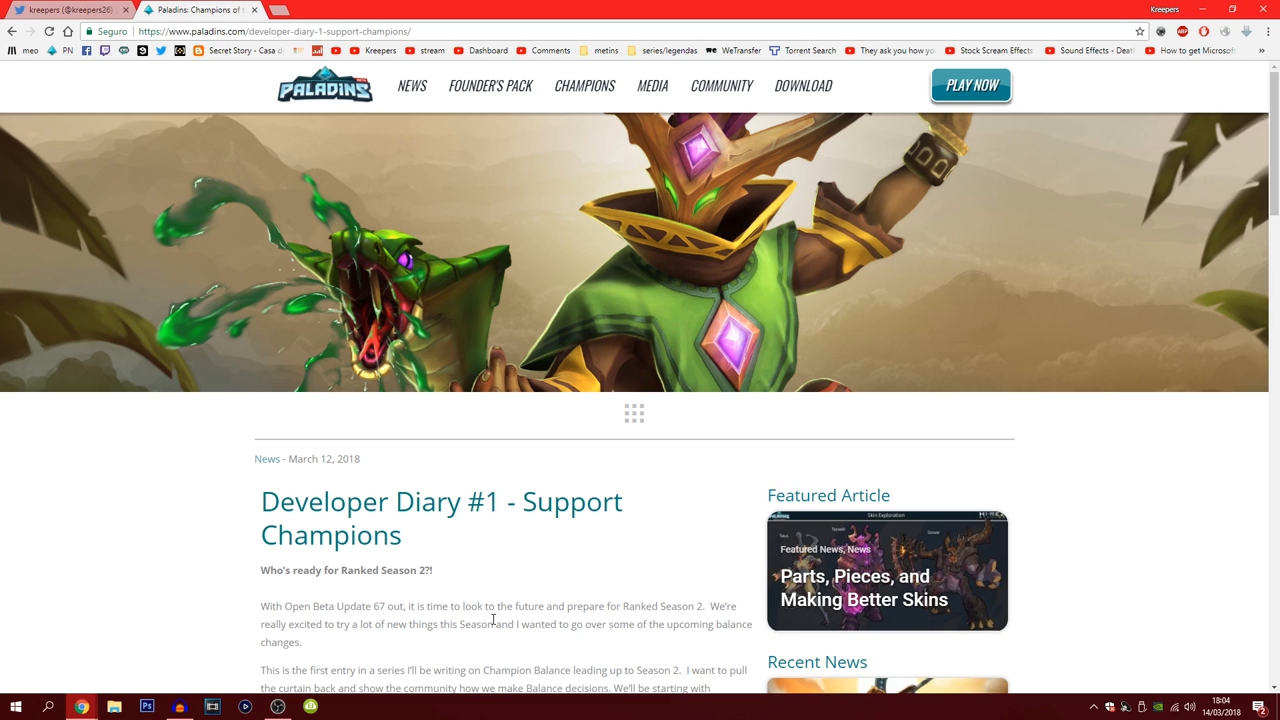
pyautogui.moveTo(512, 582)
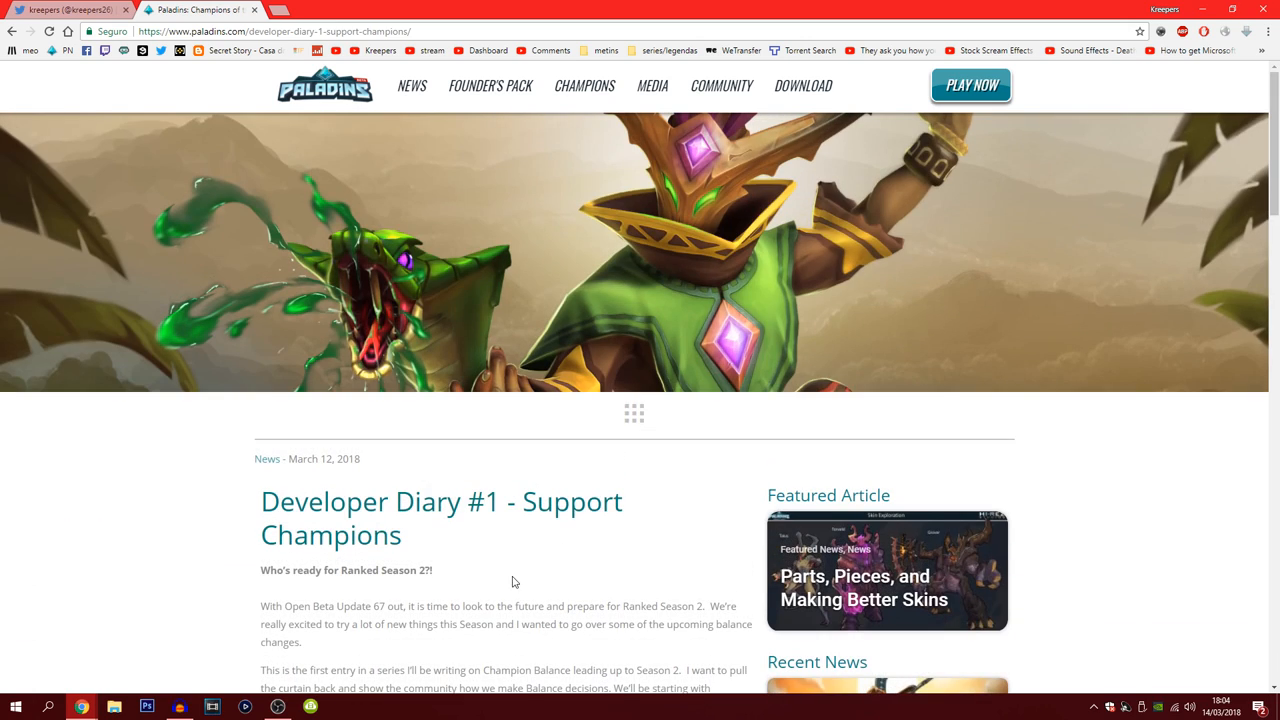
pyautogui.moveTo(558, 580)
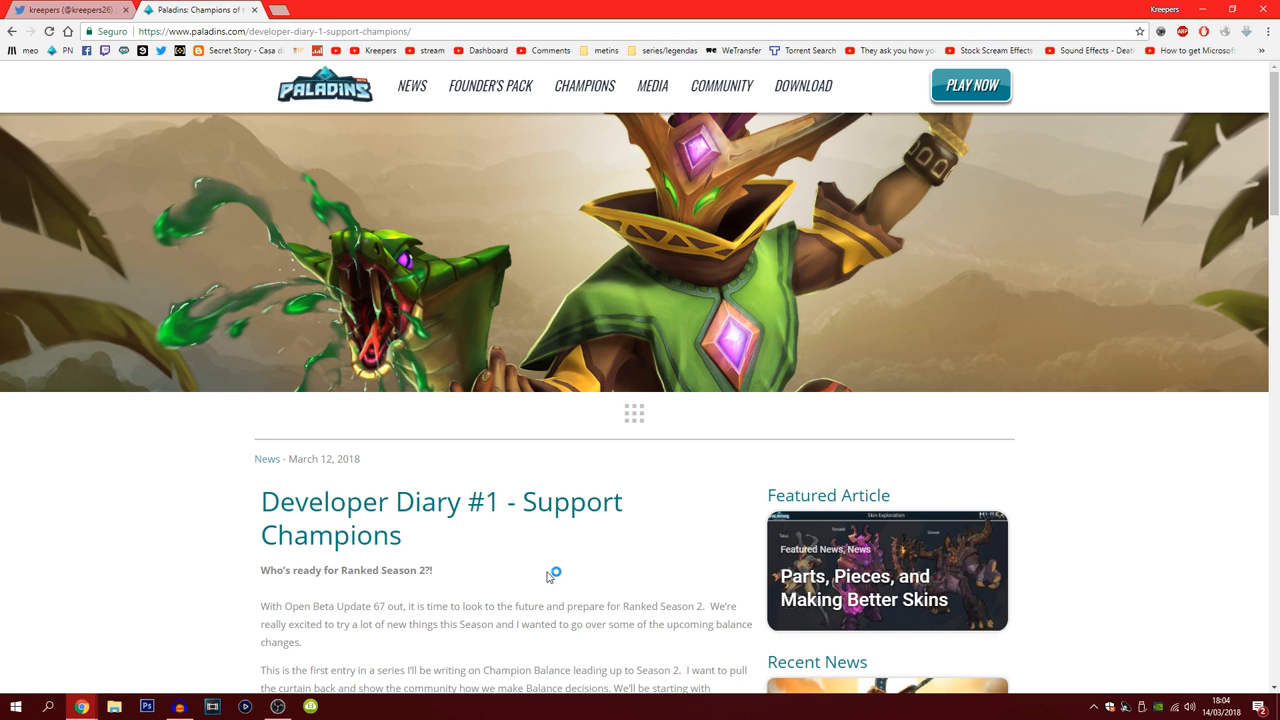
pyautogui.moveTo(548, 576)
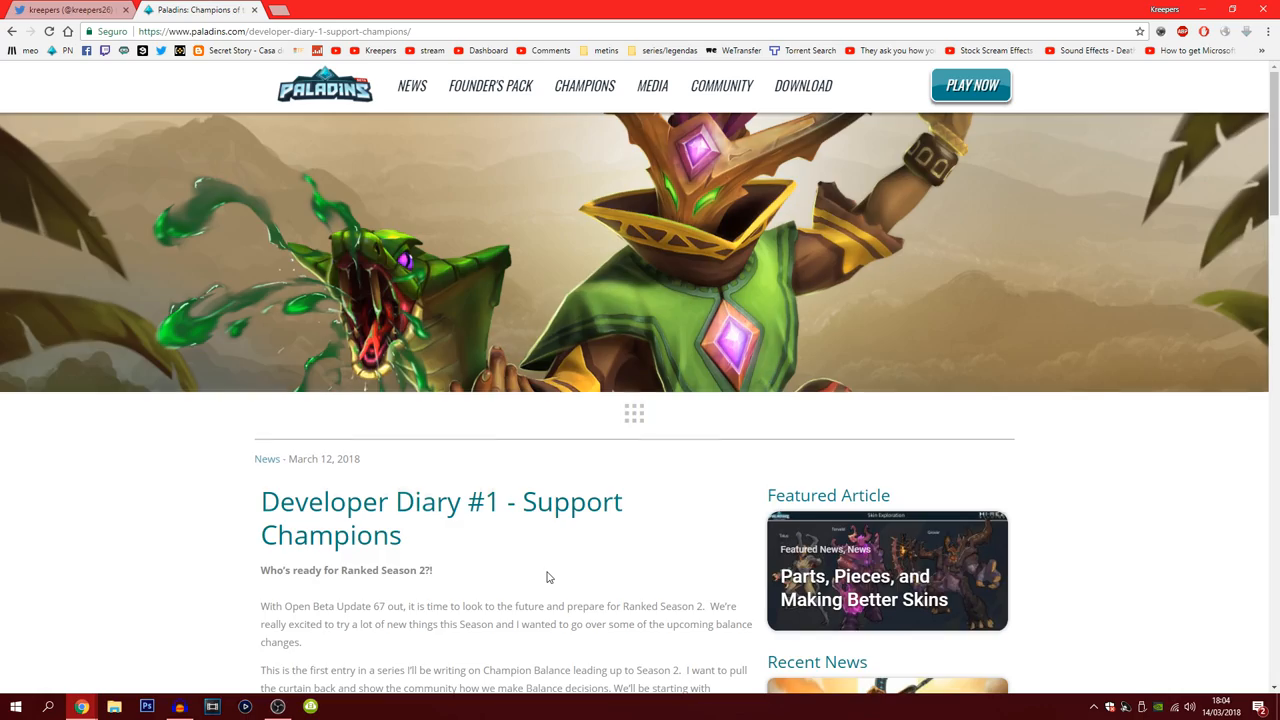
# Step: Read further into the diary and highlight Mal'Damba's 2650 Health figure
pyautogui.scroll(-3)
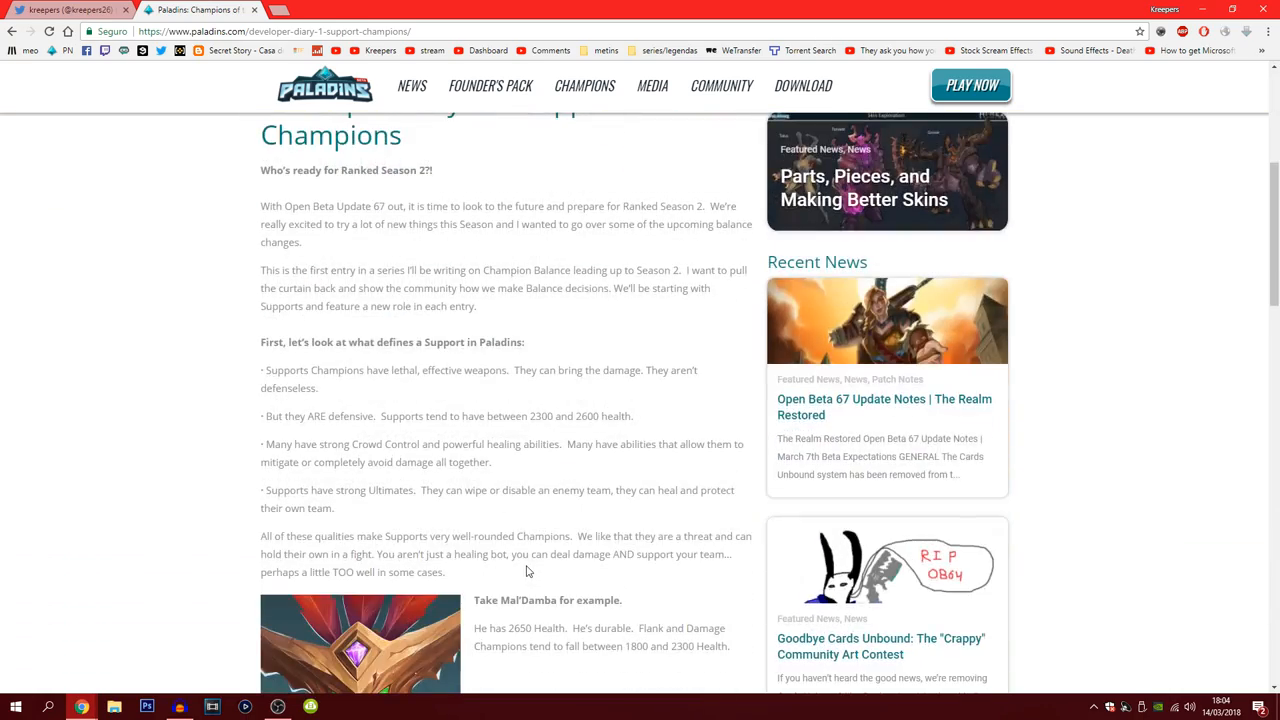
pyautogui.scroll(-3)
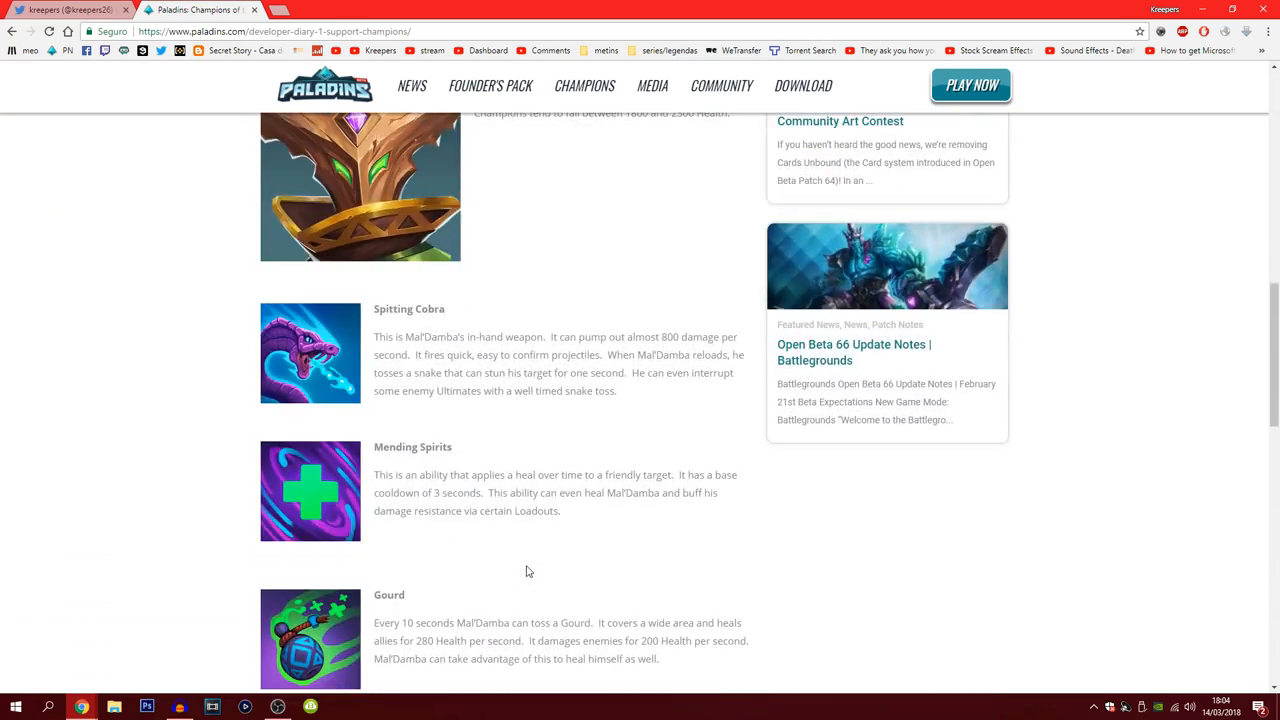
pyautogui.scroll(3)
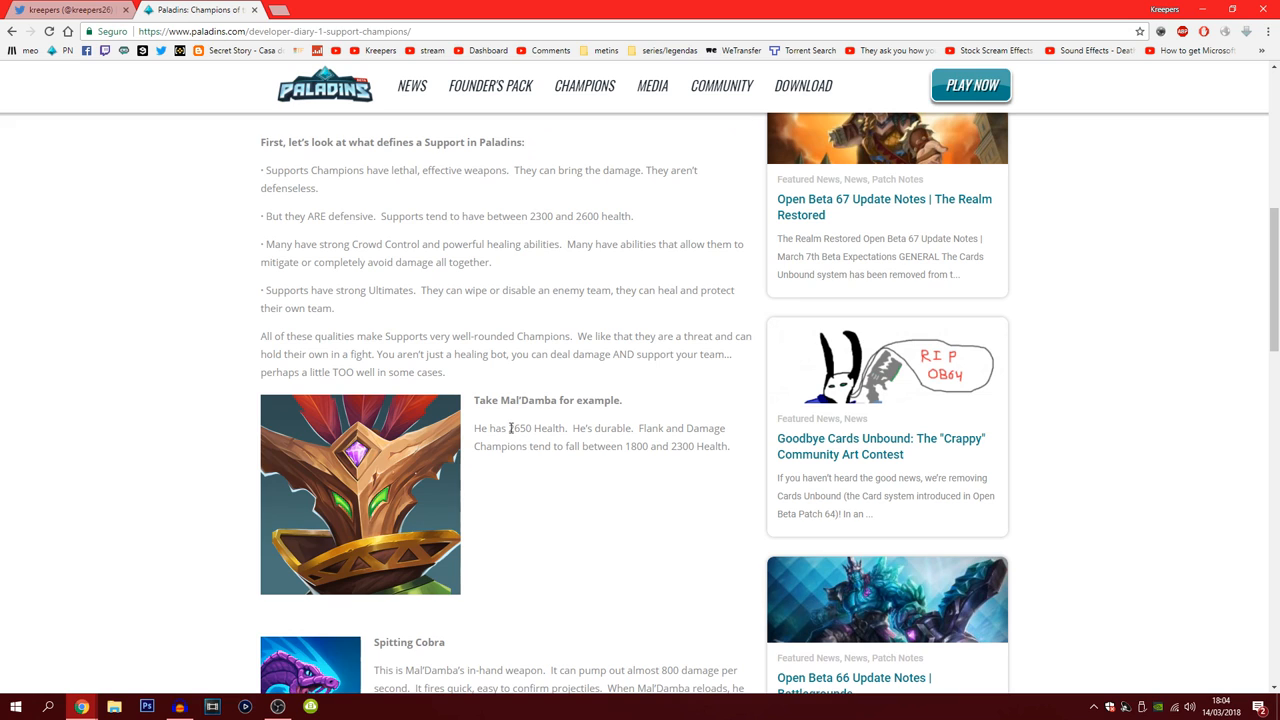
pyautogui.doubleClick(520, 428)
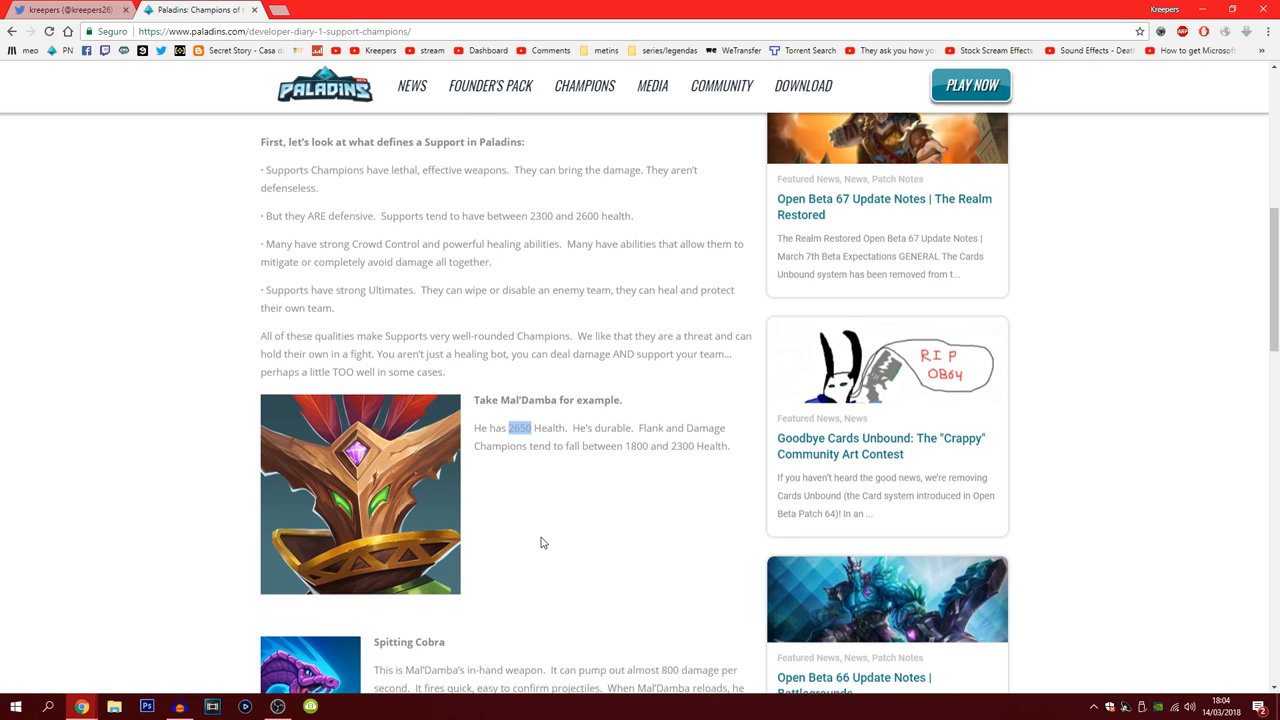
# Step: Read the Support Champions diary through to its closing sign-off
pyautogui.scroll(-3)
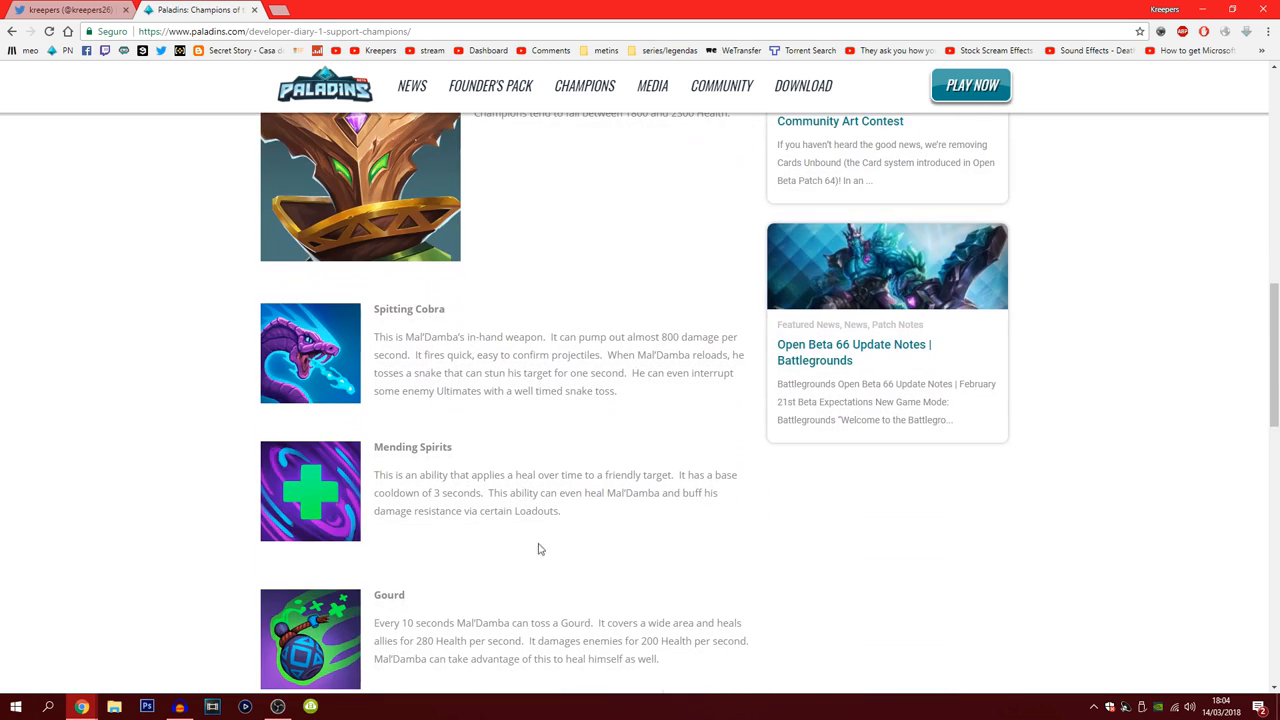
pyautogui.scroll(-3)
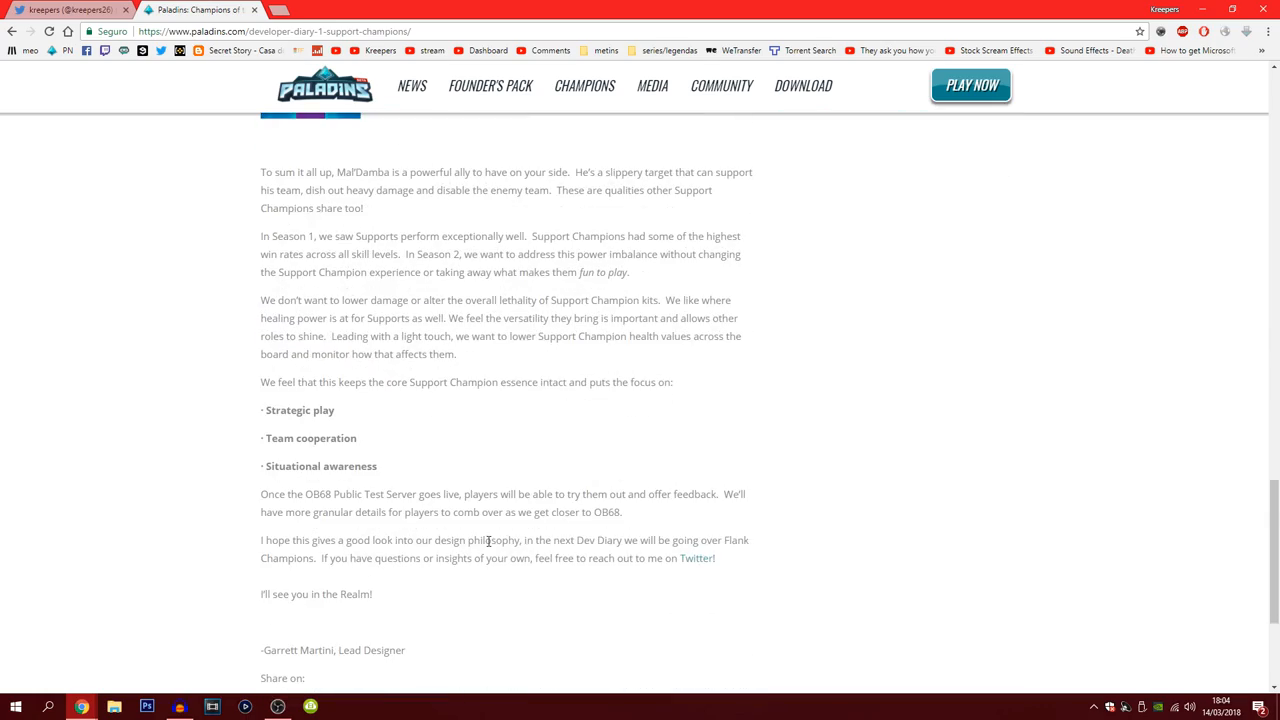
pyautogui.scroll(3)
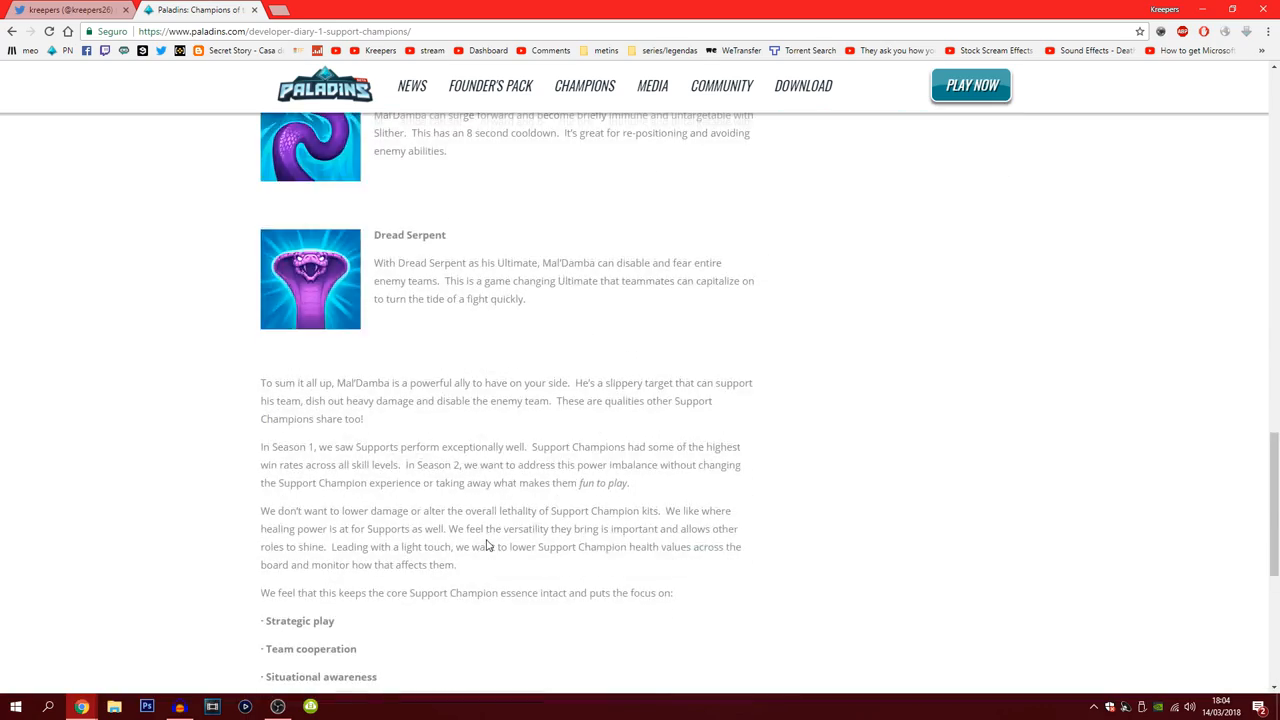
pyautogui.scroll(3)
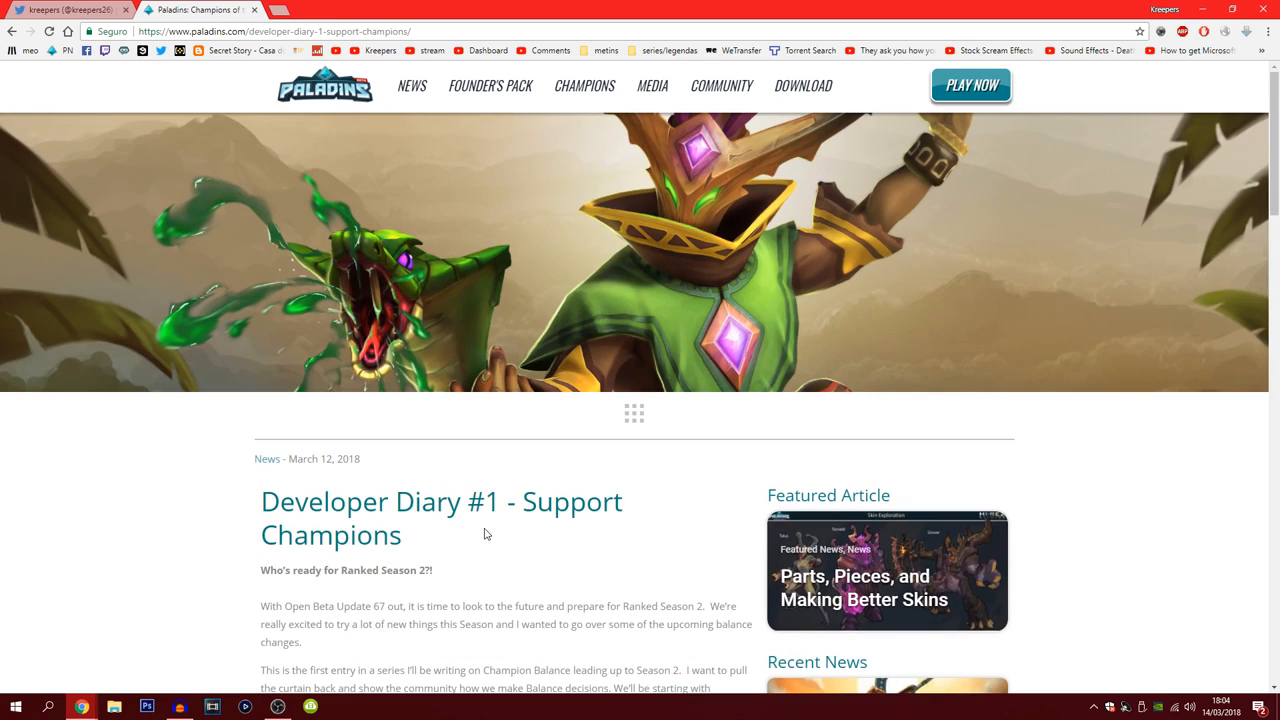
pyautogui.scroll(-3)
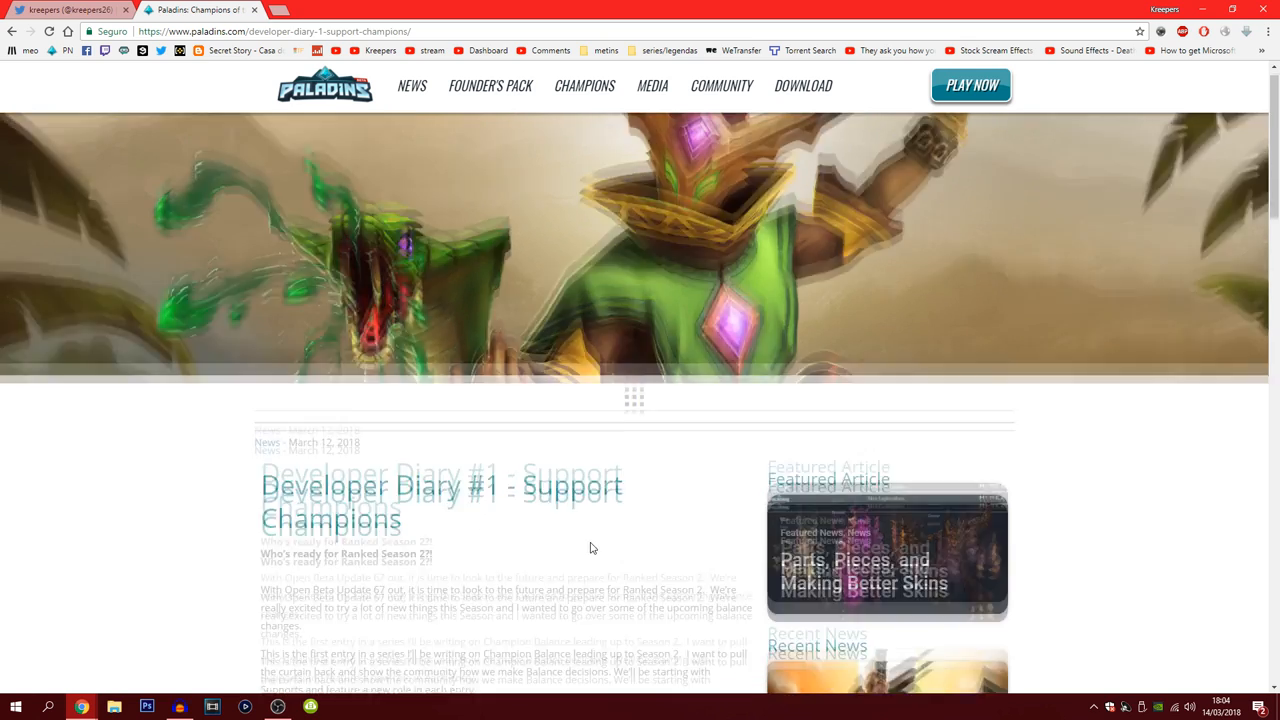
pyautogui.scroll(-3)
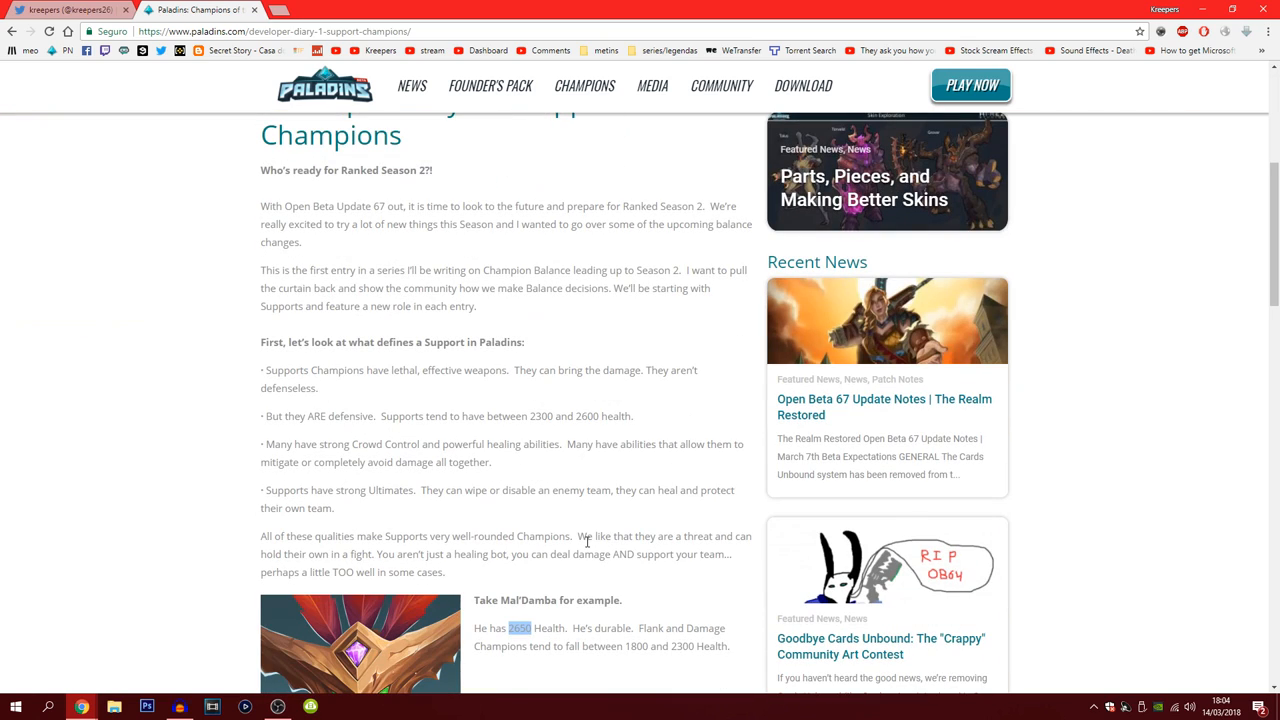
pyautogui.scroll(-3)
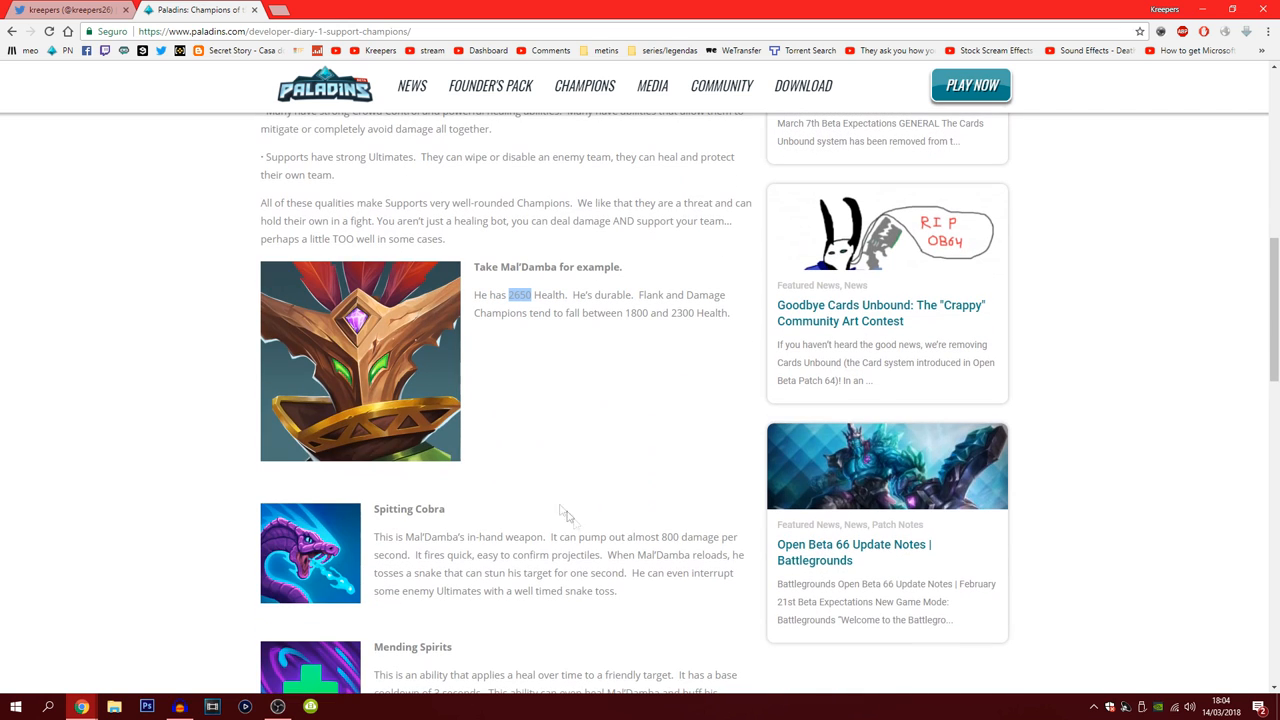
pyautogui.moveTo(684, 398)
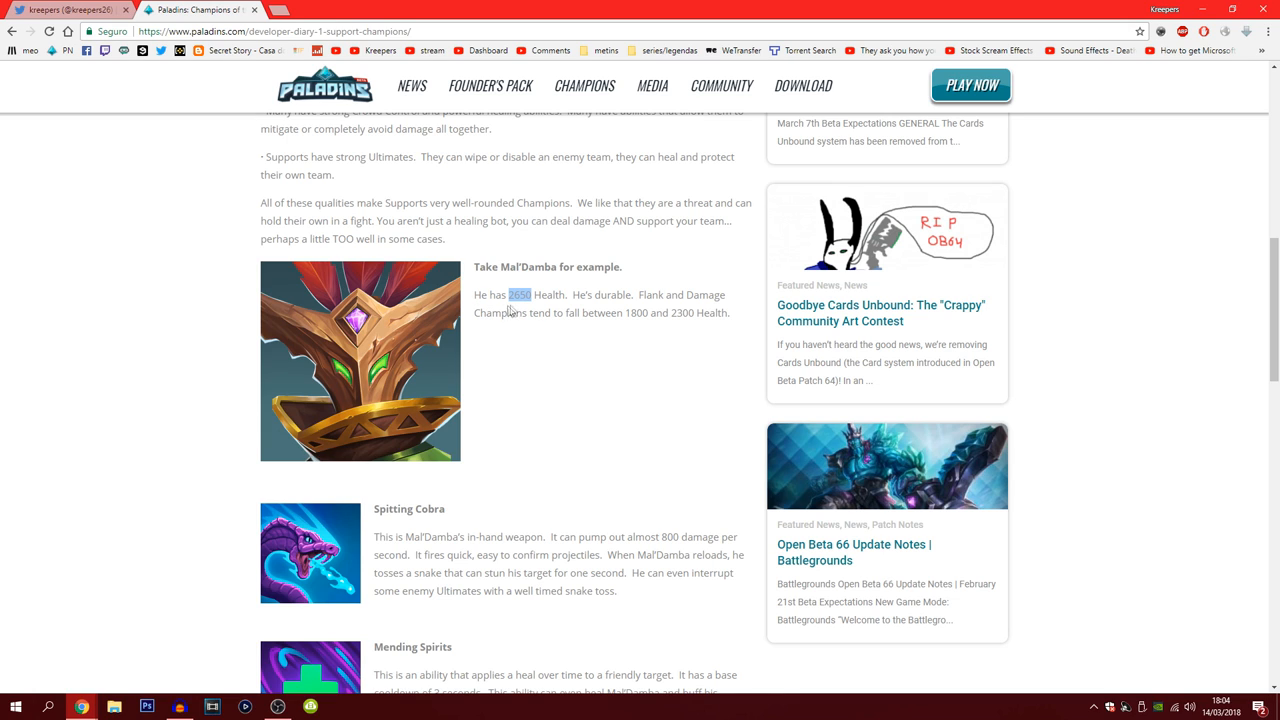
pyautogui.moveTo(624, 314)
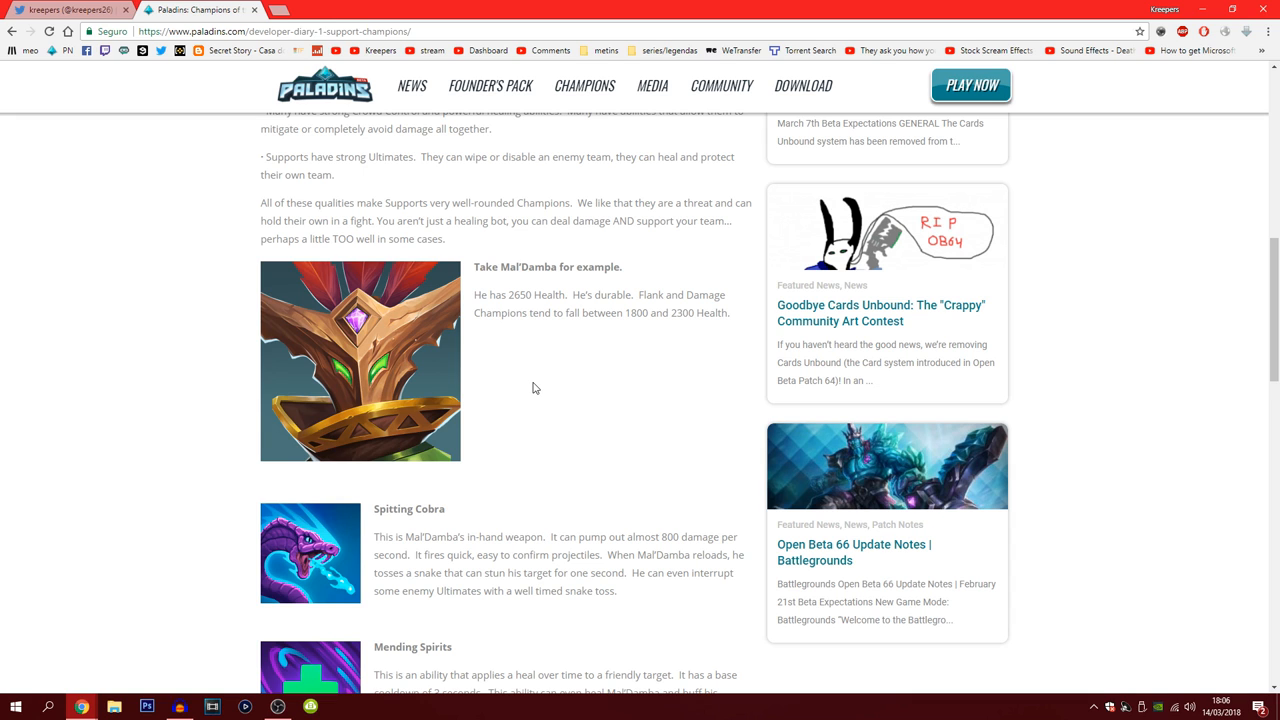
pyautogui.scroll(3)
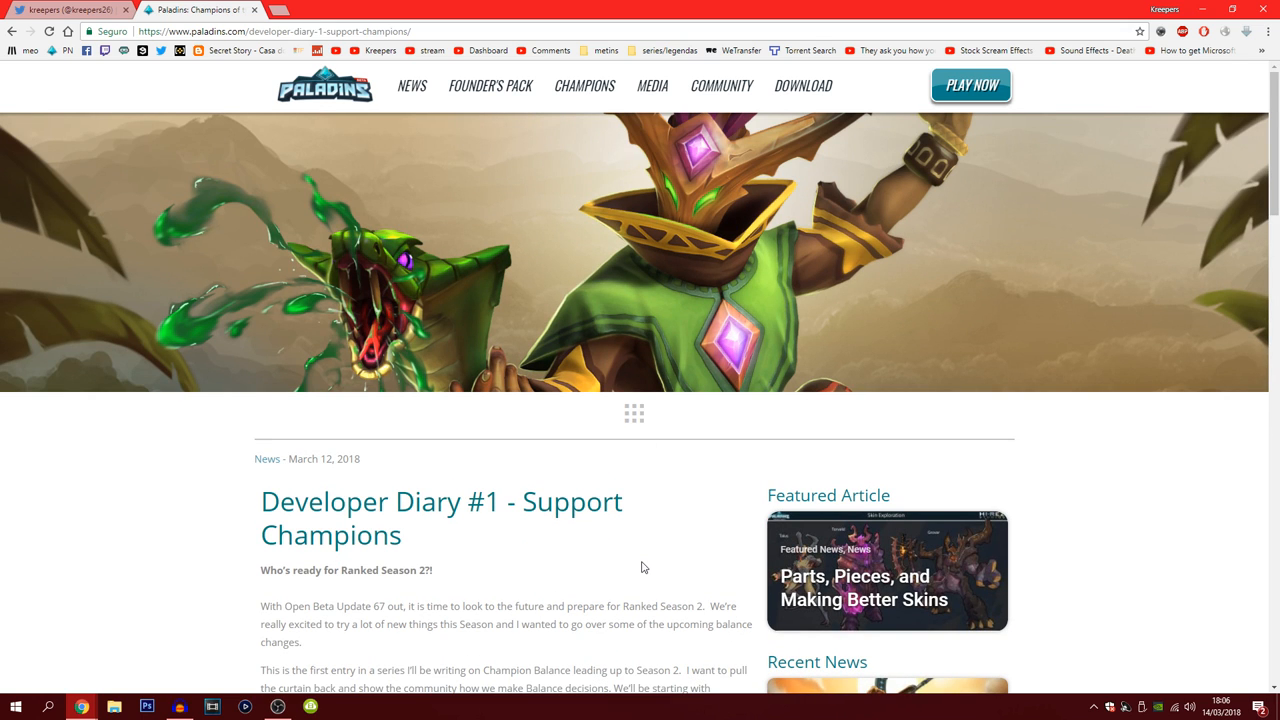
pyautogui.moveTo(624, 564)
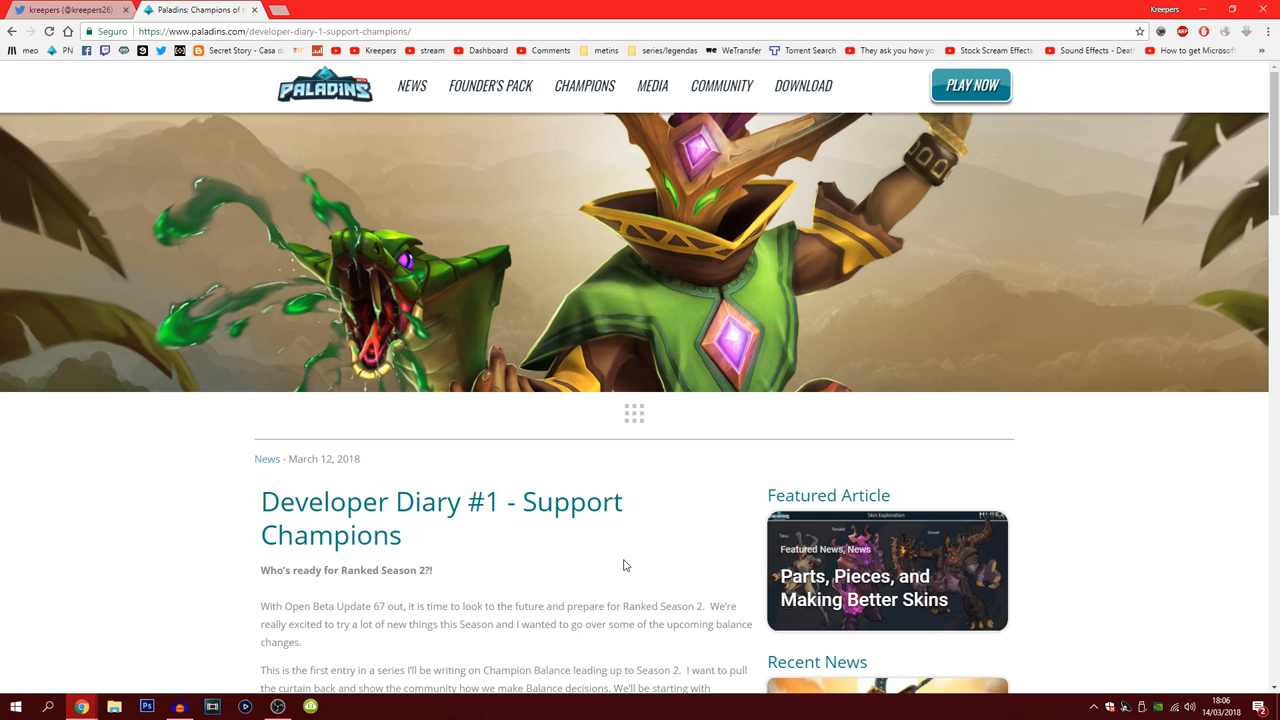
pyautogui.moveTo(604, 552)
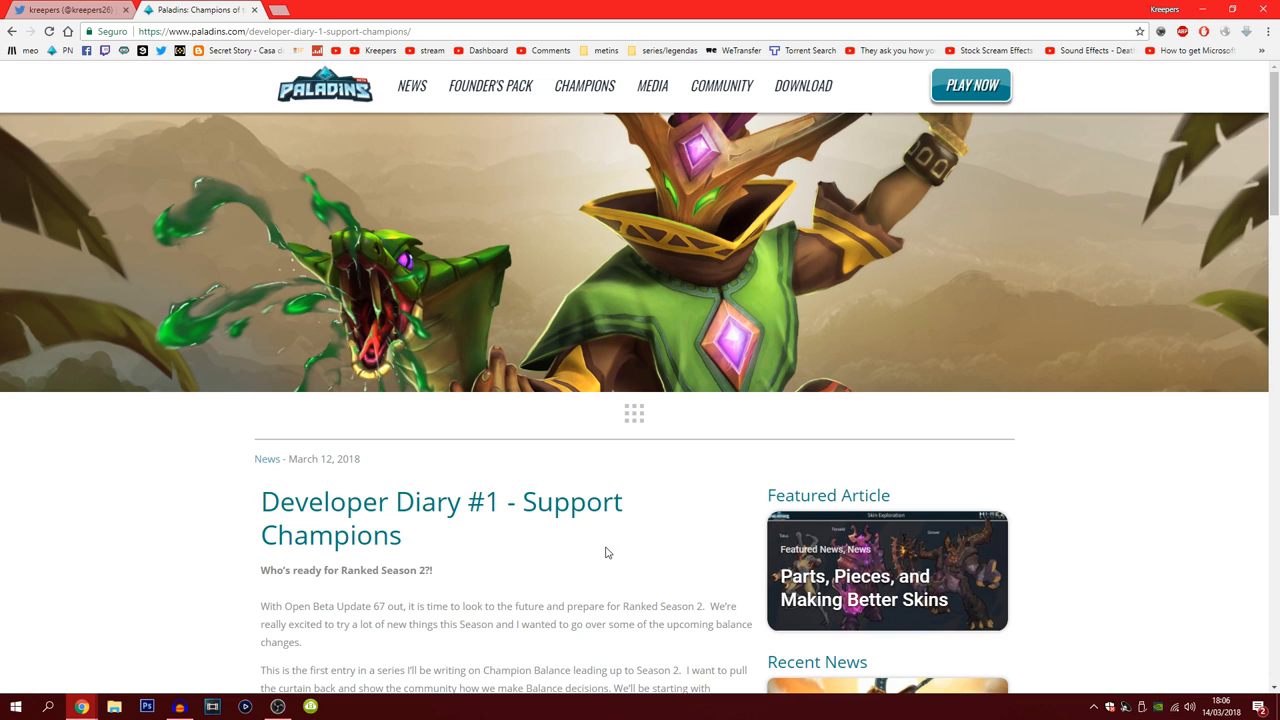
pyautogui.moveTo(512, 532)
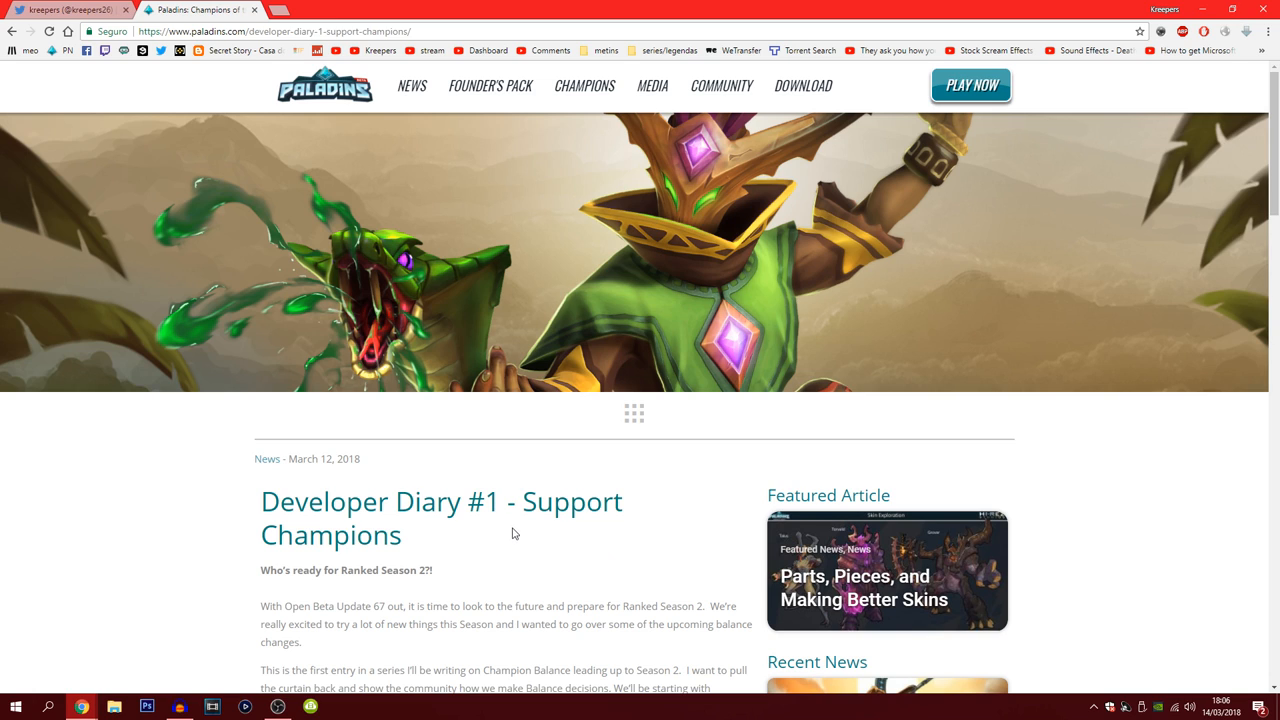
pyautogui.moveTo(568, 590)
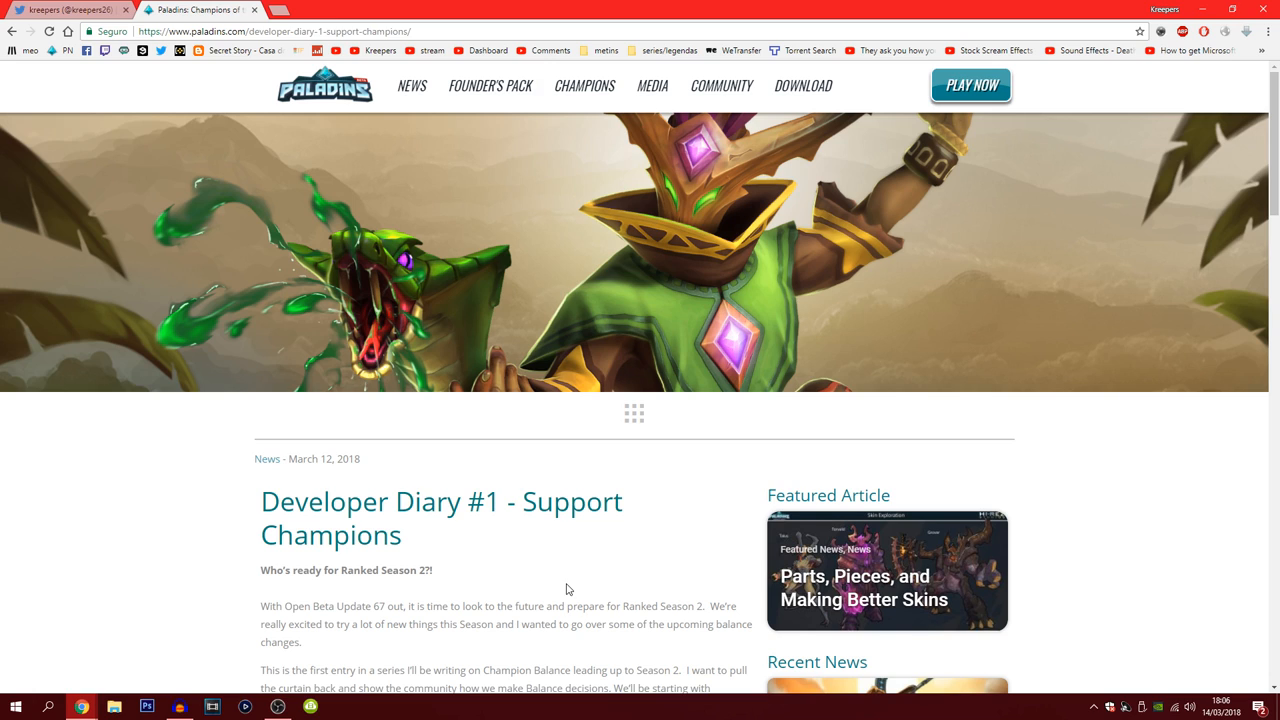
pyautogui.moveTo(672, 532)
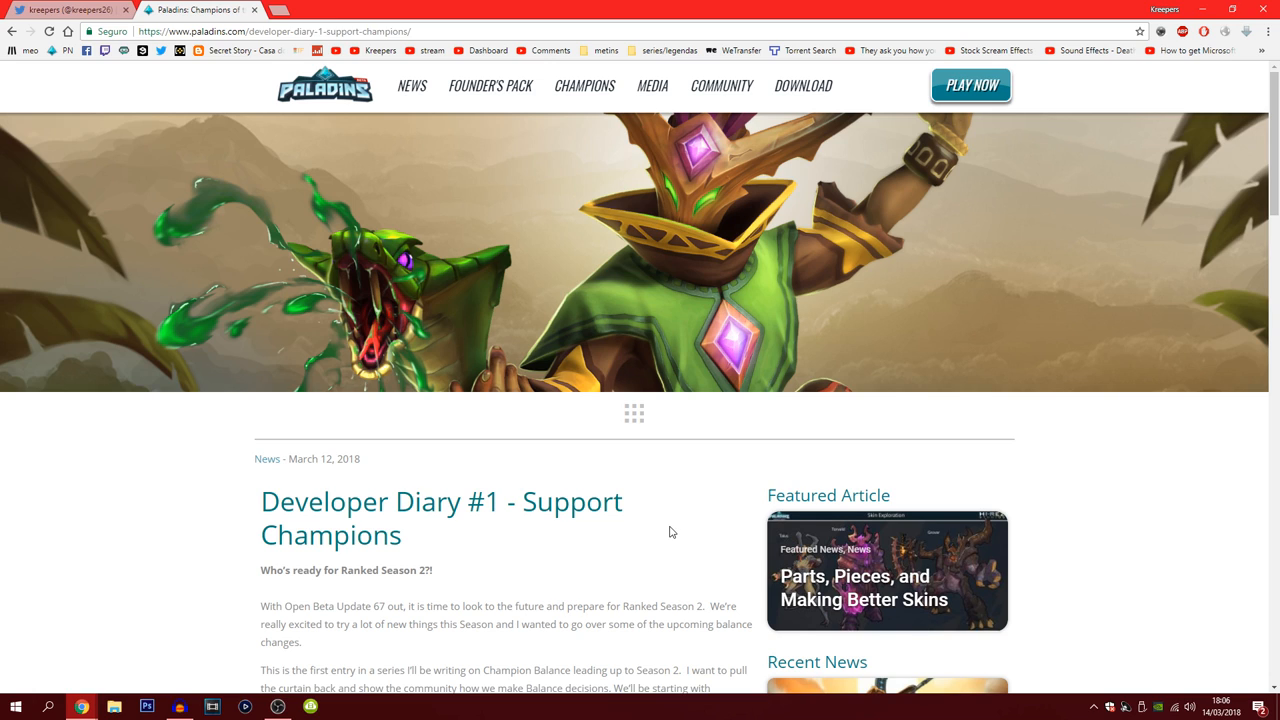
pyautogui.moveTo(600, 588)
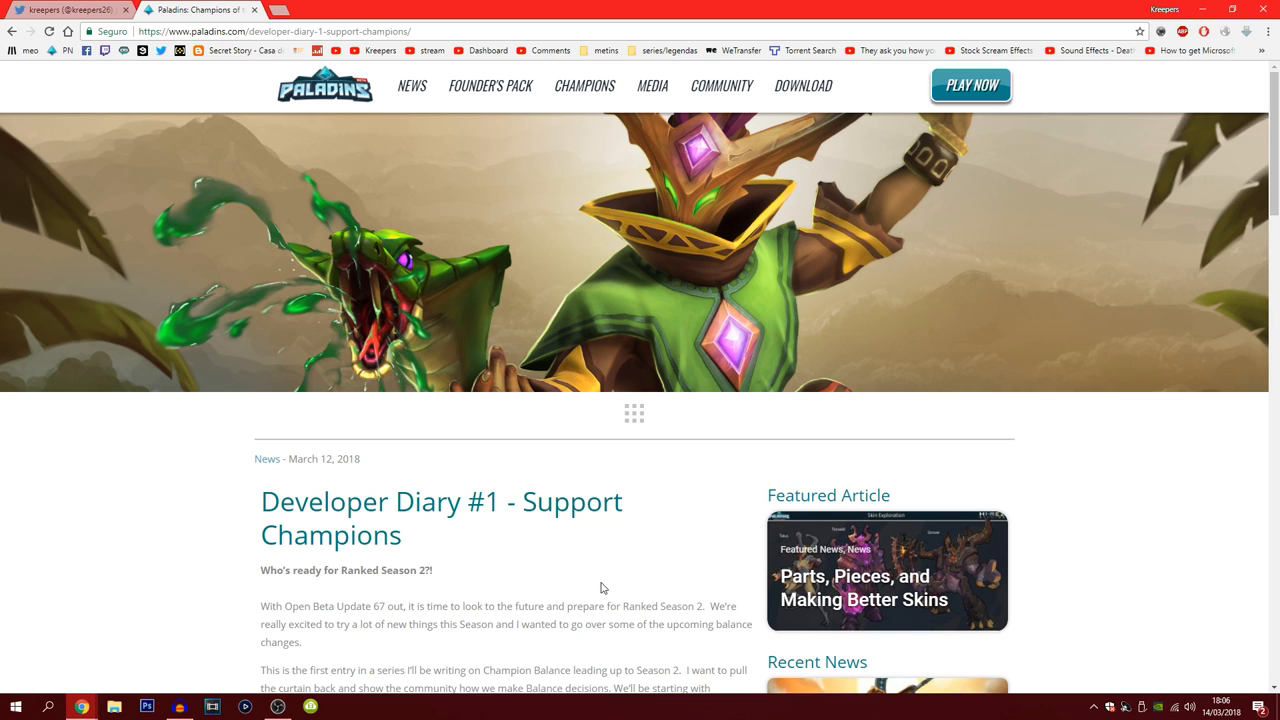
pyautogui.moveTo(644, 592)
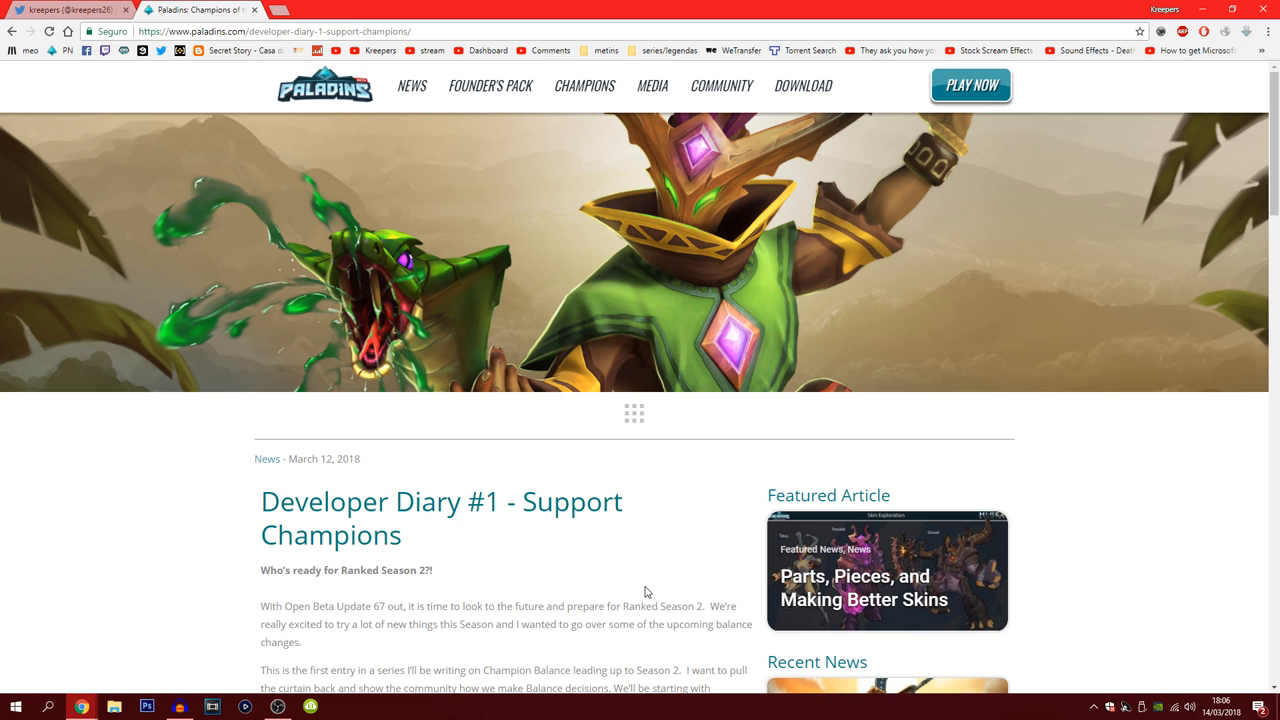
# Step: Open the featured article 'Parts, Pieces, and Making Better Skins' from the diary page
pyautogui.scroll(-3)
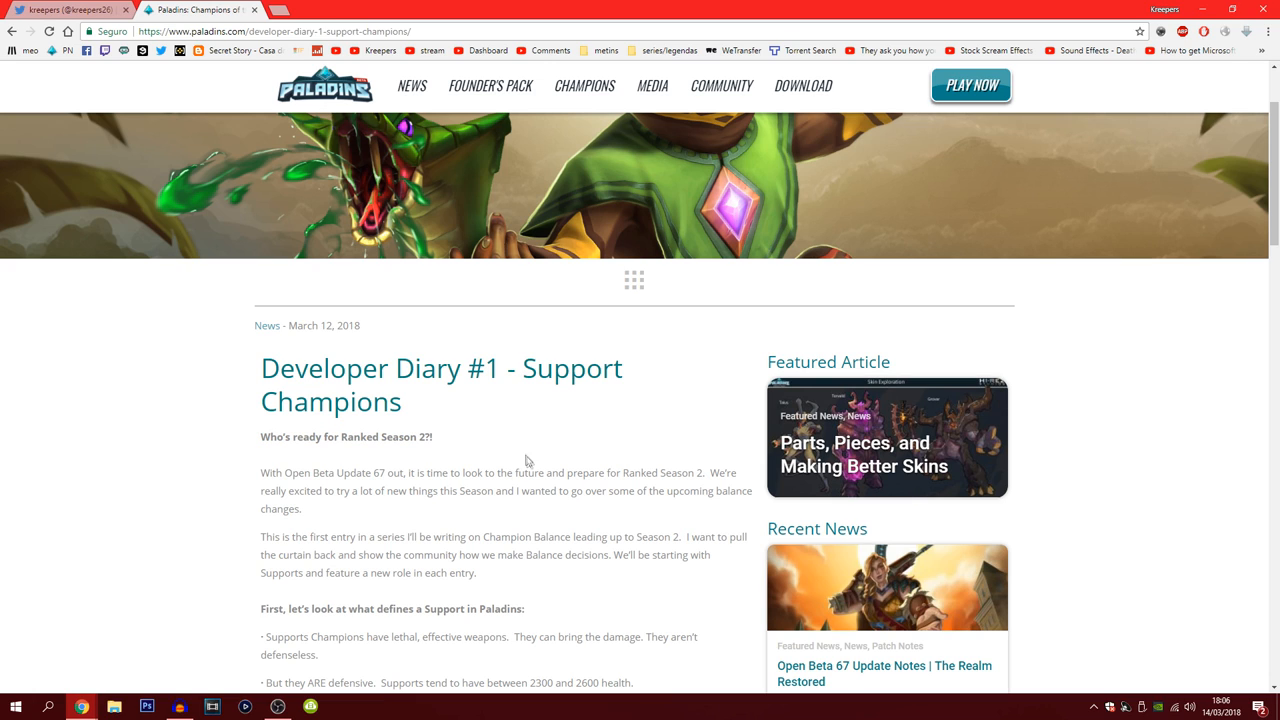
pyautogui.moveTo(536, 468)
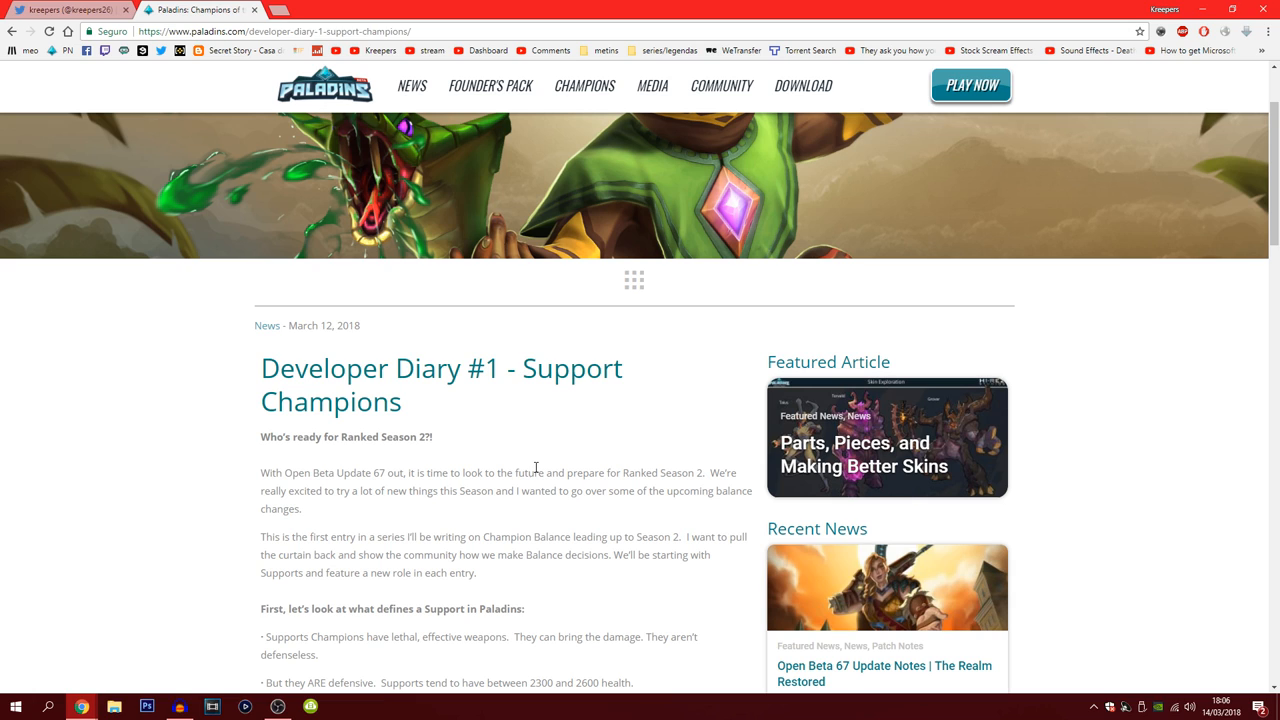
pyautogui.moveTo(416, 448)
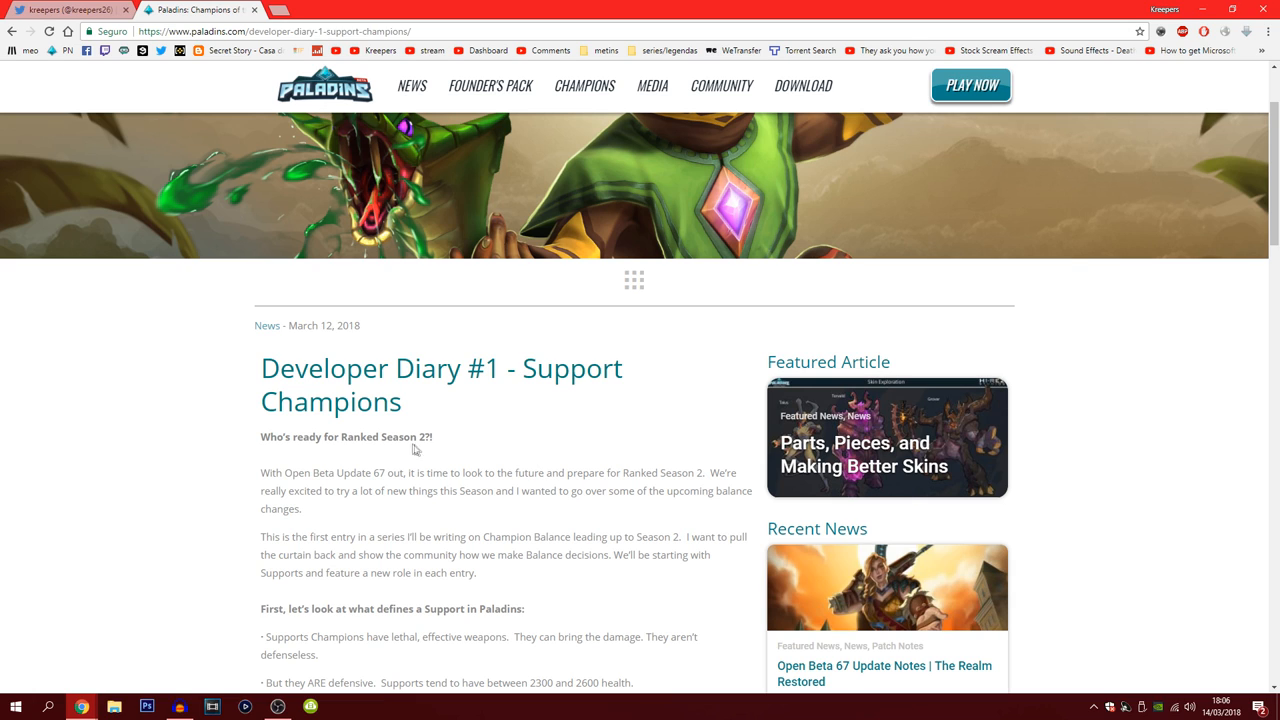
pyautogui.moveTo(450, 458)
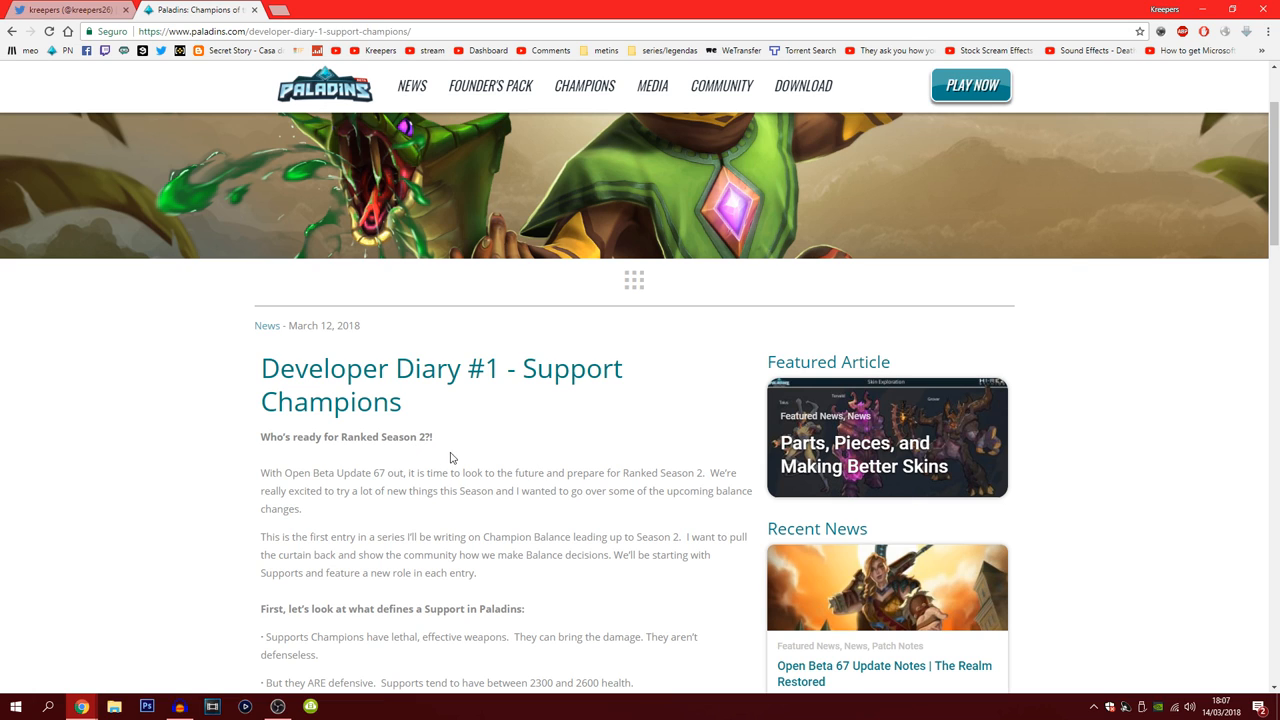
pyautogui.moveTo(600, 552)
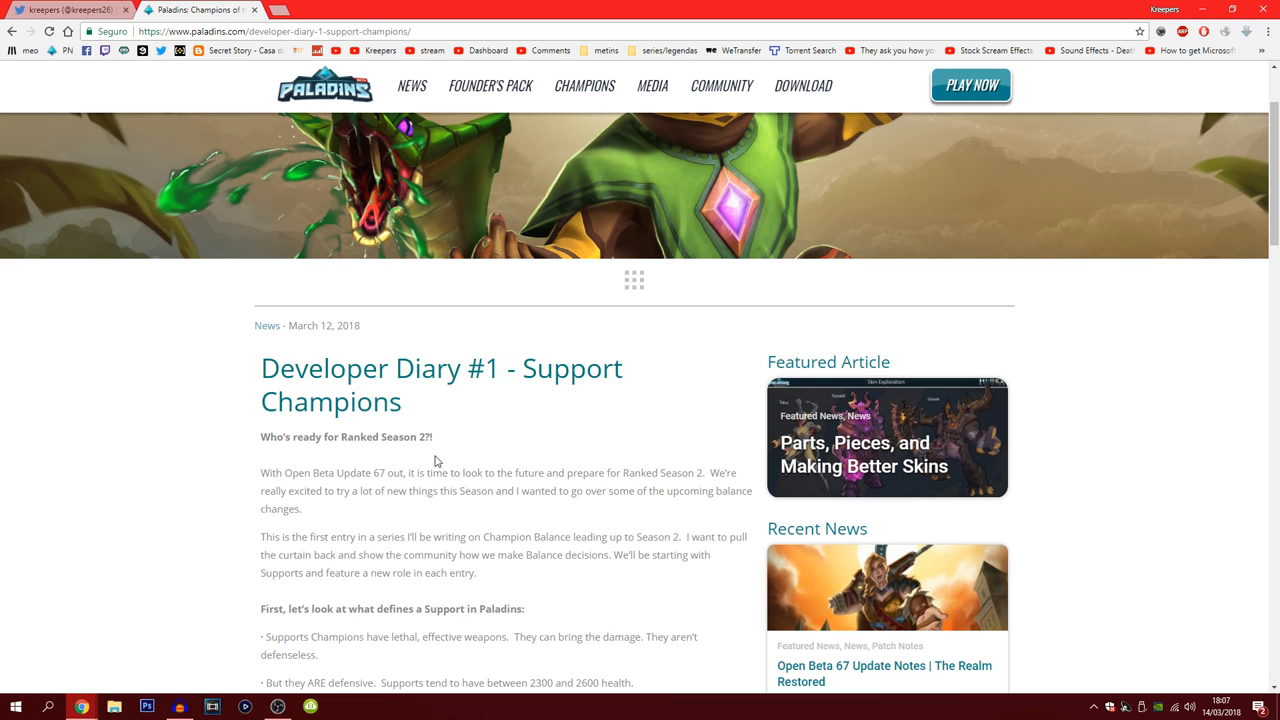
pyautogui.moveTo(342, 510)
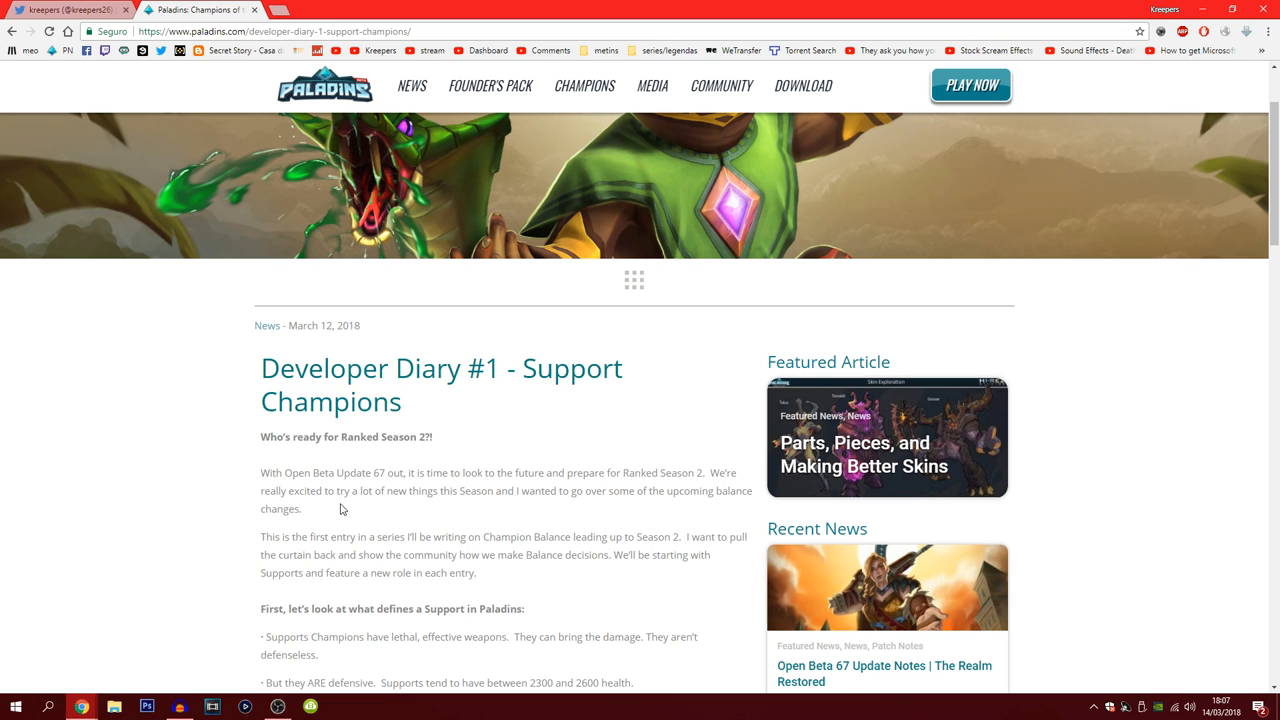
pyautogui.moveTo(472, 536)
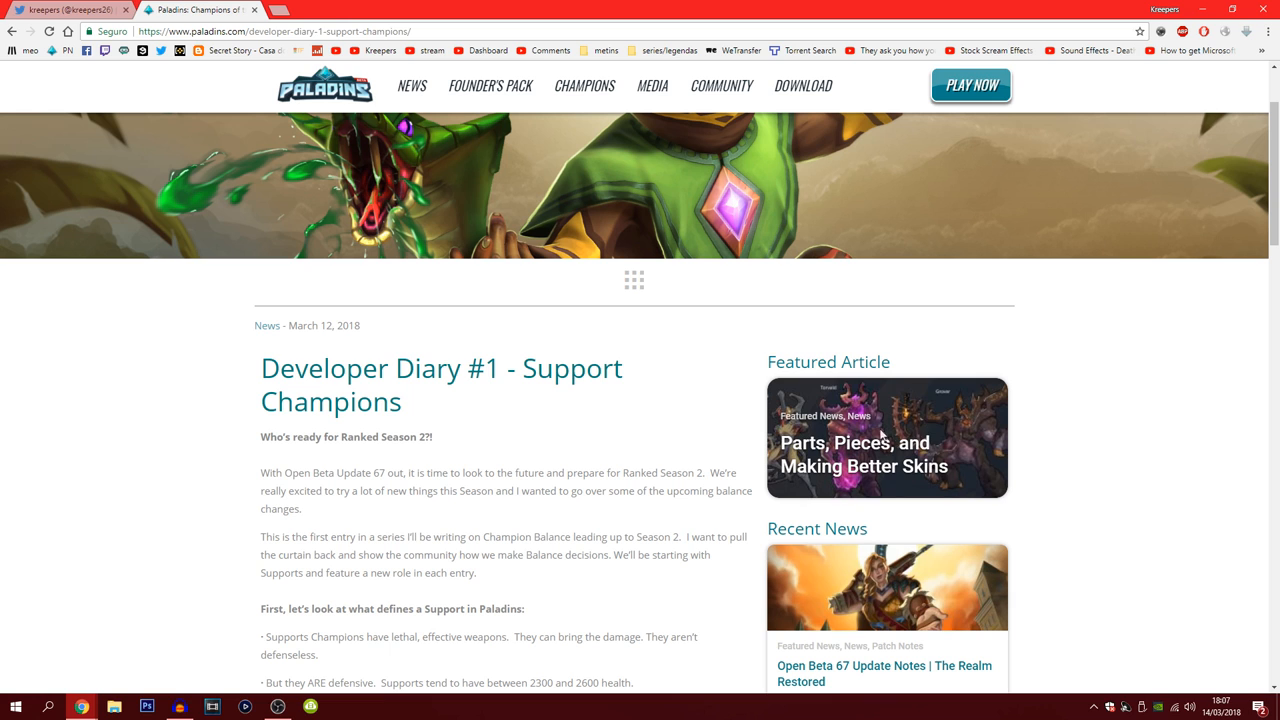
pyautogui.moveTo(822, 420)
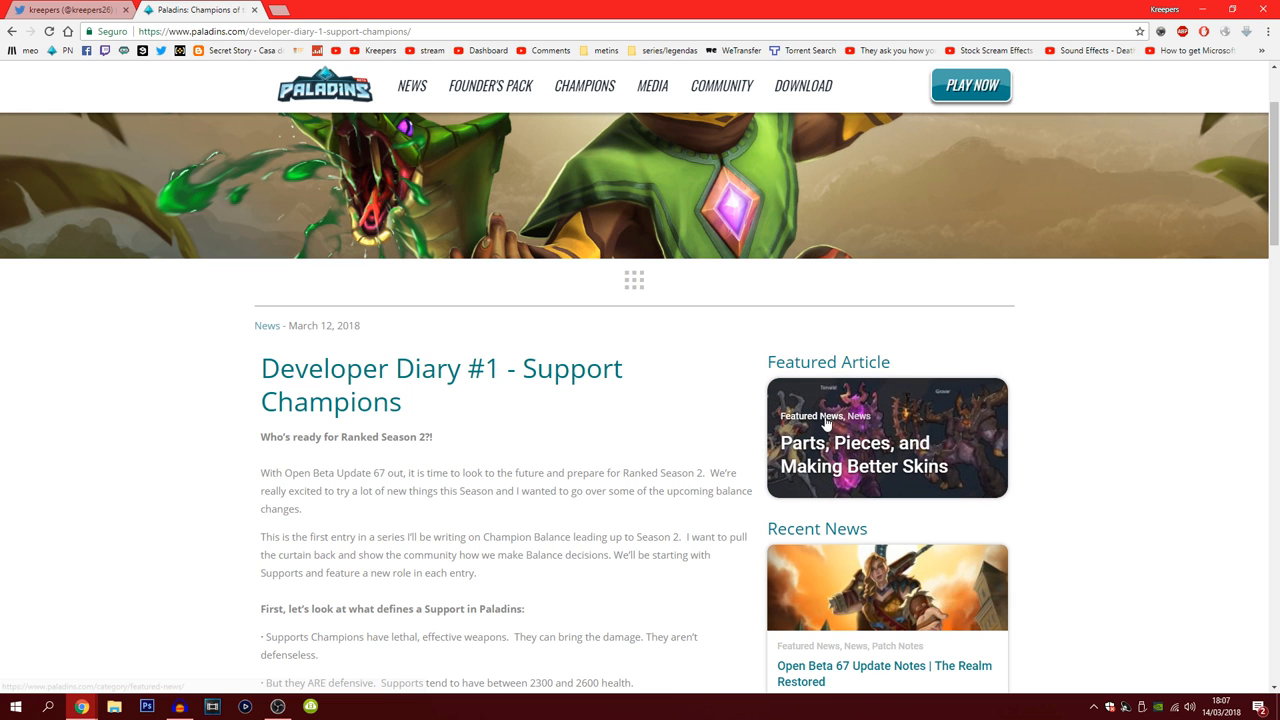
pyautogui.click(824, 416)
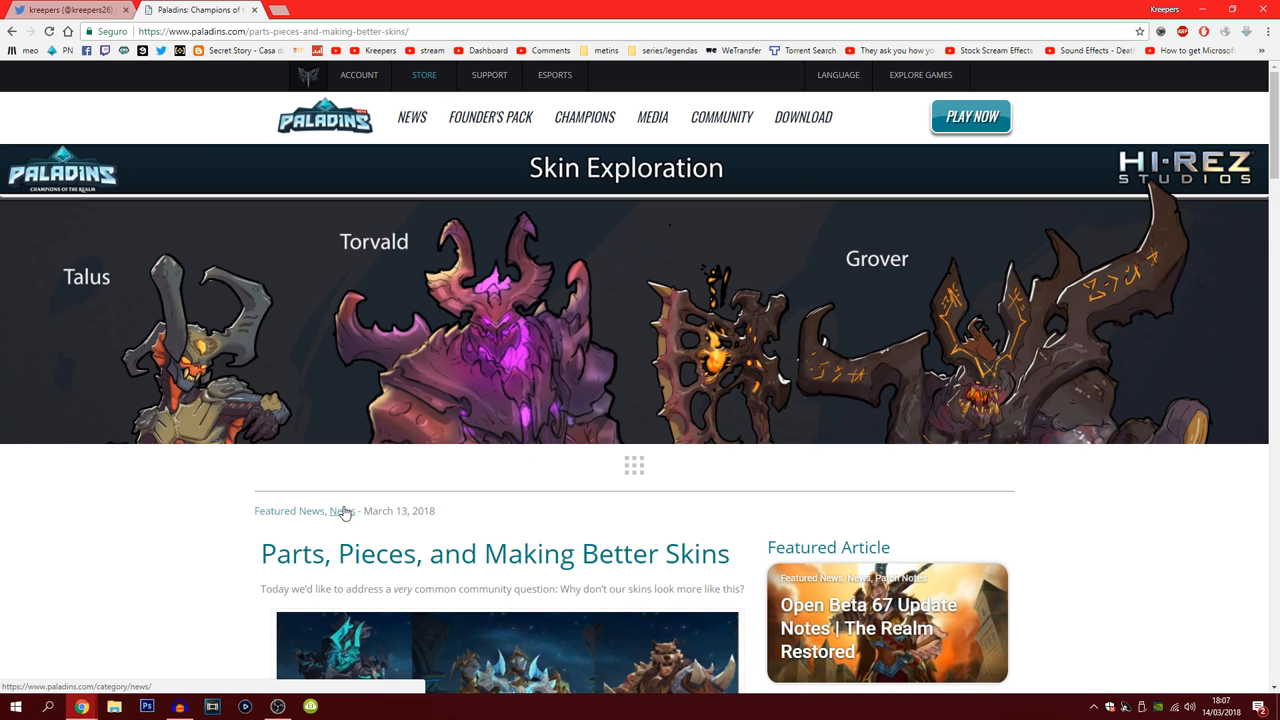
pyautogui.moveTo(288, 512)
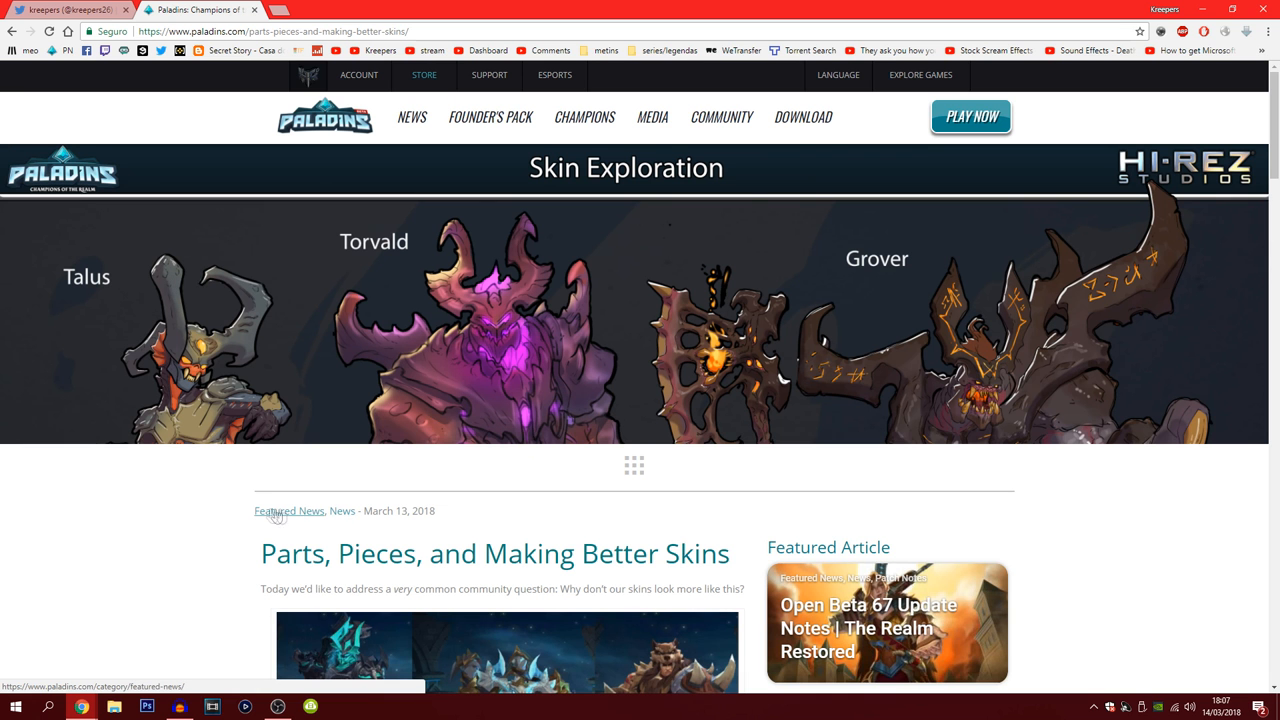
pyautogui.scroll(-3)
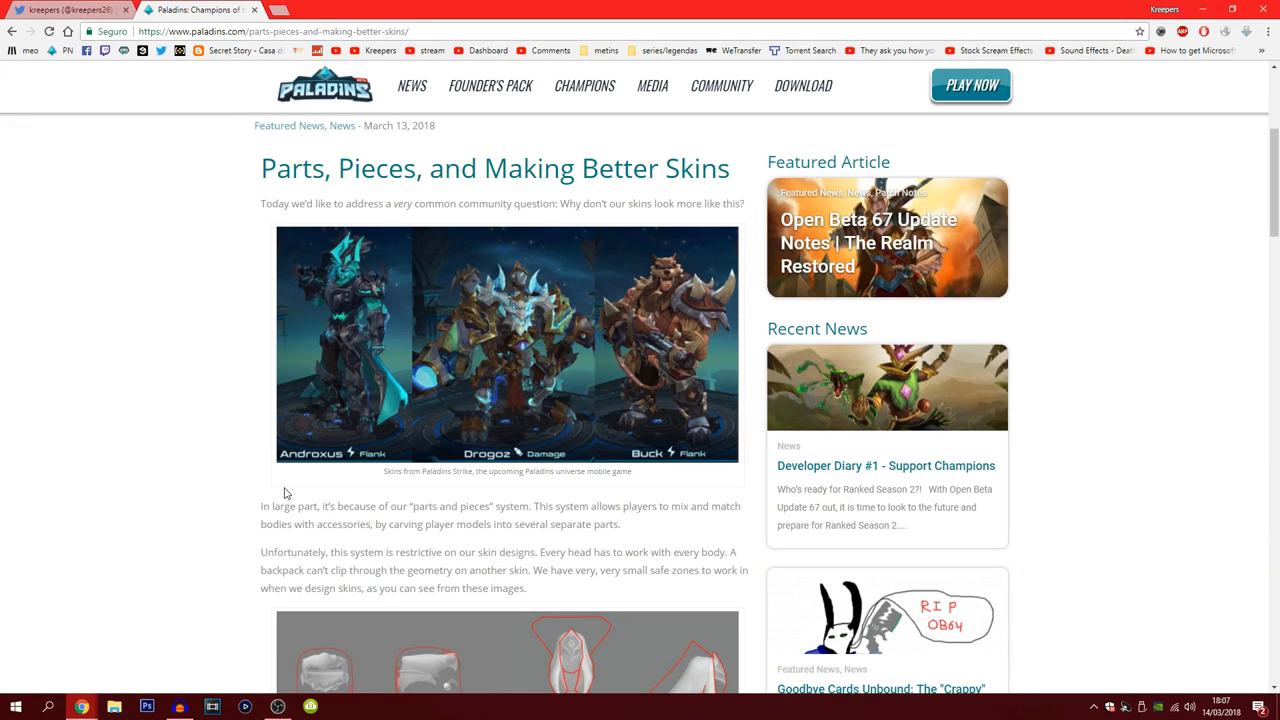
pyautogui.moveTo(220, 452)
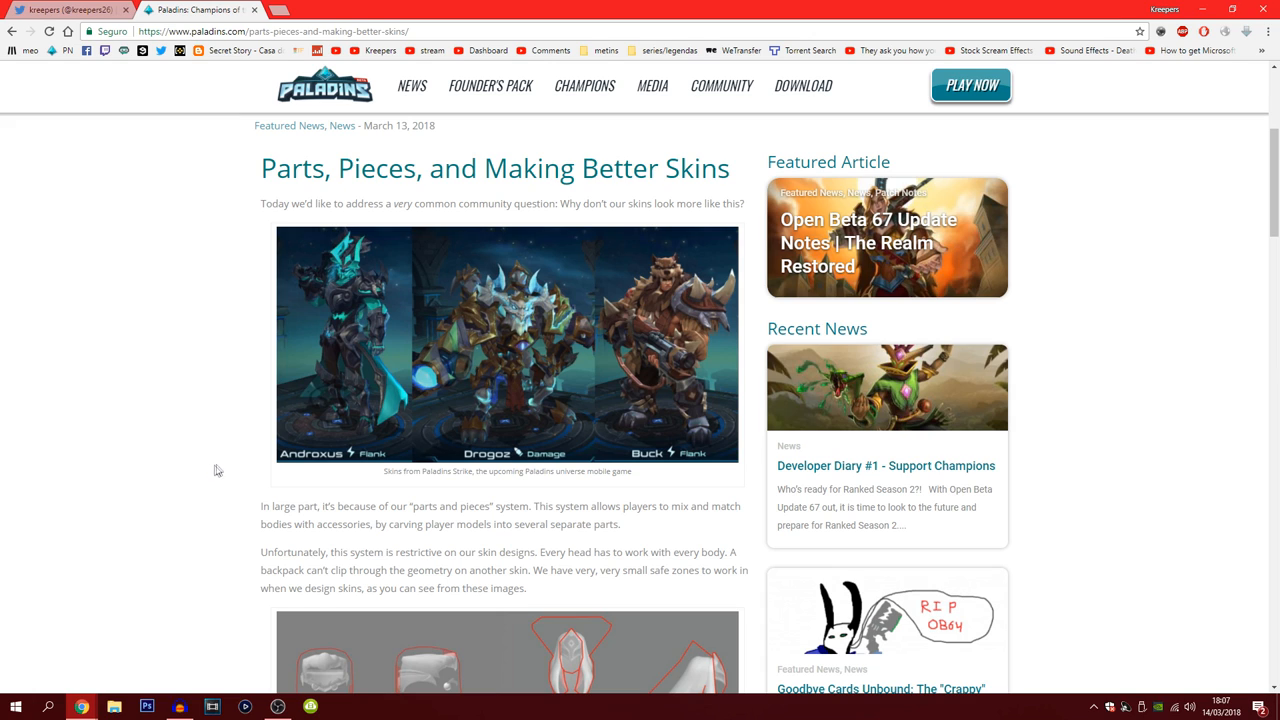
pyautogui.moveTo(516, 368)
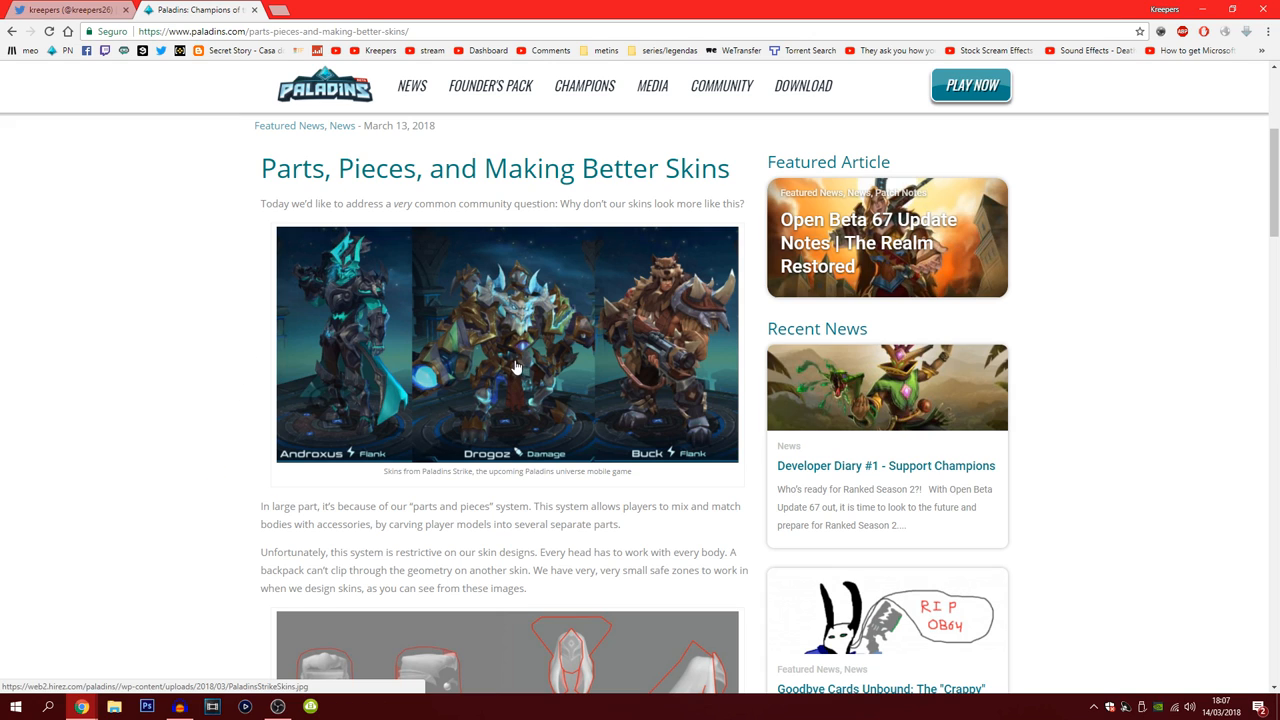
pyautogui.moveTo(720, 404)
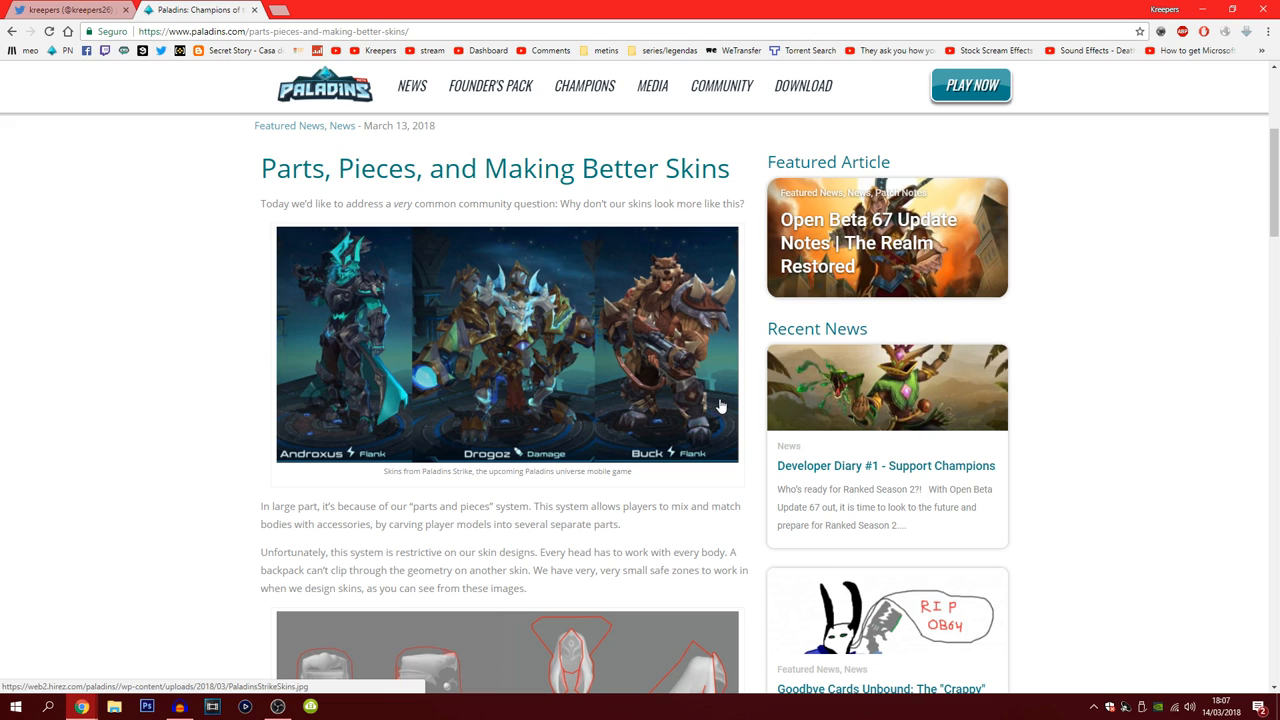
pyautogui.moveTo(444, 356)
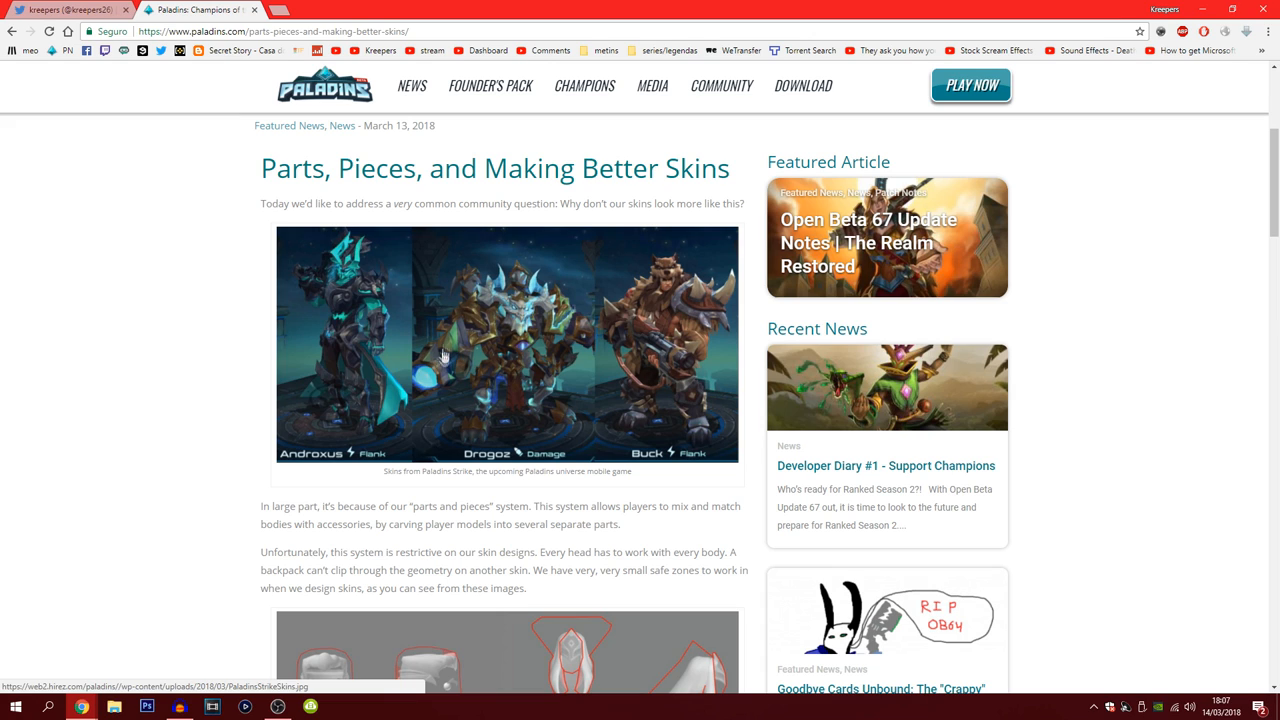
pyautogui.moveTo(632, 368)
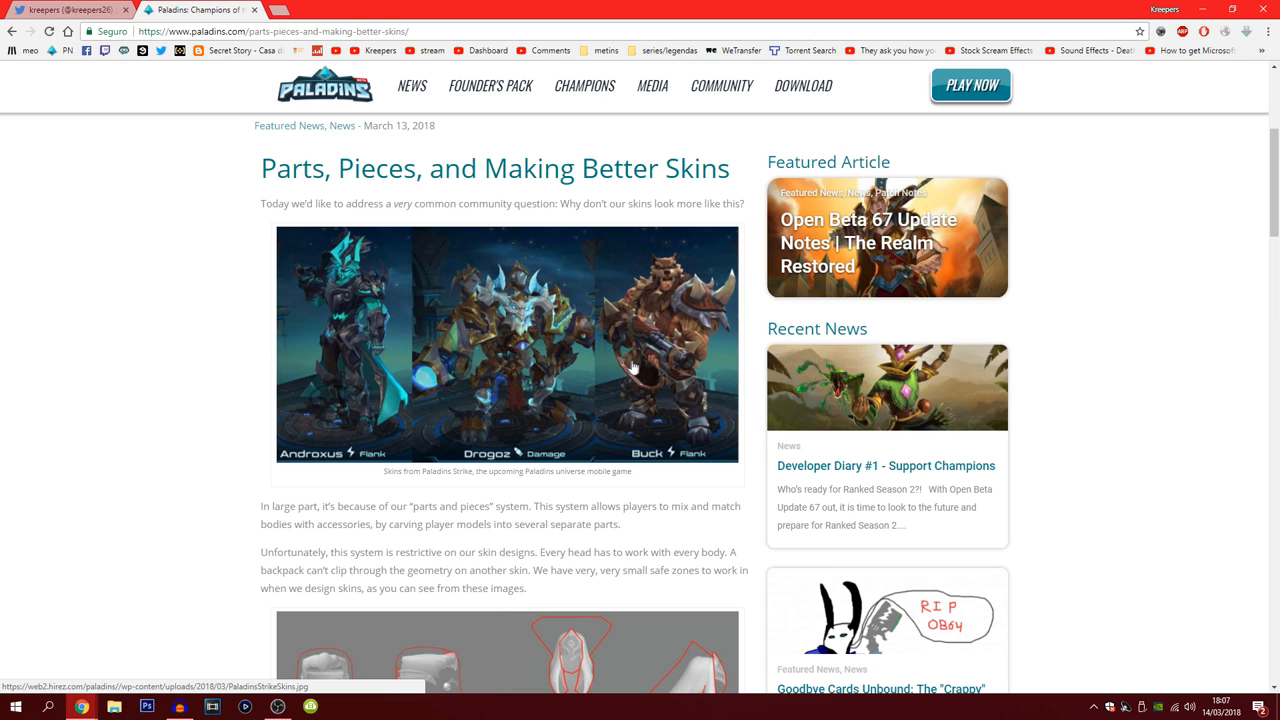
pyautogui.moveTo(556, 422)
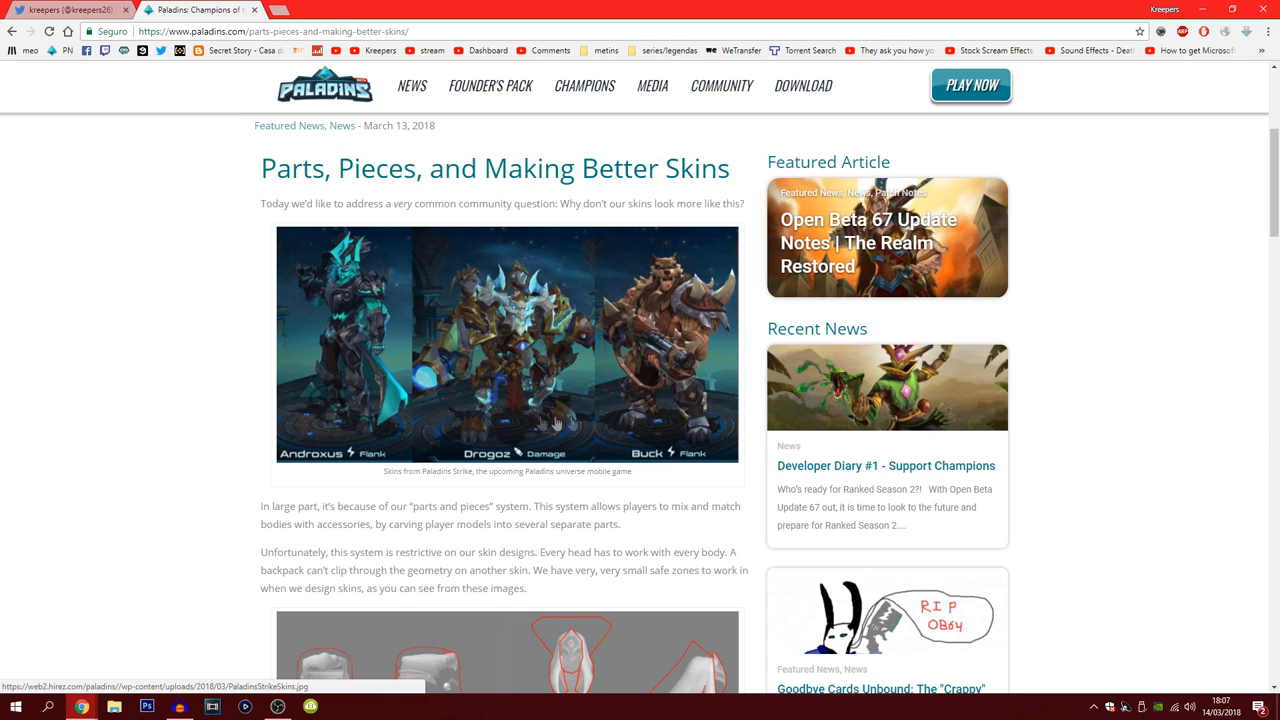
pyautogui.scroll(3)
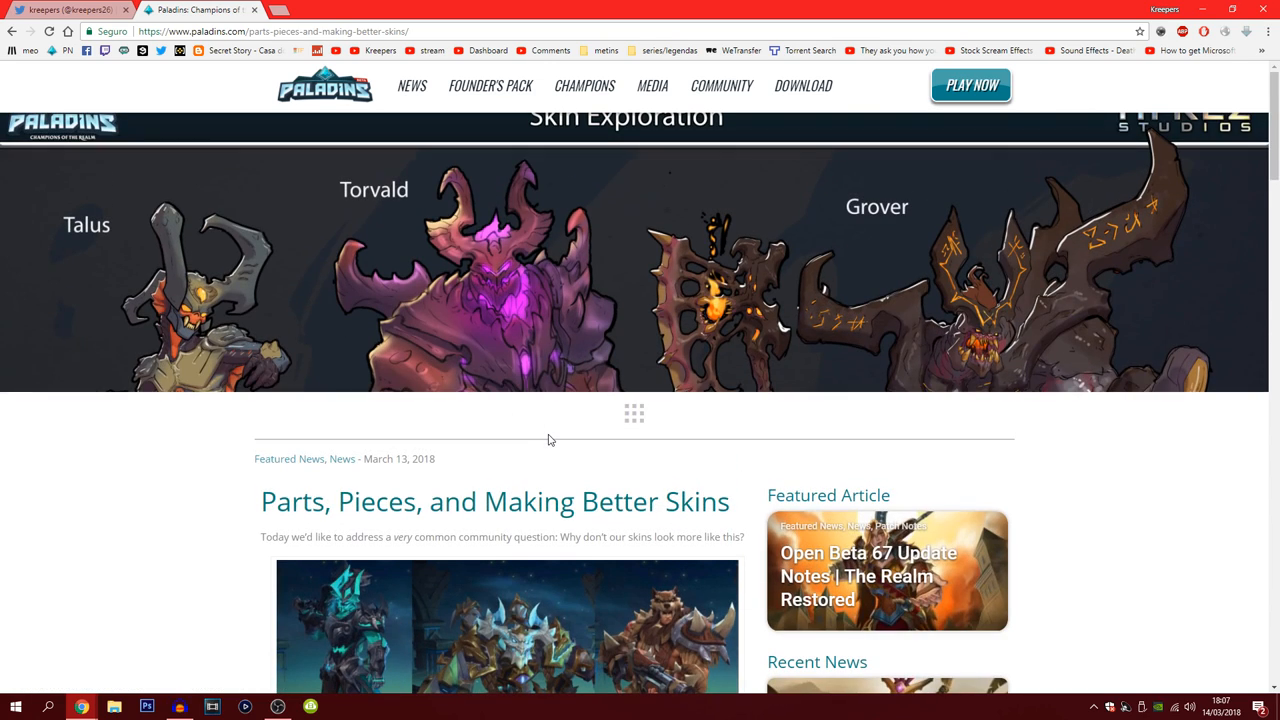
pyautogui.moveTo(690, 272)
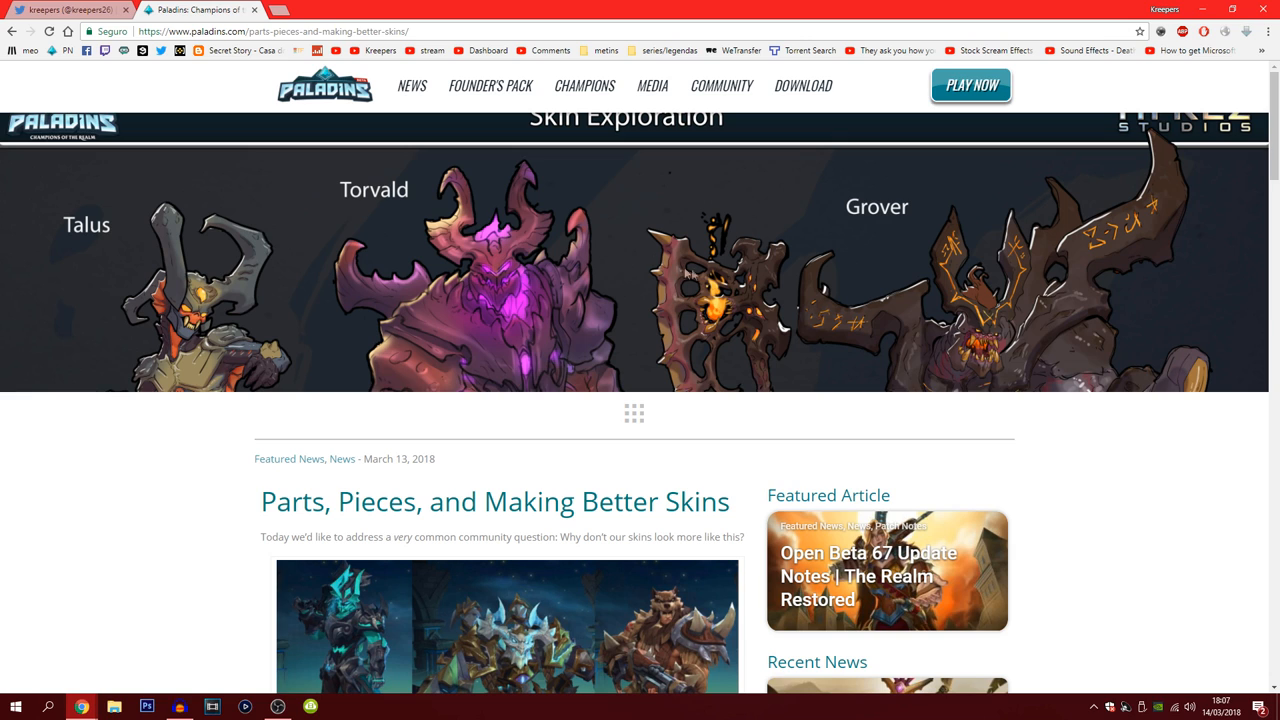
pyautogui.moveTo(912, 692)
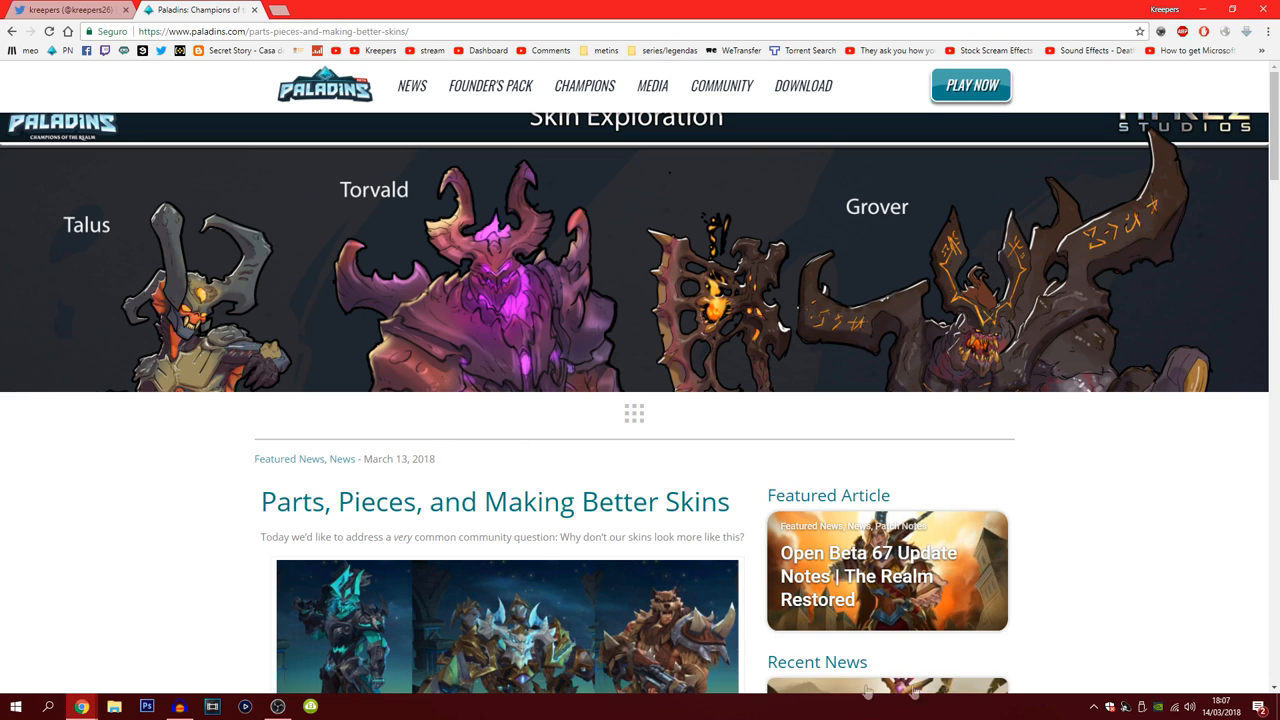
pyautogui.moveTo(670, 540)
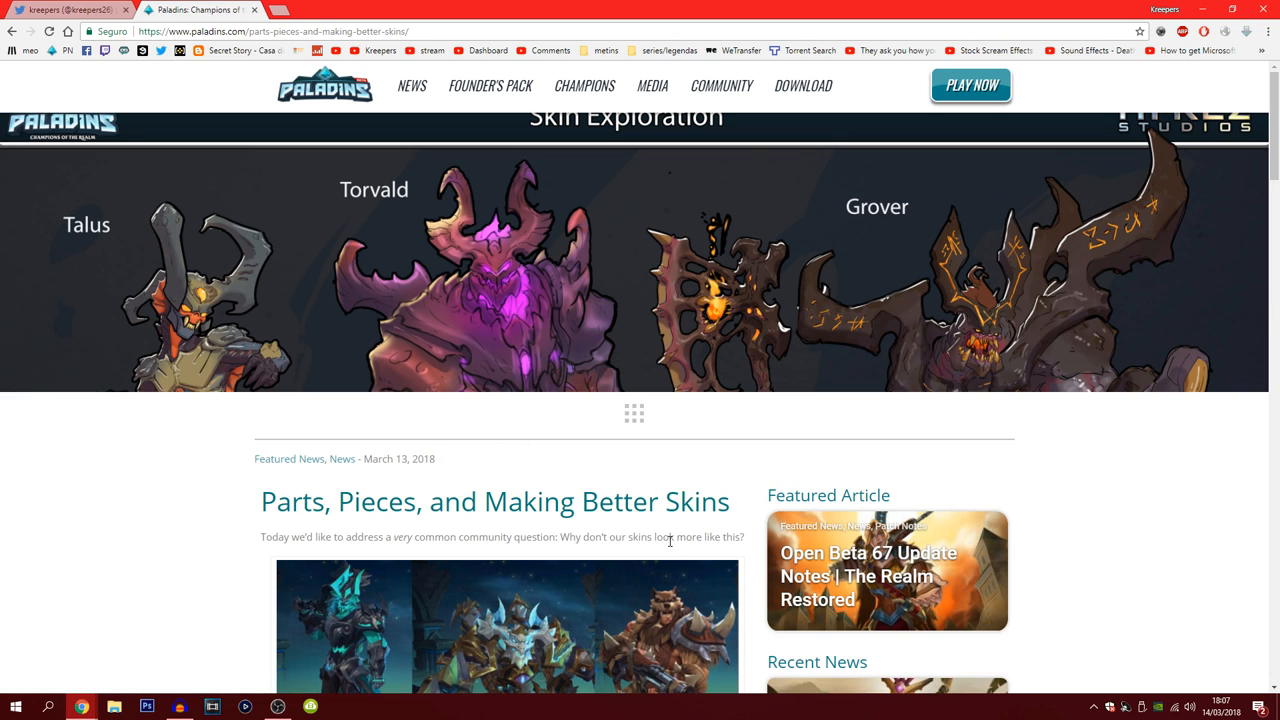
pyautogui.moveTo(450, 156)
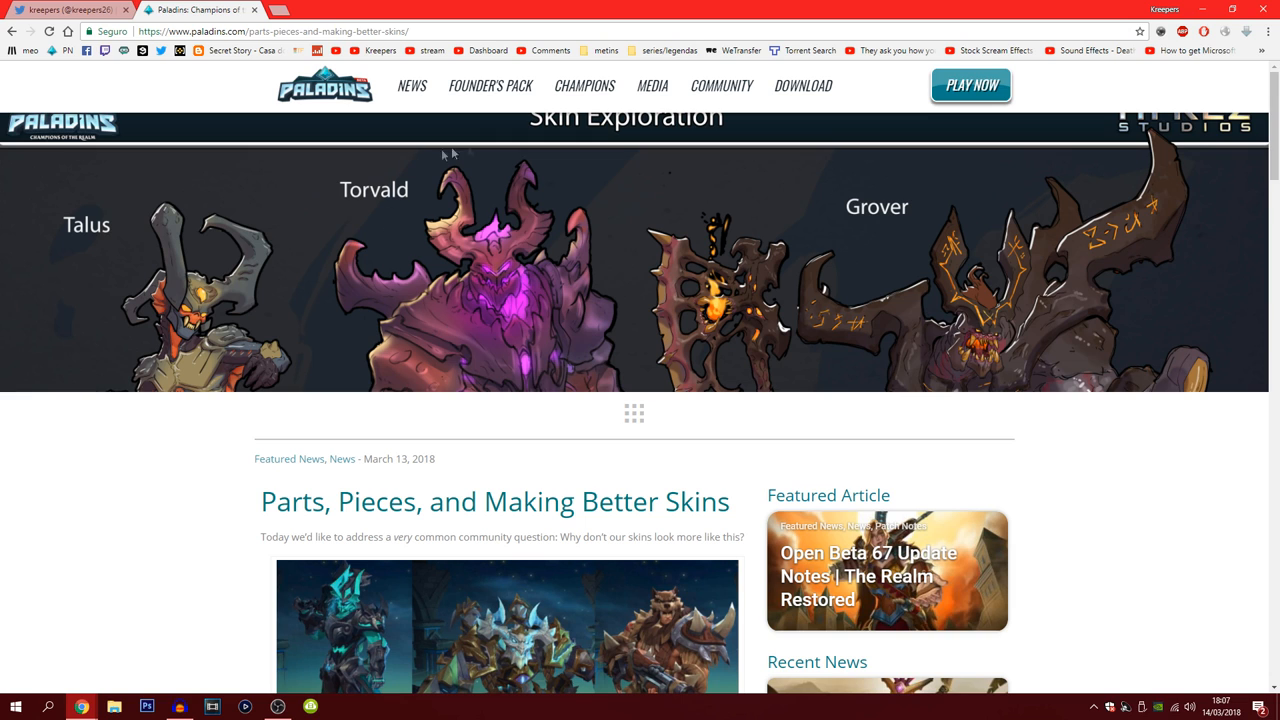
pyautogui.moveTo(596, 636)
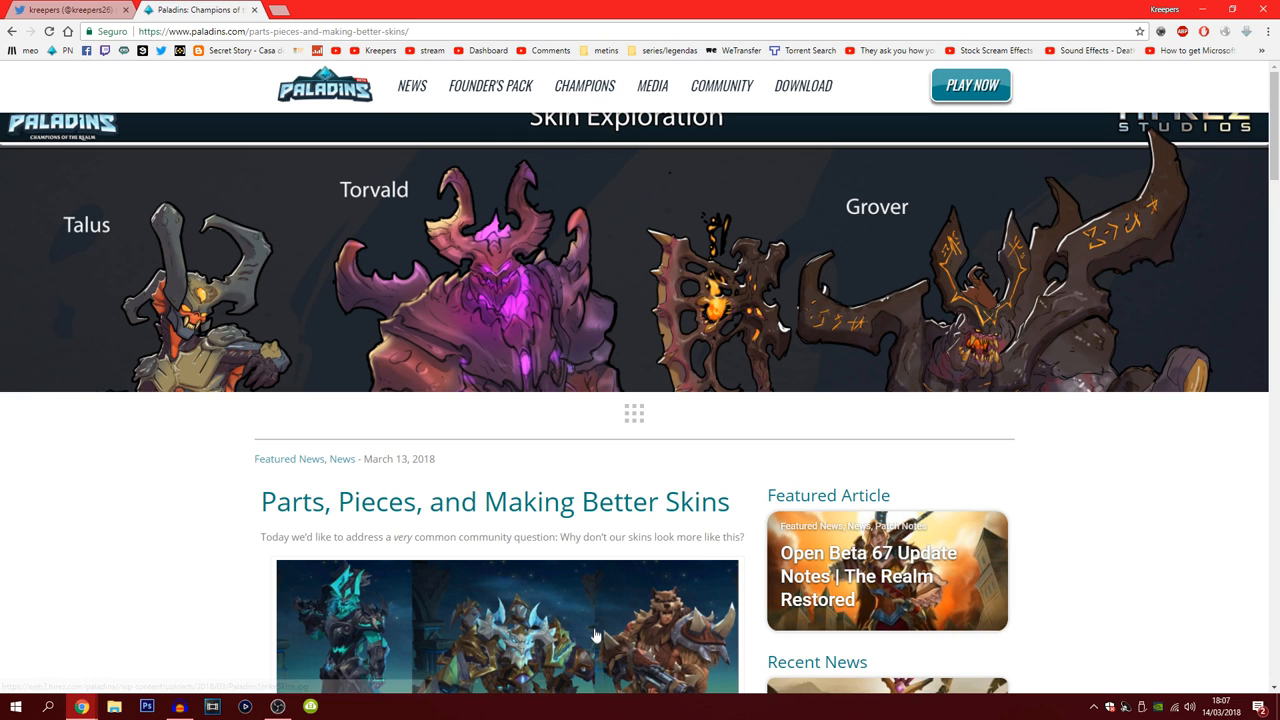
pyautogui.scroll(-3)
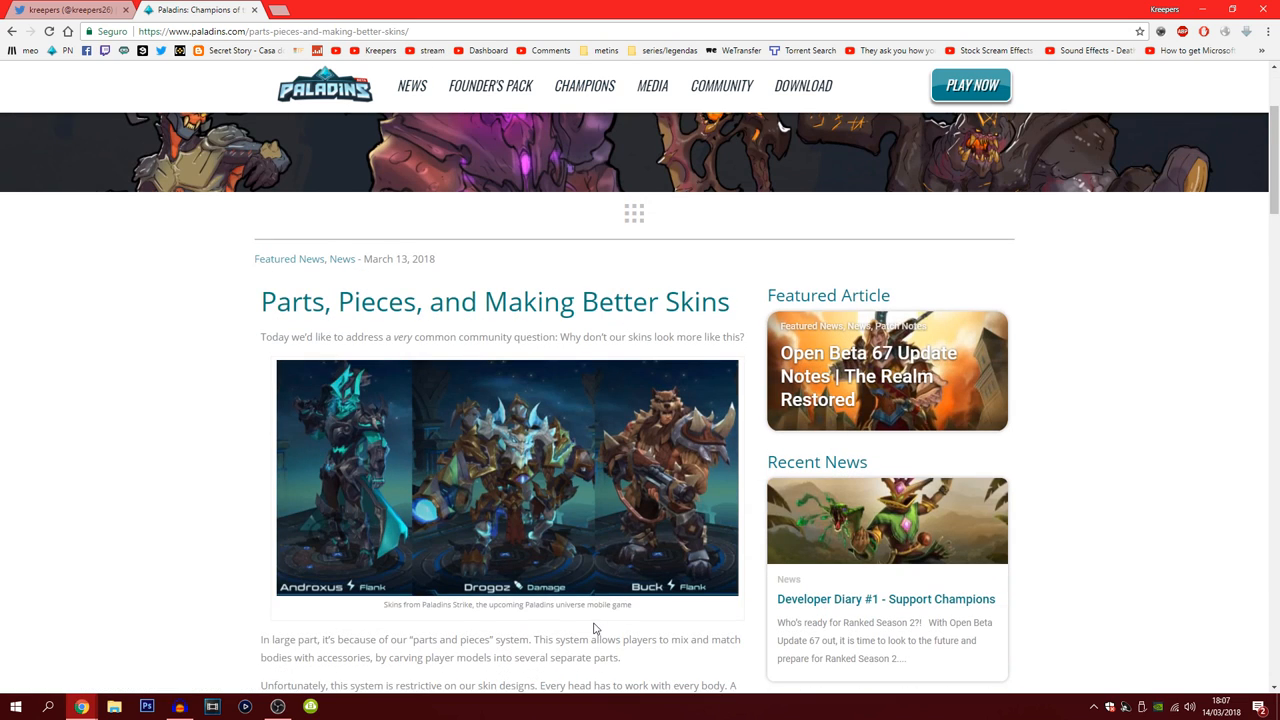
pyautogui.scroll(-3)
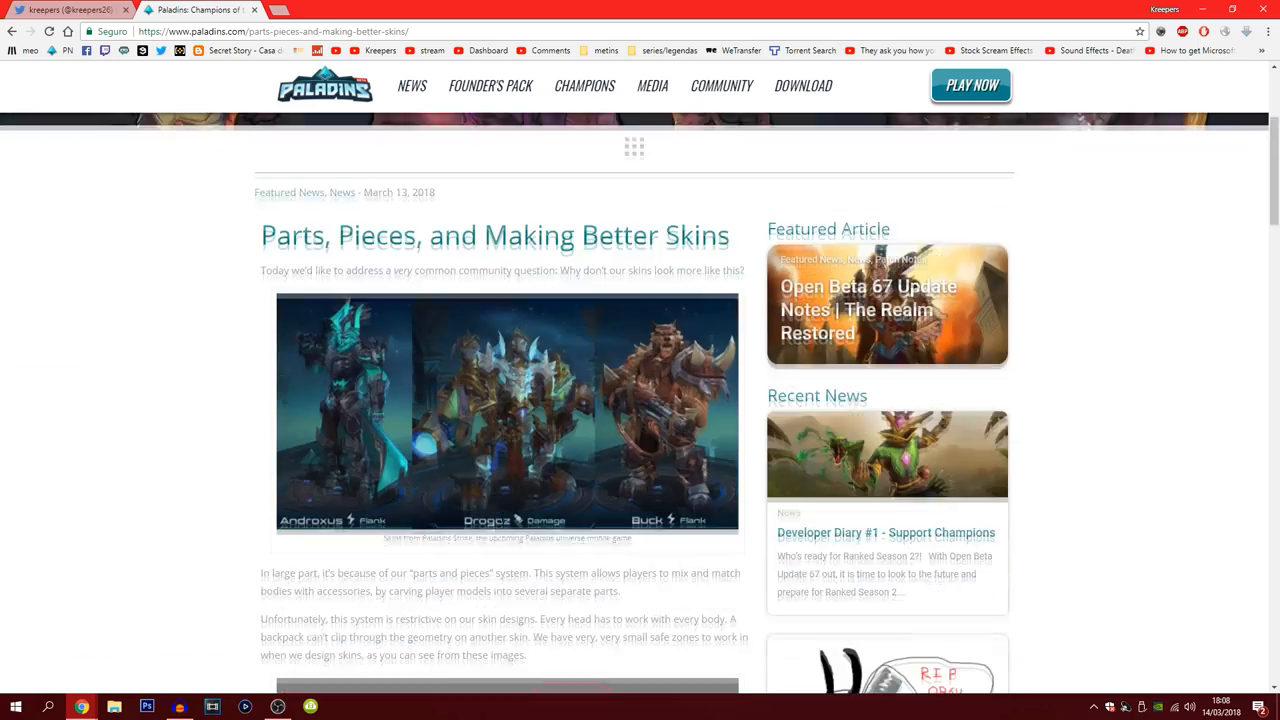
pyautogui.scroll(-3)
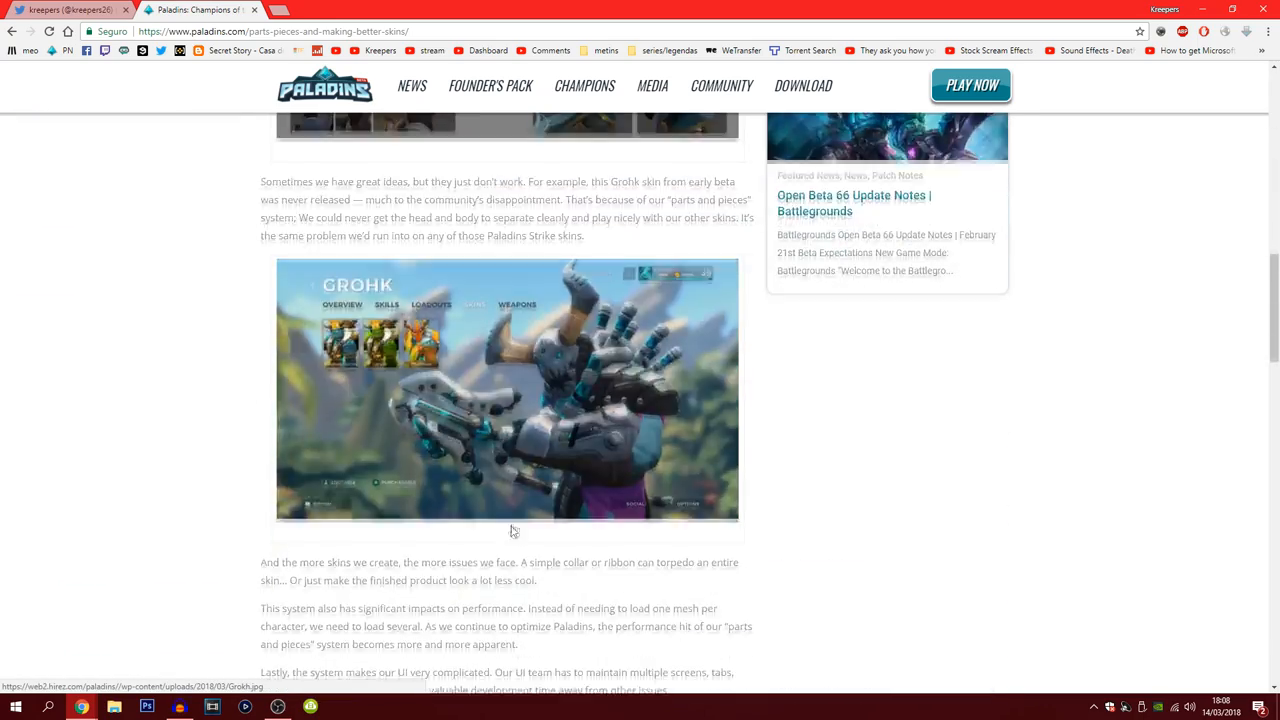
pyautogui.scroll(3)
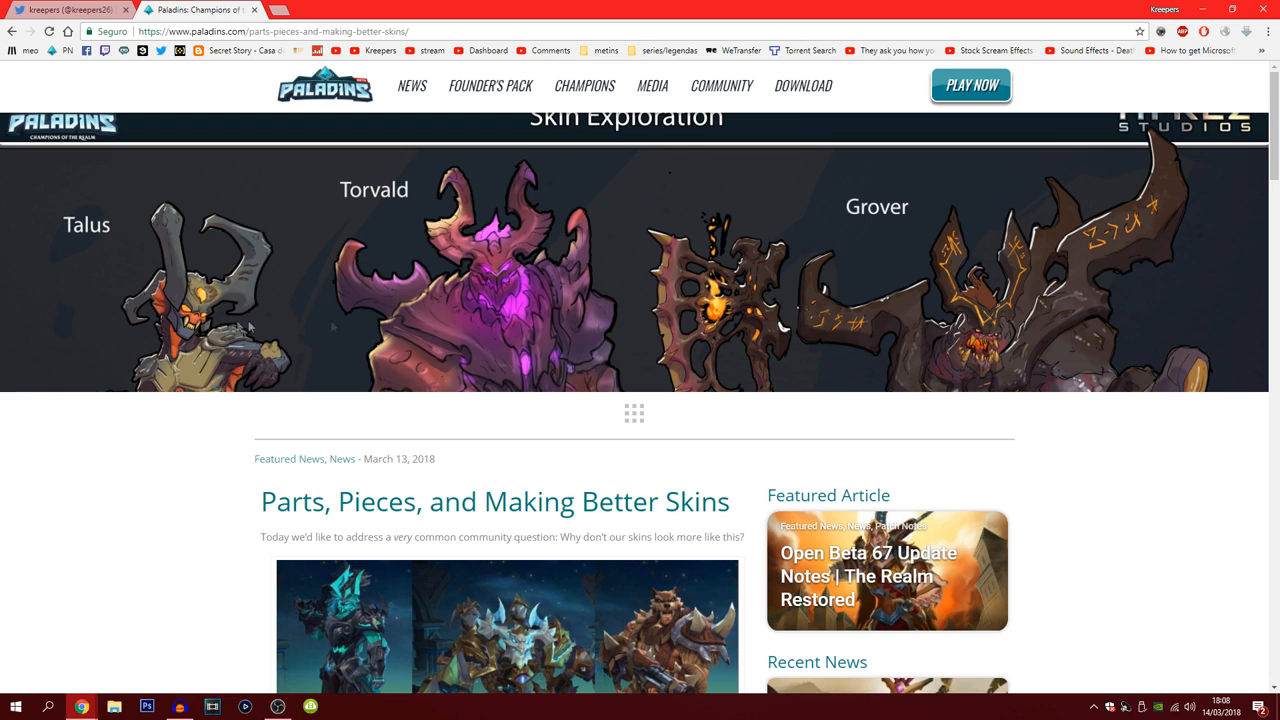
pyautogui.moveTo(1108, 254)
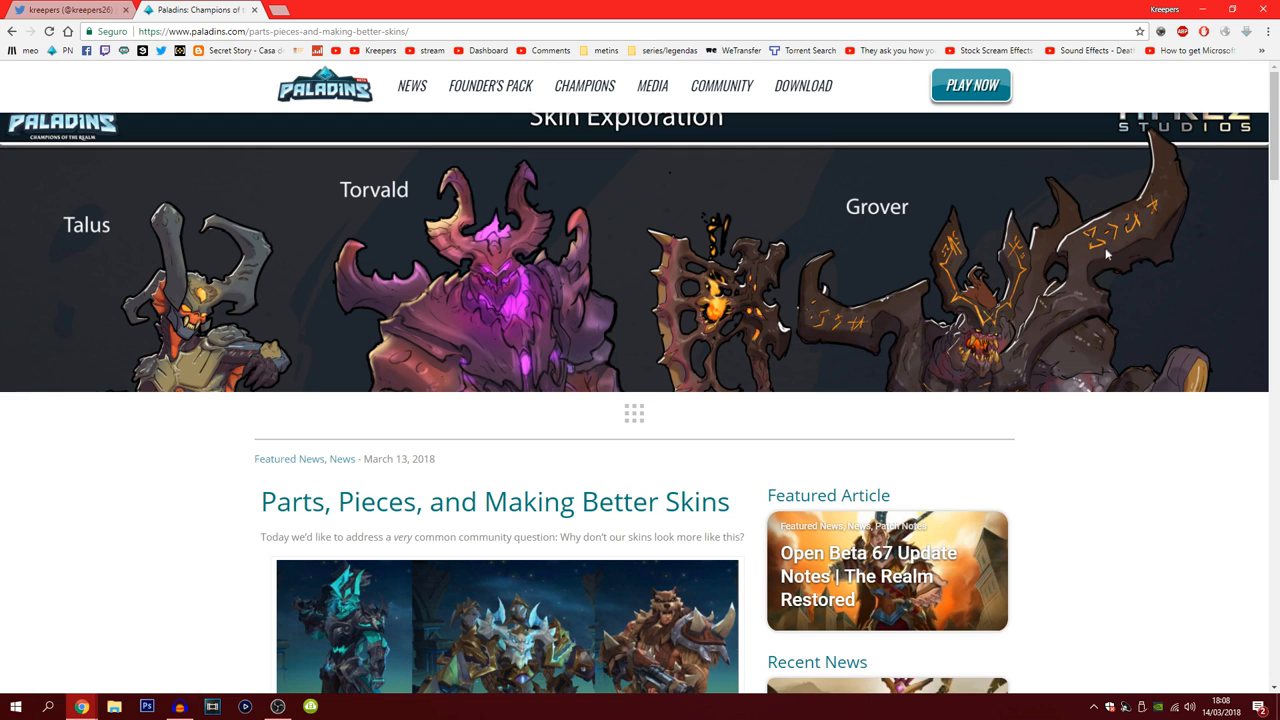
pyautogui.moveTo(1000, 364)
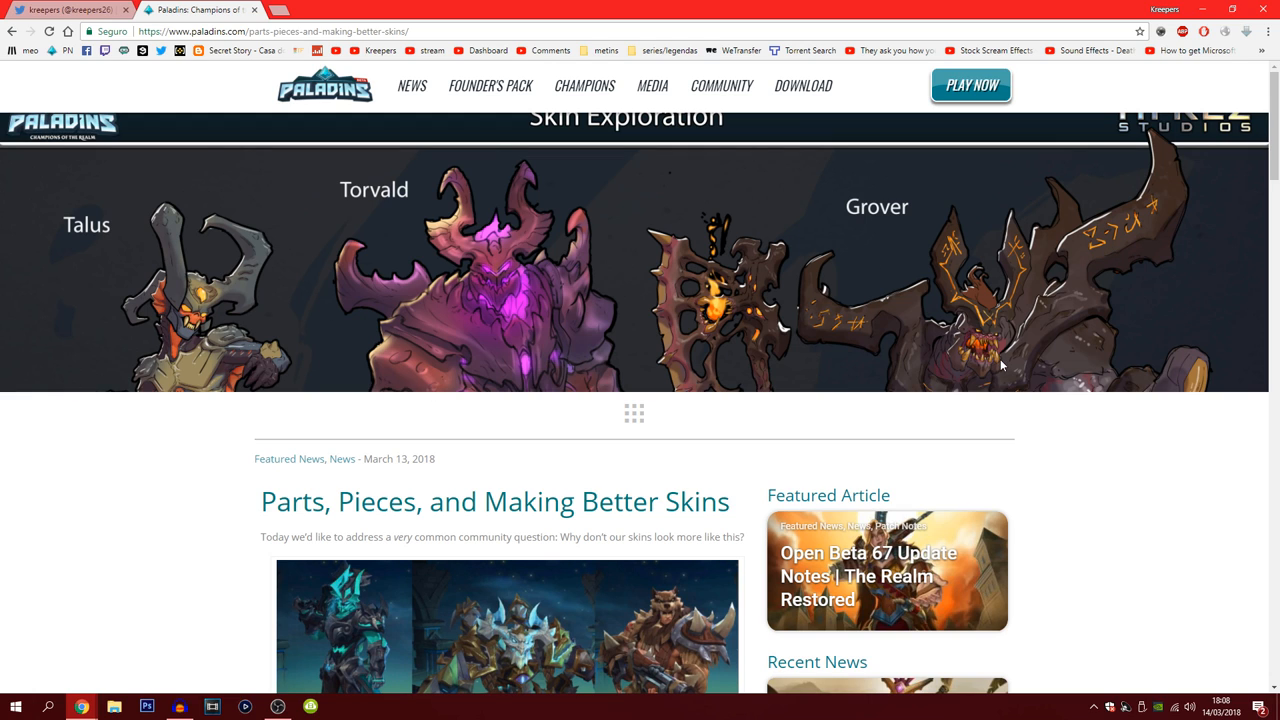
pyautogui.moveTo(1008, 376)
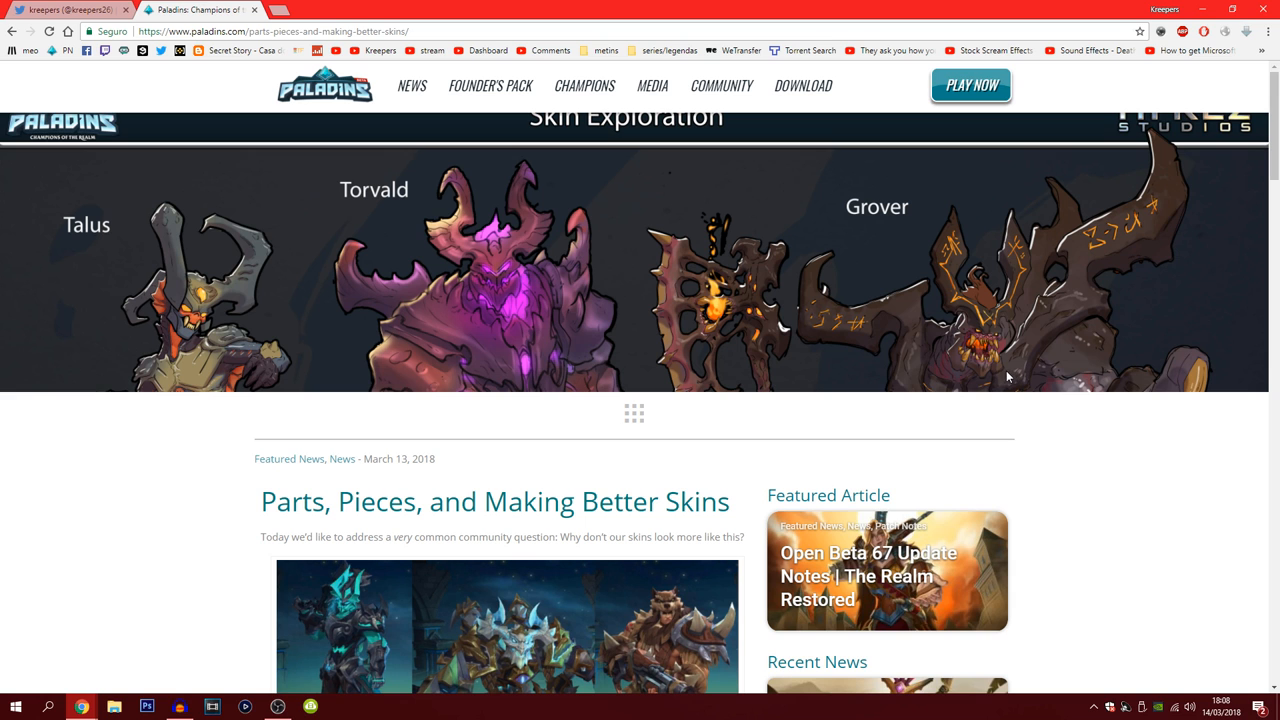
pyautogui.moveTo(780, 360)
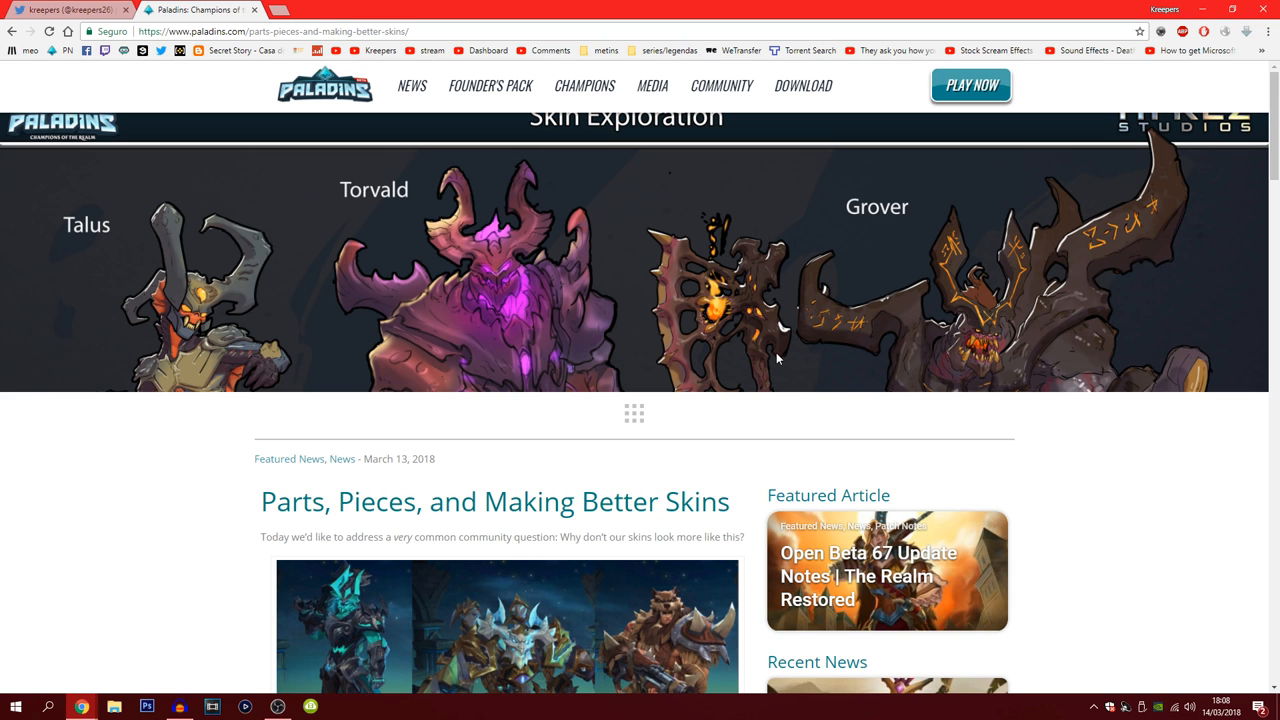
pyautogui.scroll(-3)
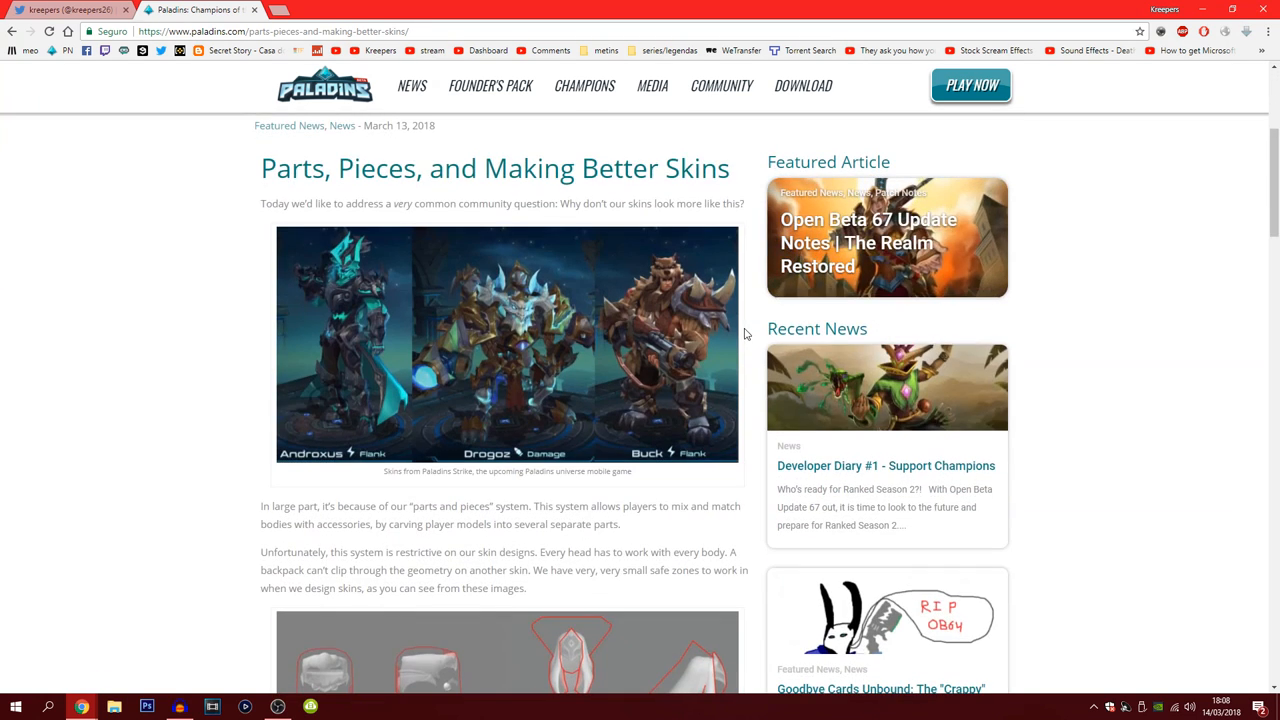
pyautogui.scroll(-3)
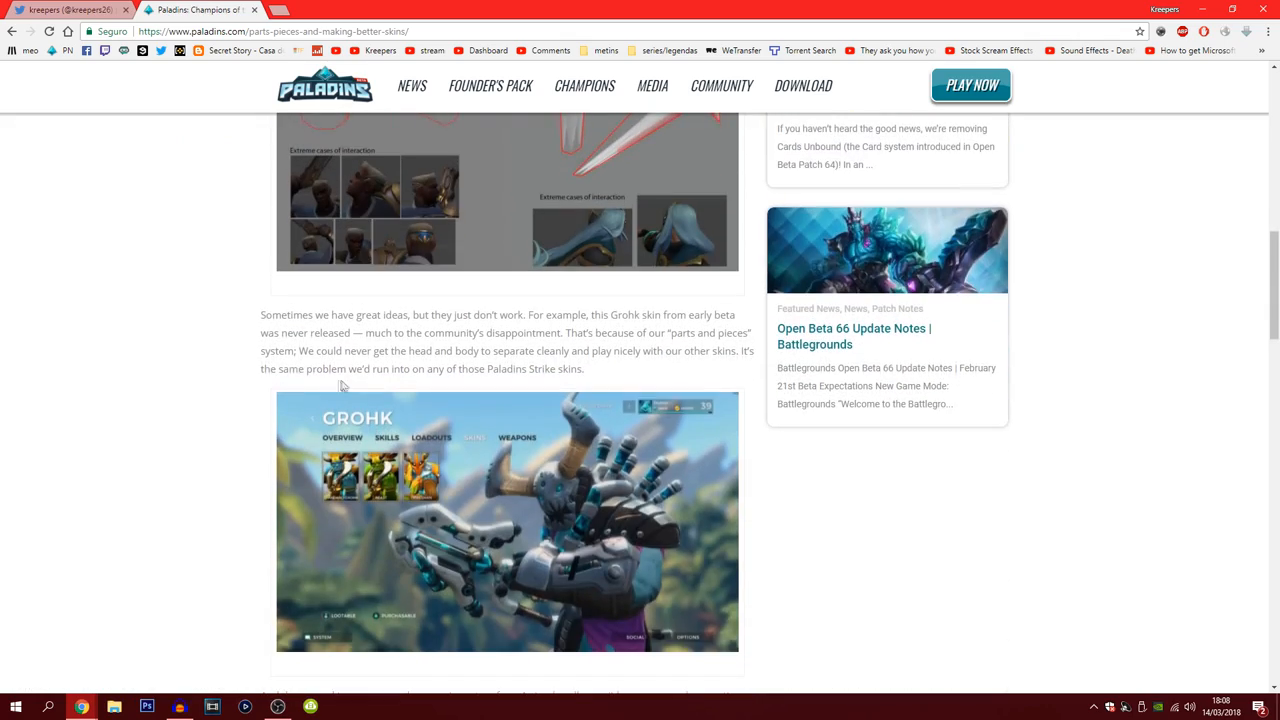
pyautogui.scroll(3)
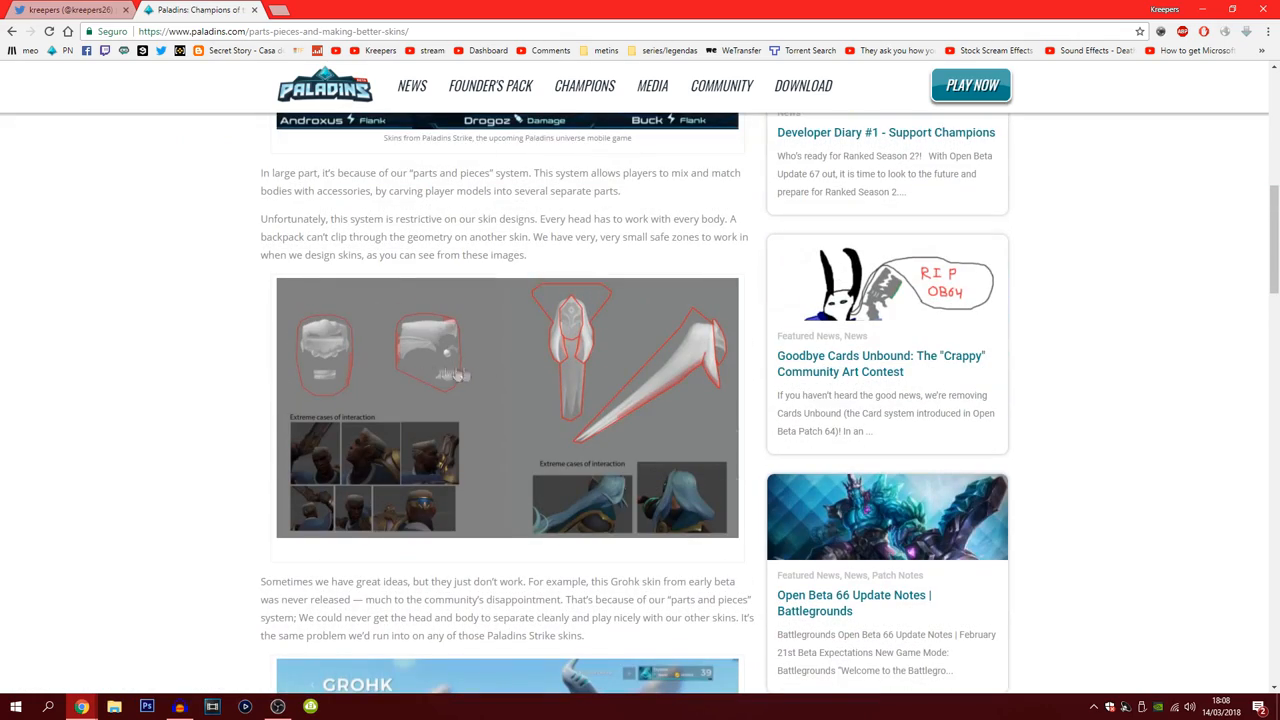
pyautogui.moveTo(556, 412)
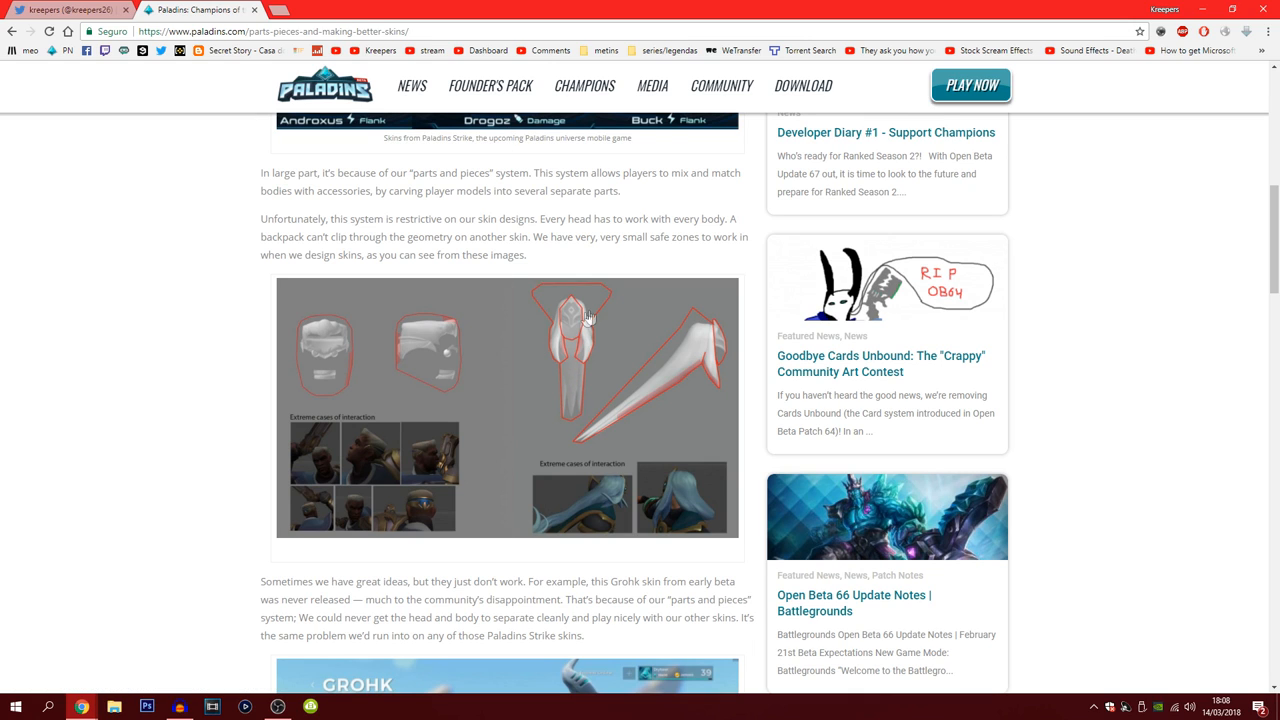
pyautogui.moveTo(518, 532)
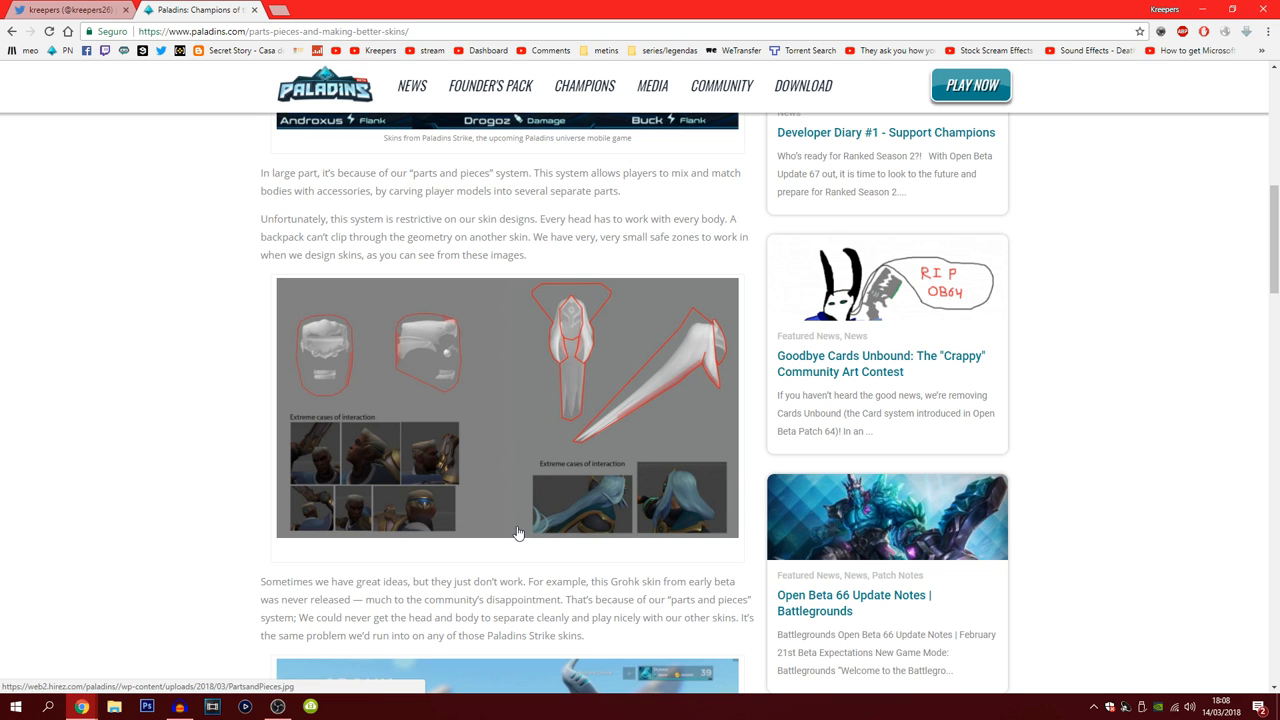
pyautogui.scroll(-3)
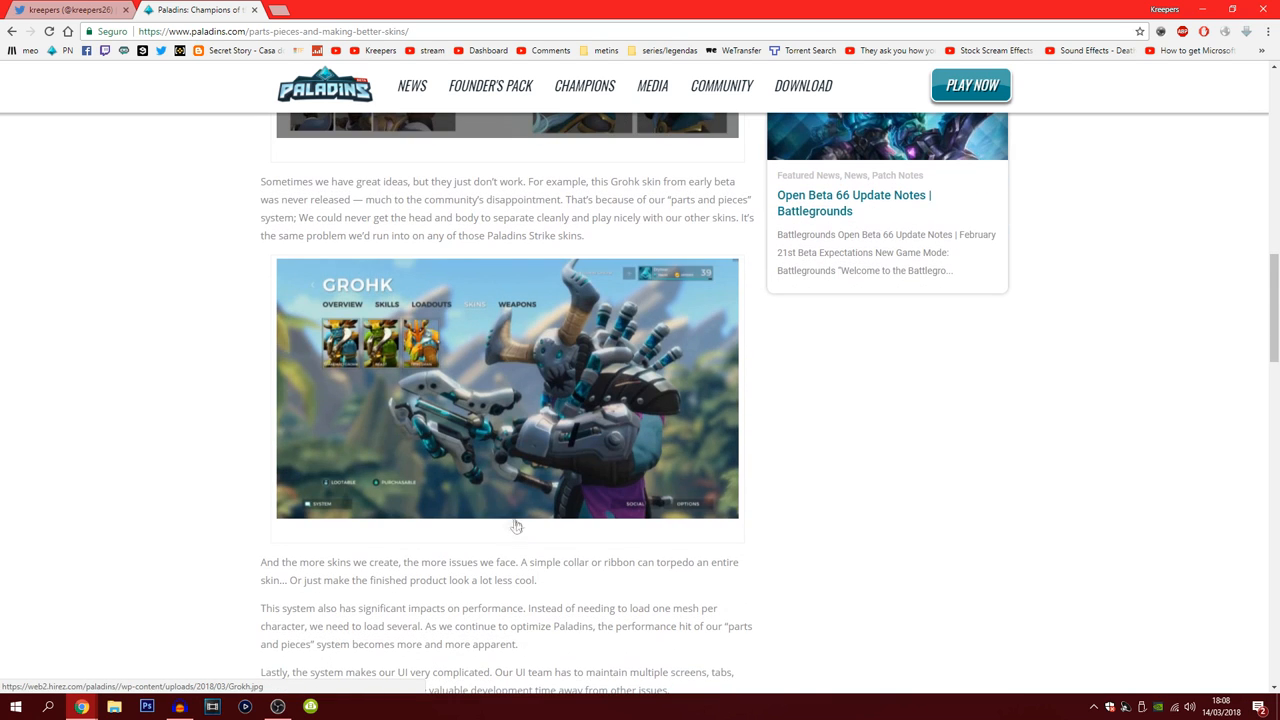
pyautogui.moveTo(524, 292)
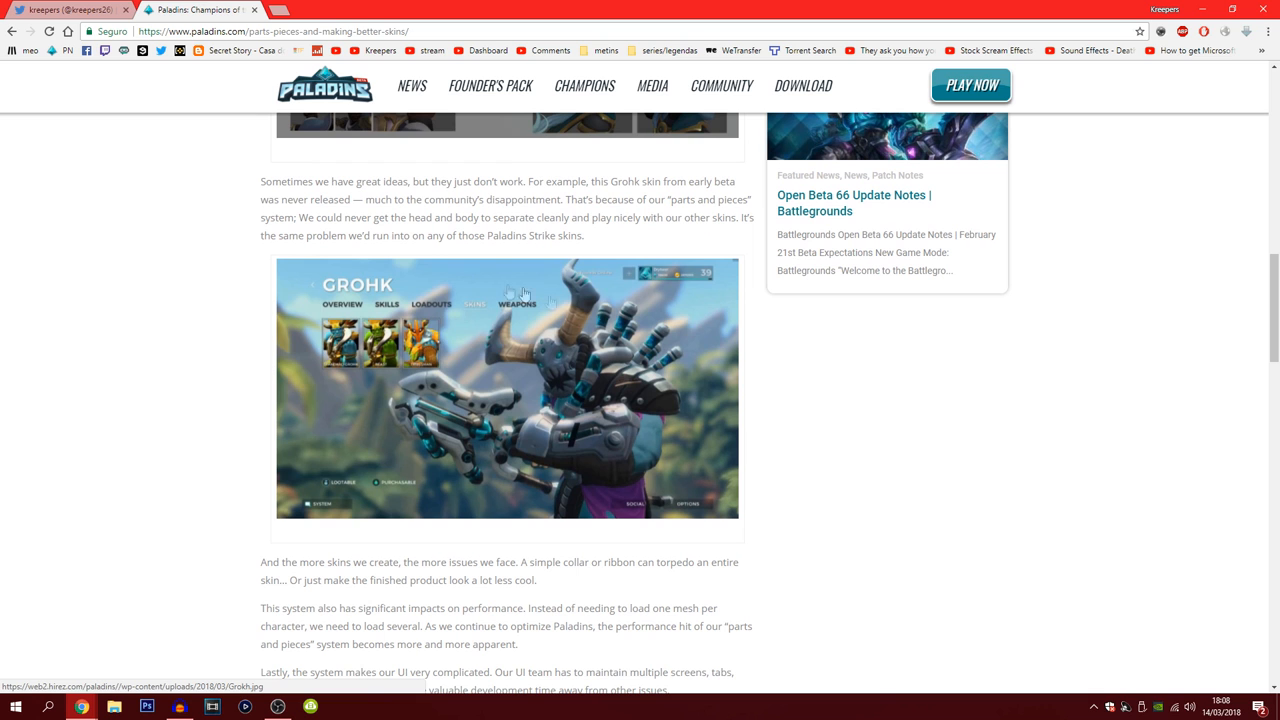
pyautogui.moveTo(230, 390)
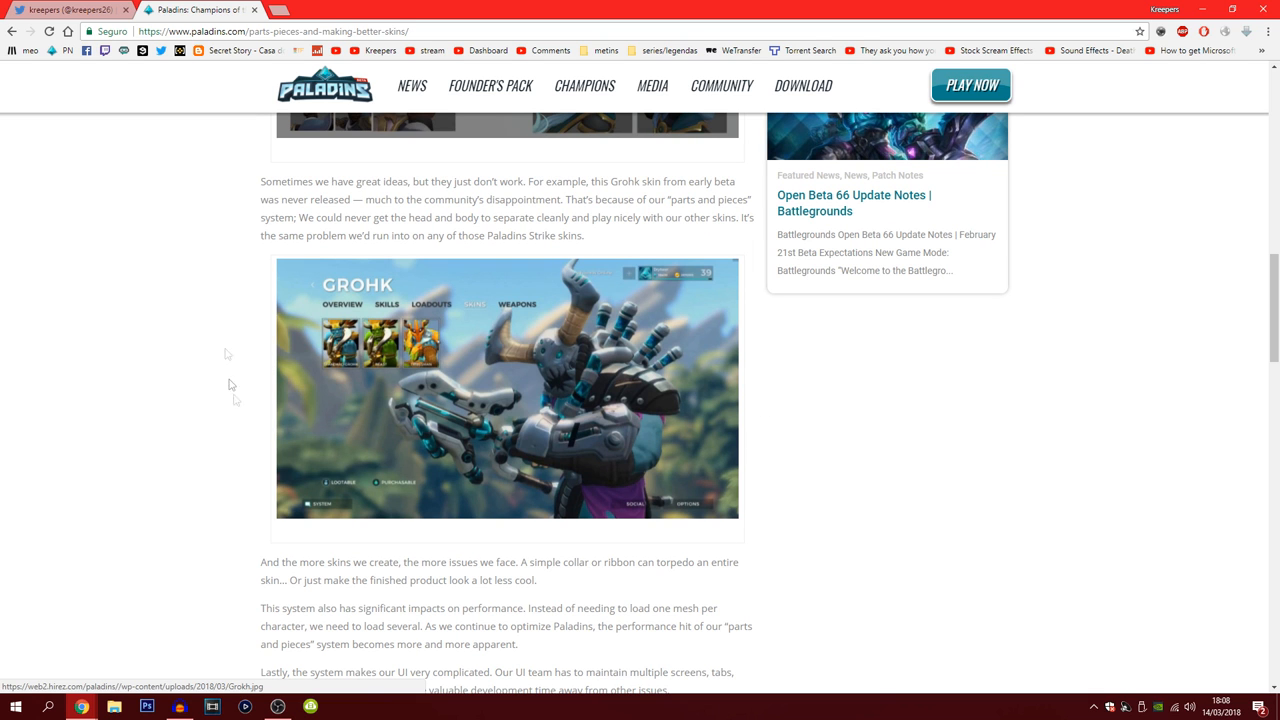
pyautogui.scroll(-3)
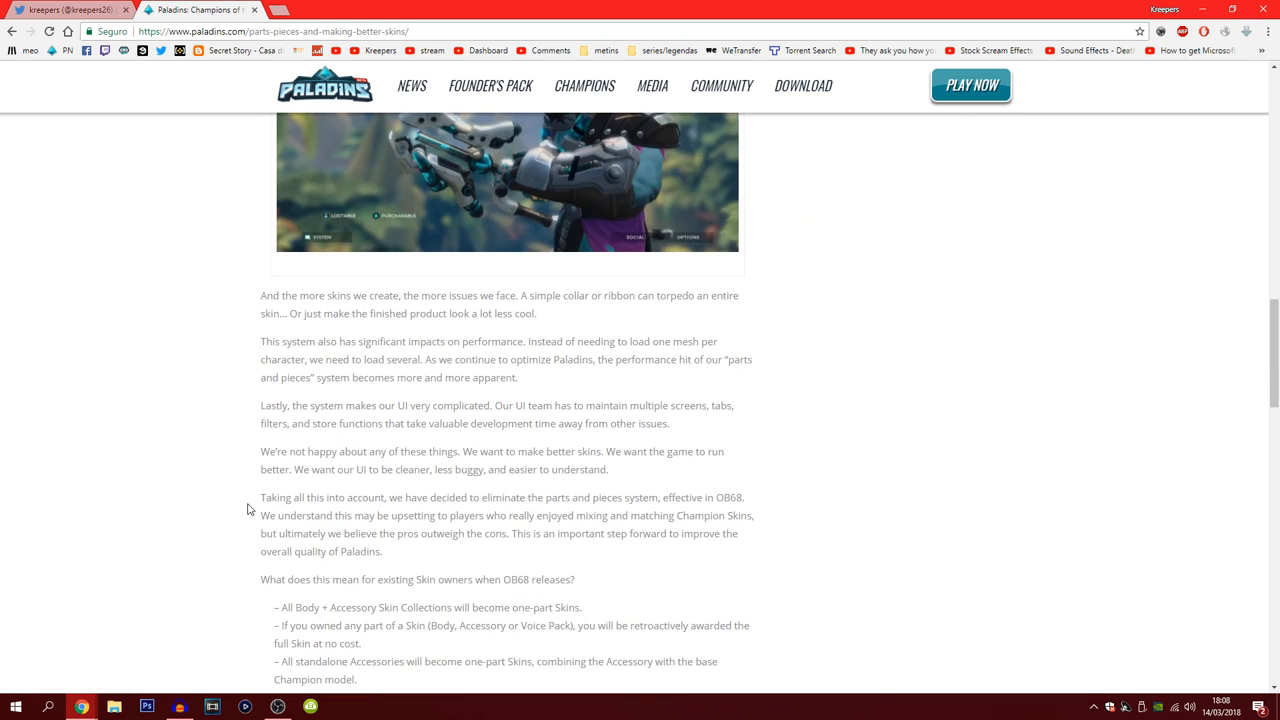
pyautogui.scroll(-3)
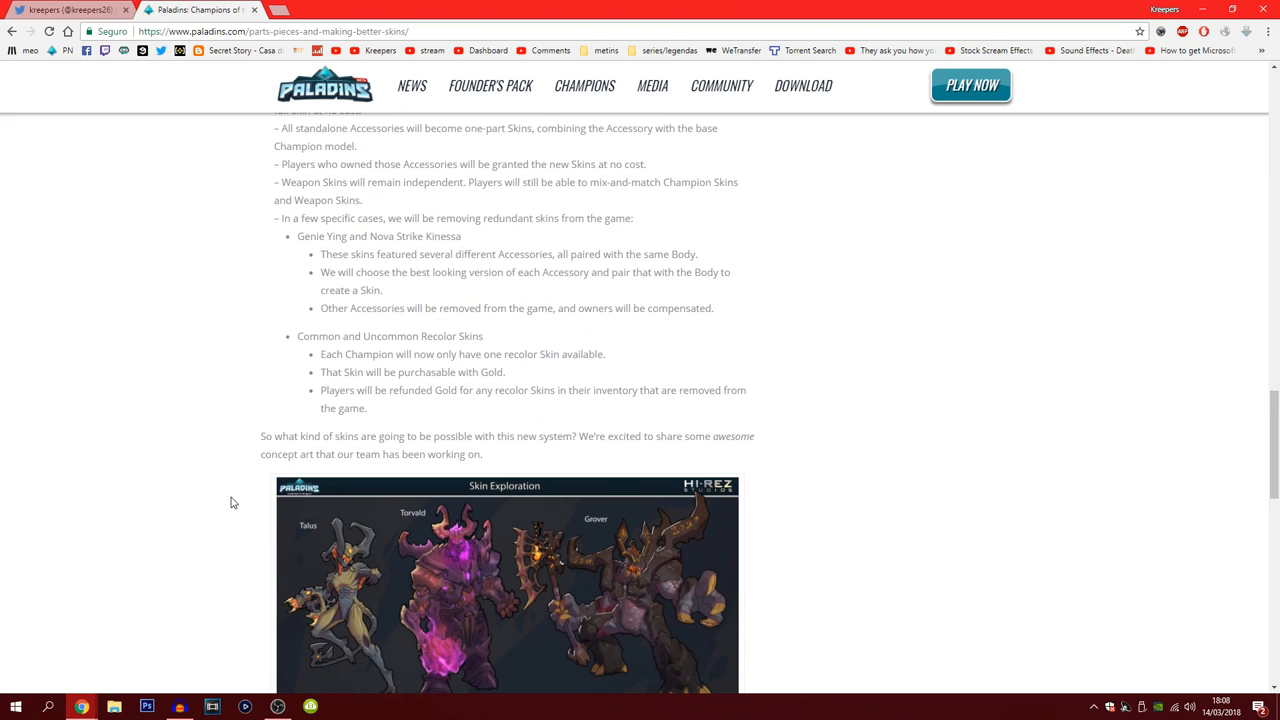
pyautogui.moveTo(284, 510)
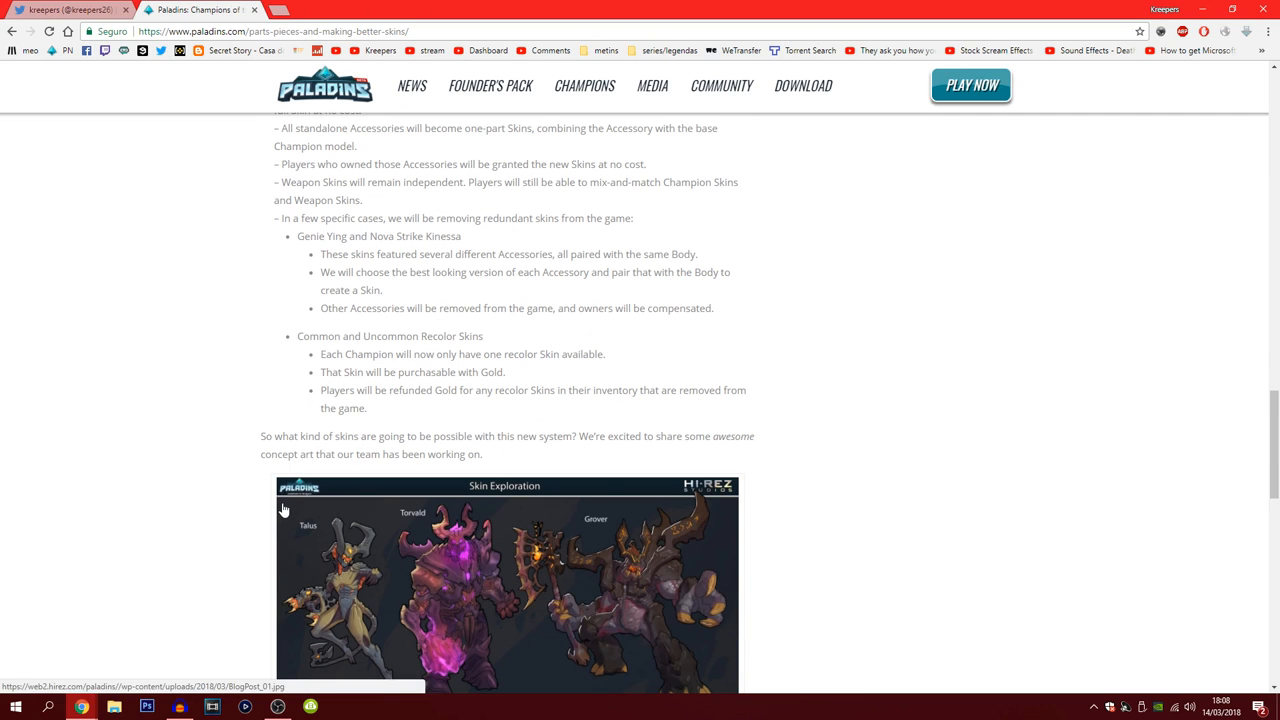
pyautogui.scroll(3)
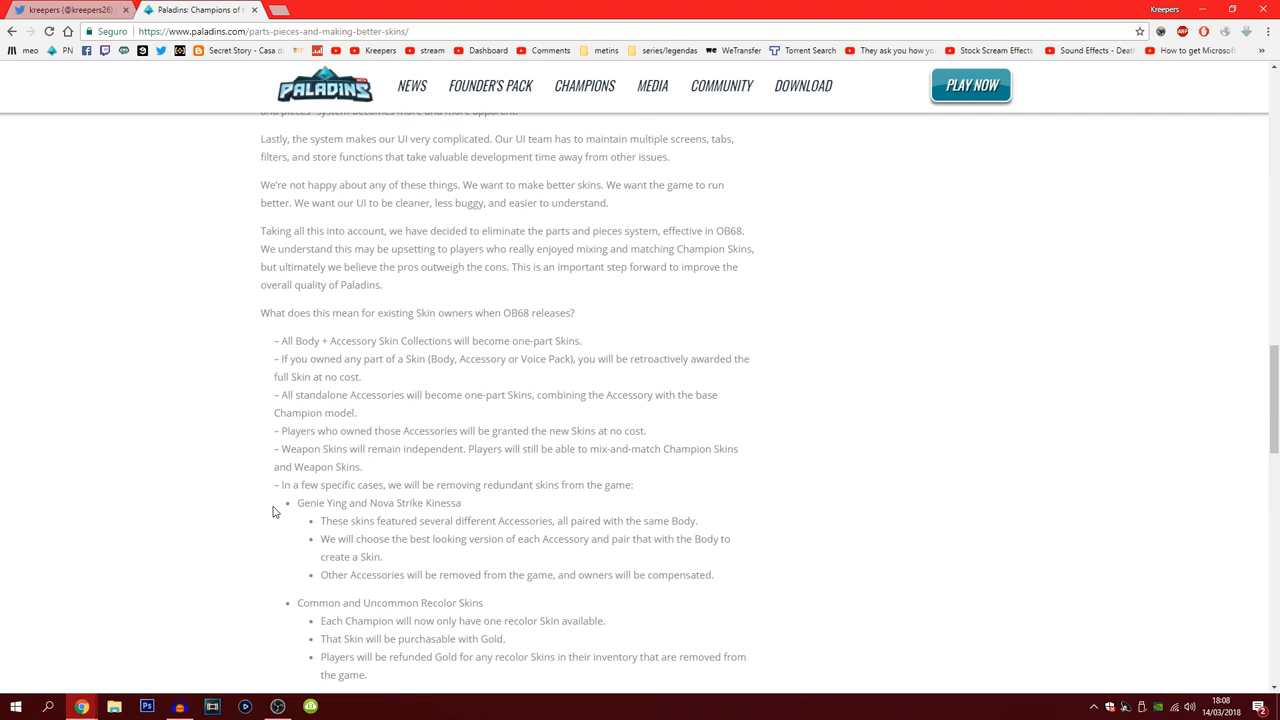
pyautogui.moveTo(252, 496)
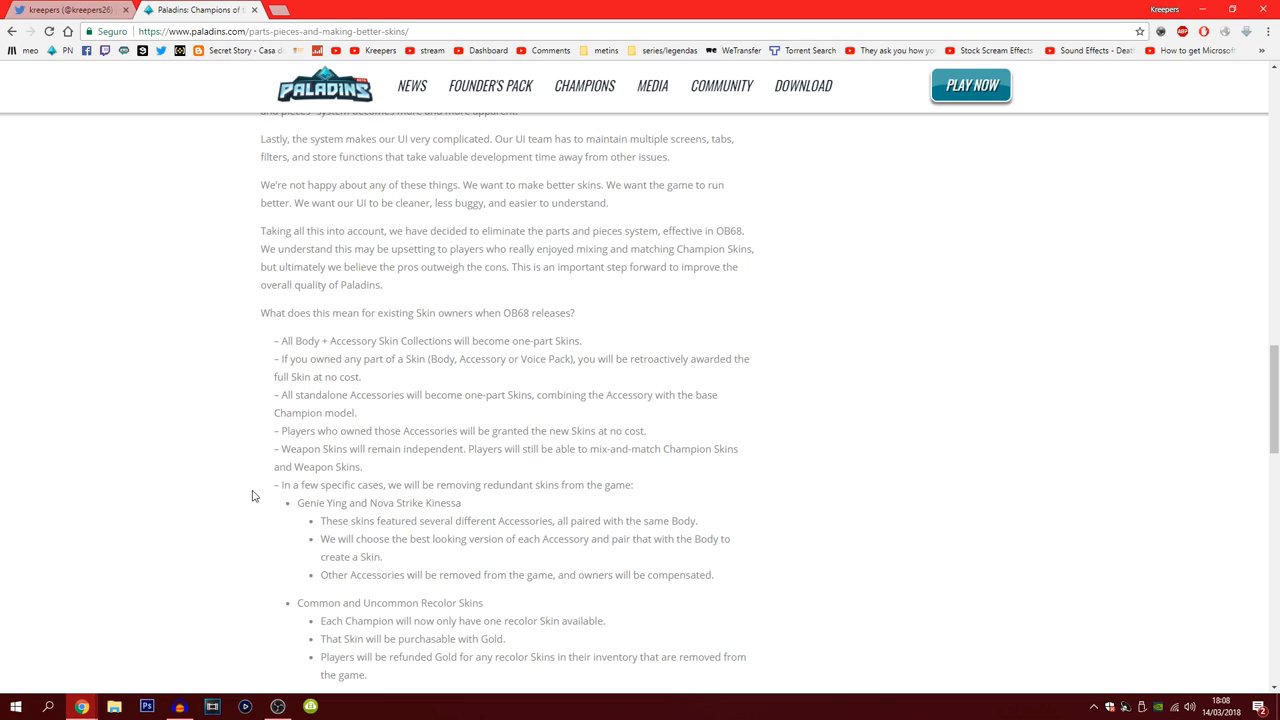
pyautogui.moveTo(308, 486)
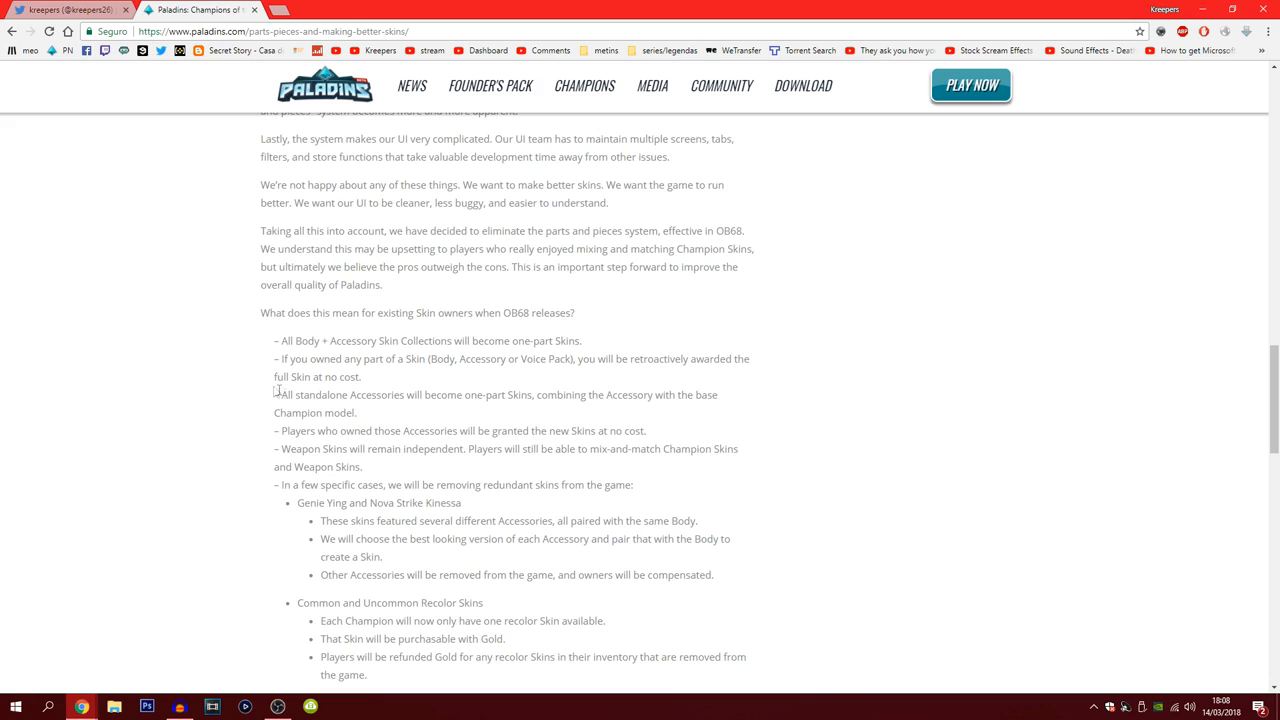
pyautogui.moveTo(528, 394)
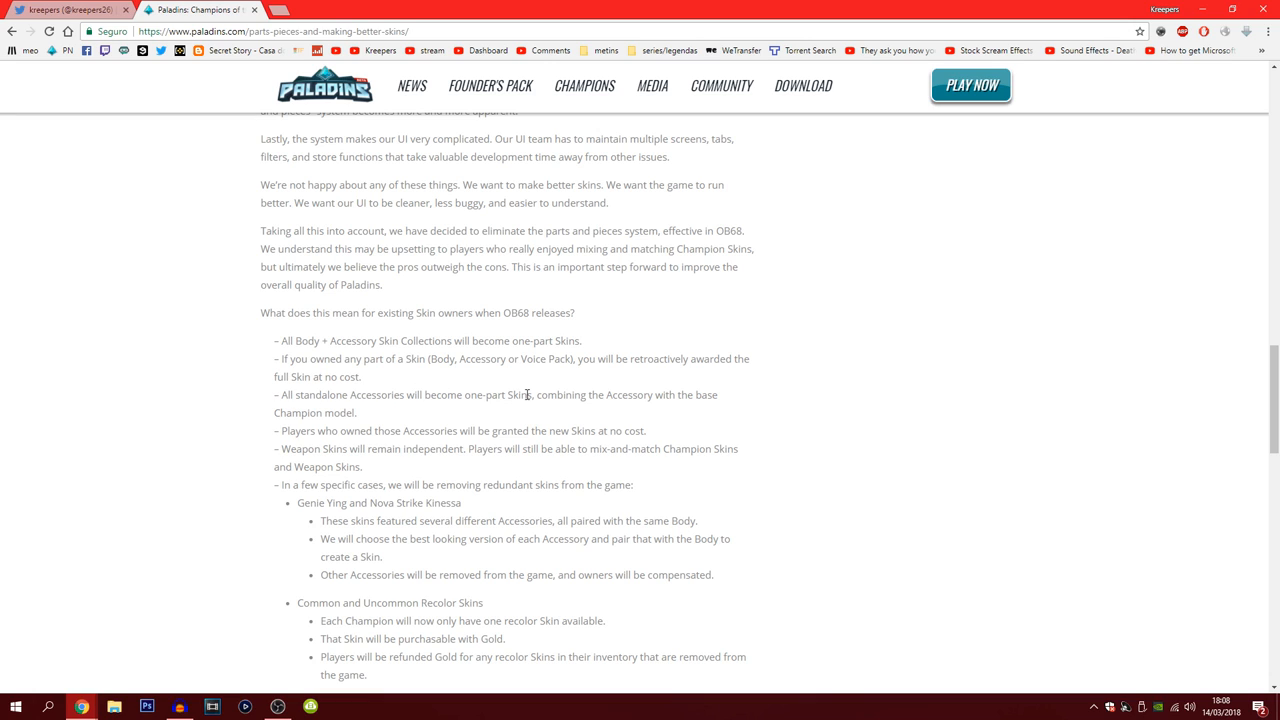
pyautogui.moveTo(548, 420)
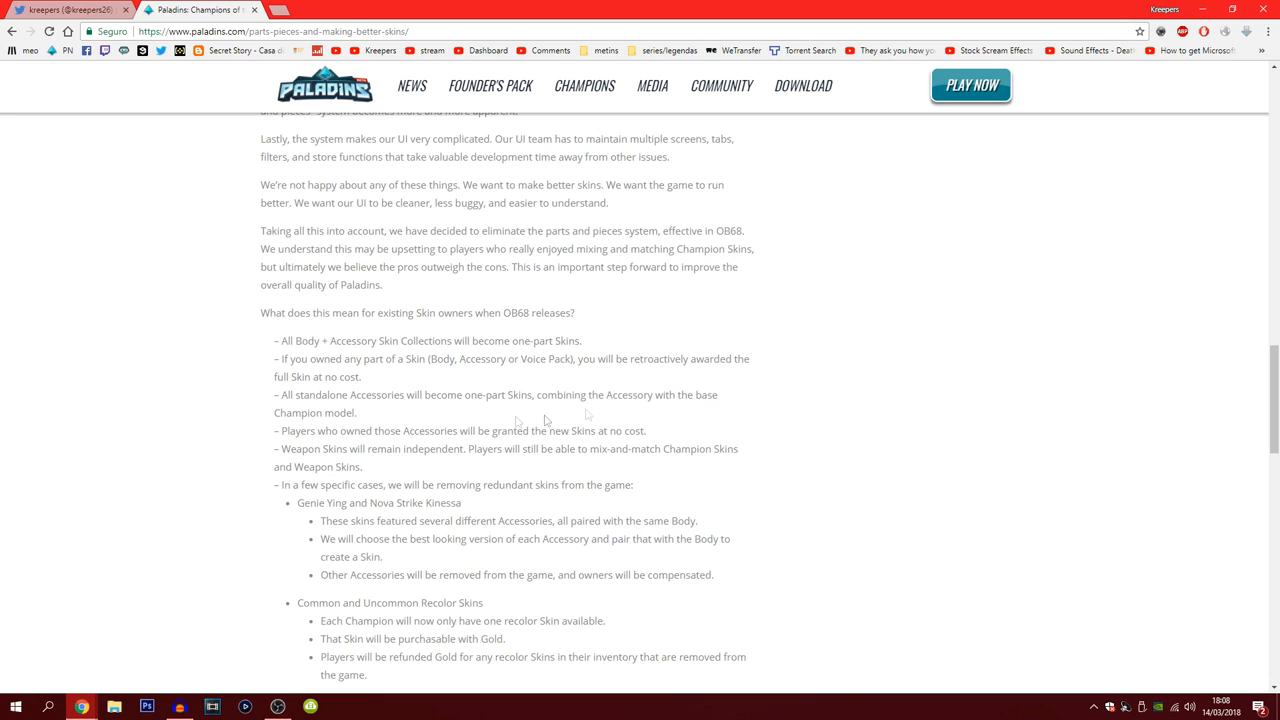
# Step: Read the skins article past the OB68 changes to the Talus, Torvald and Grover concept art
pyautogui.scroll(-3)
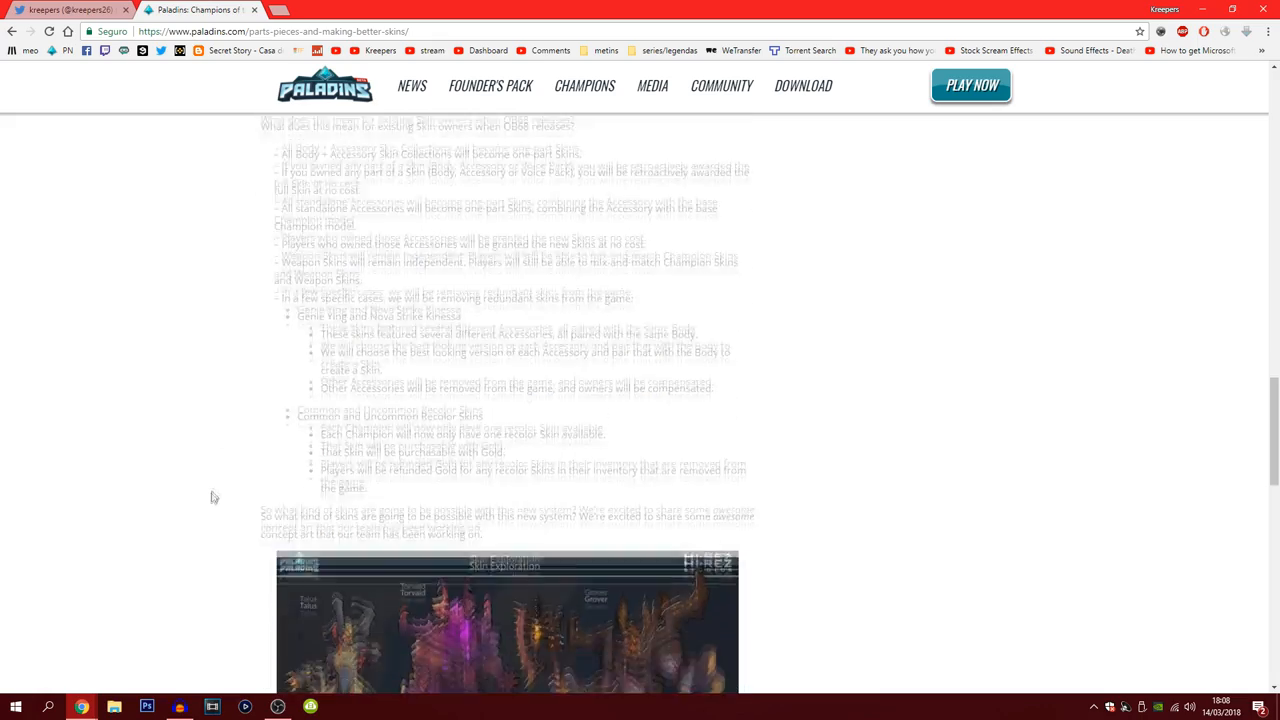
pyautogui.scroll(-3)
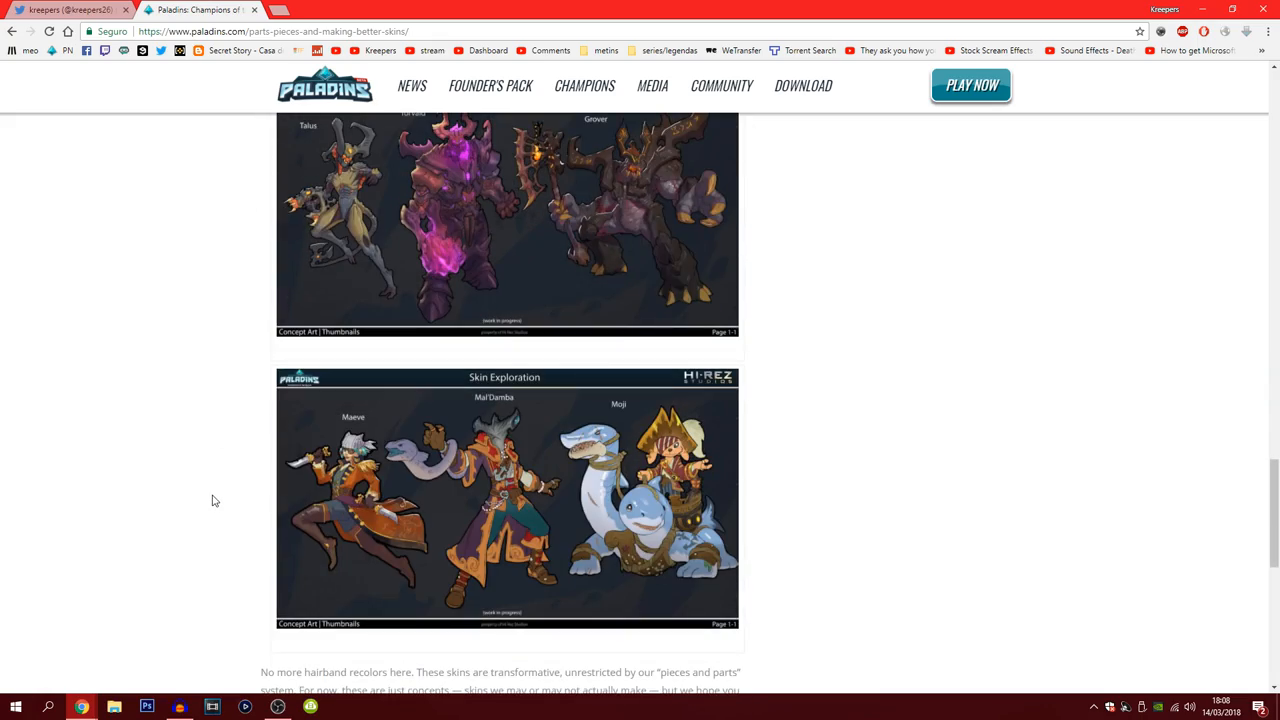
pyautogui.scroll(-3)
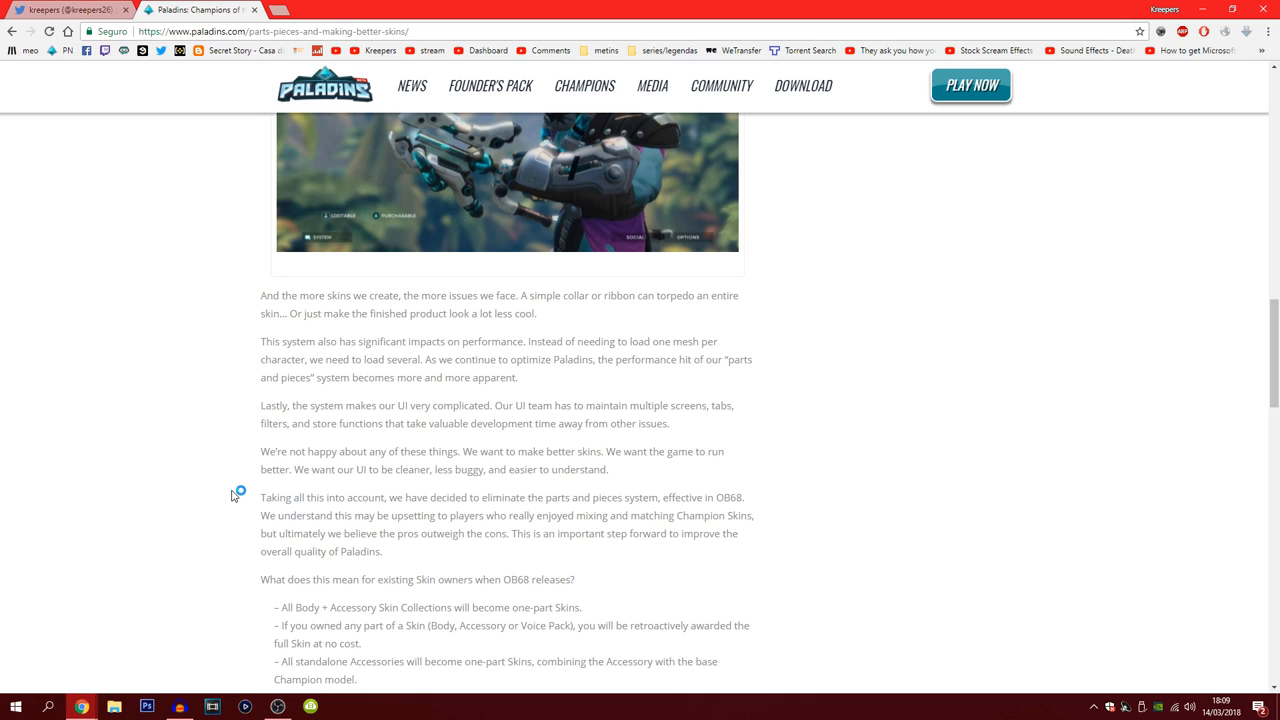
pyautogui.moveTo(260, 536)
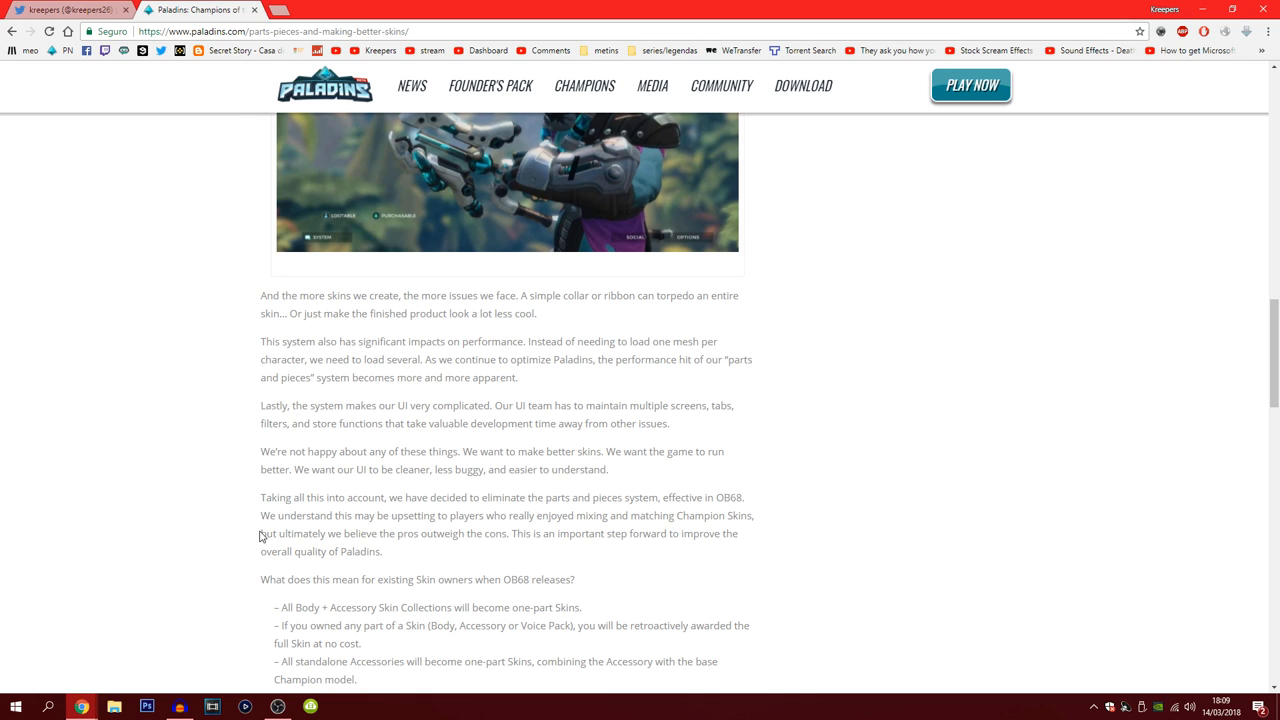
pyautogui.moveTo(398, 528)
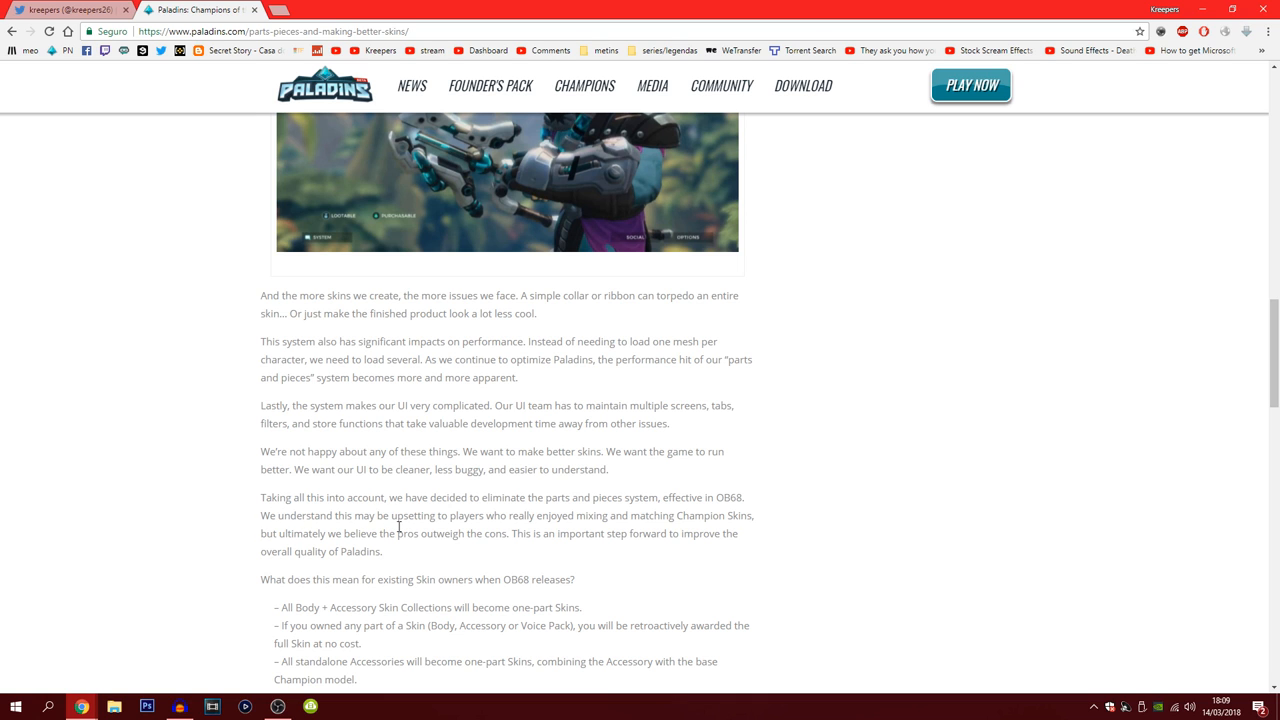
pyautogui.moveTo(410, 528)
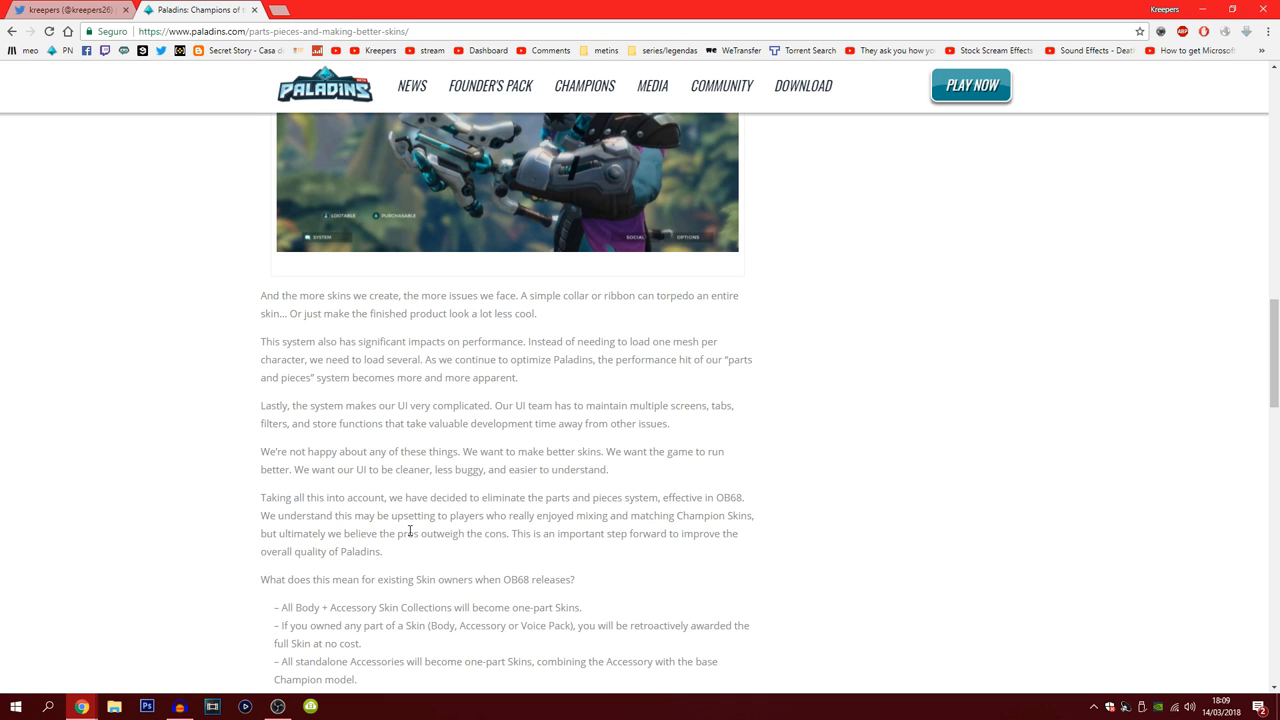
pyautogui.scroll(-3)
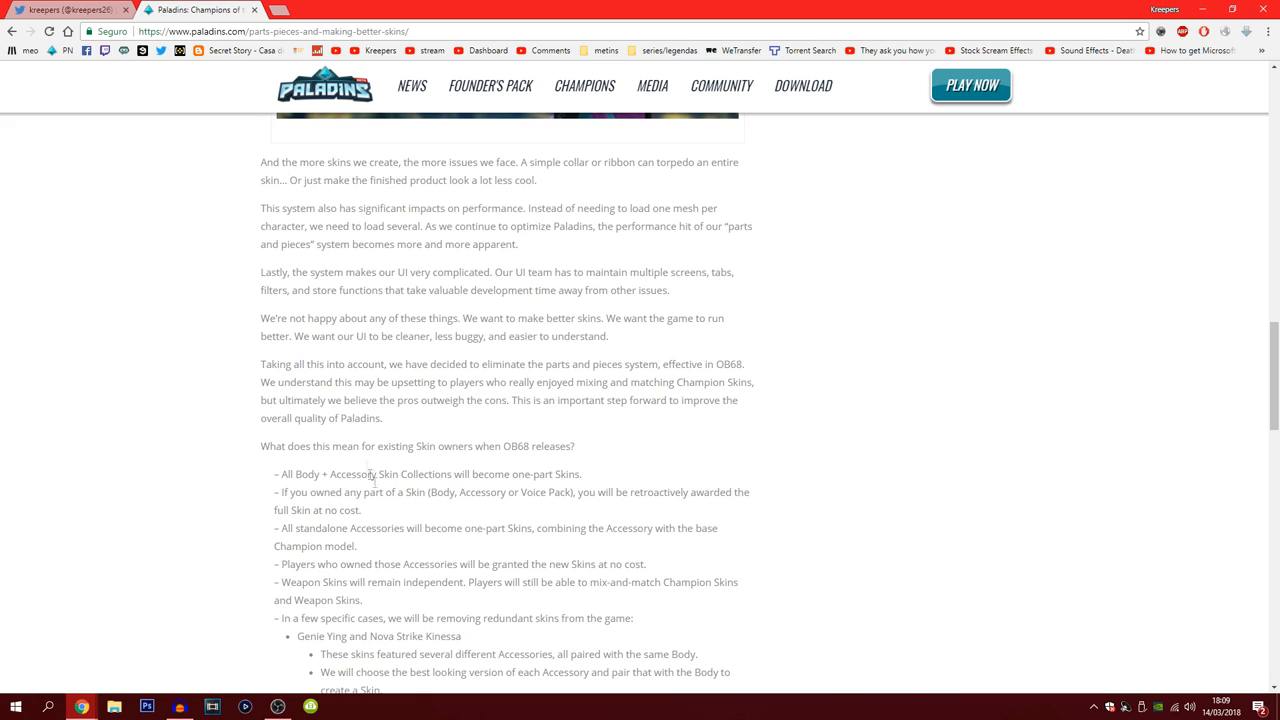
pyautogui.moveTo(278, 336)
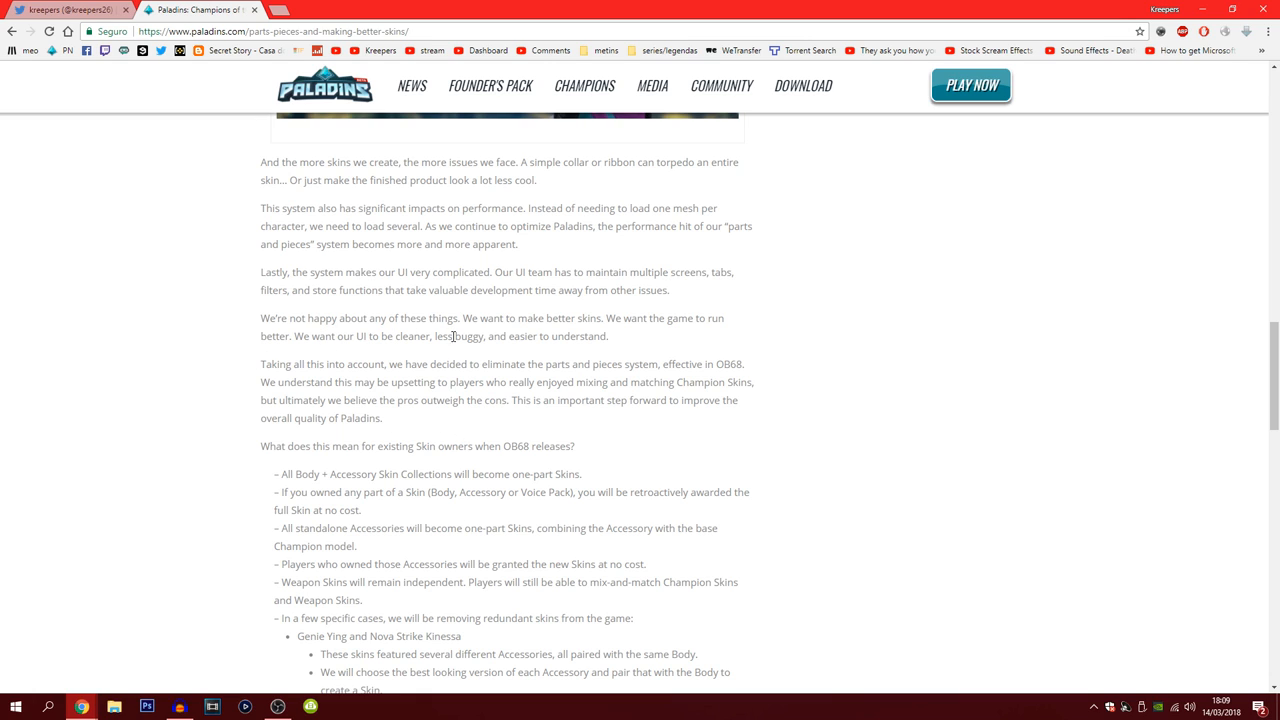
pyautogui.moveTo(312, 358)
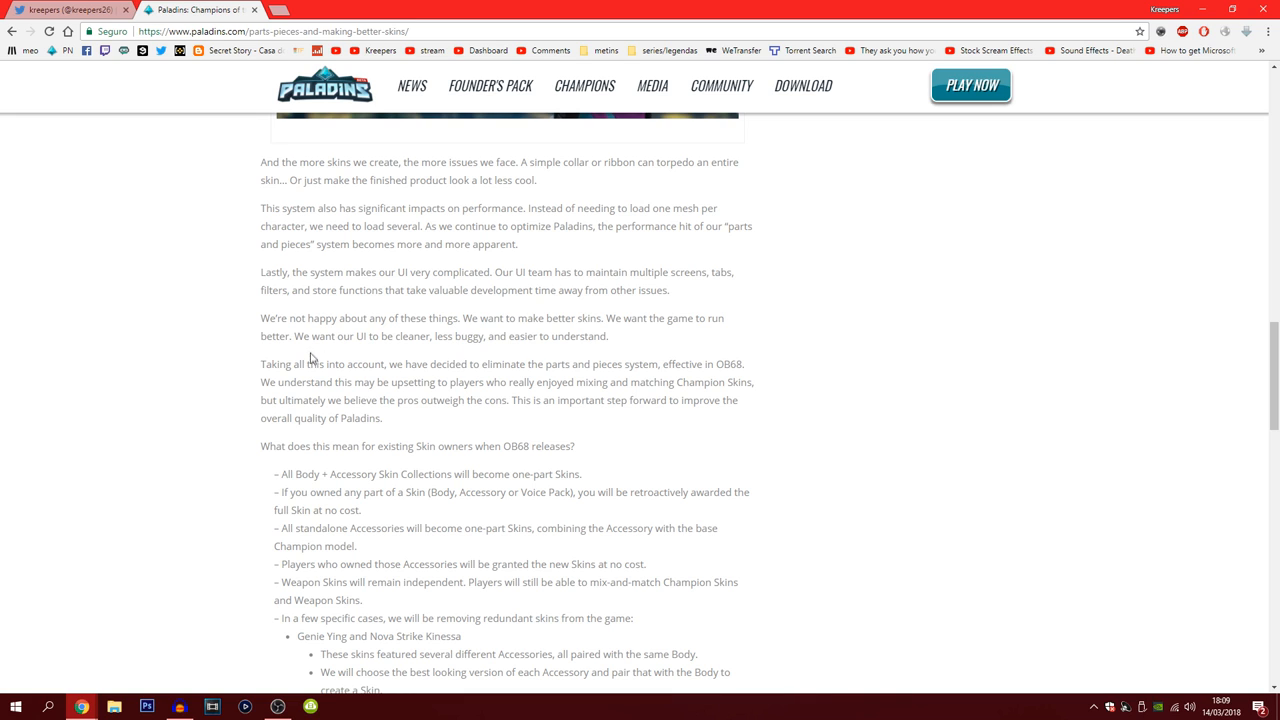
pyautogui.scroll(-3)
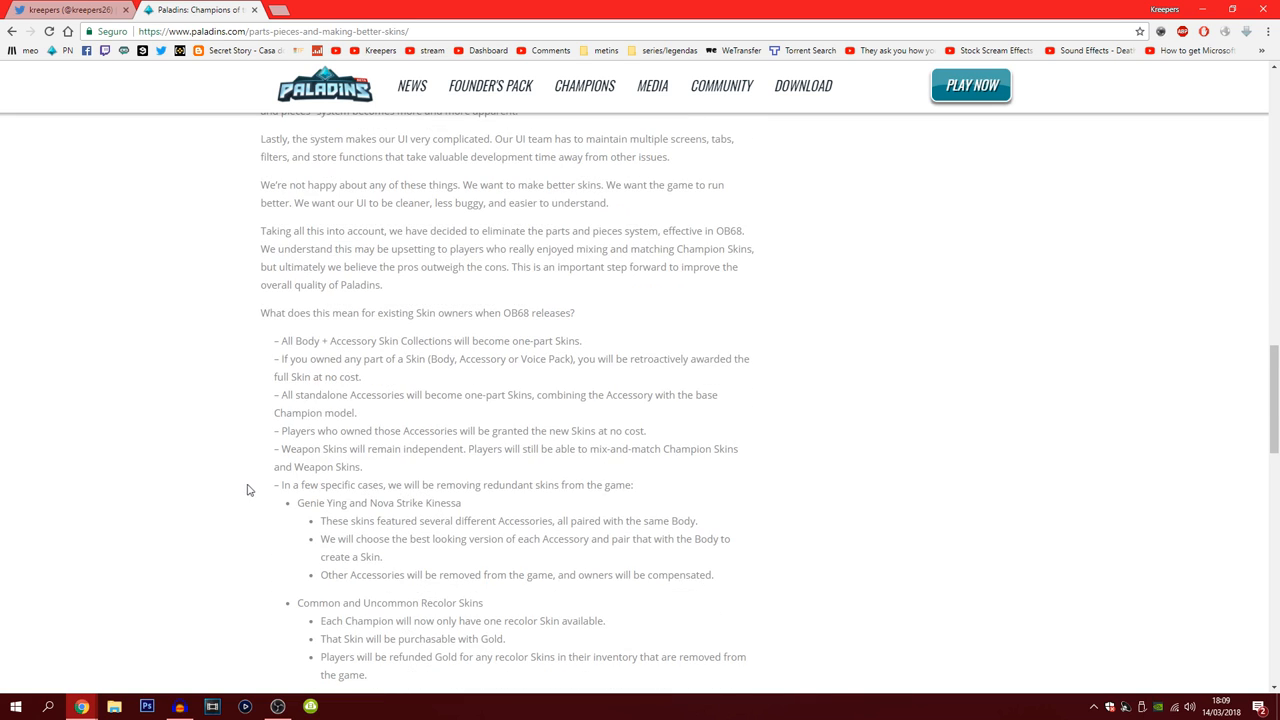
pyautogui.scroll(-3)
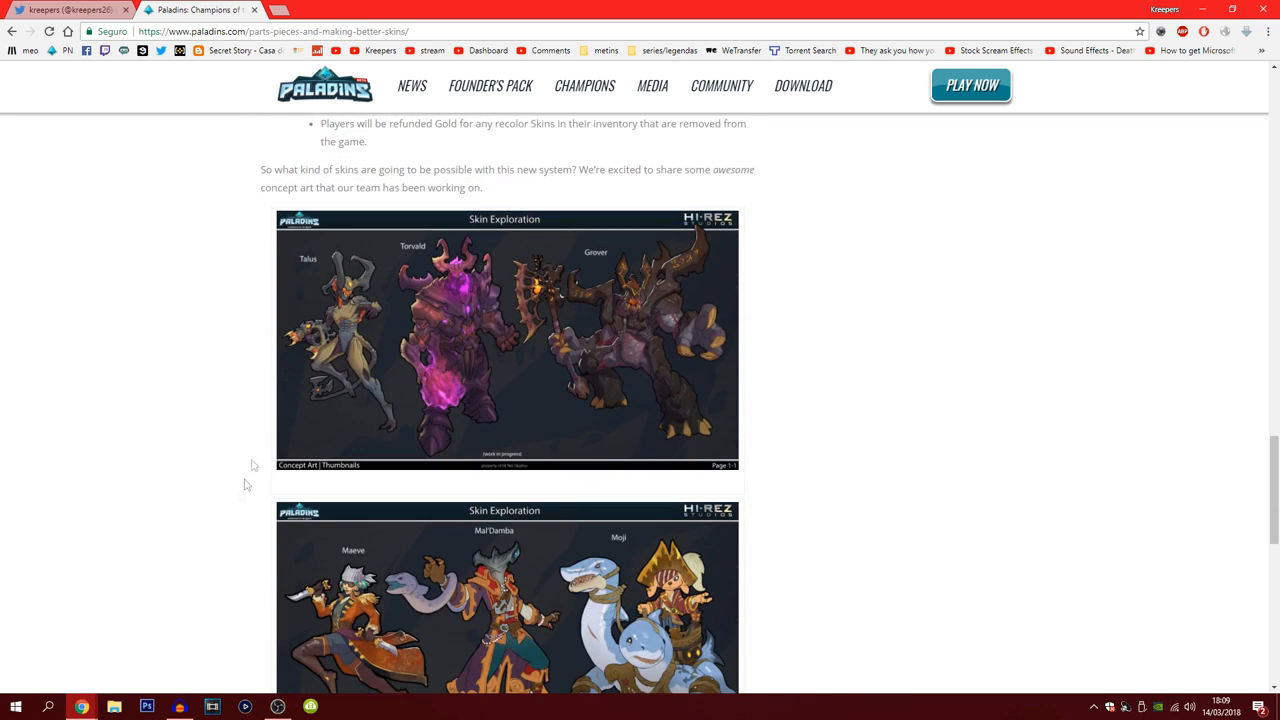
pyautogui.moveTo(616, 384)
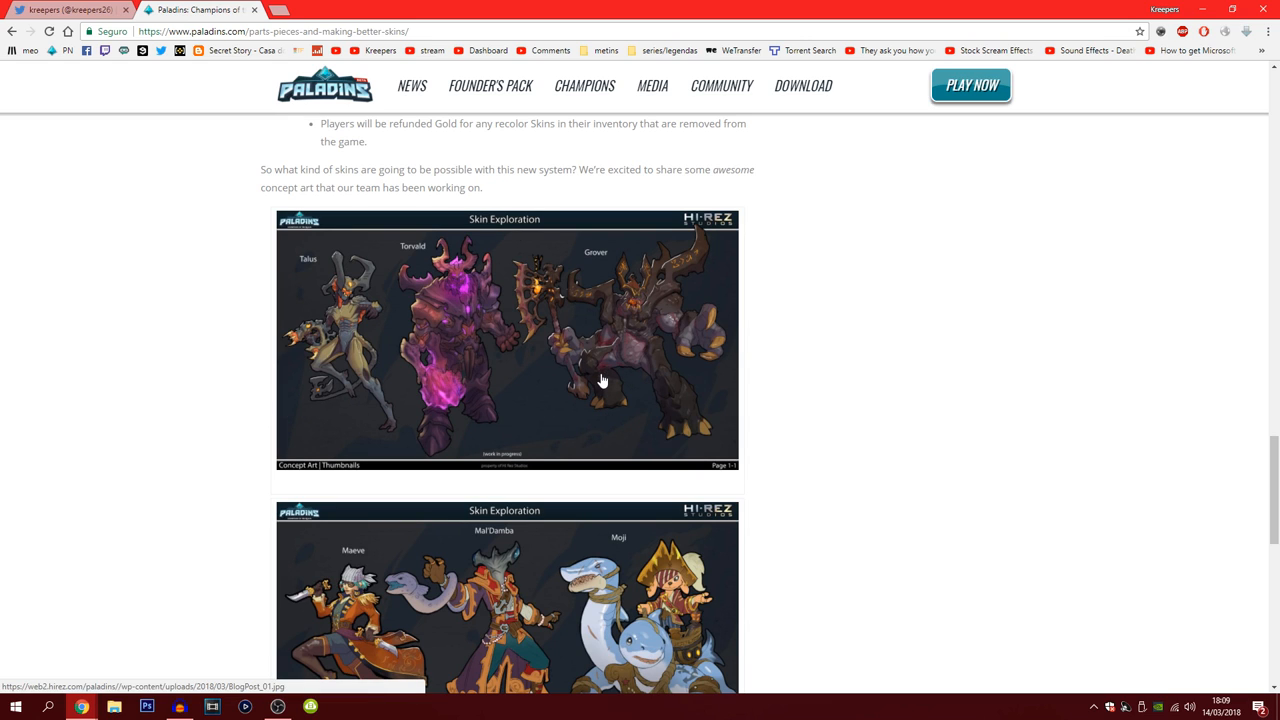
pyautogui.moveTo(760, 384)
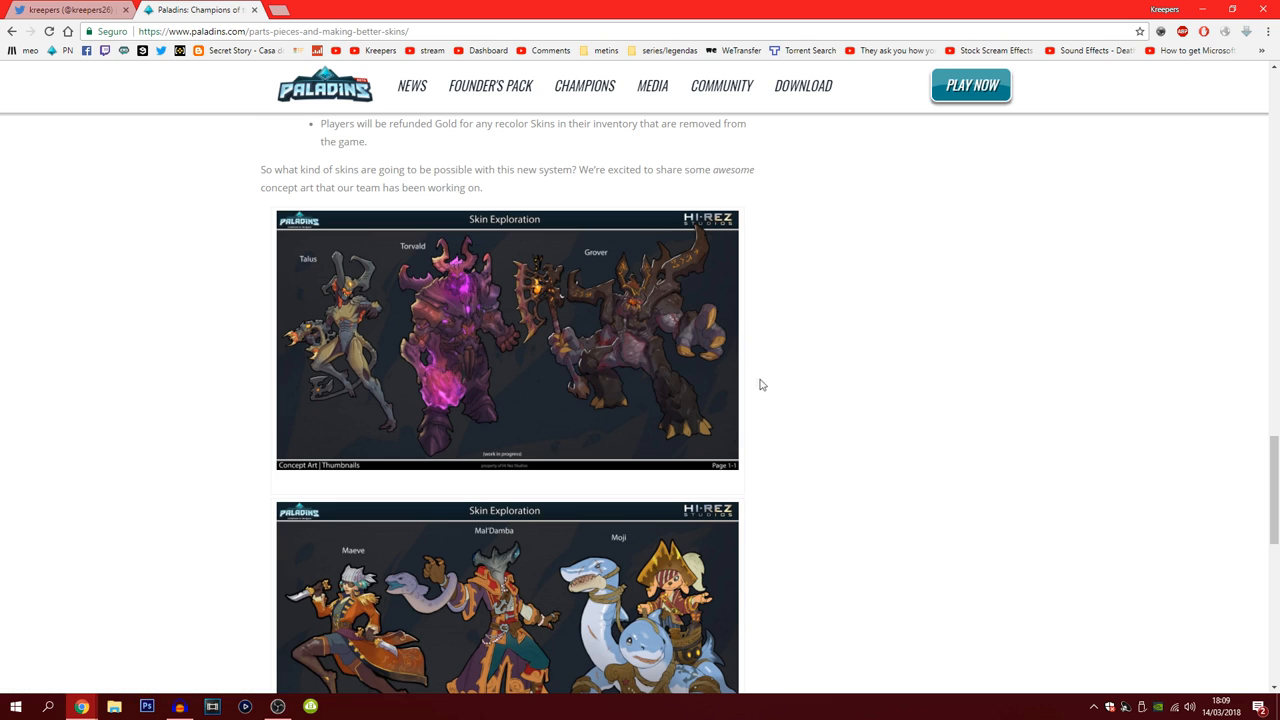
pyautogui.moveTo(662, 420)
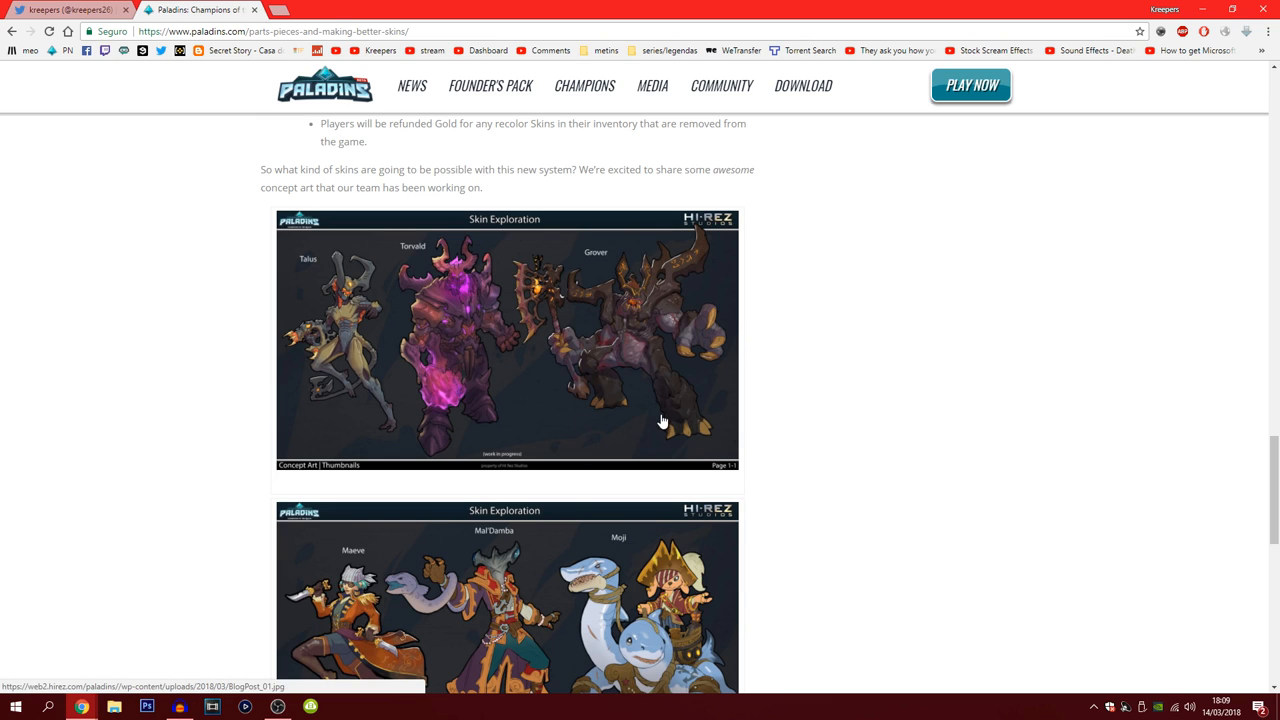
pyautogui.moveTo(624, 430)
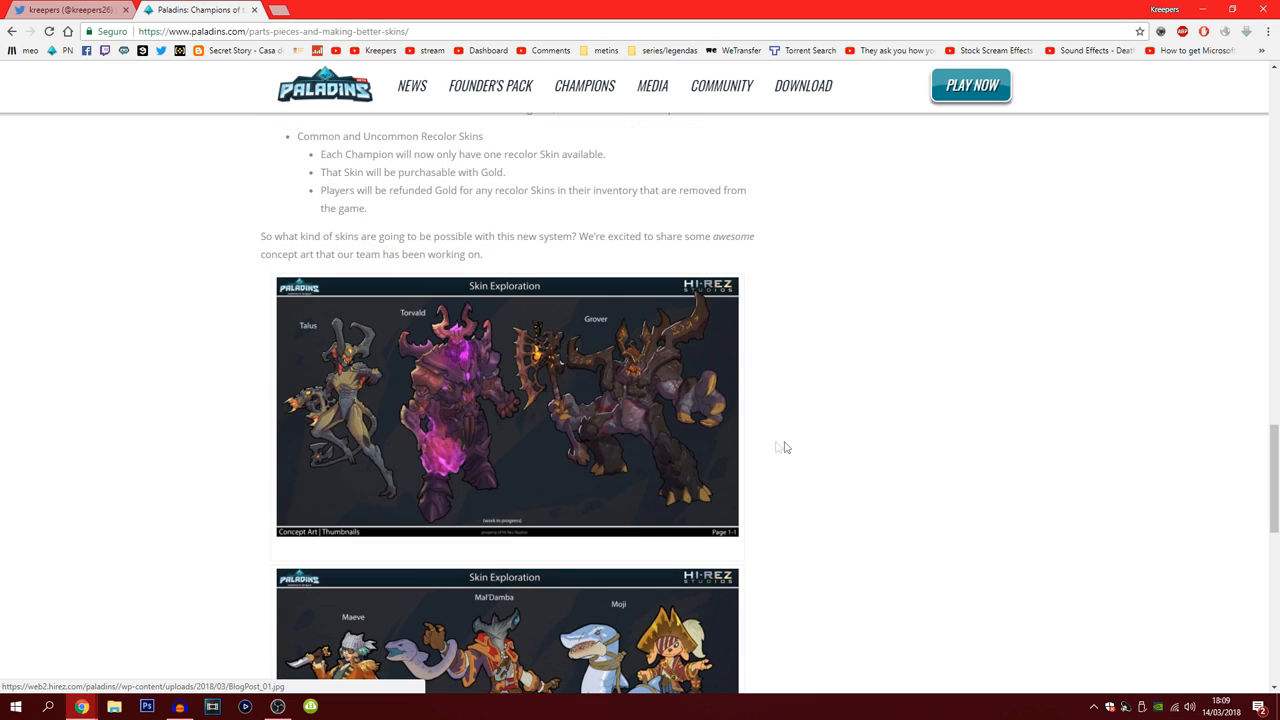
pyautogui.moveTo(492, 298)
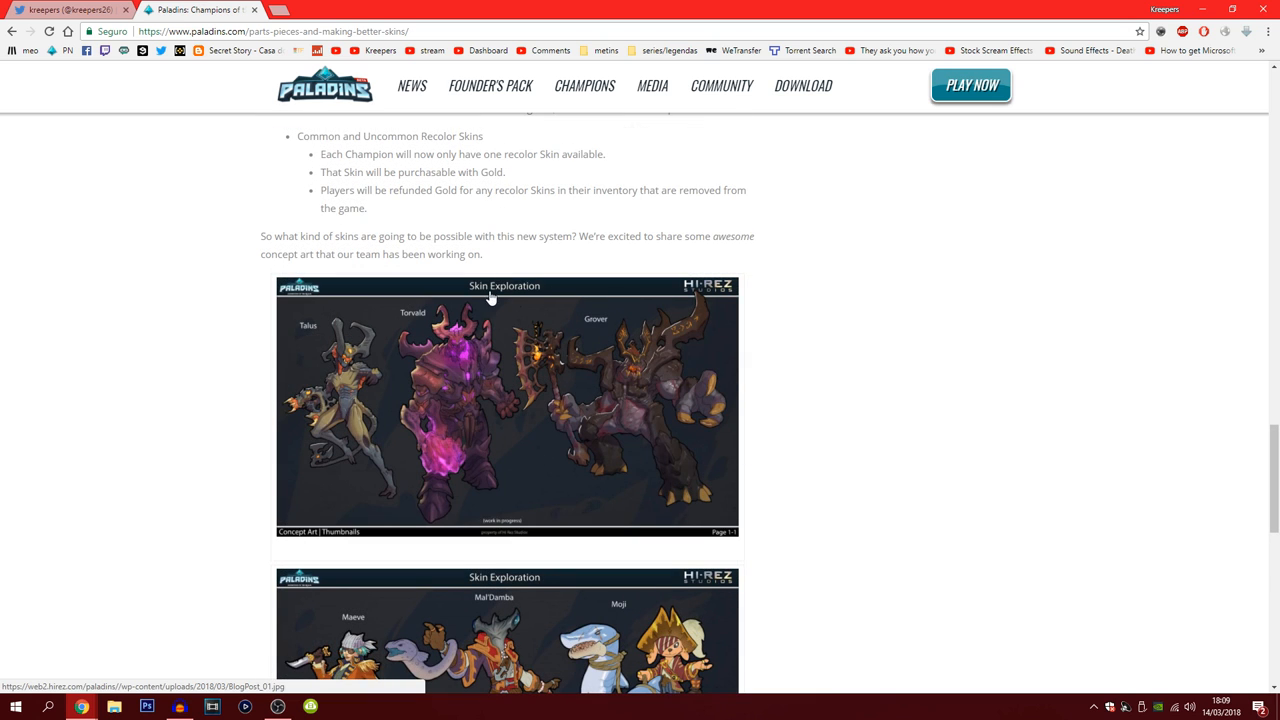
pyautogui.moveTo(500, 468)
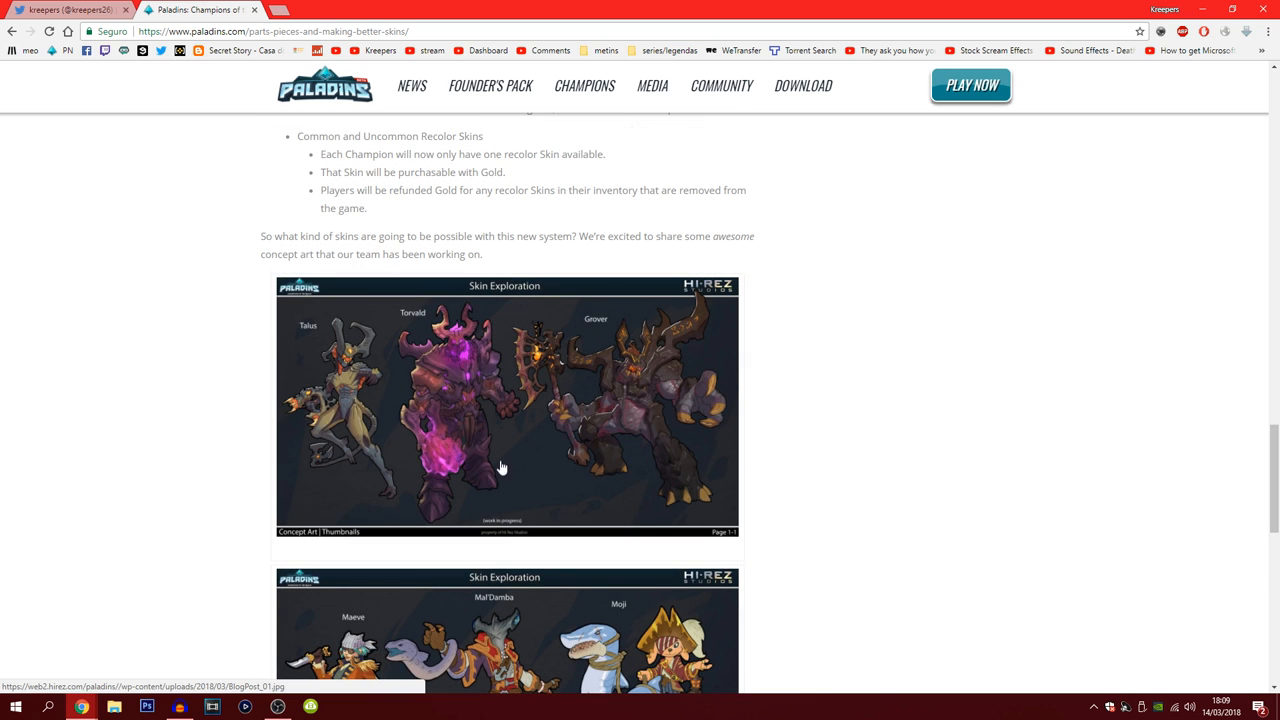
pyautogui.moveTo(650, 516)
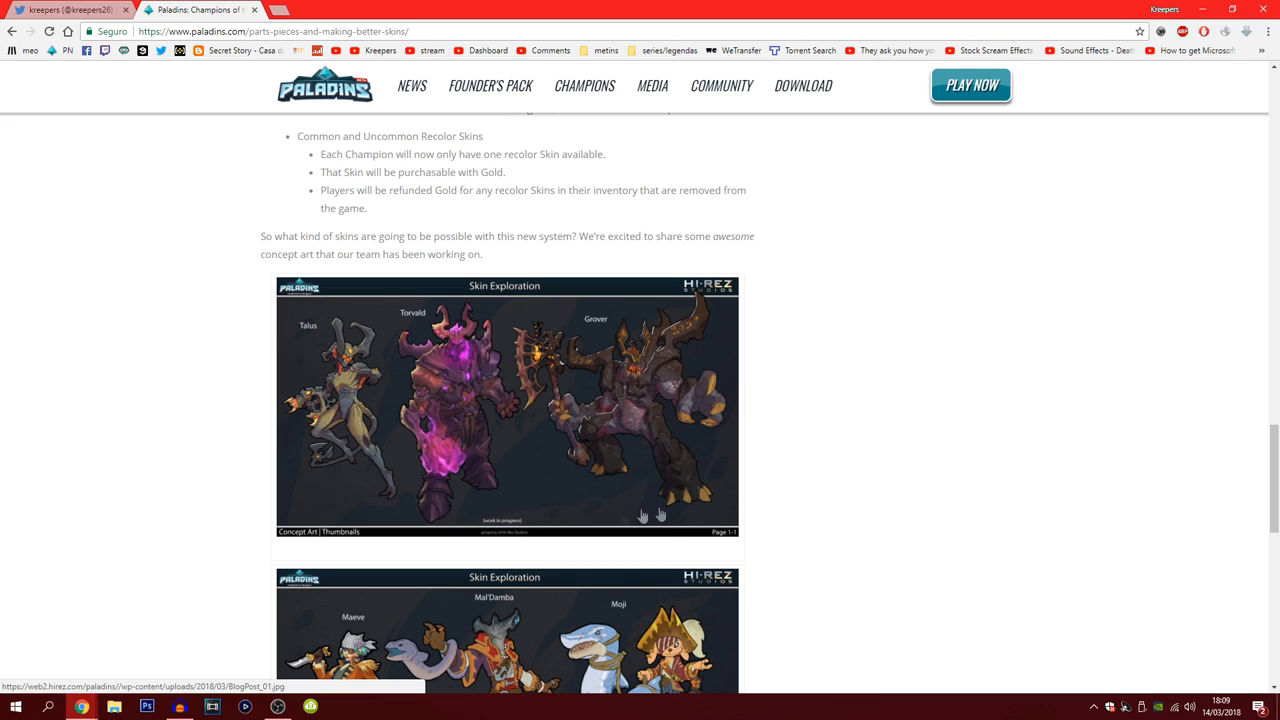
pyautogui.moveTo(796, 500)
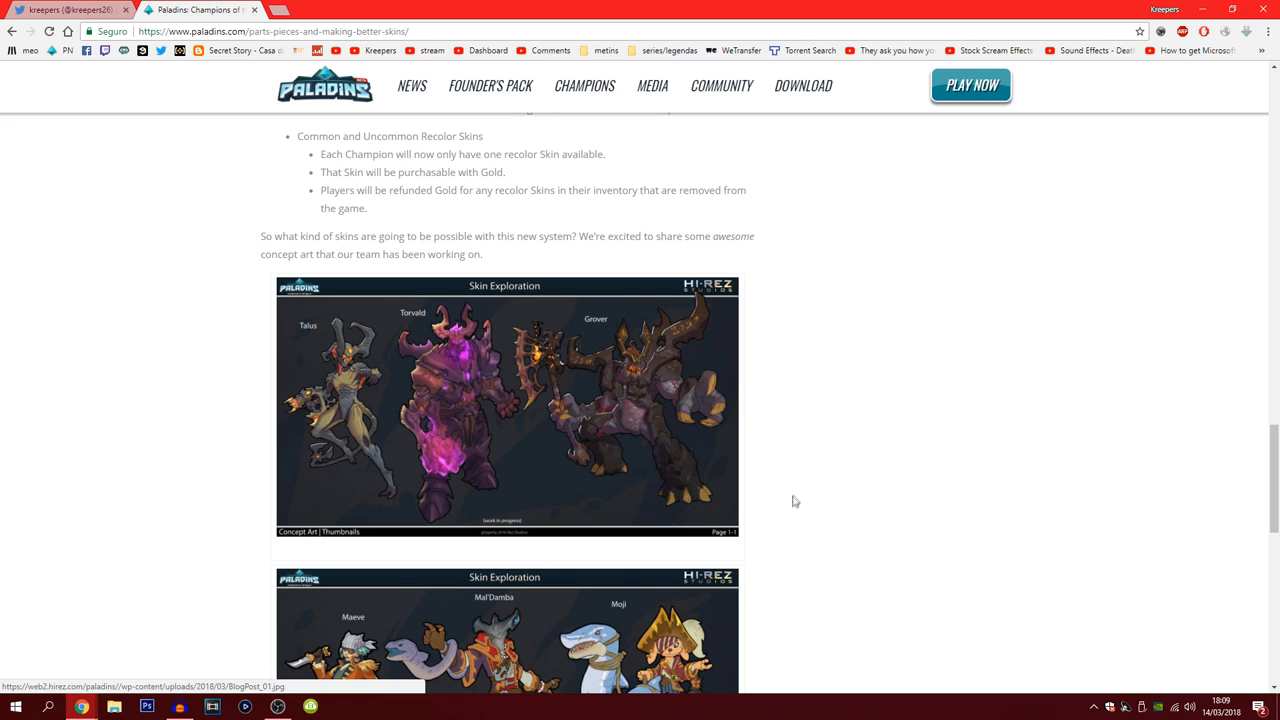
pyautogui.moveTo(414, 212)
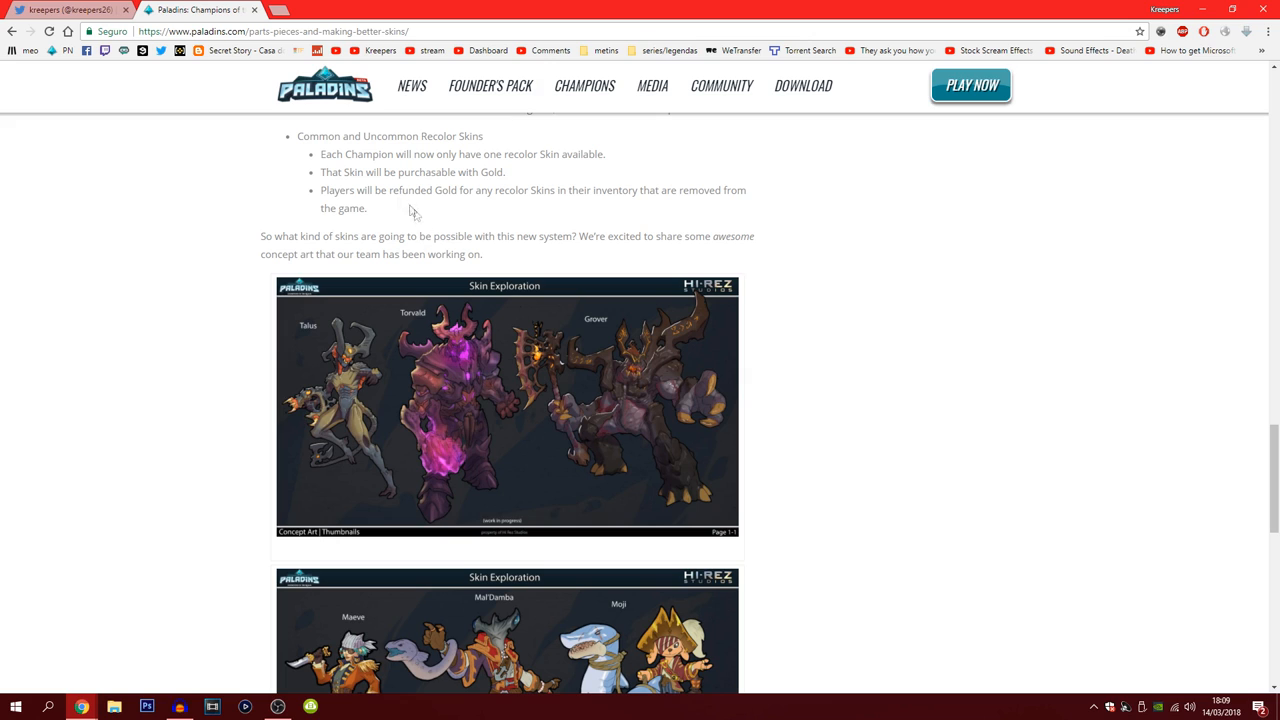
pyautogui.moveTo(348, 504)
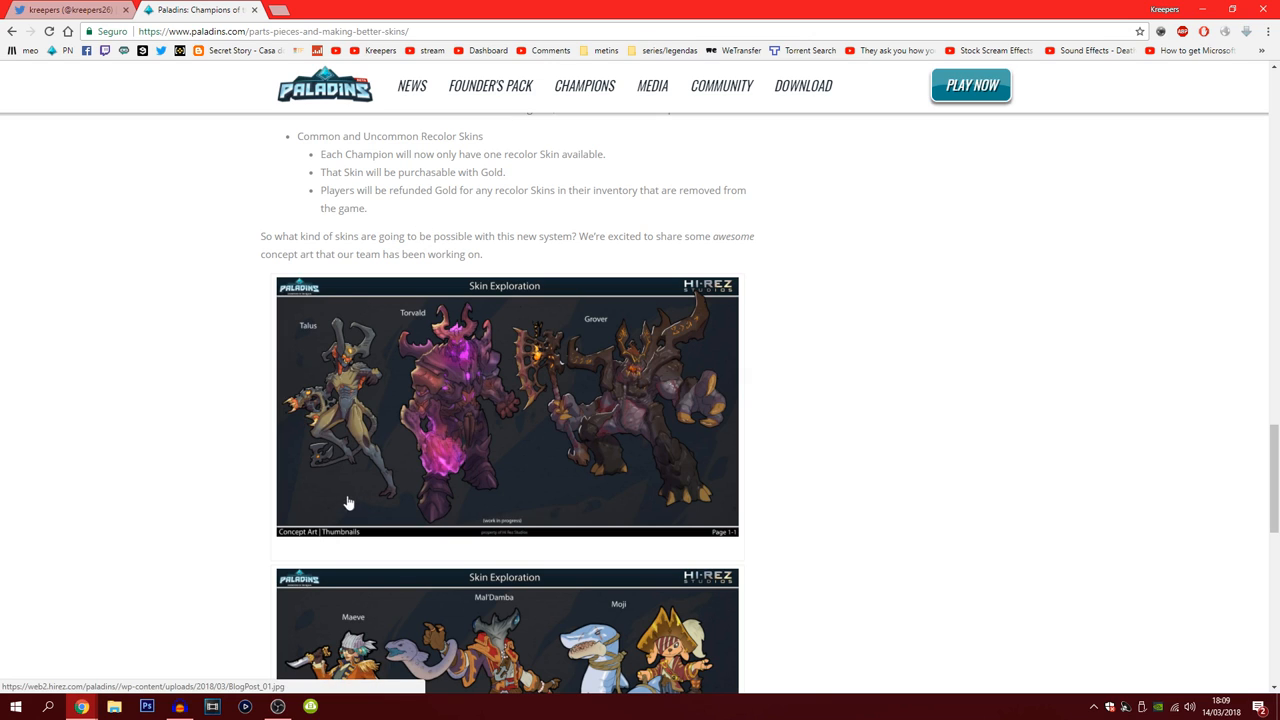
pyautogui.moveTo(356, 460)
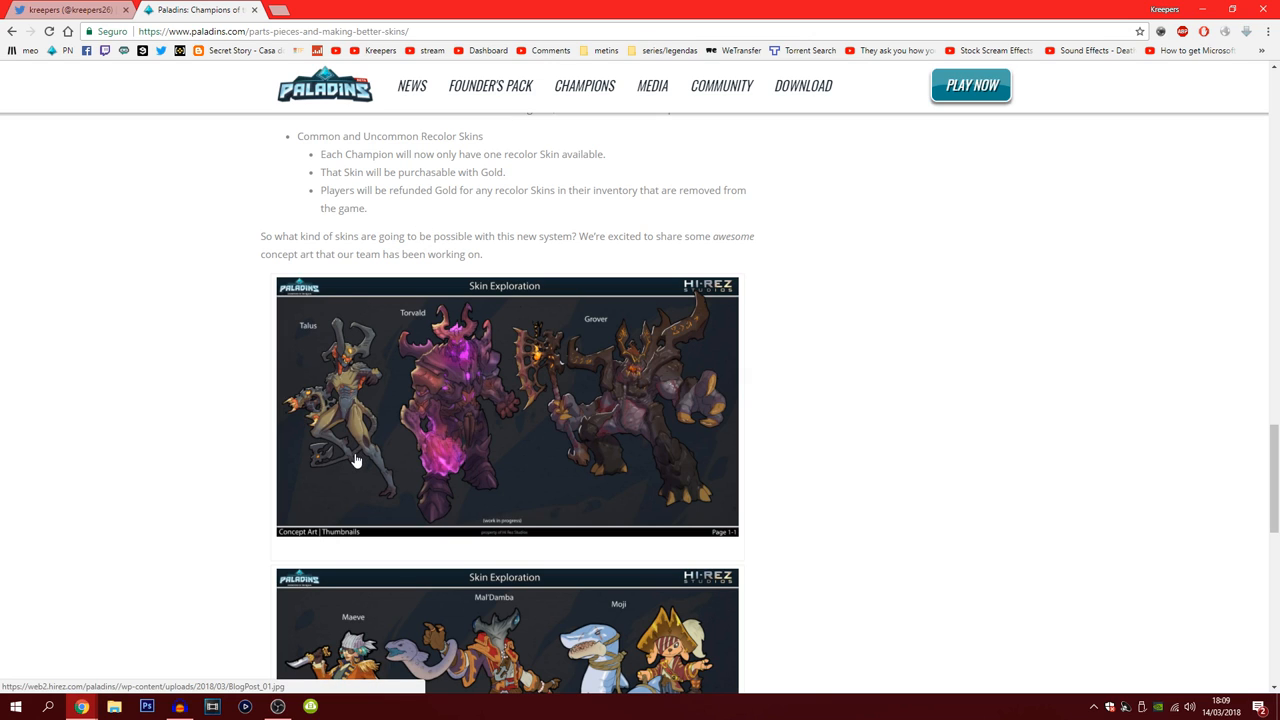
pyautogui.moveTo(416, 488)
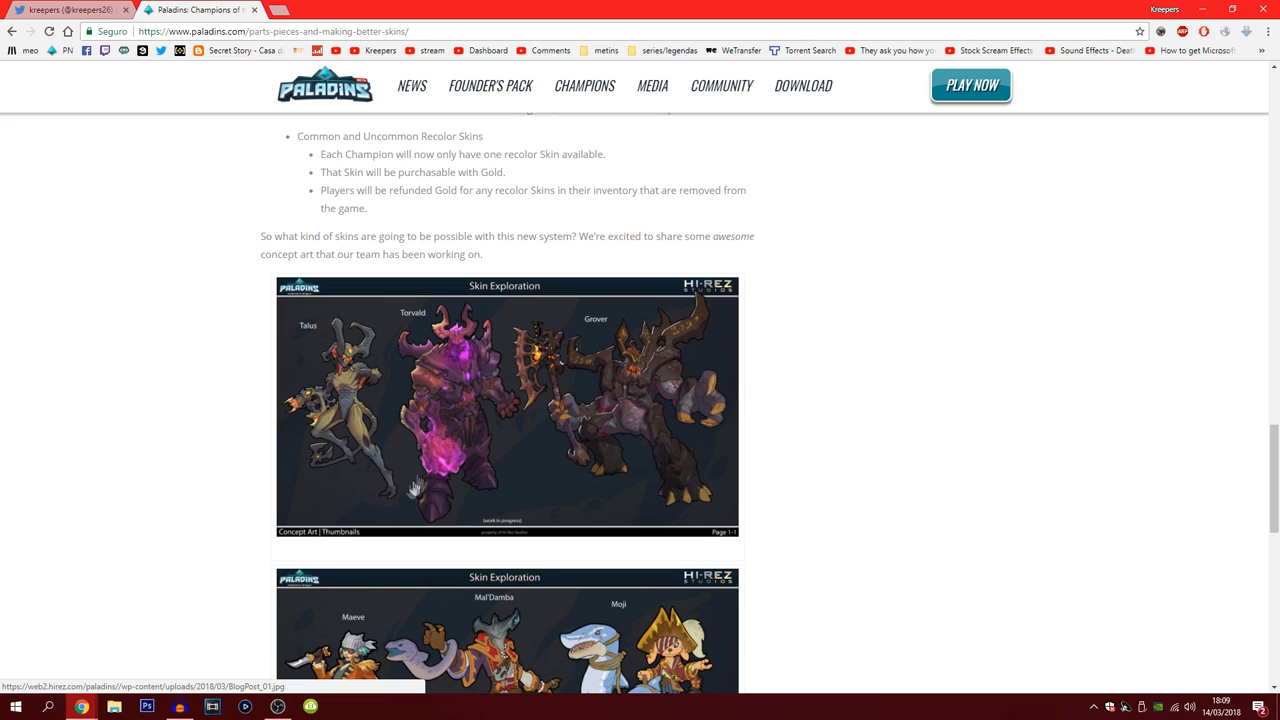
pyautogui.moveTo(346, 444)
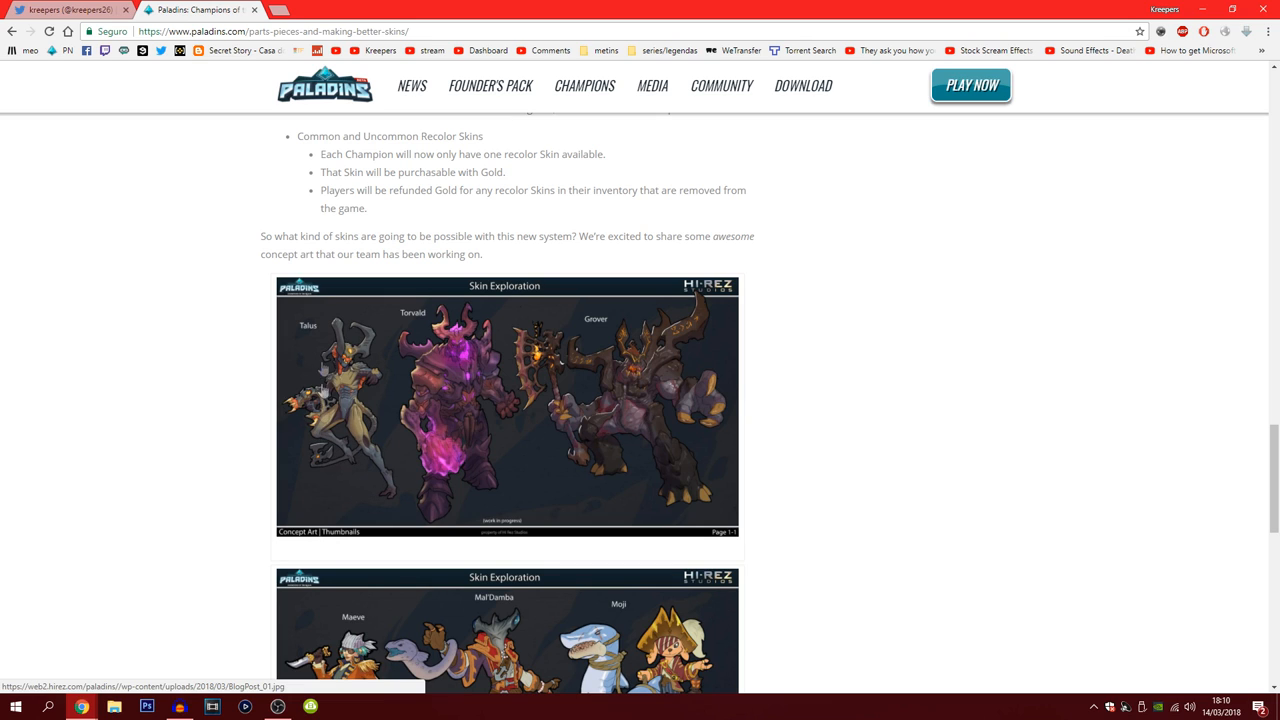
pyautogui.moveTo(378, 388)
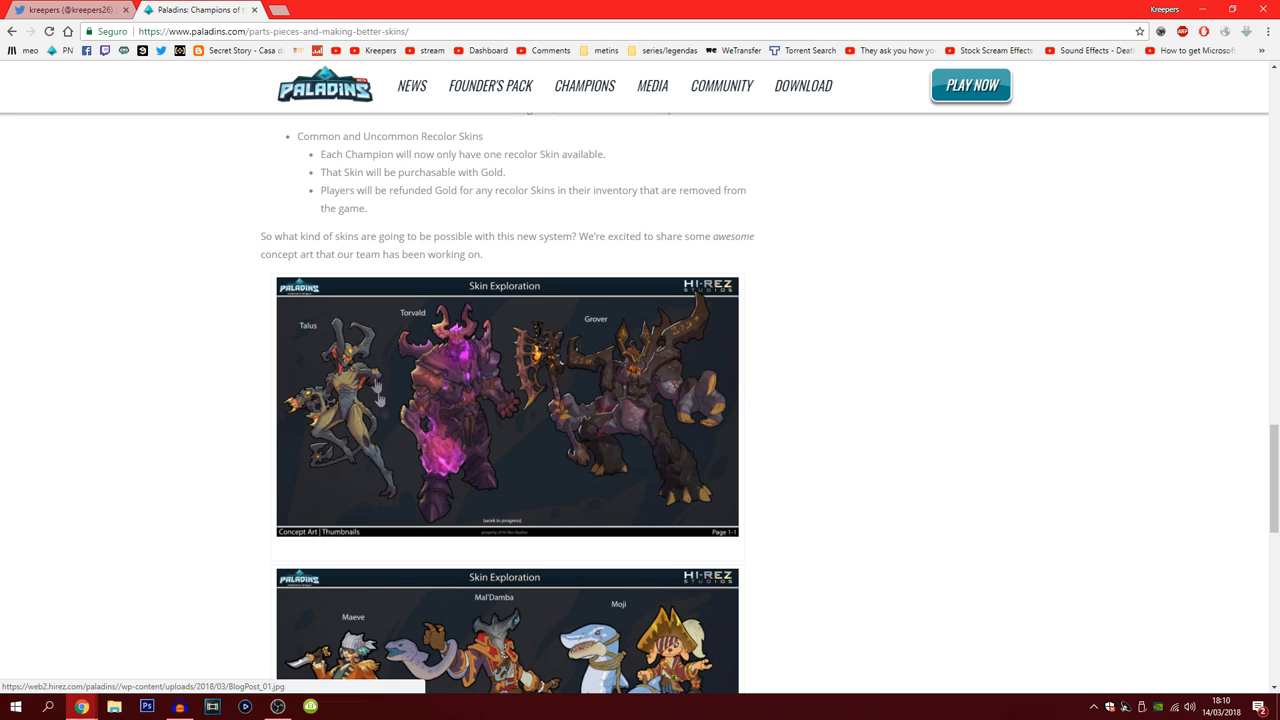
pyautogui.moveTo(462, 316)
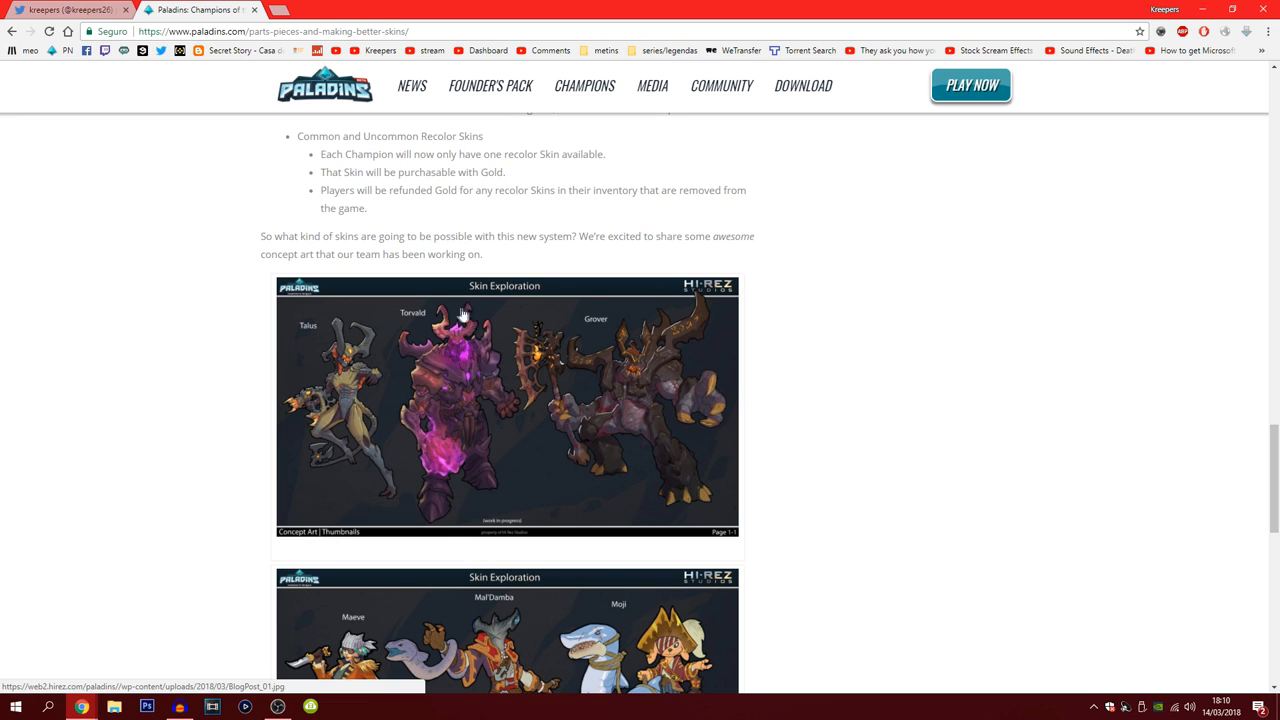
pyautogui.moveTo(462, 482)
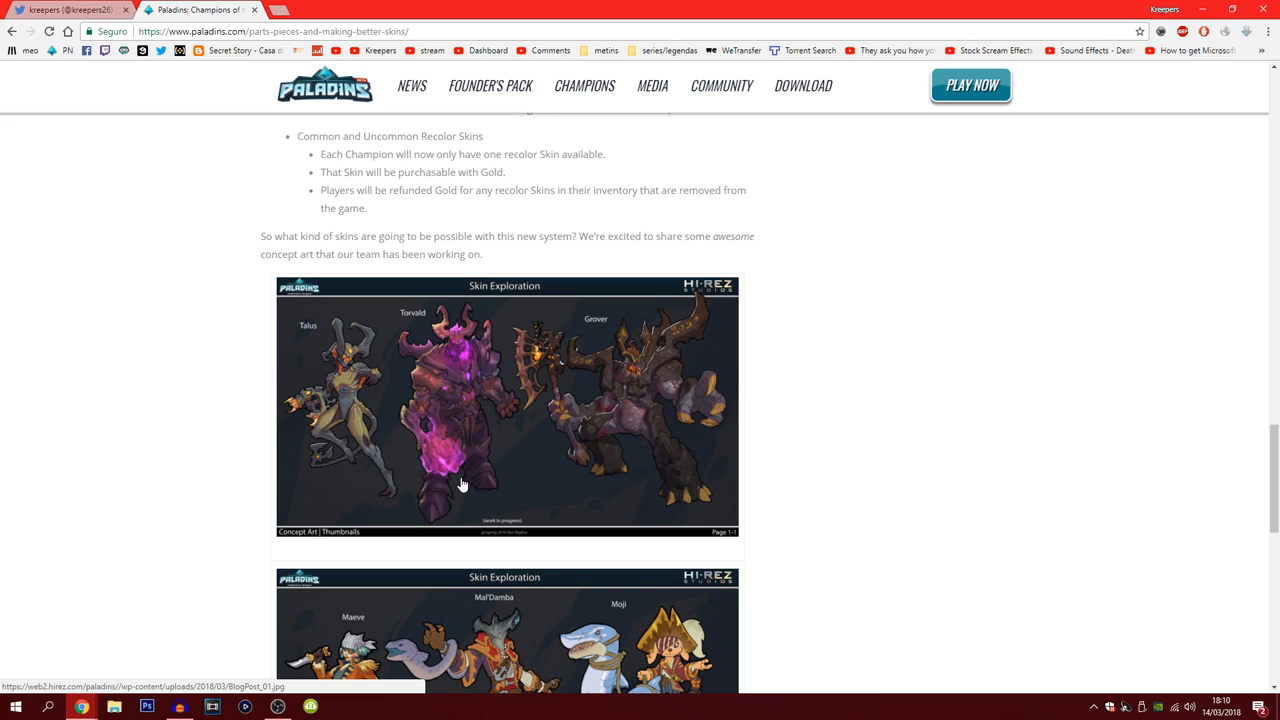
pyautogui.moveTo(576, 400)
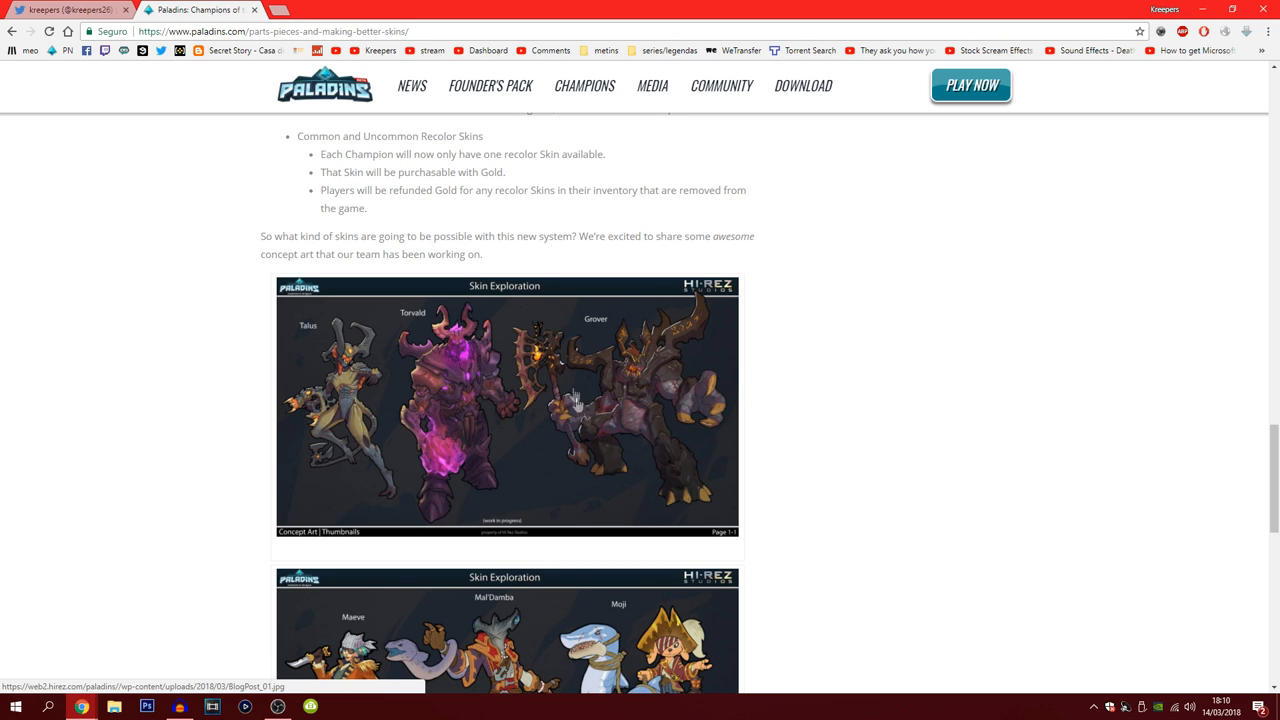
pyautogui.moveTo(648, 450)
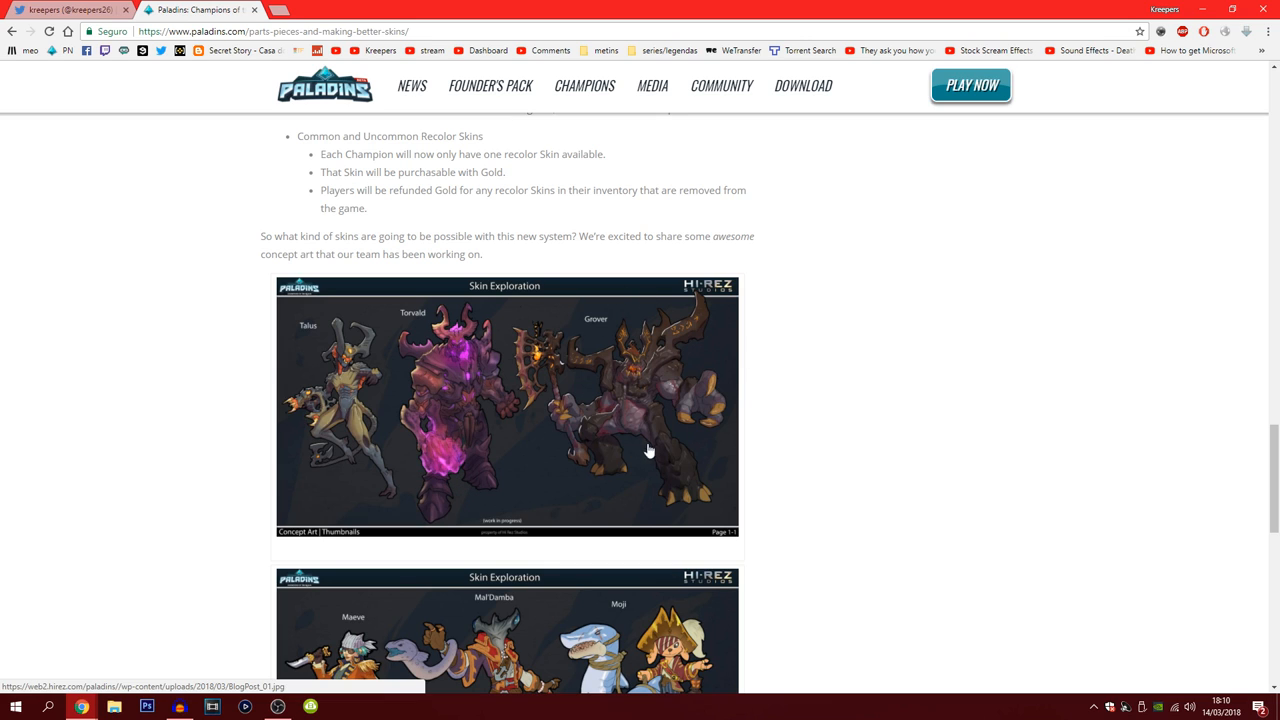
# Step: Read to the end of the skins article with its TL;DR summary, share options and footer
pyautogui.scroll(-3)
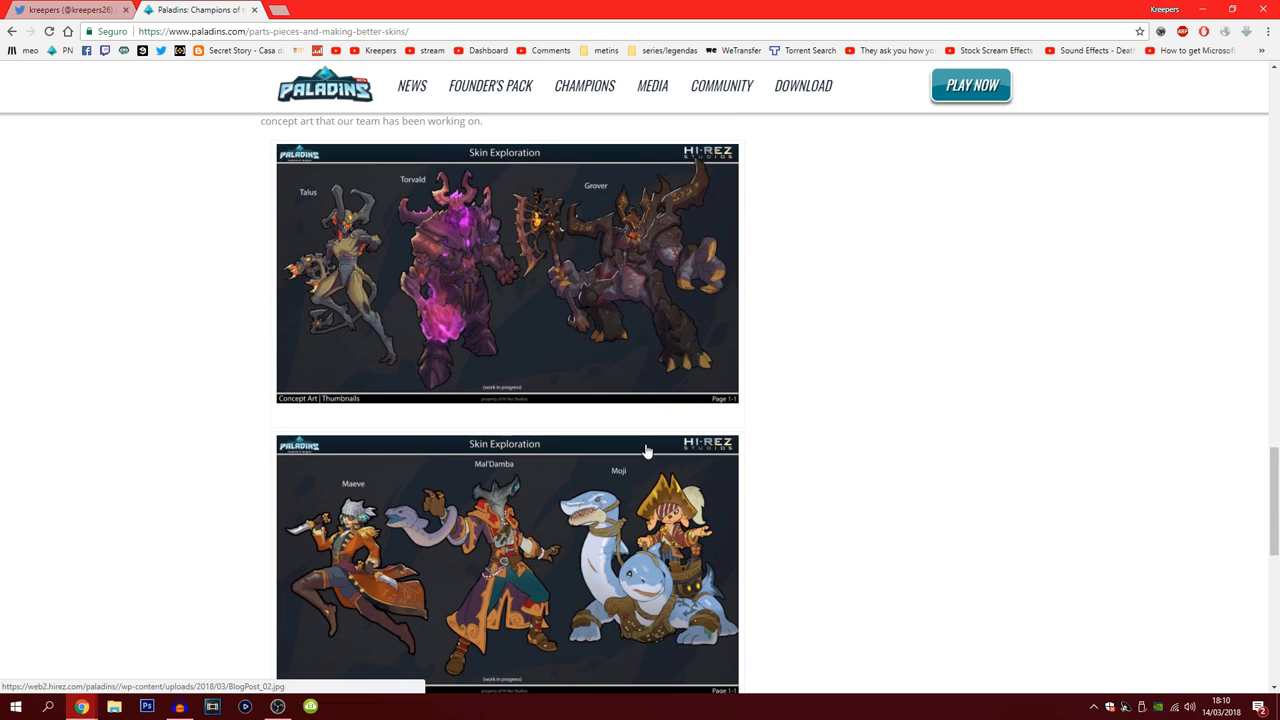
pyautogui.moveTo(636, 328)
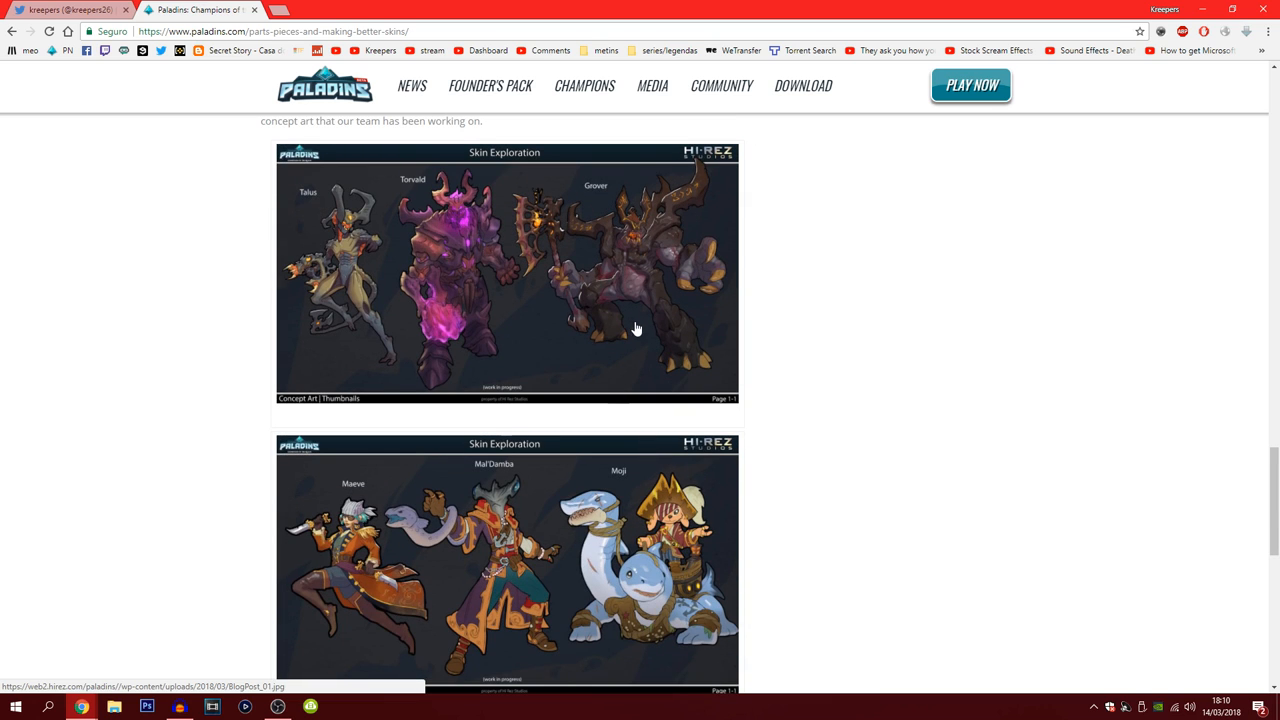
pyautogui.moveTo(680, 340)
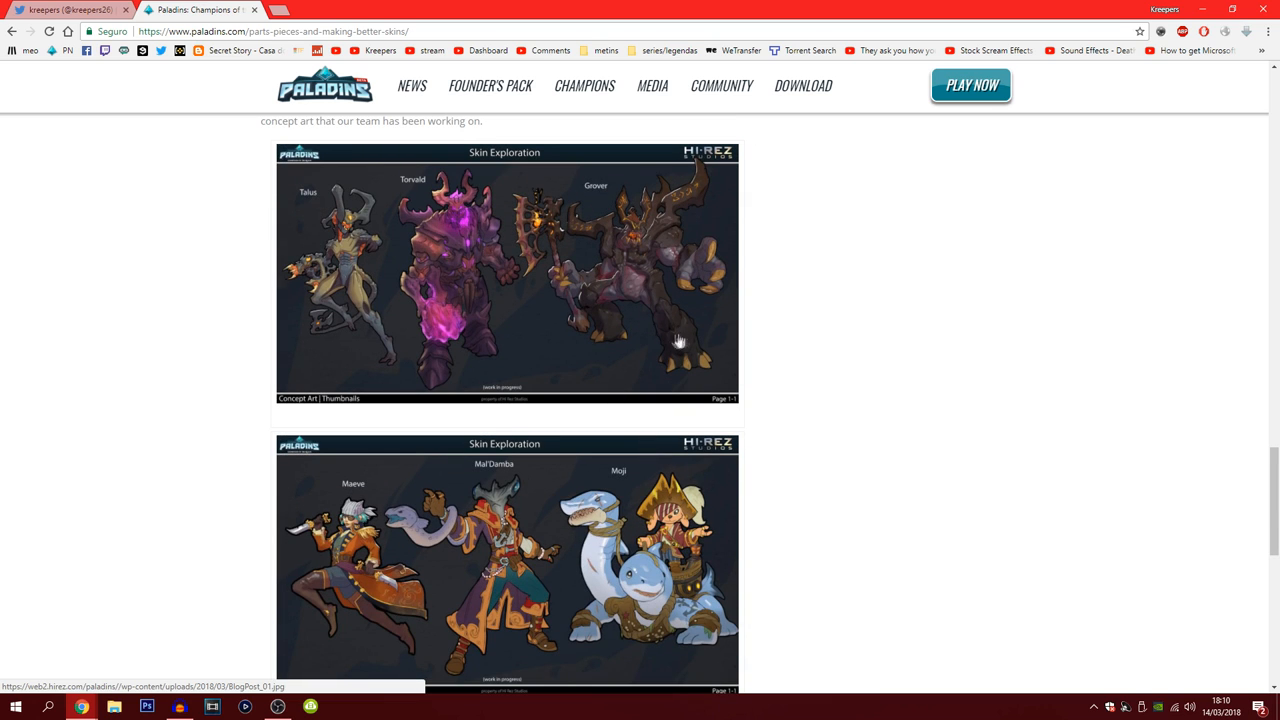
pyautogui.scroll(-3)
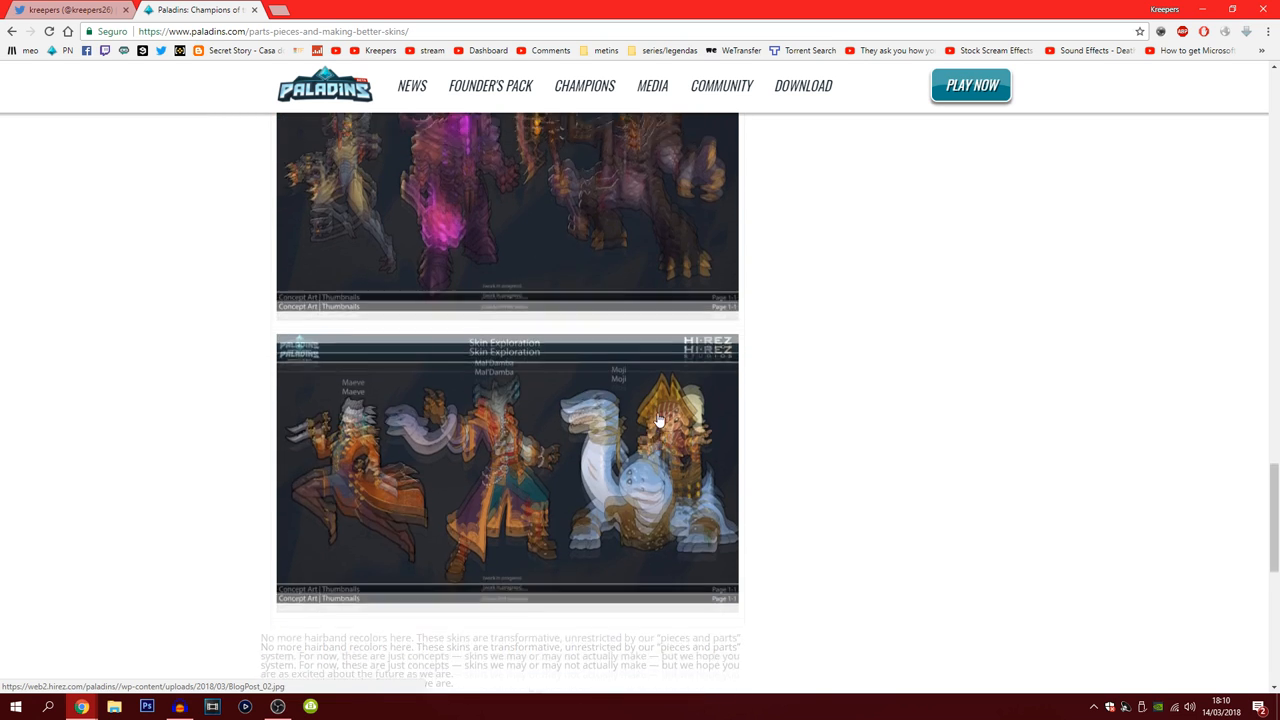
pyautogui.scroll(-3)
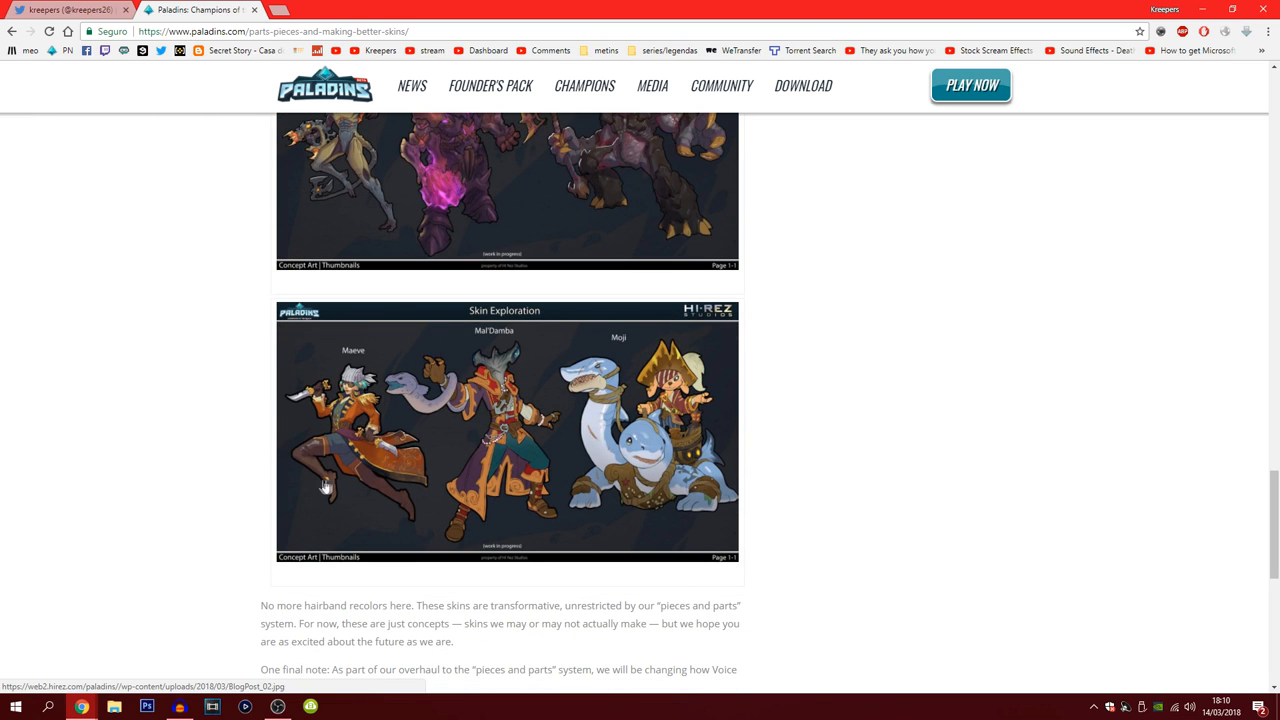
pyautogui.moveTo(358, 438)
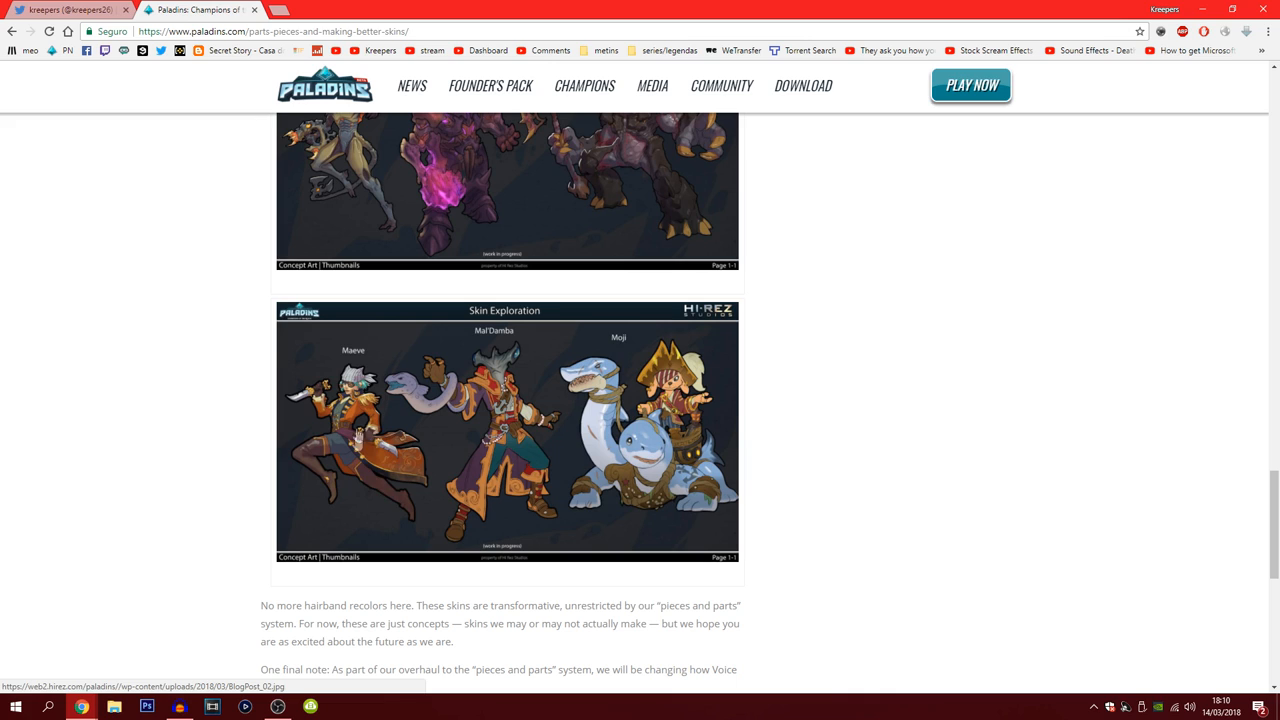
pyautogui.moveTo(388, 488)
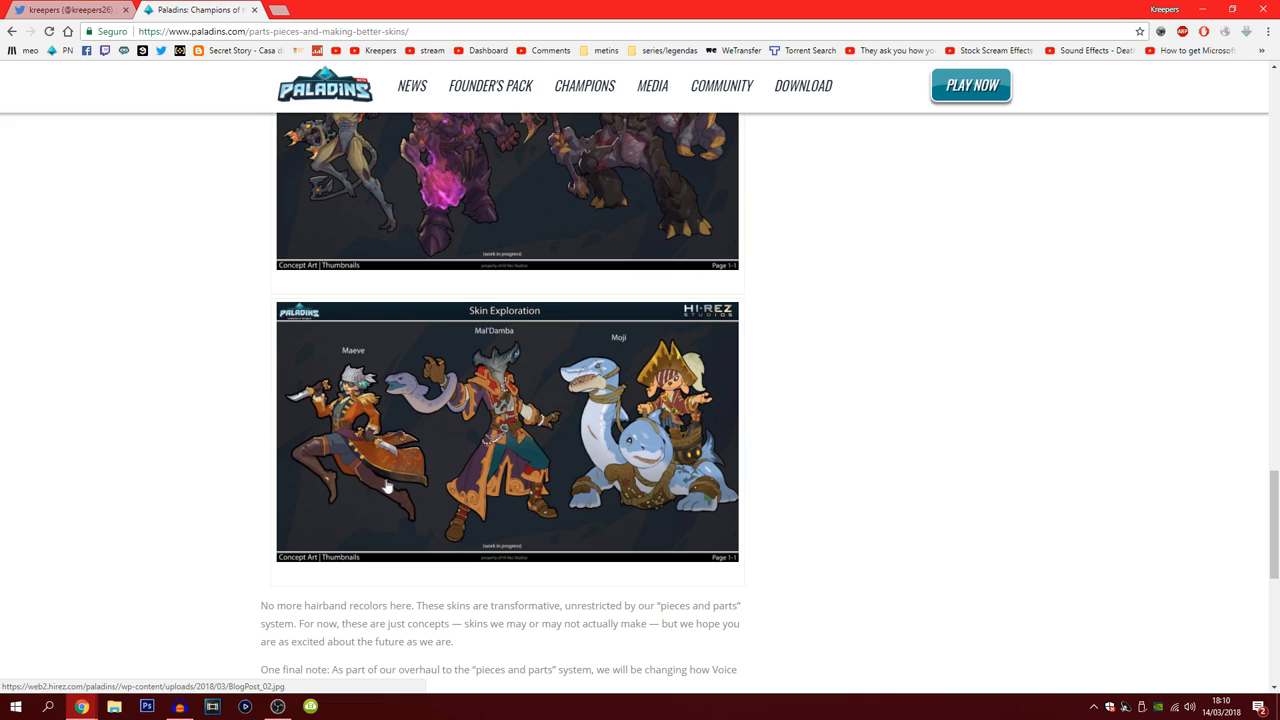
pyautogui.moveTo(472, 504)
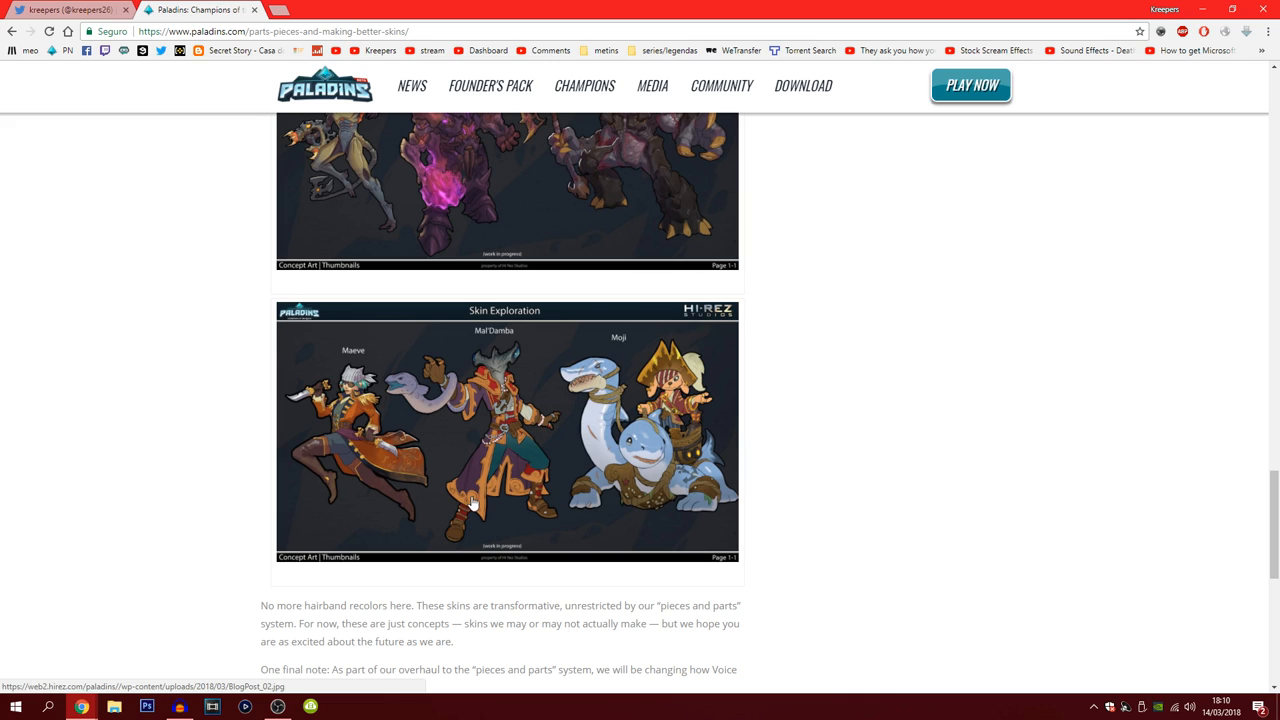
pyautogui.moveTo(532, 364)
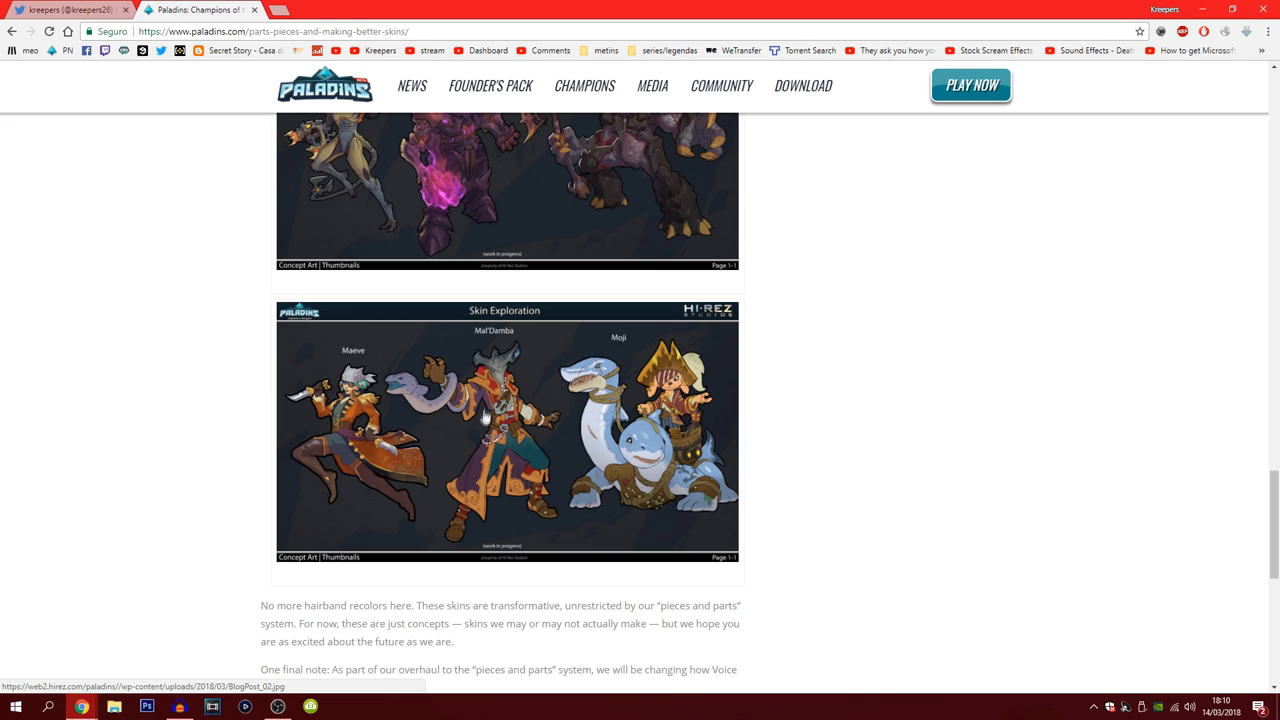
pyautogui.moveTo(470, 412)
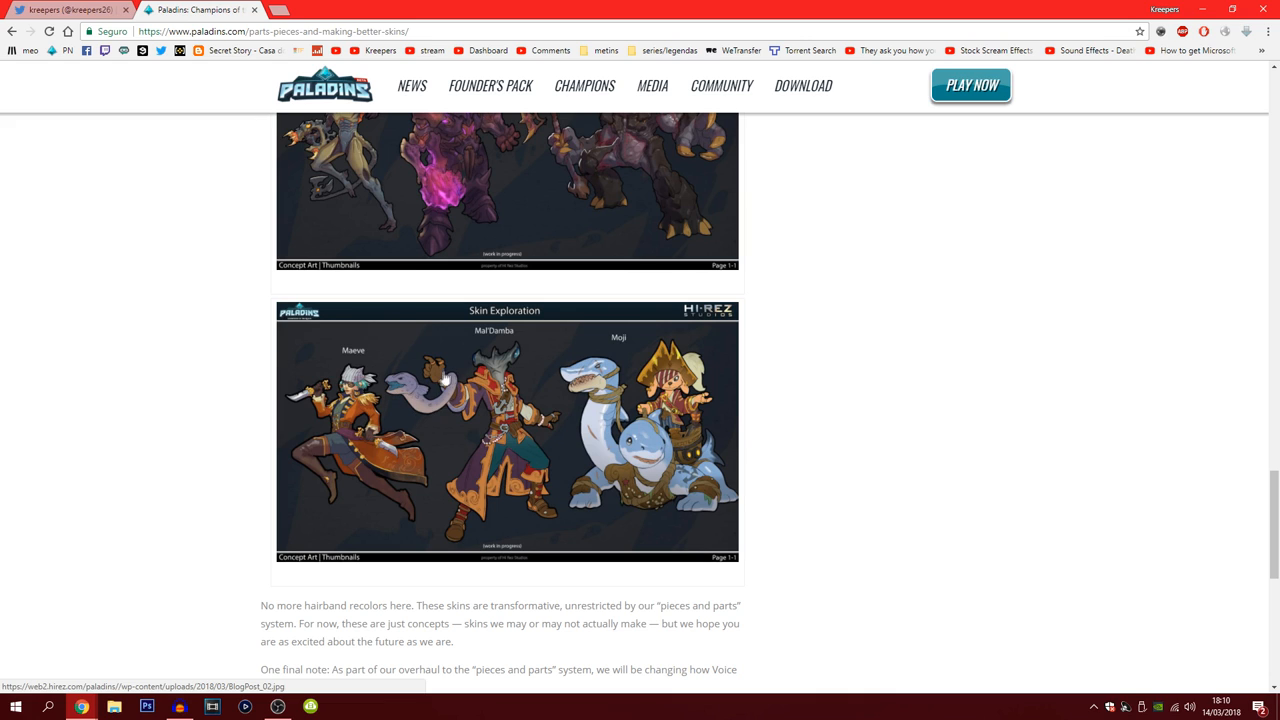
pyautogui.moveTo(584, 510)
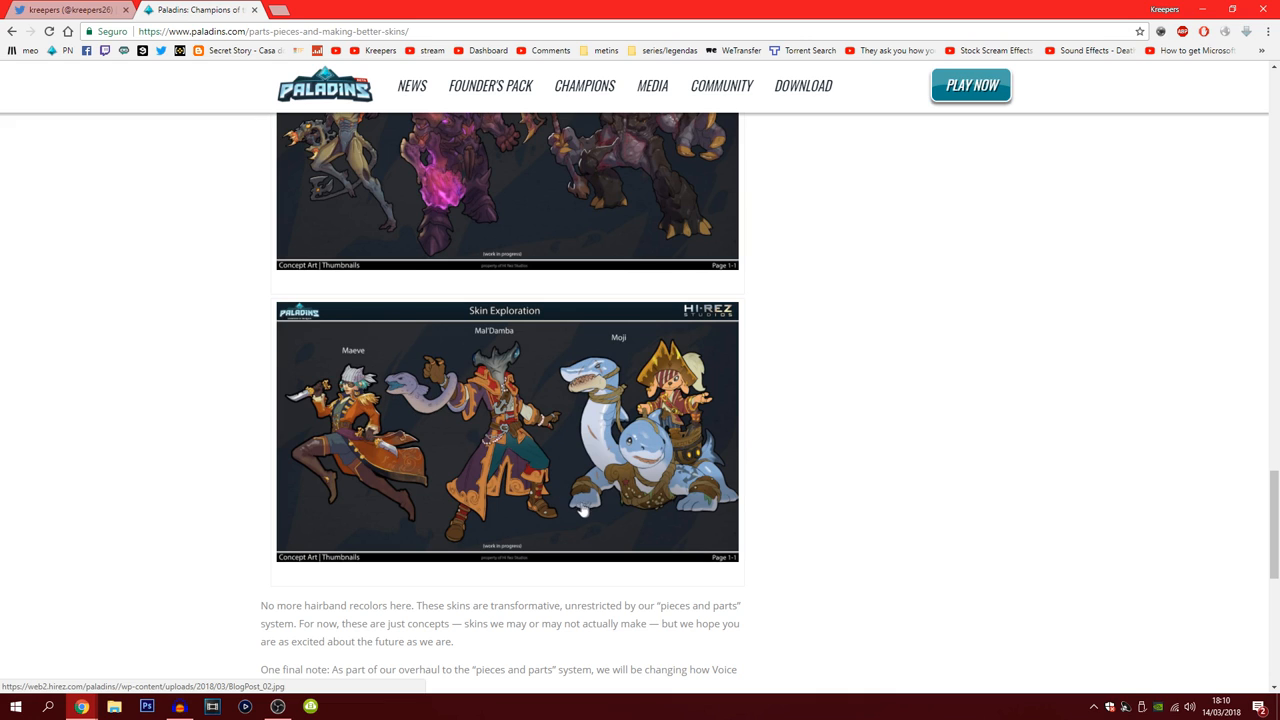
pyautogui.moveTo(718, 412)
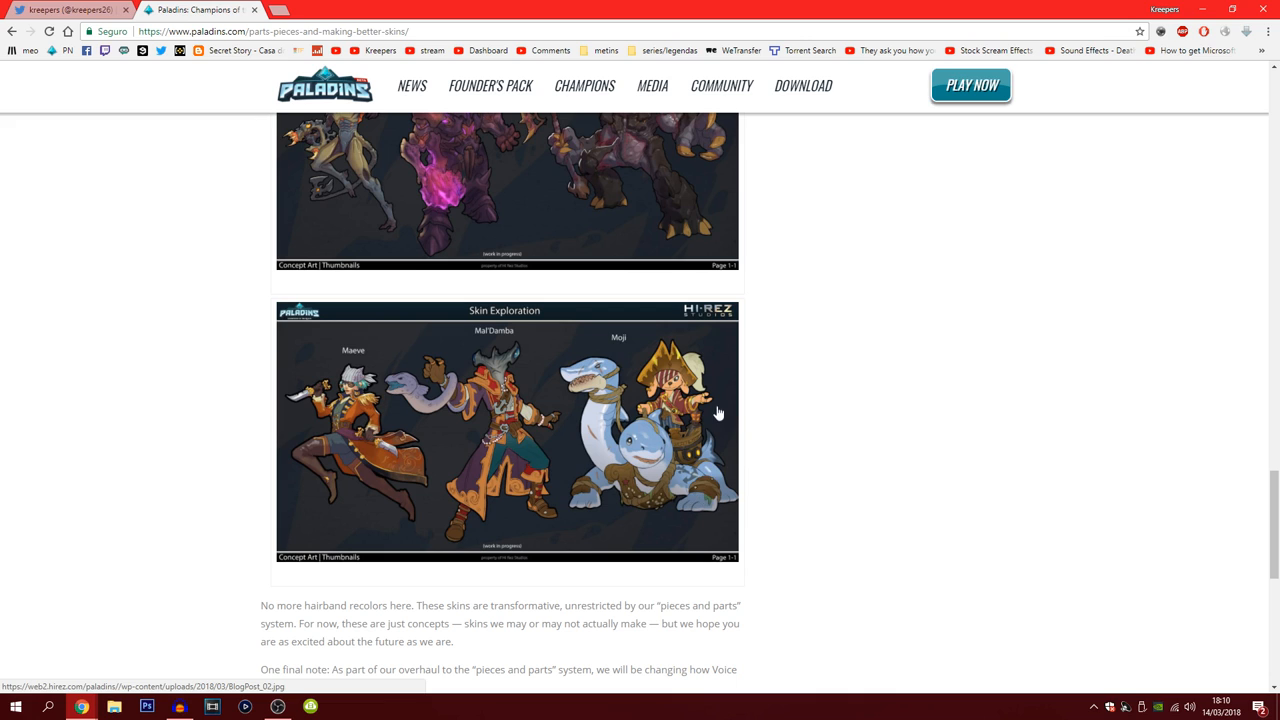
pyautogui.moveTo(622, 360)
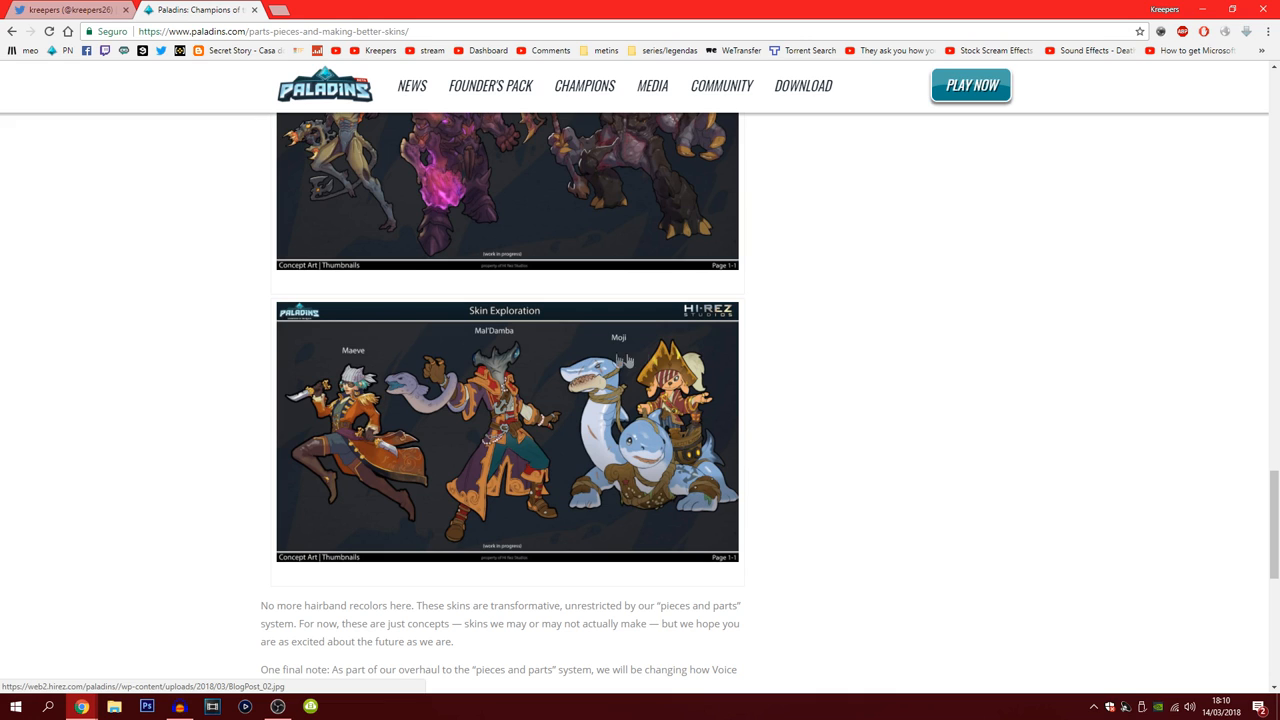
pyautogui.moveTo(592, 464)
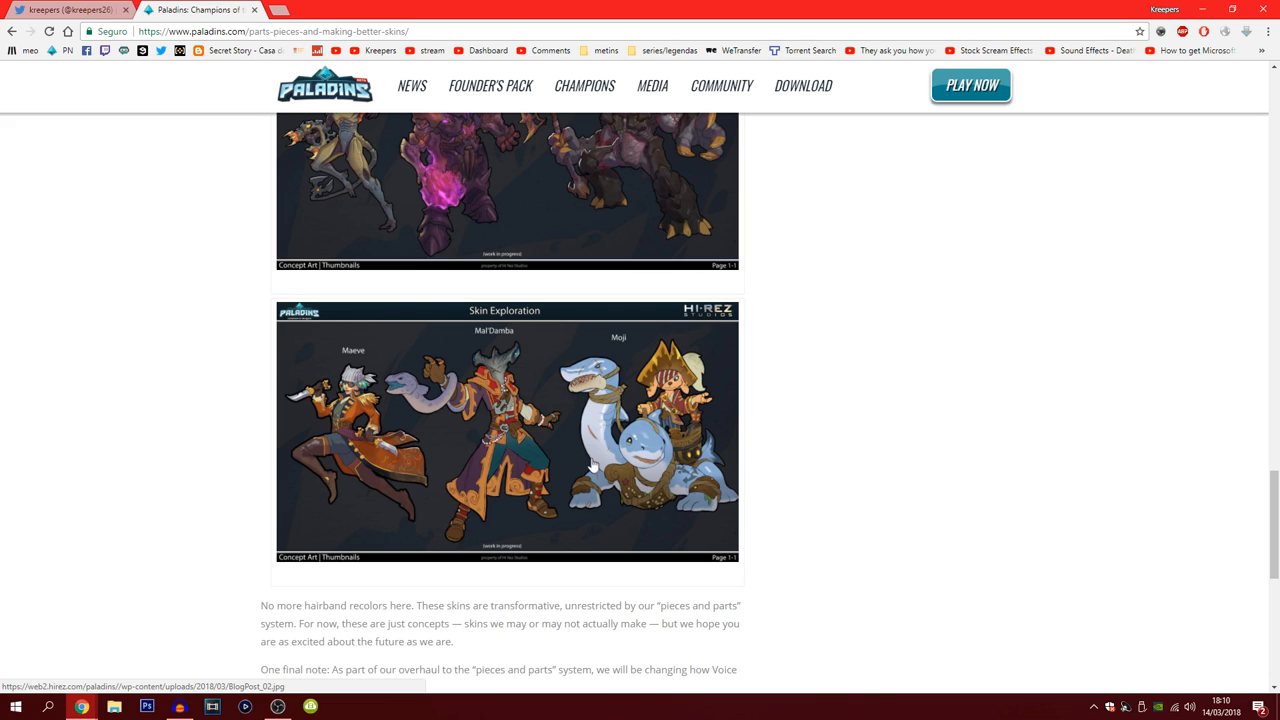
pyautogui.moveTo(660, 496)
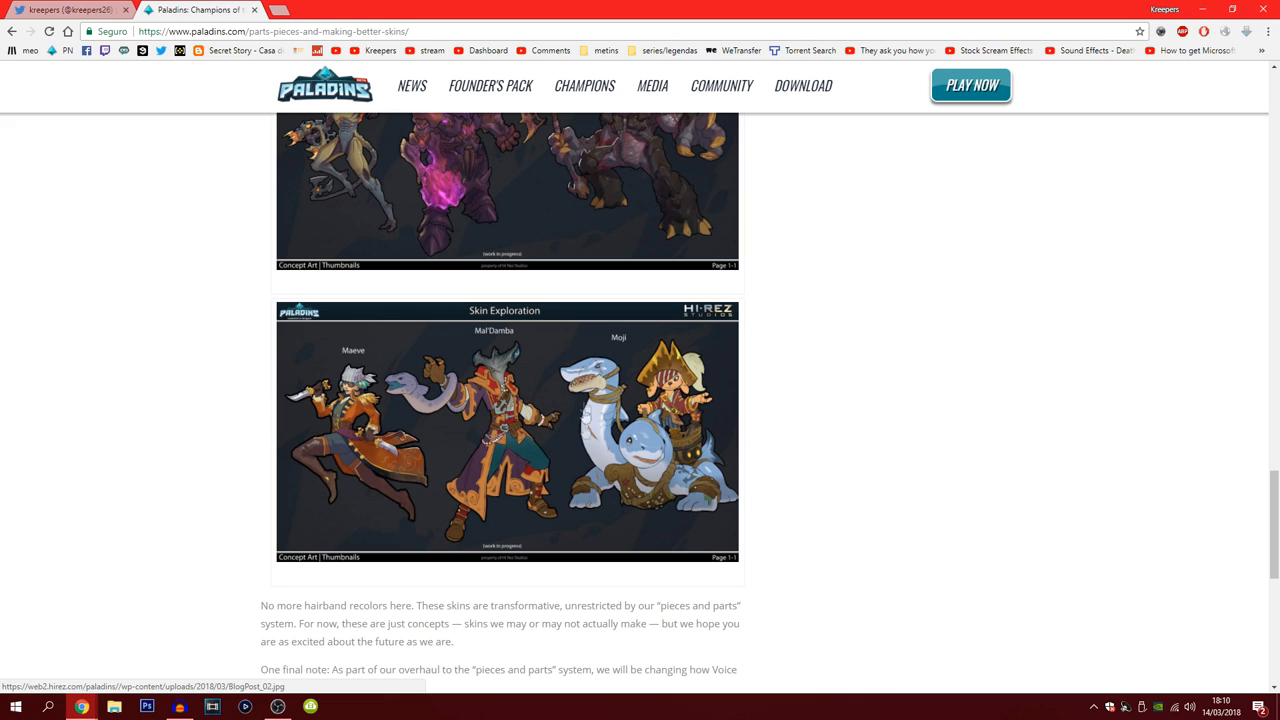
pyautogui.moveTo(696, 476)
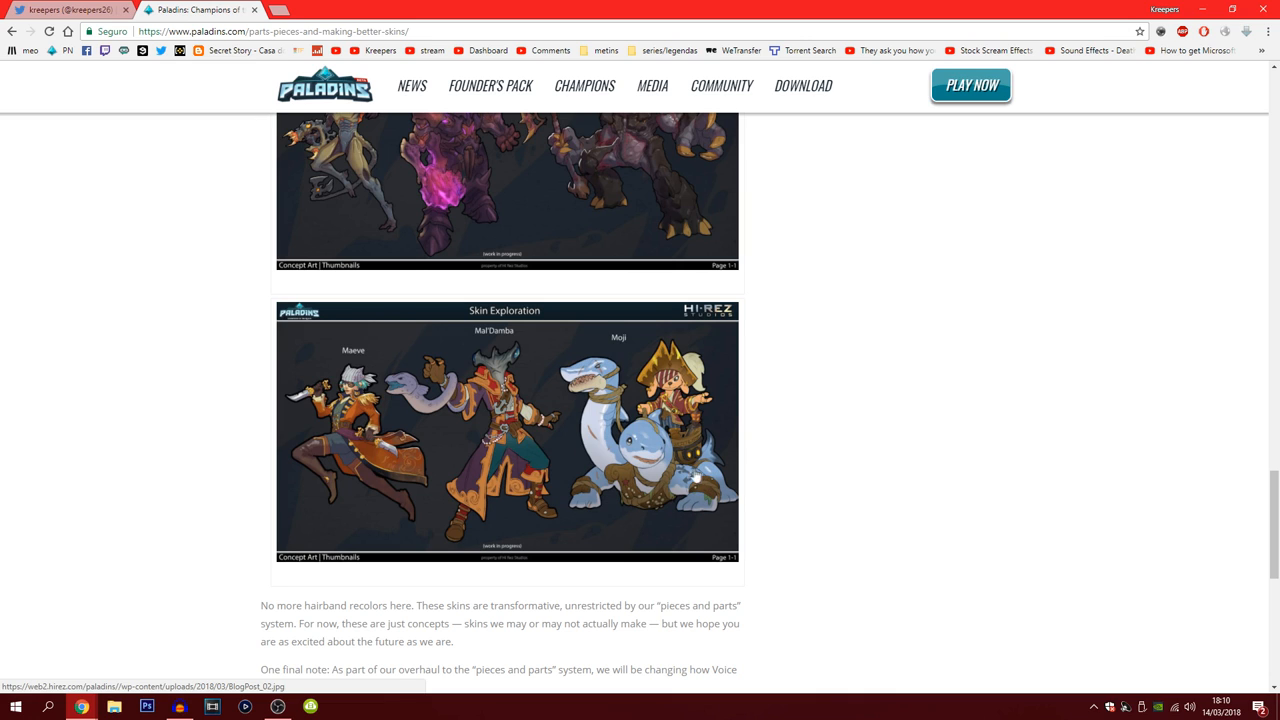
pyautogui.scroll(-3)
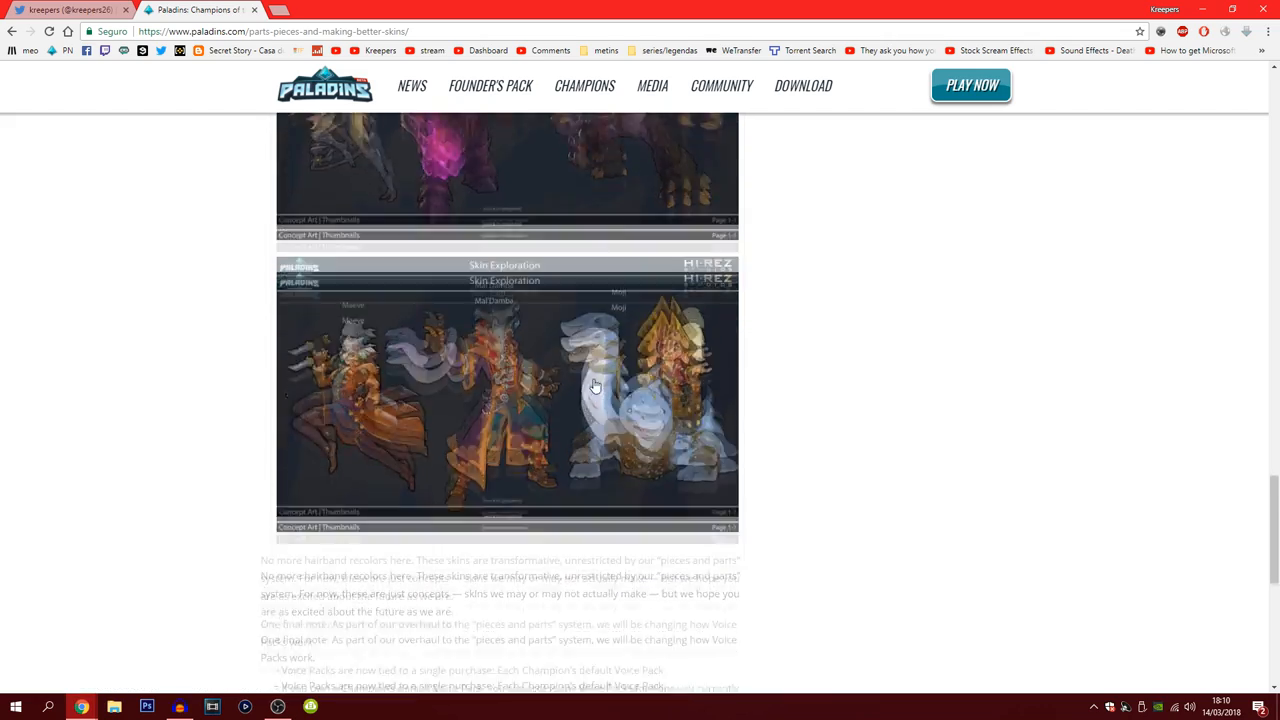
pyautogui.scroll(-3)
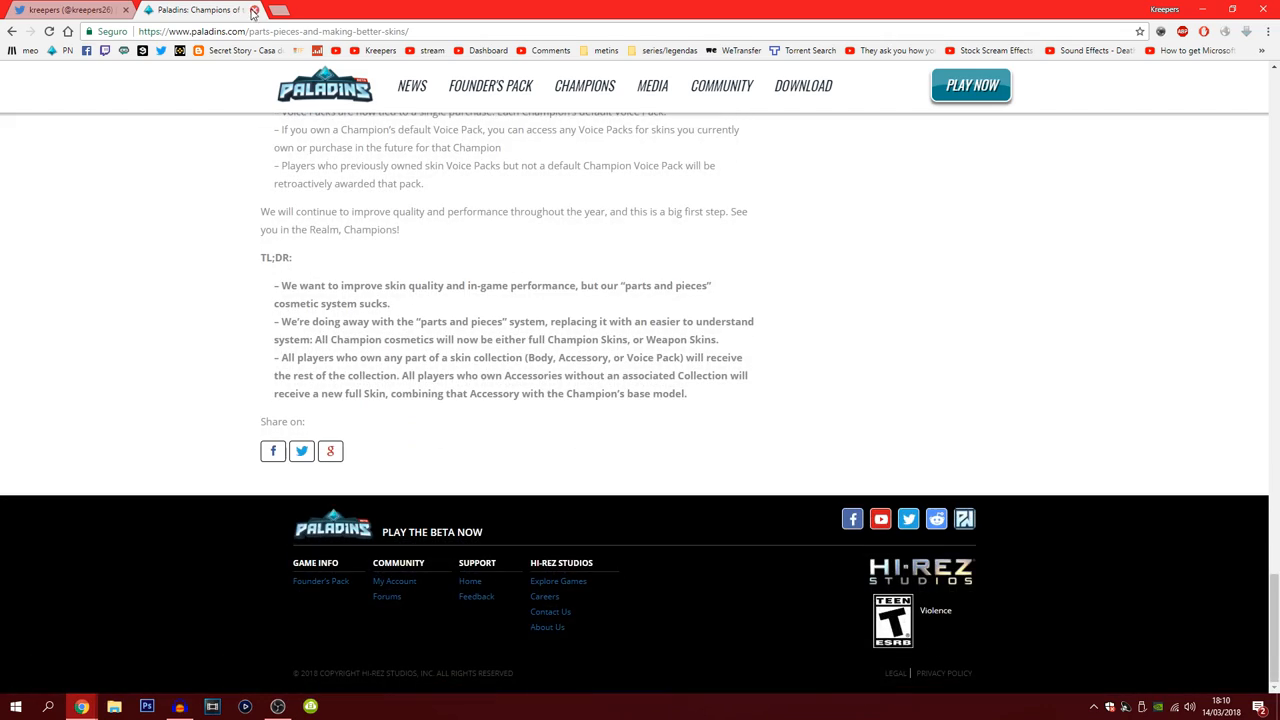
# Step: Switch to the Twitter profile and find the Paladins 'What would you have me do?' SoundCloud retweet
pyautogui.click(252, 8)
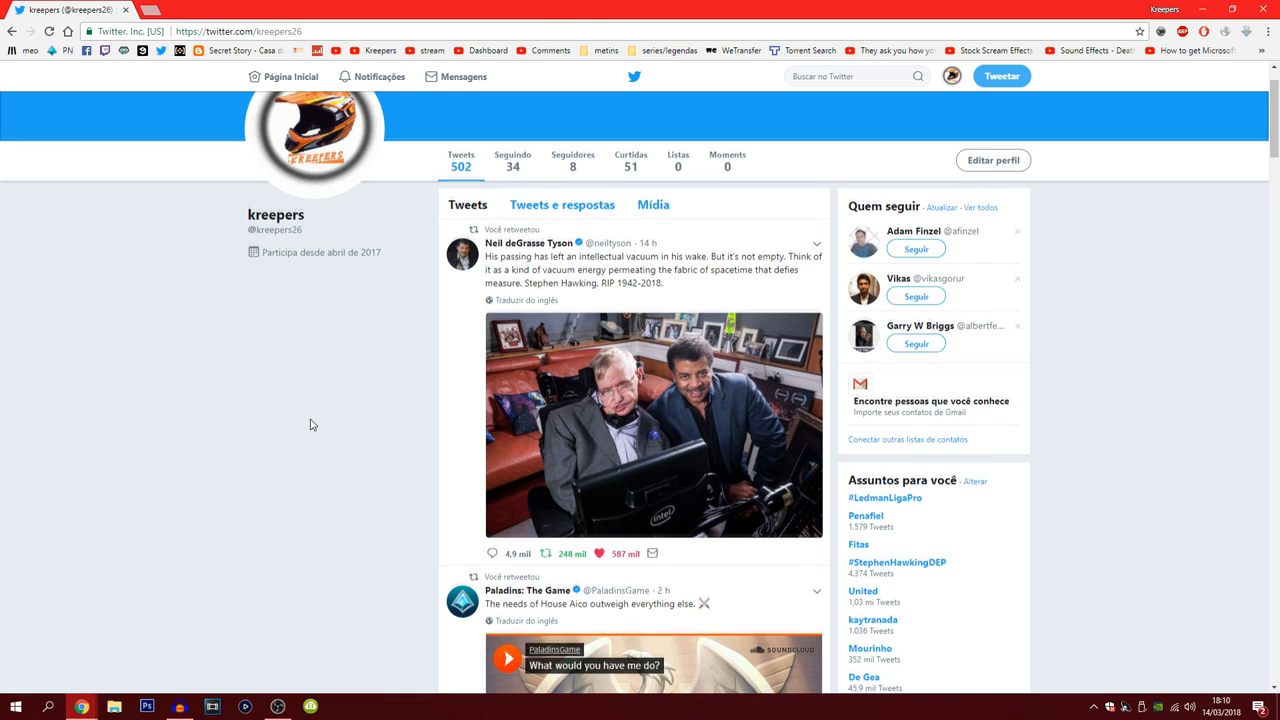
pyautogui.scroll(-3)
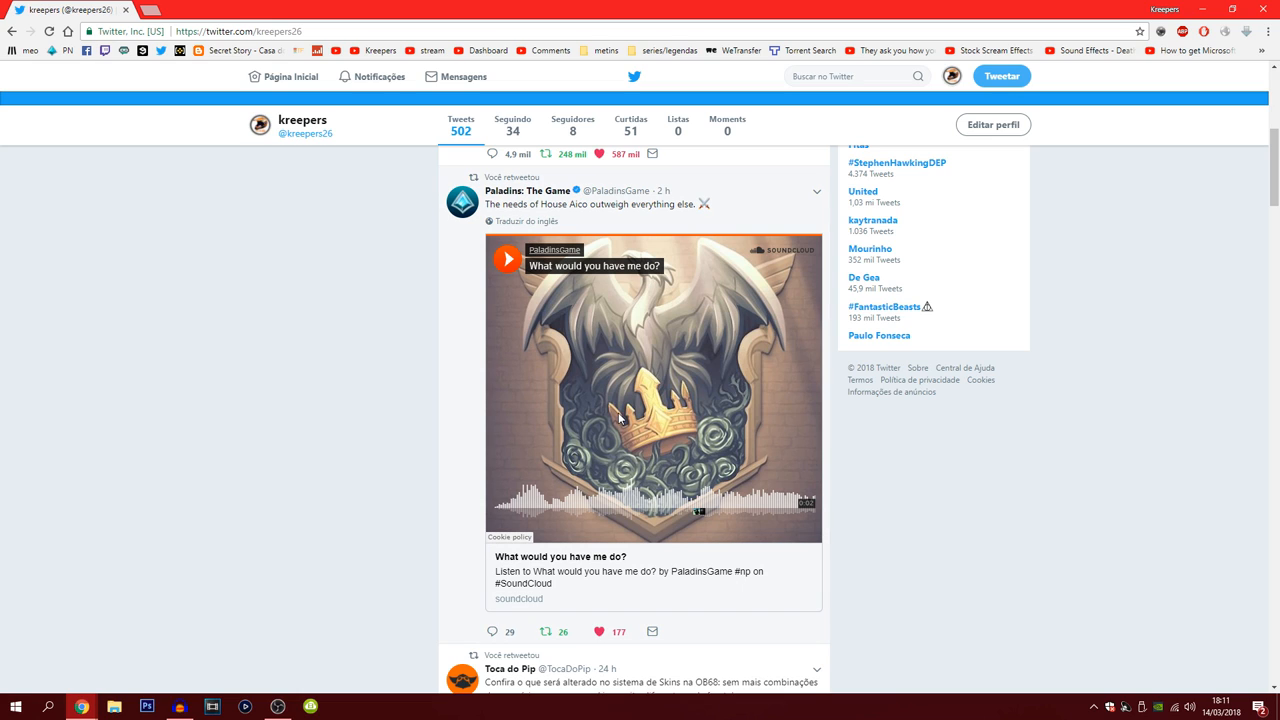
pyautogui.moveTo(508, 260)
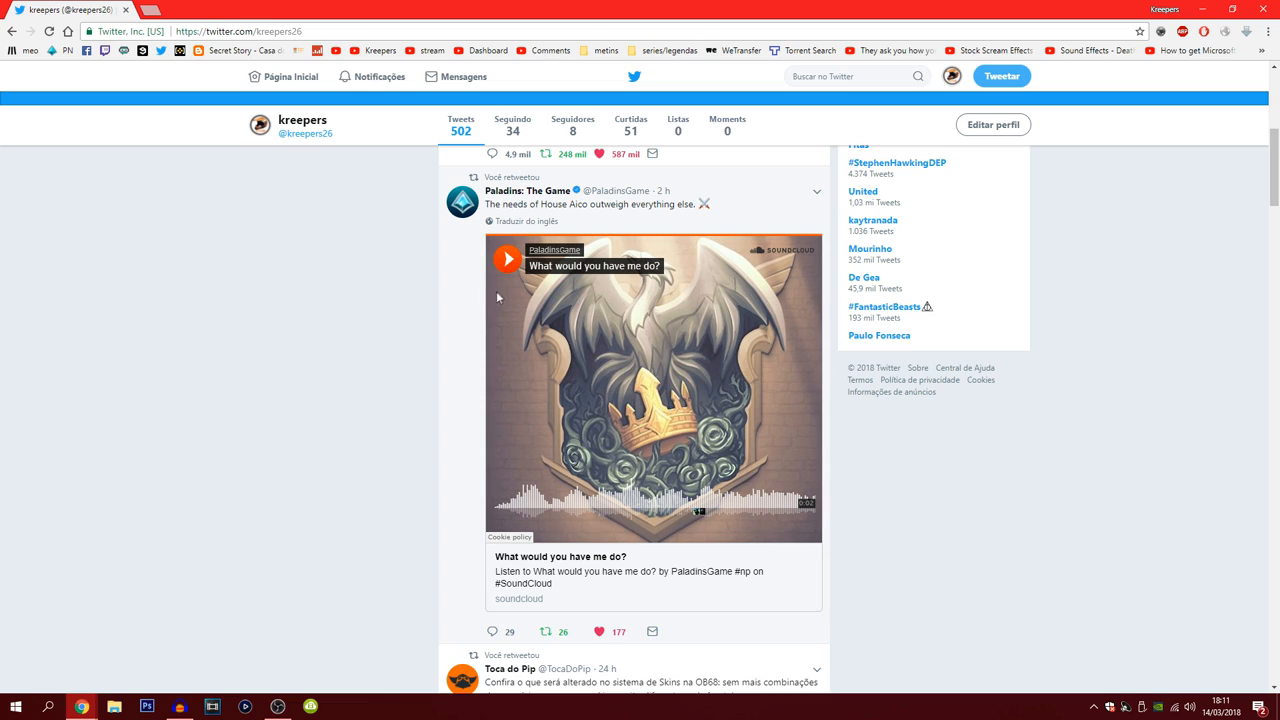
pyautogui.moveTo(720, 340)
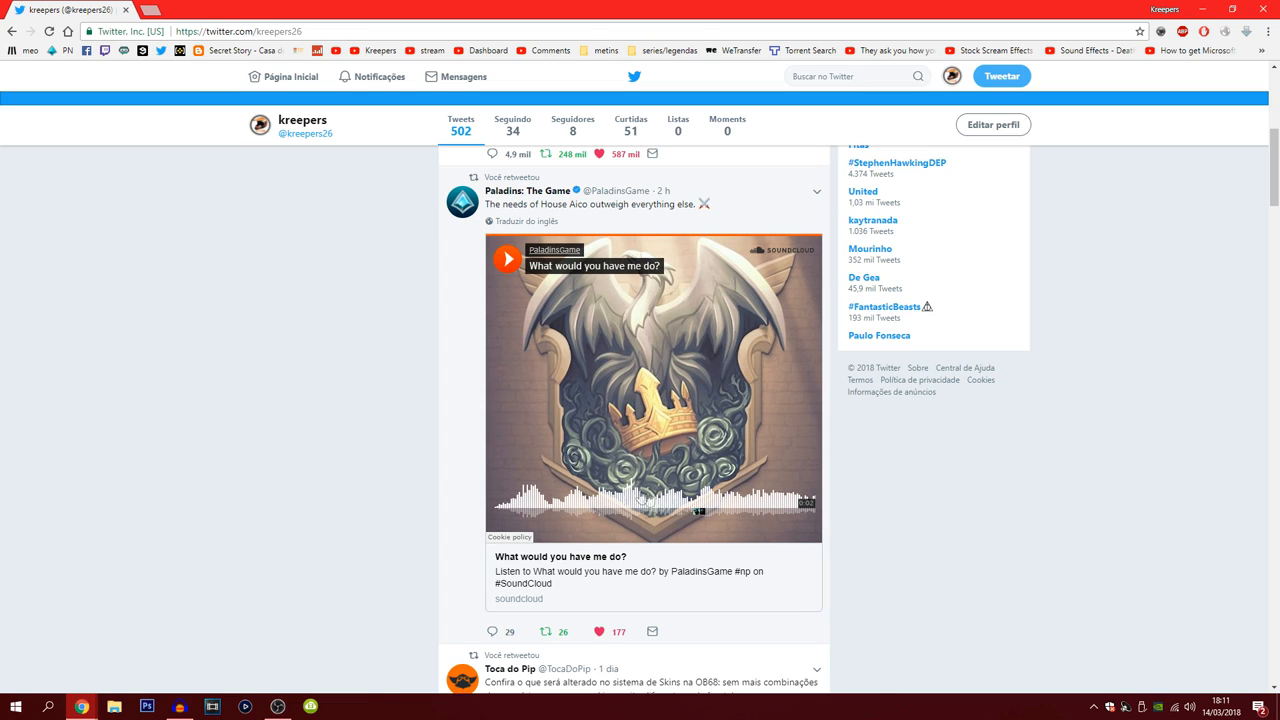
pyautogui.moveTo(698, 516)
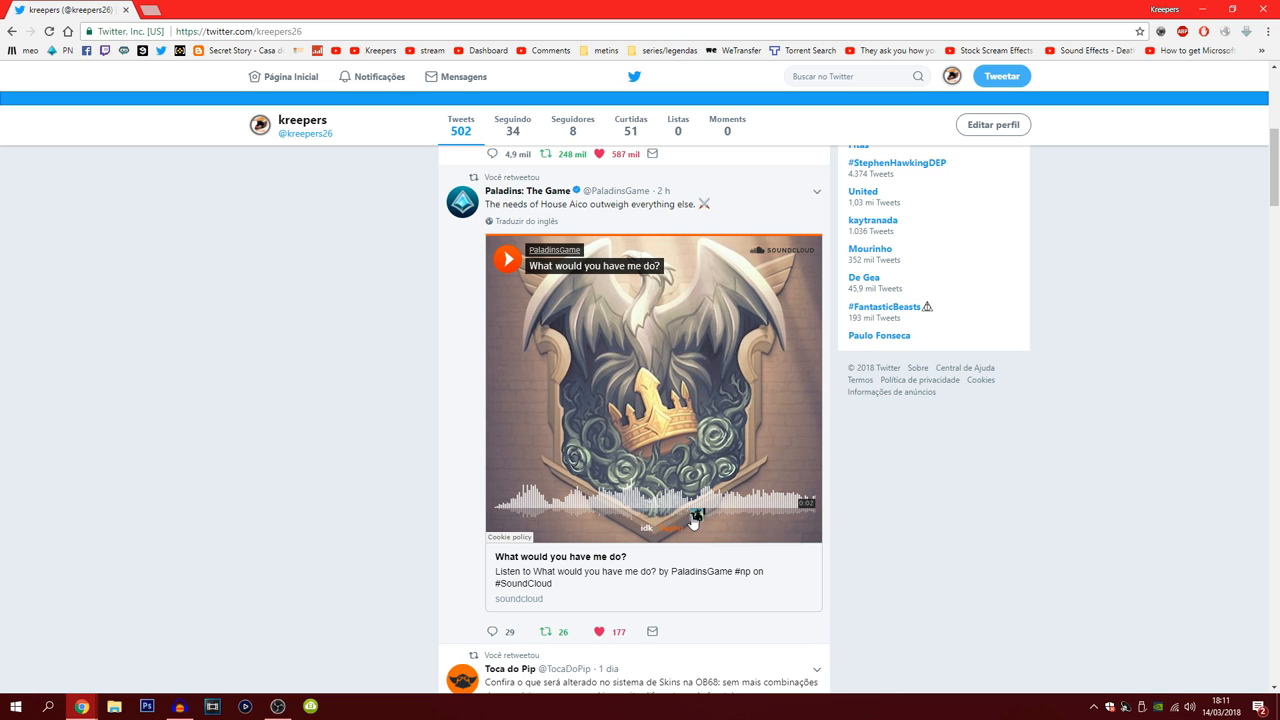
pyautogui.moveTo(372, 376)
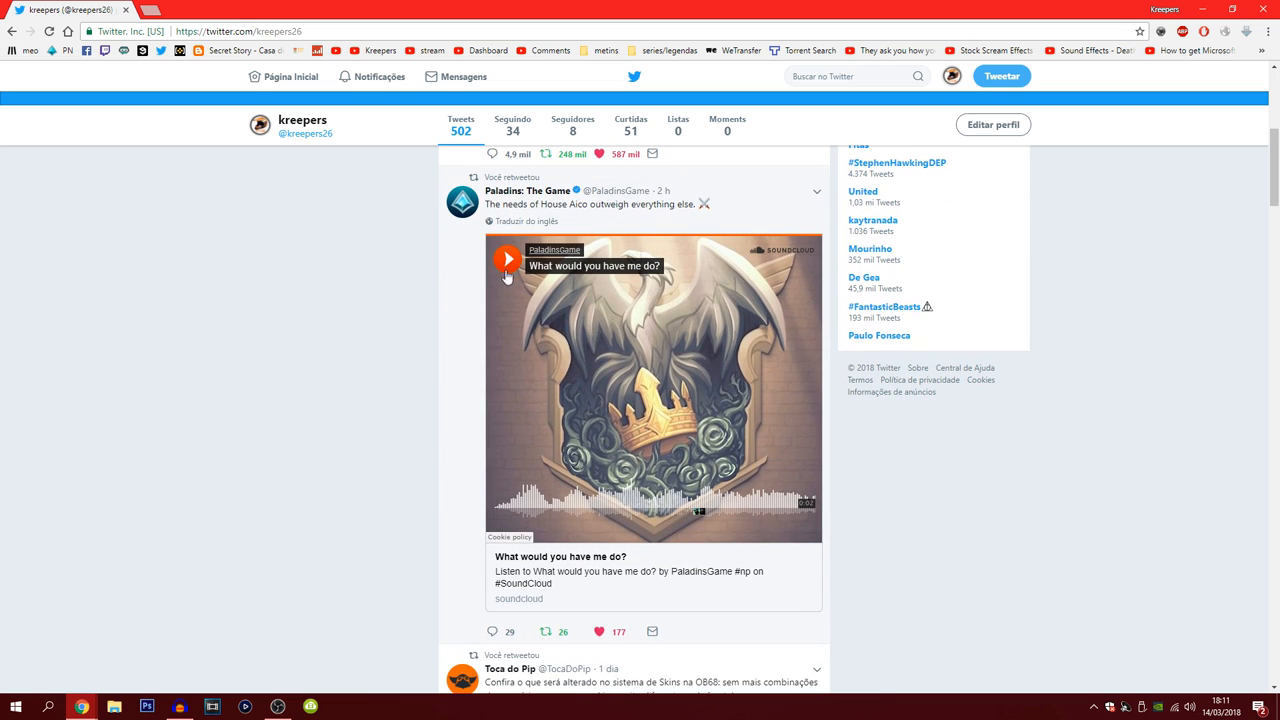
# Step: Briefly play and stop the SoundCloud track, then move down to the Paladins Brasil video retweet
pyautogui.click(508, 258)
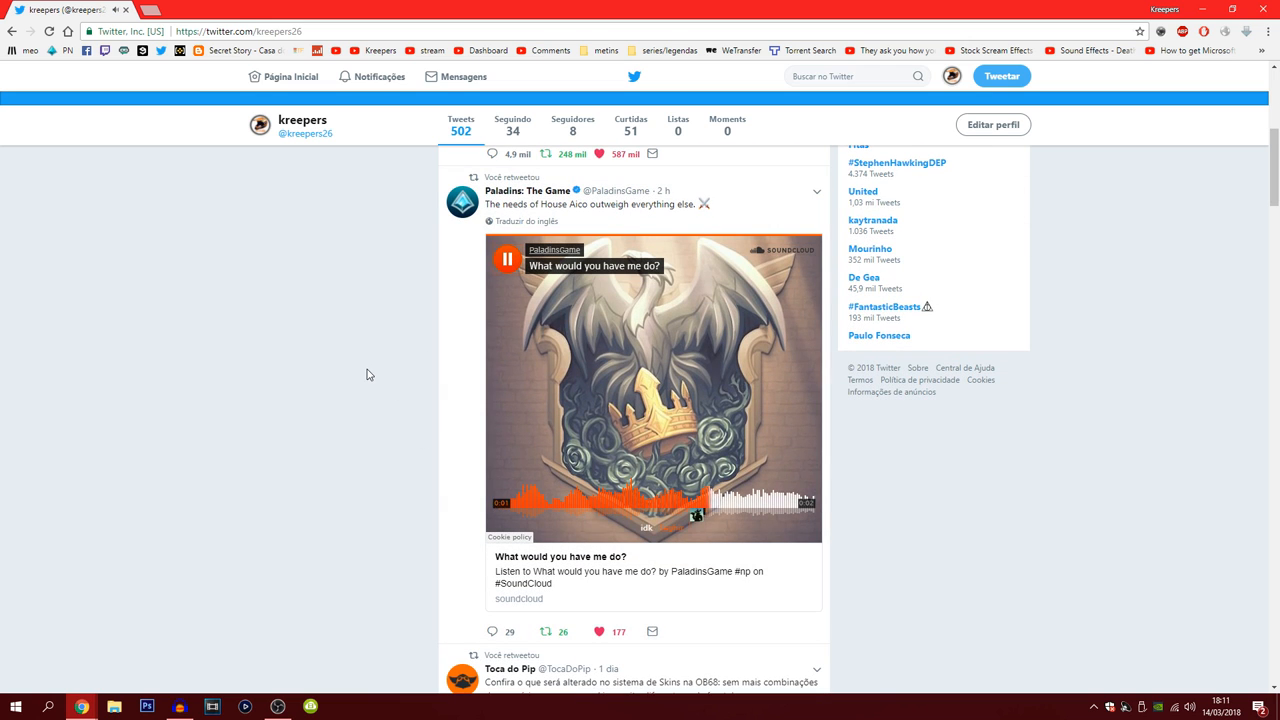
pyautogui.click(508, 260)
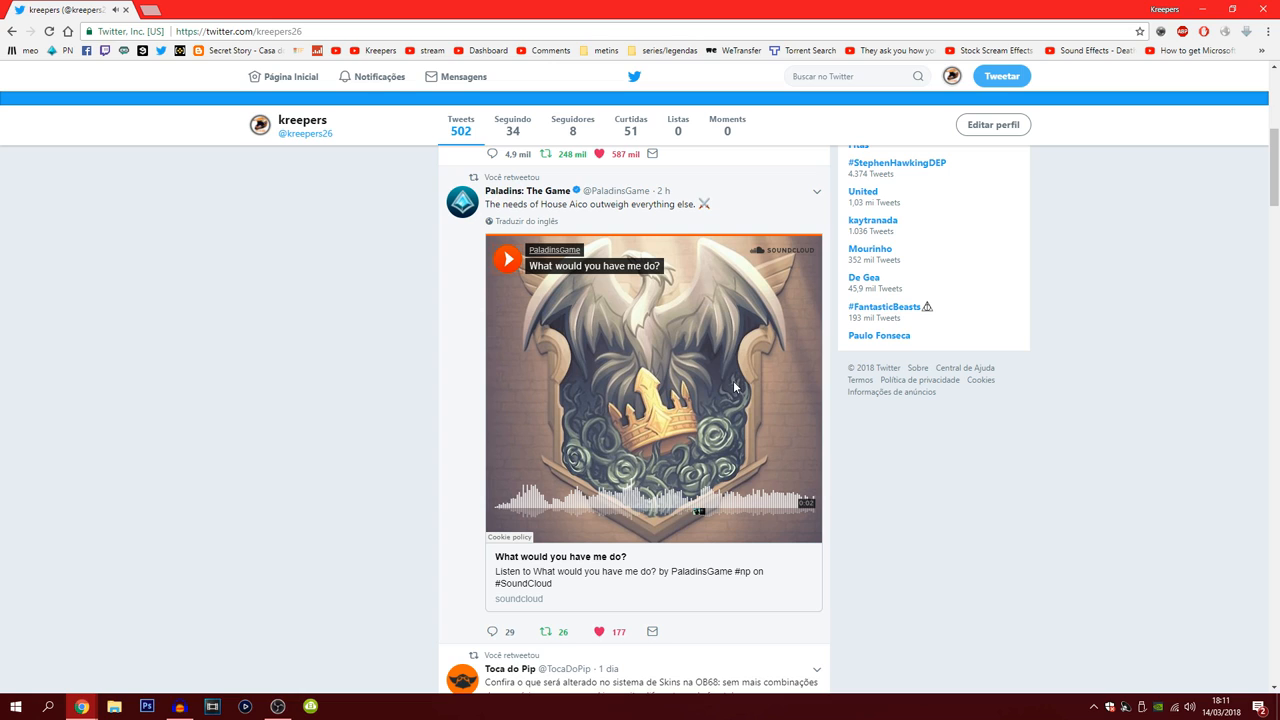
pyautogui.moveTo(696, 432)
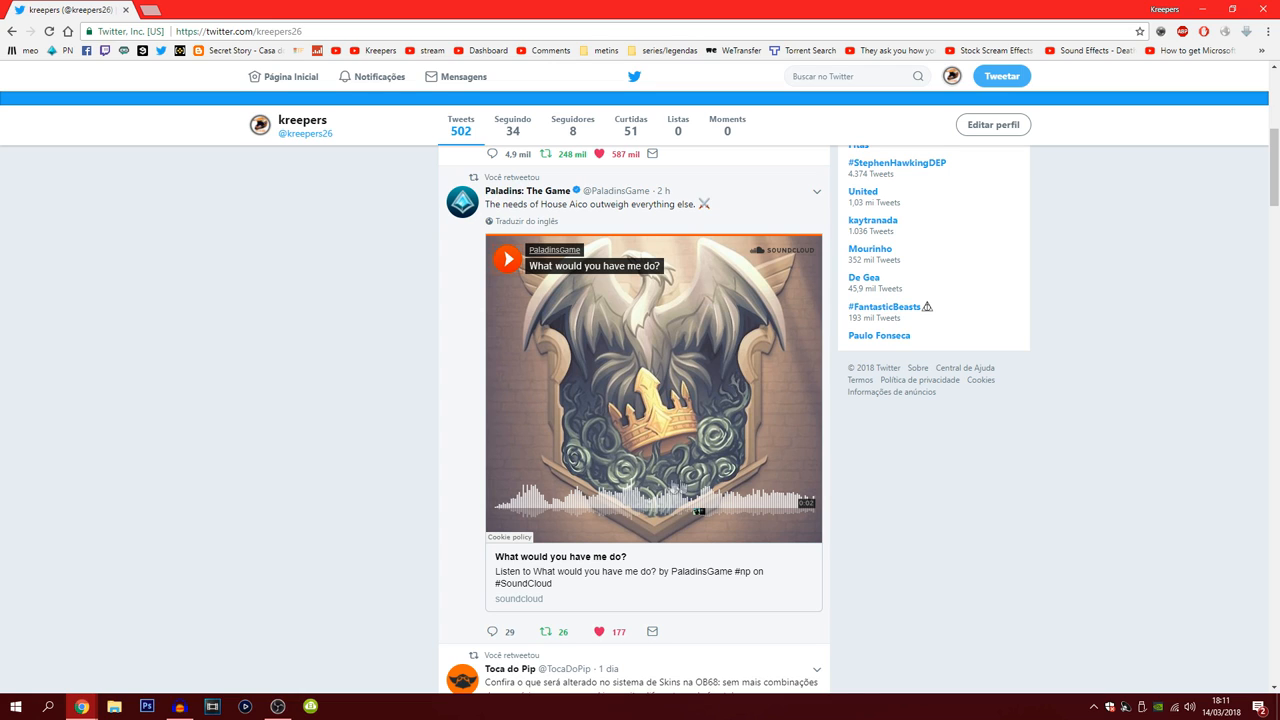
pyautogui.moveTo(820, 418)
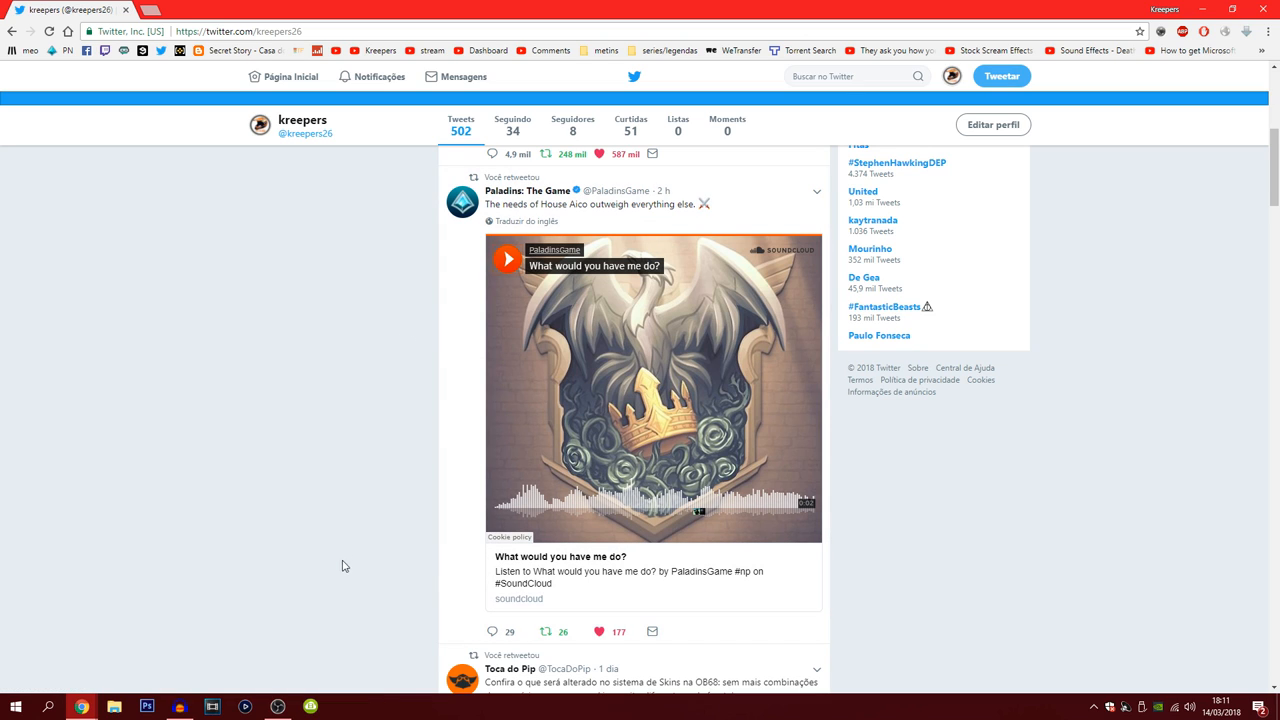
pyautogui.moveTo(632, 520)
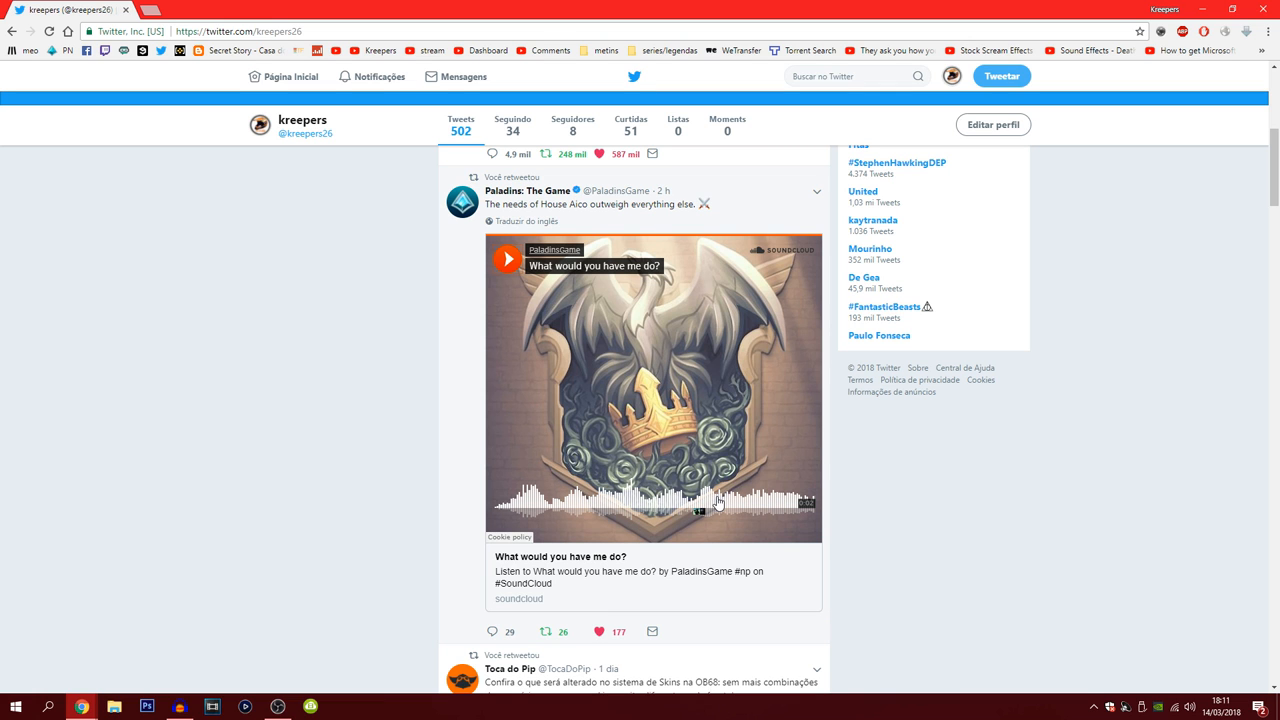
pyautogui.scroll(-3)
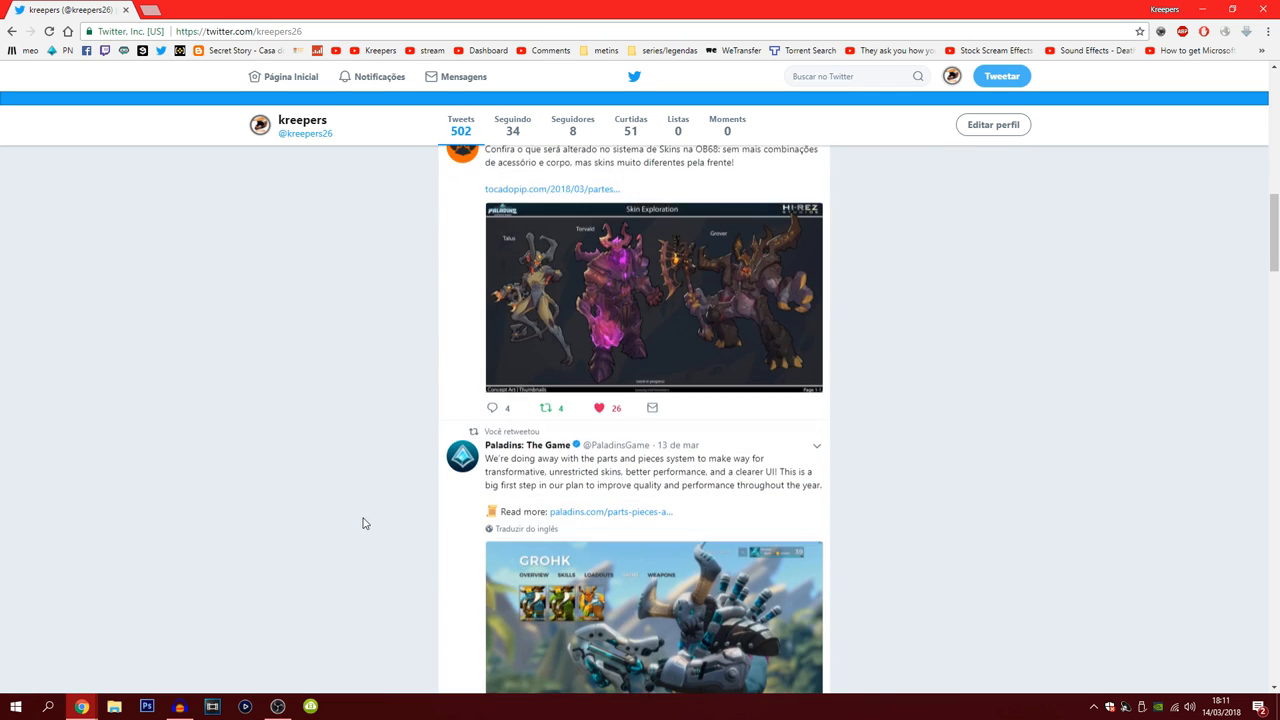
pyautogui.scroll(-3)
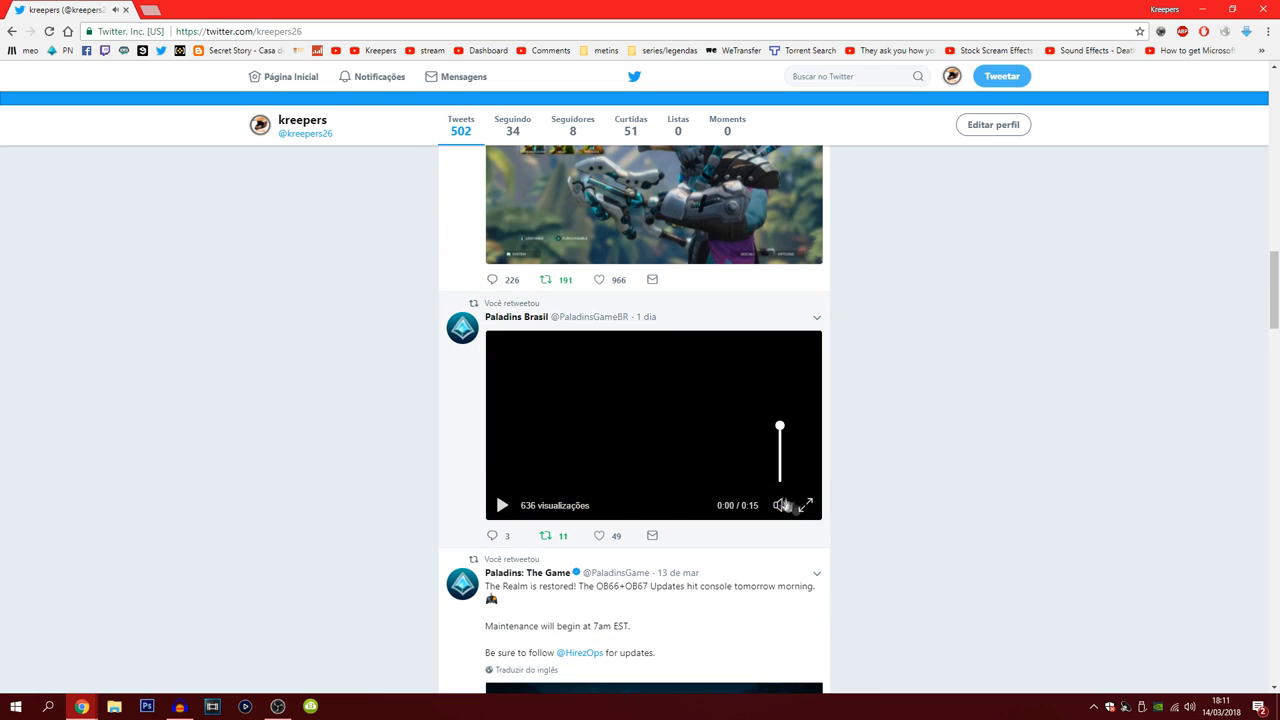
# Step: Watch the Paladins Brasil video full screen to its end and return to the timeline
pyautogui.click(806, 504)
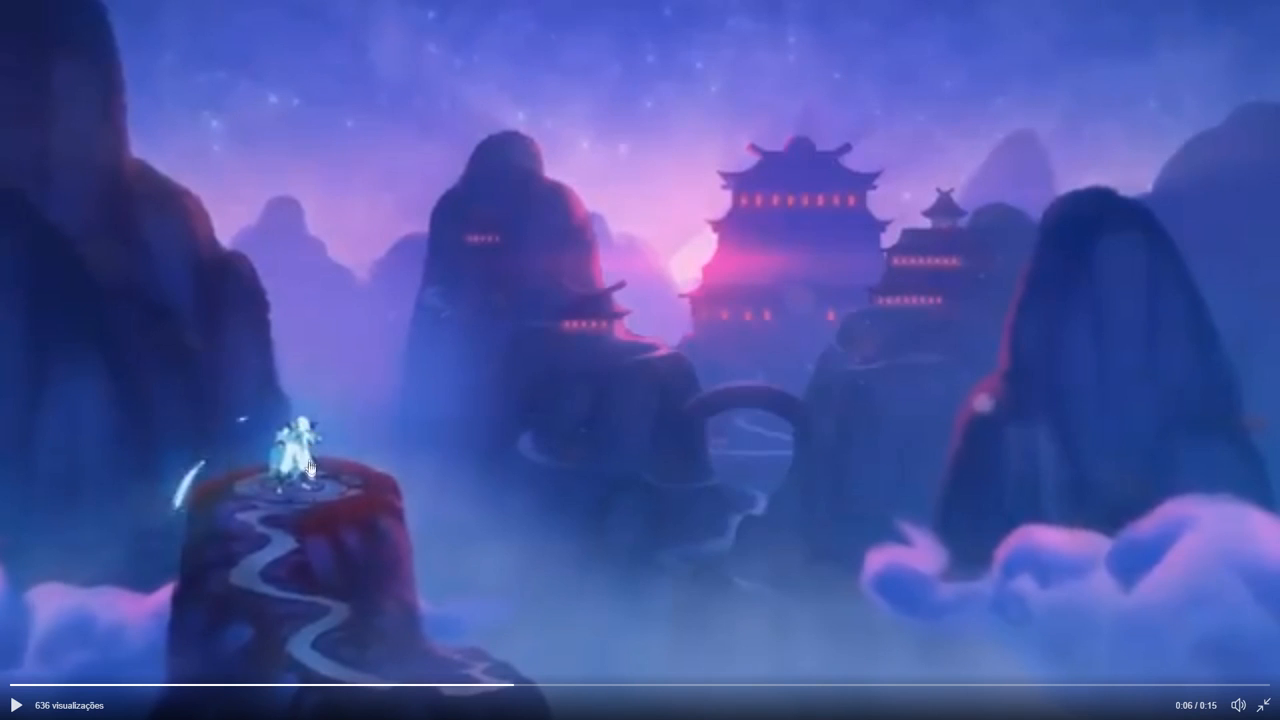
pyautogui.moveTo(310, 422)
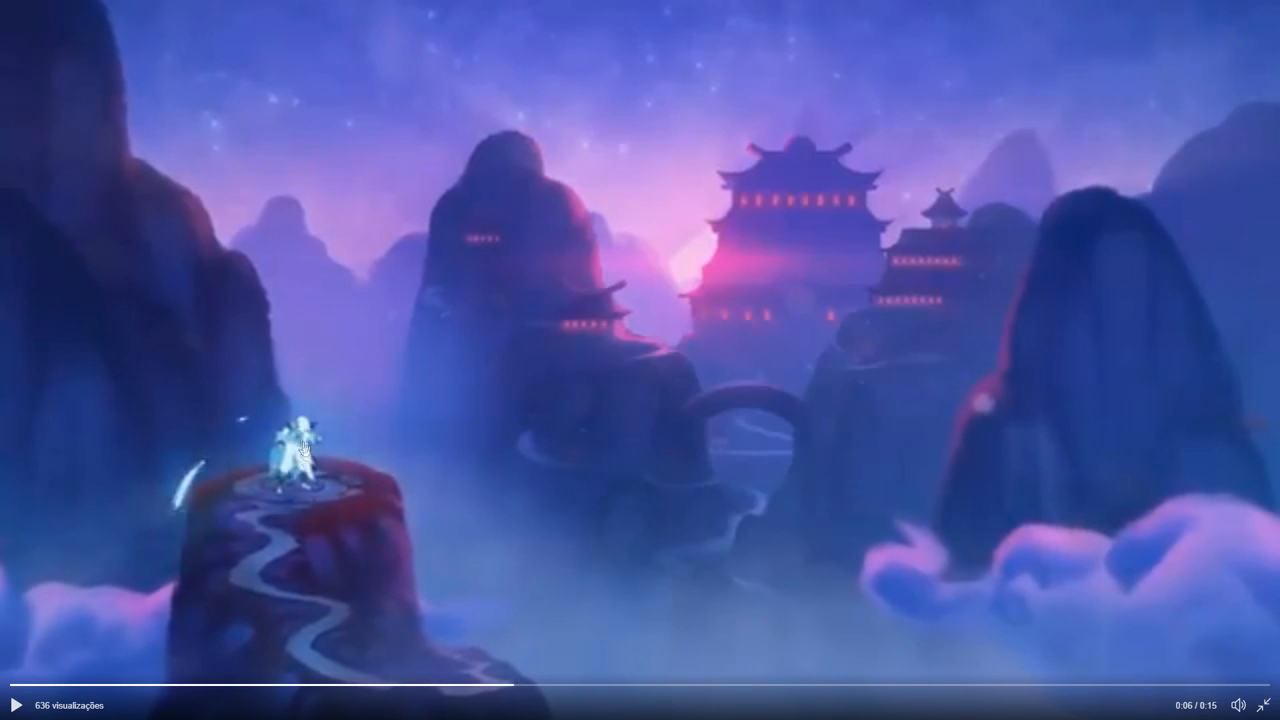
pyautogui.click(16, 704)
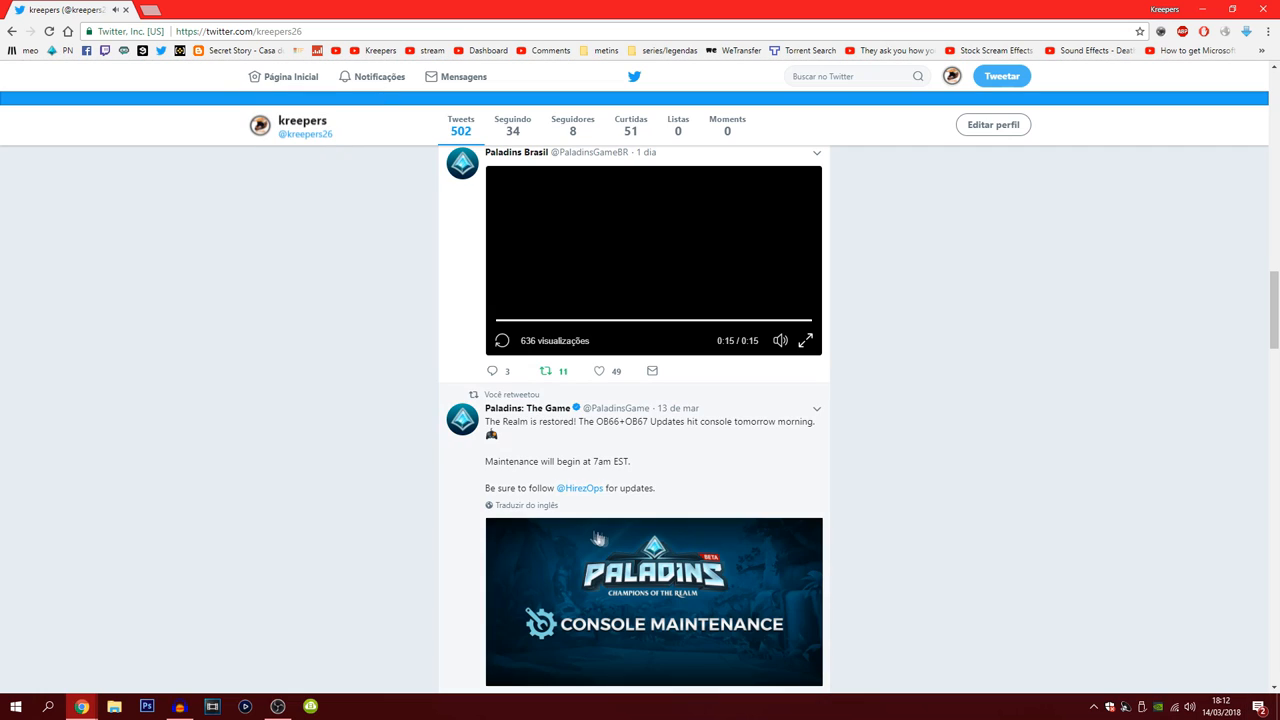
pyautogui.scroll(3)
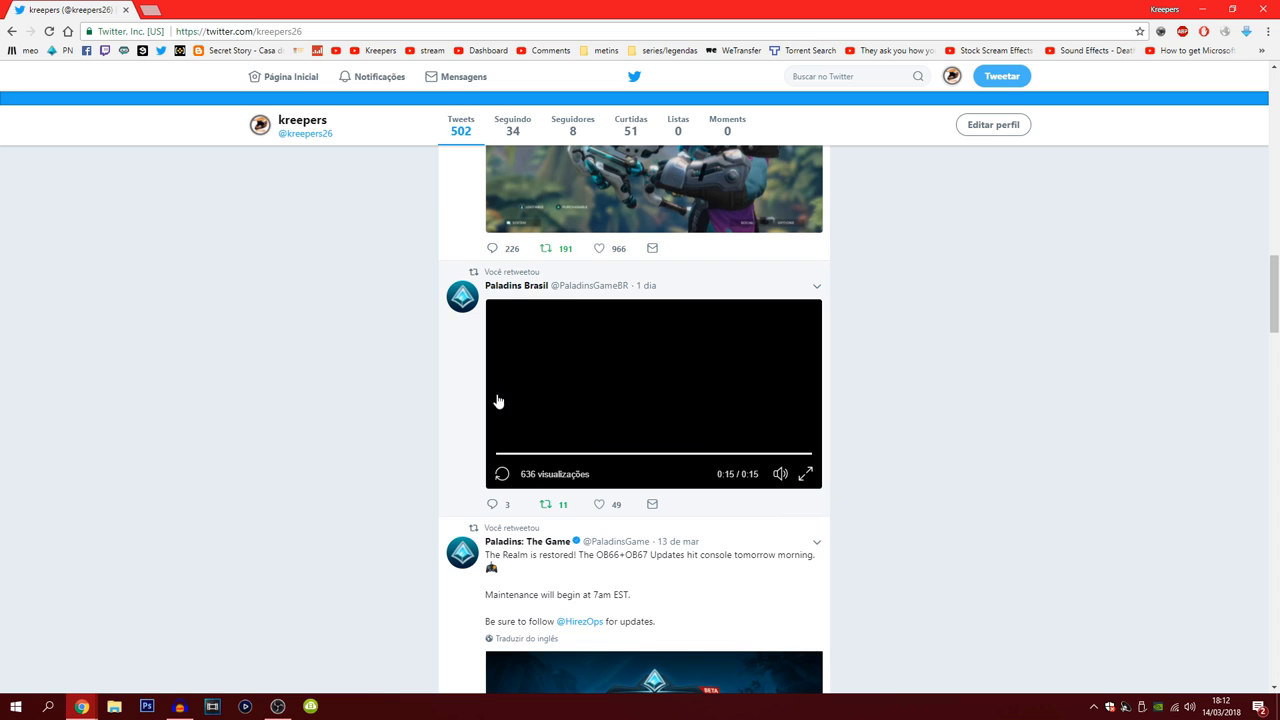
pyautogui.scroll(-3)
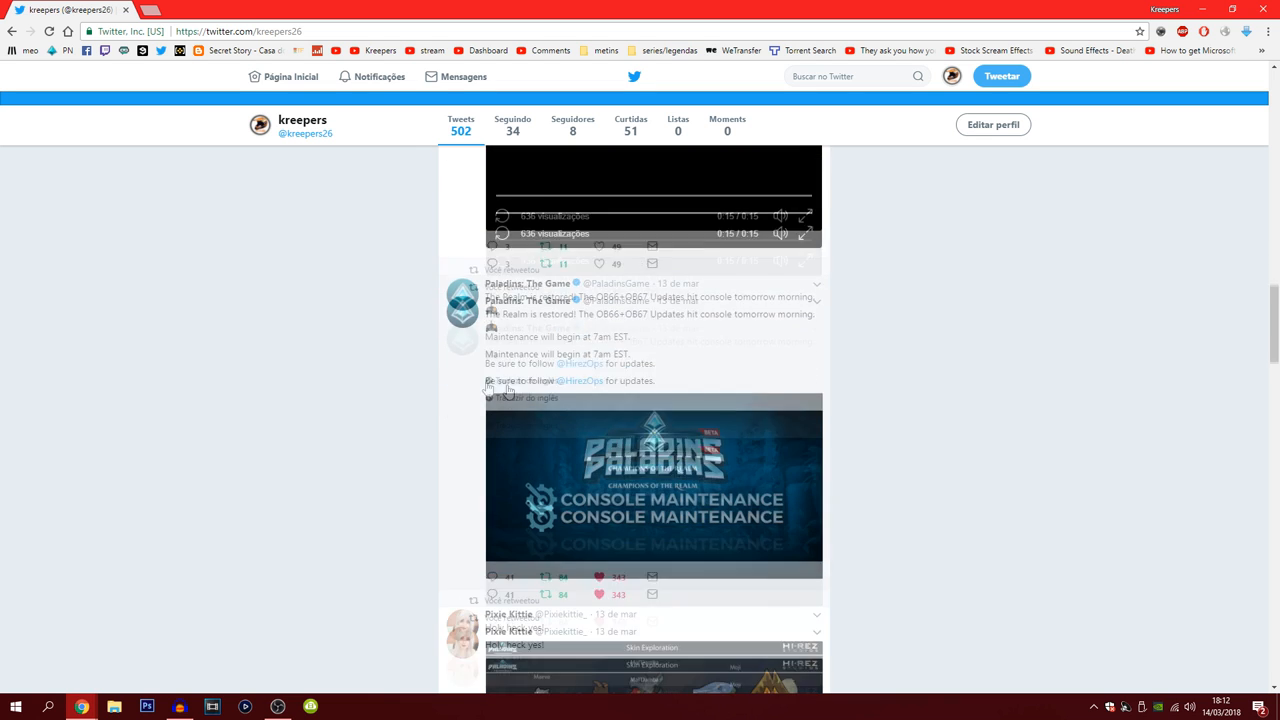
pyautogui.scroll(-3)
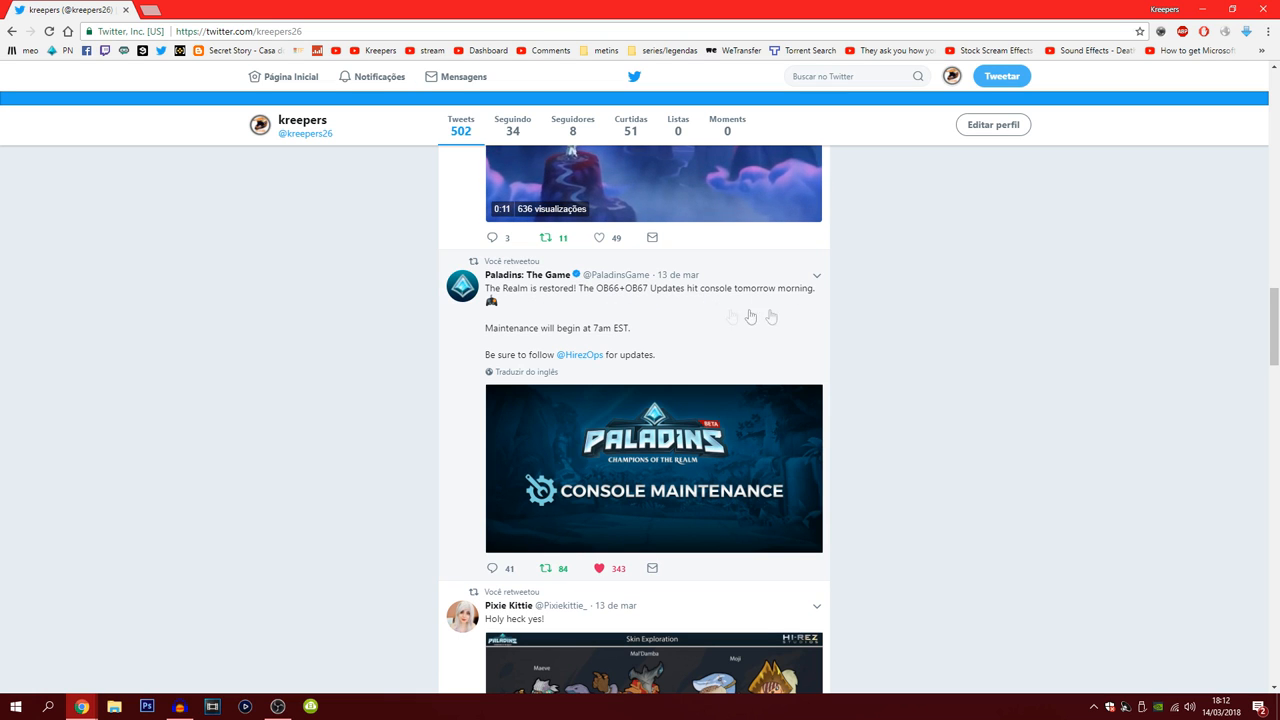
pyautogui.scroll(-3)
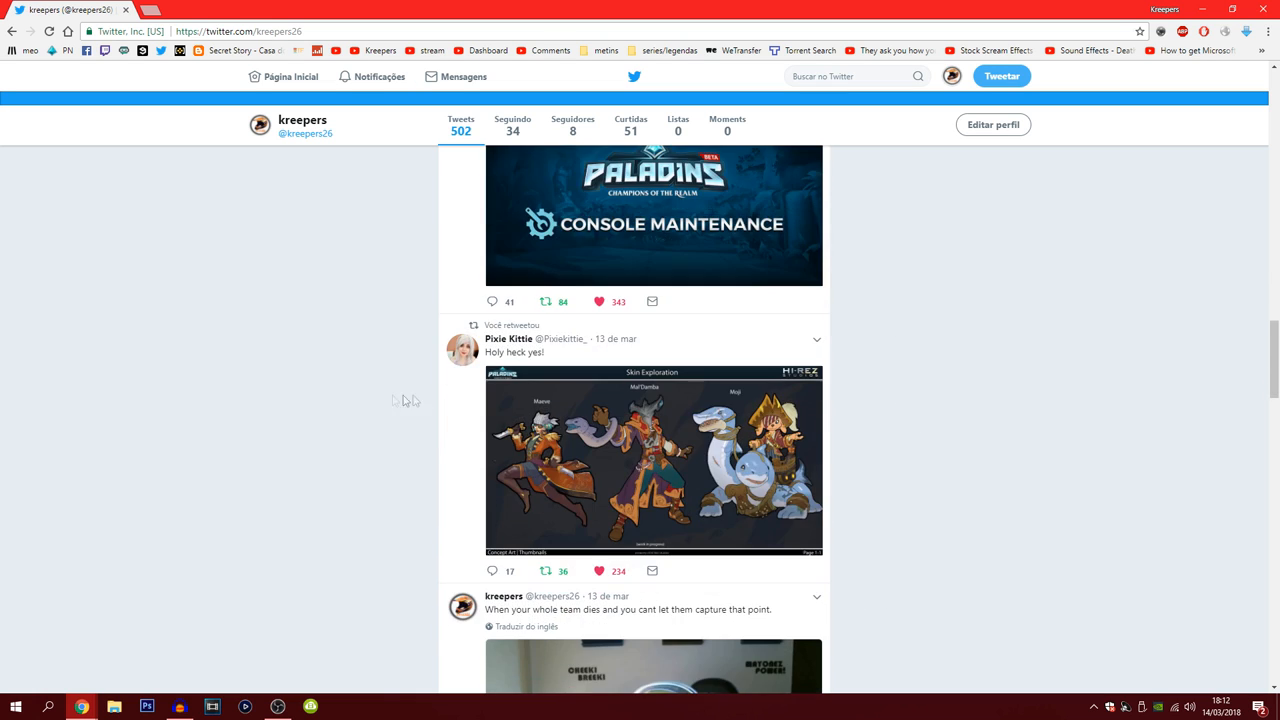
pyautogui.scroll(3)
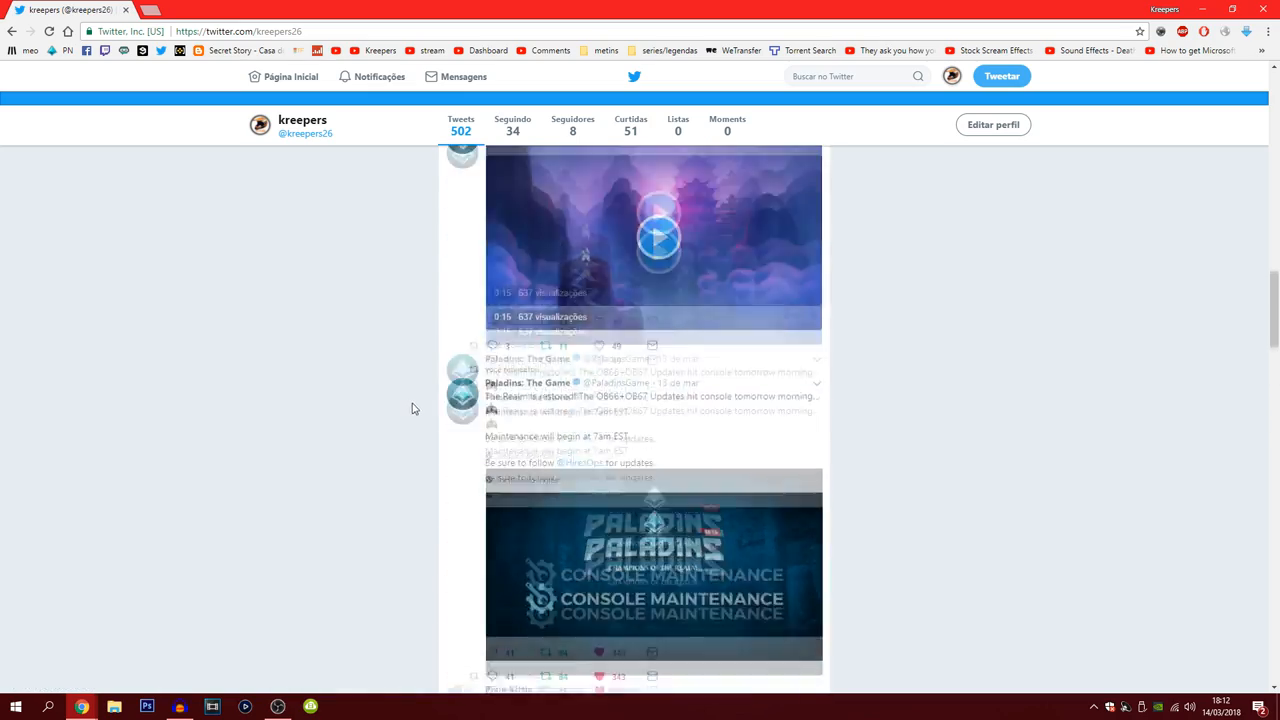
pyautogui.scroll(3)
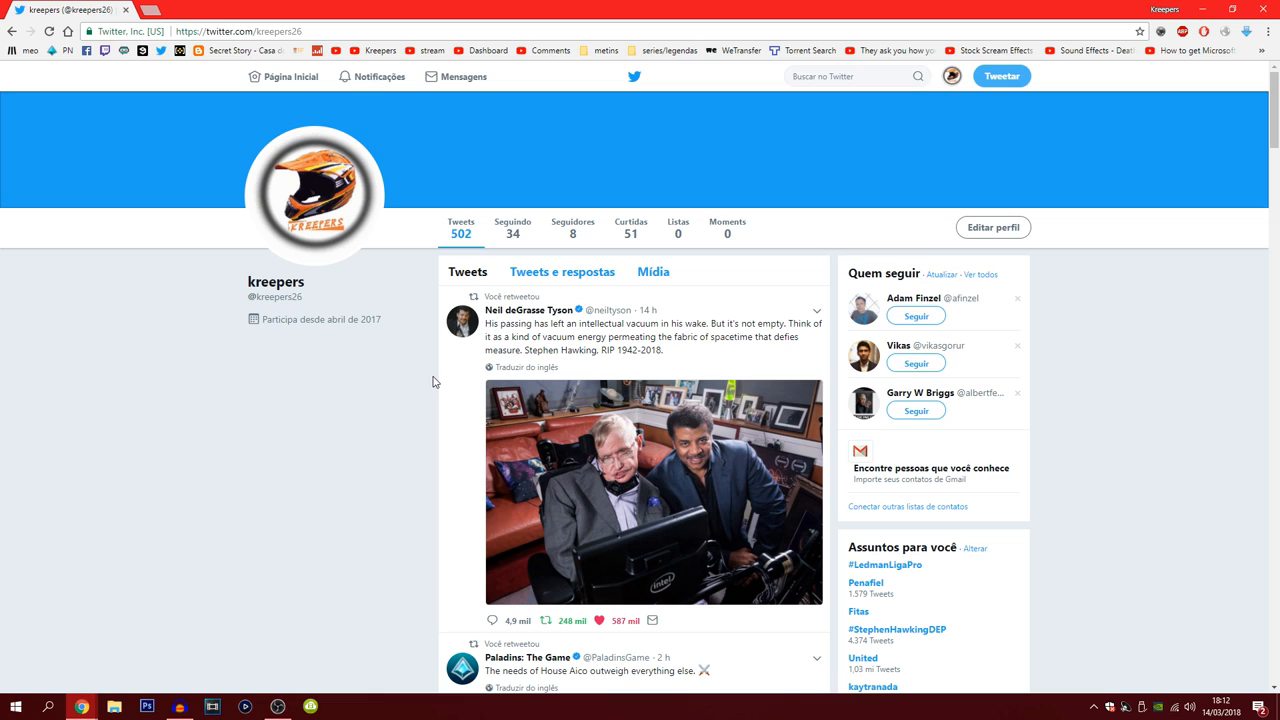
pyautogui.moveTo(468, 386)
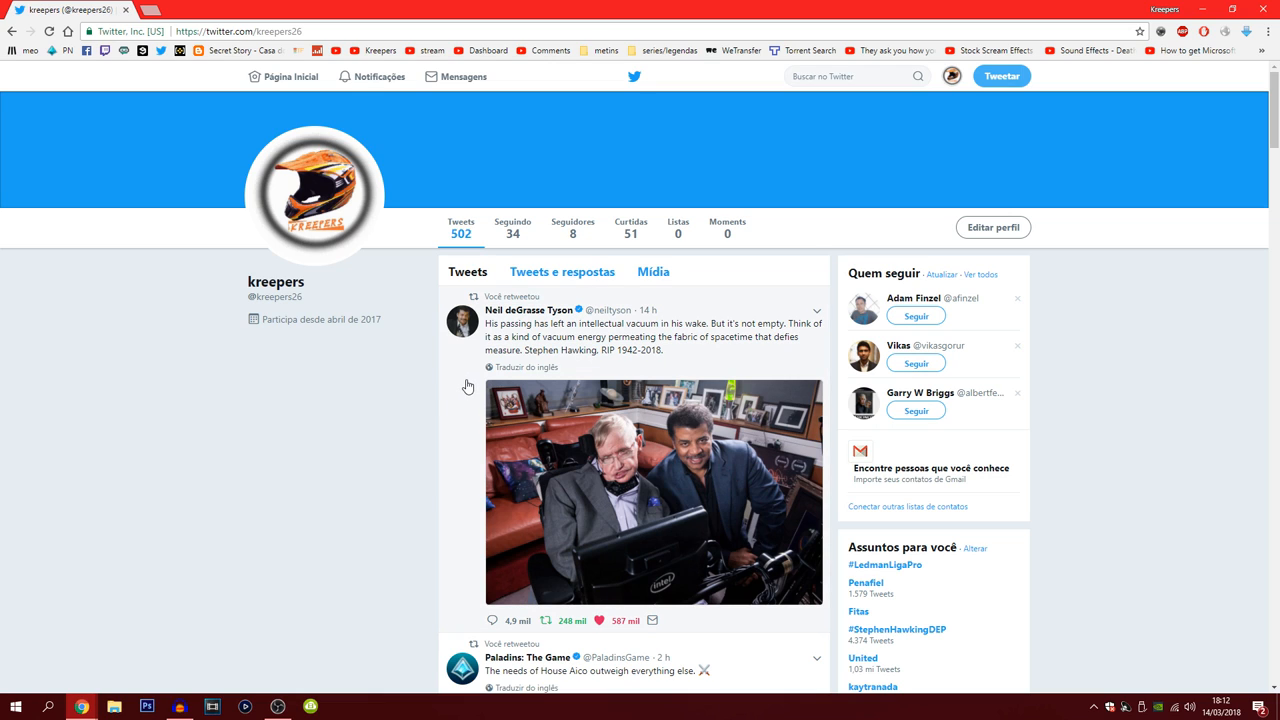
pyautogui.moveTo(430, 458)
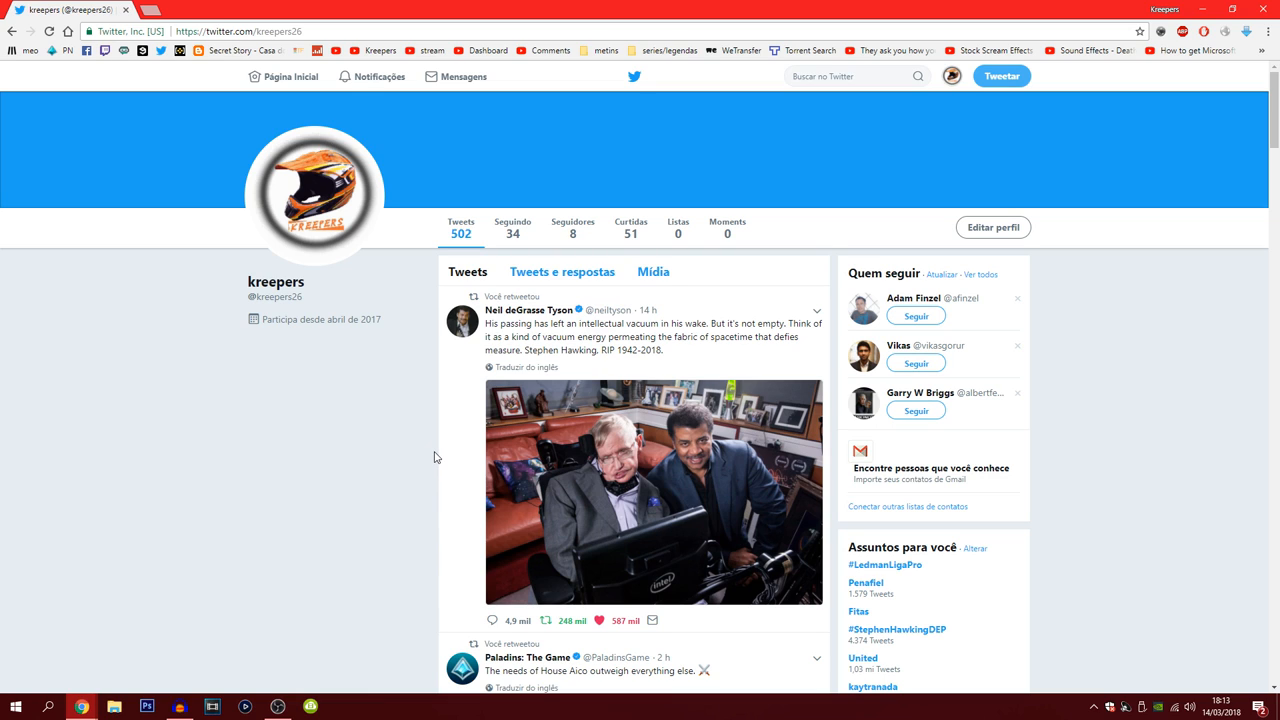
pyautogui.moveTo(440, 414)
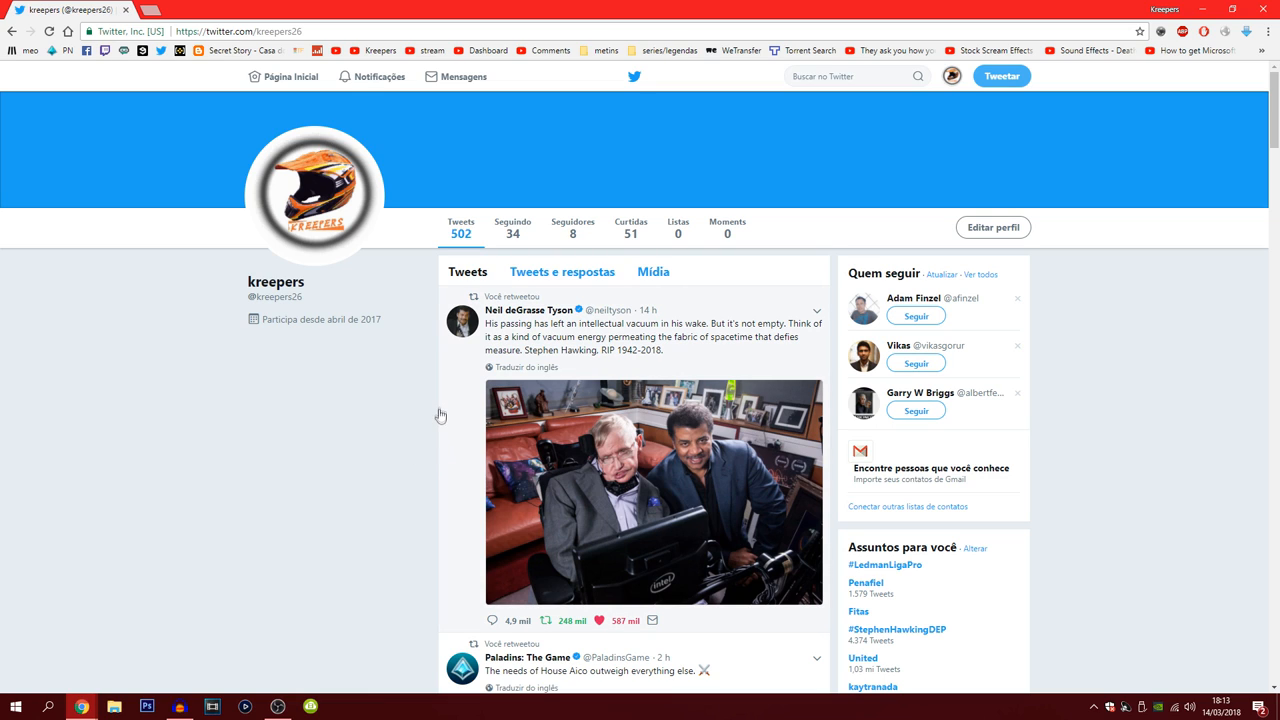
pyautogui.moveTo(378, 518)
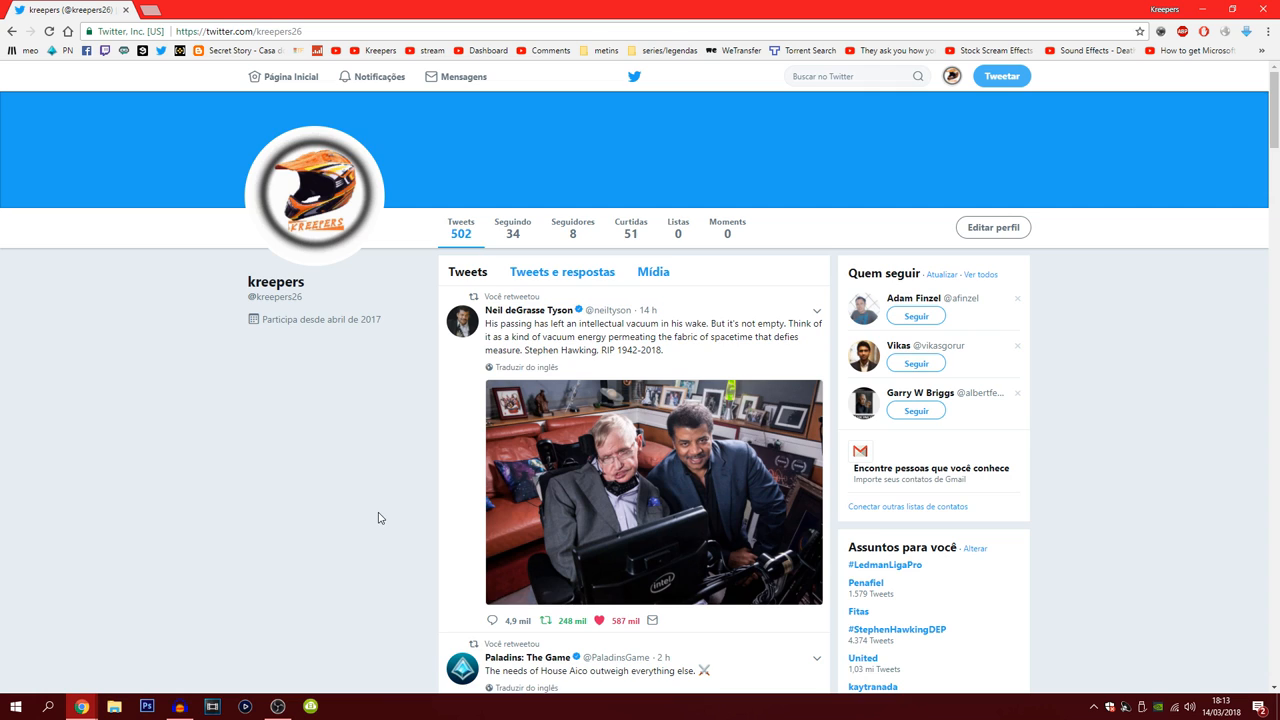
pyautogui.scroll(-3)
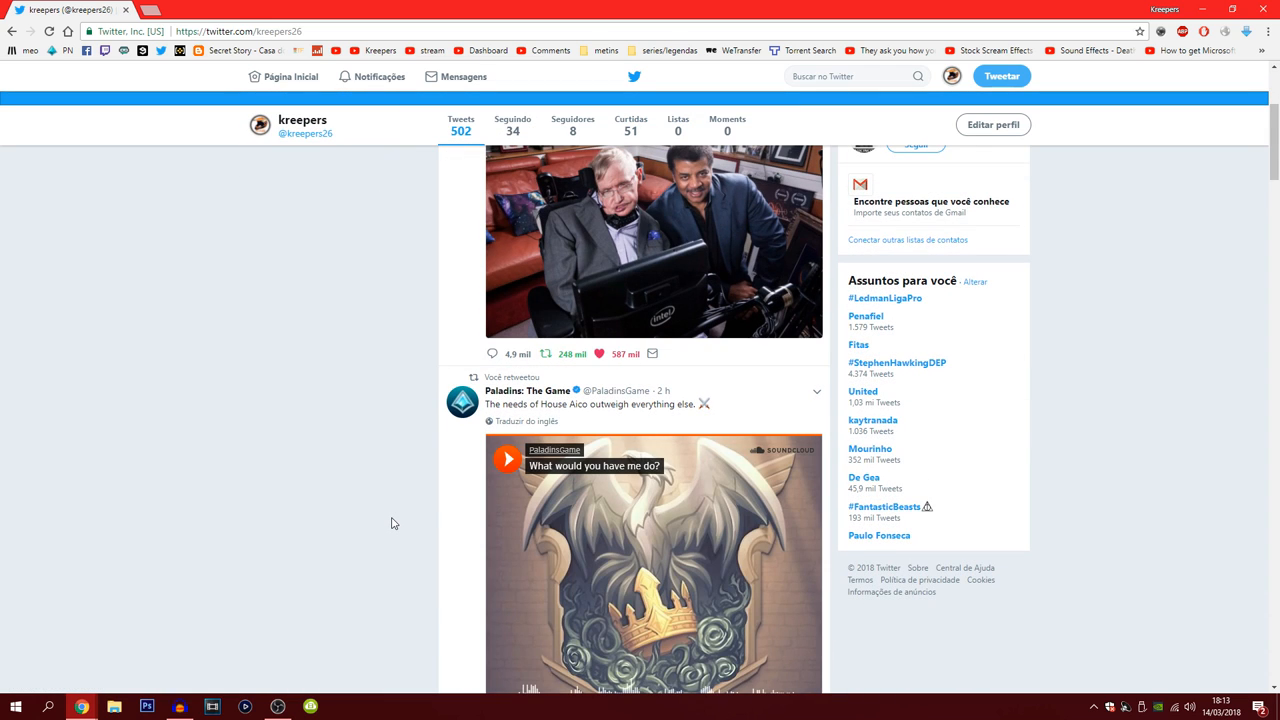
pyautogui.scroll(-3)
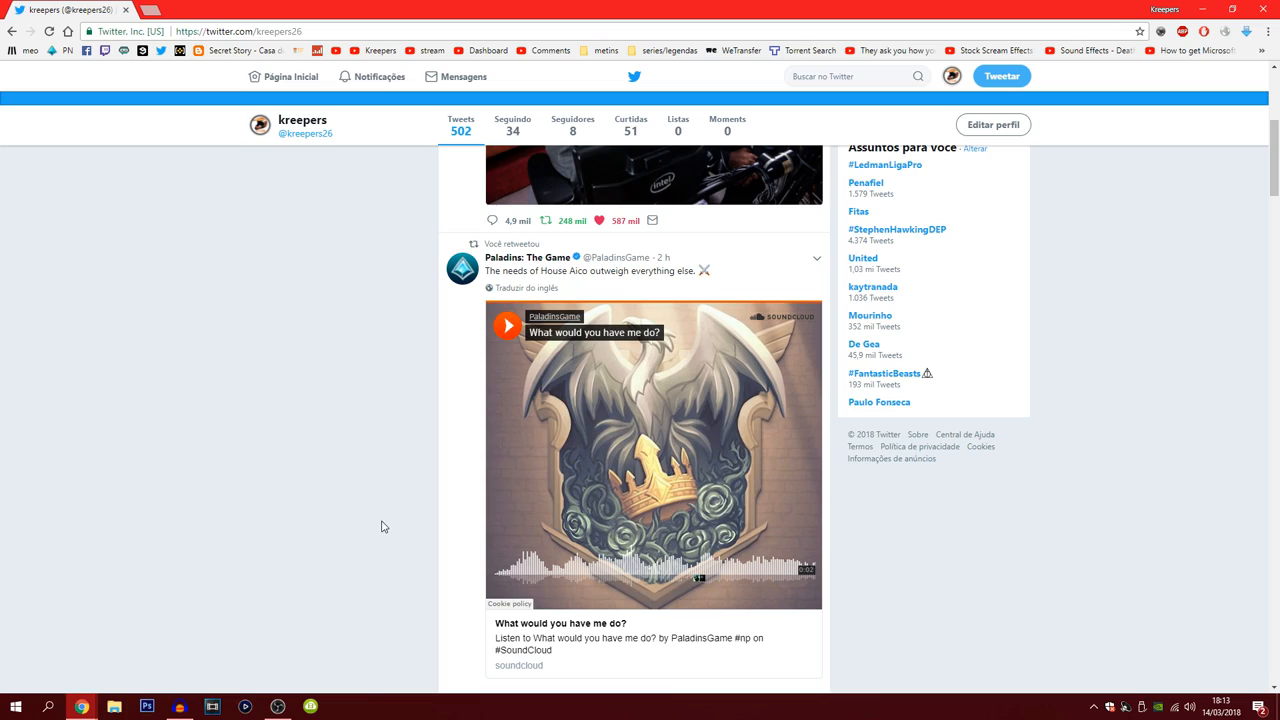
pyautogui.scroll(3)
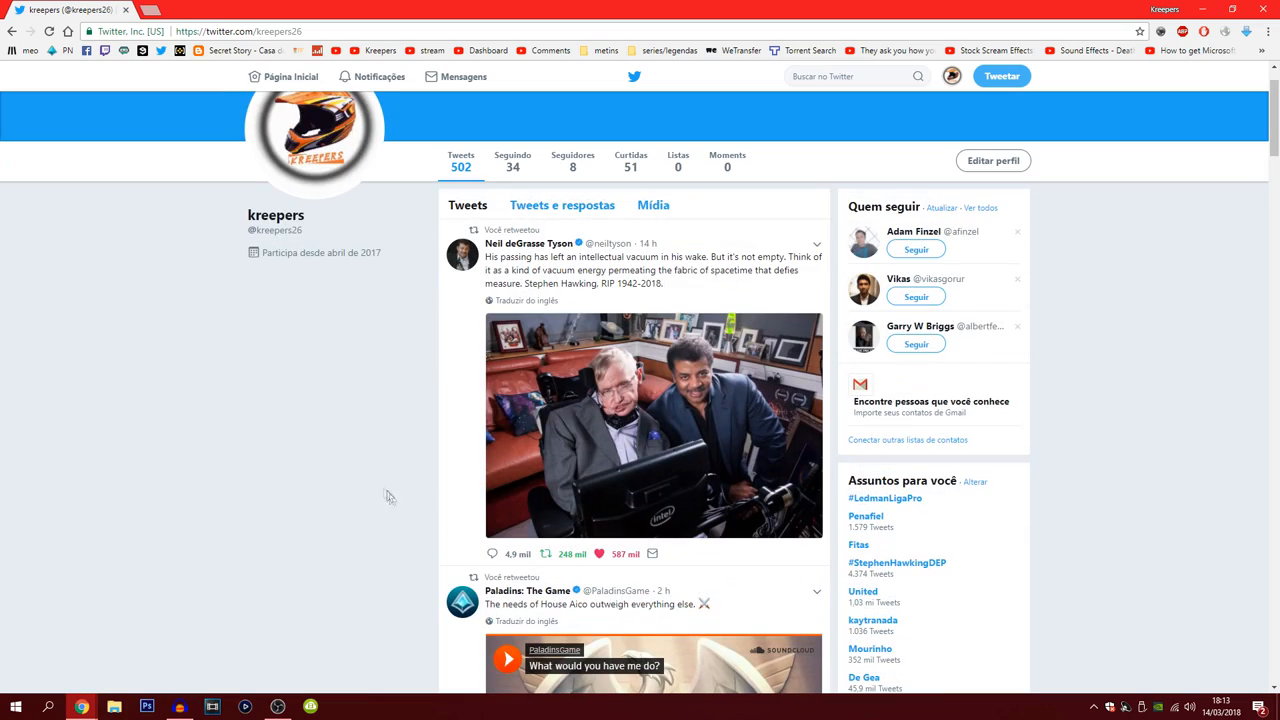
pyautogui.scroll(-3)
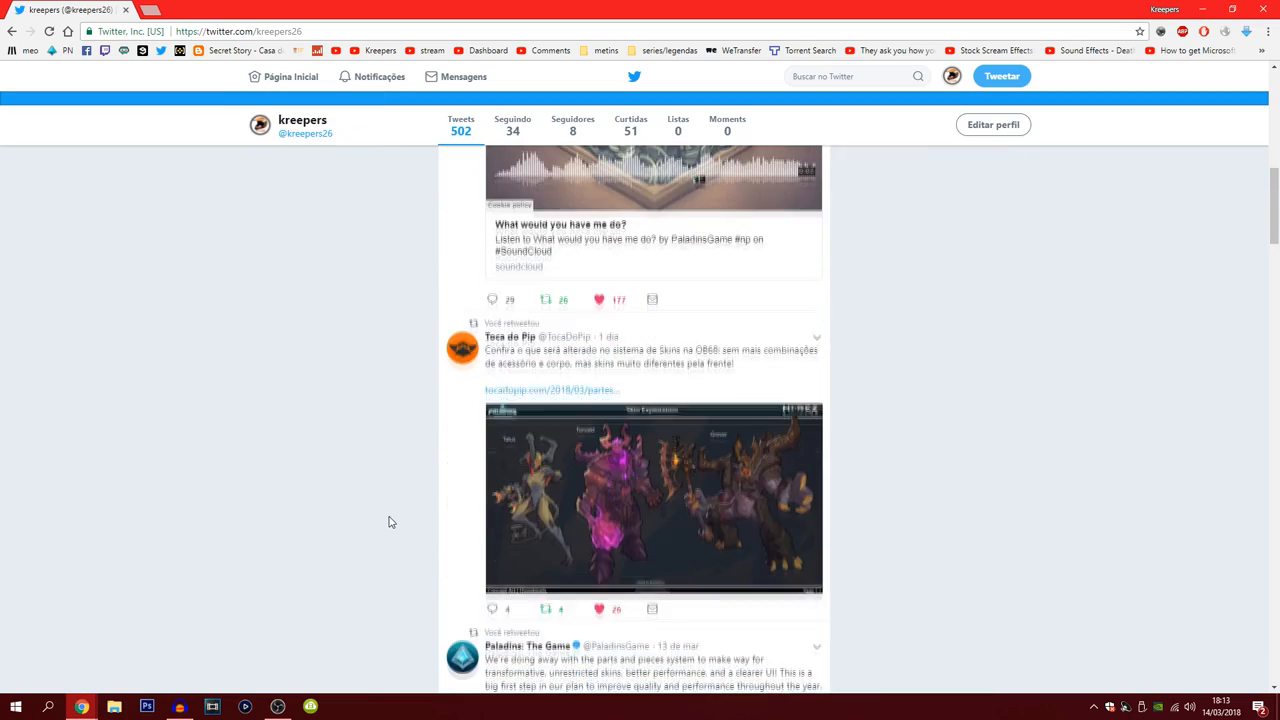
pyautogui.scroll(-3)
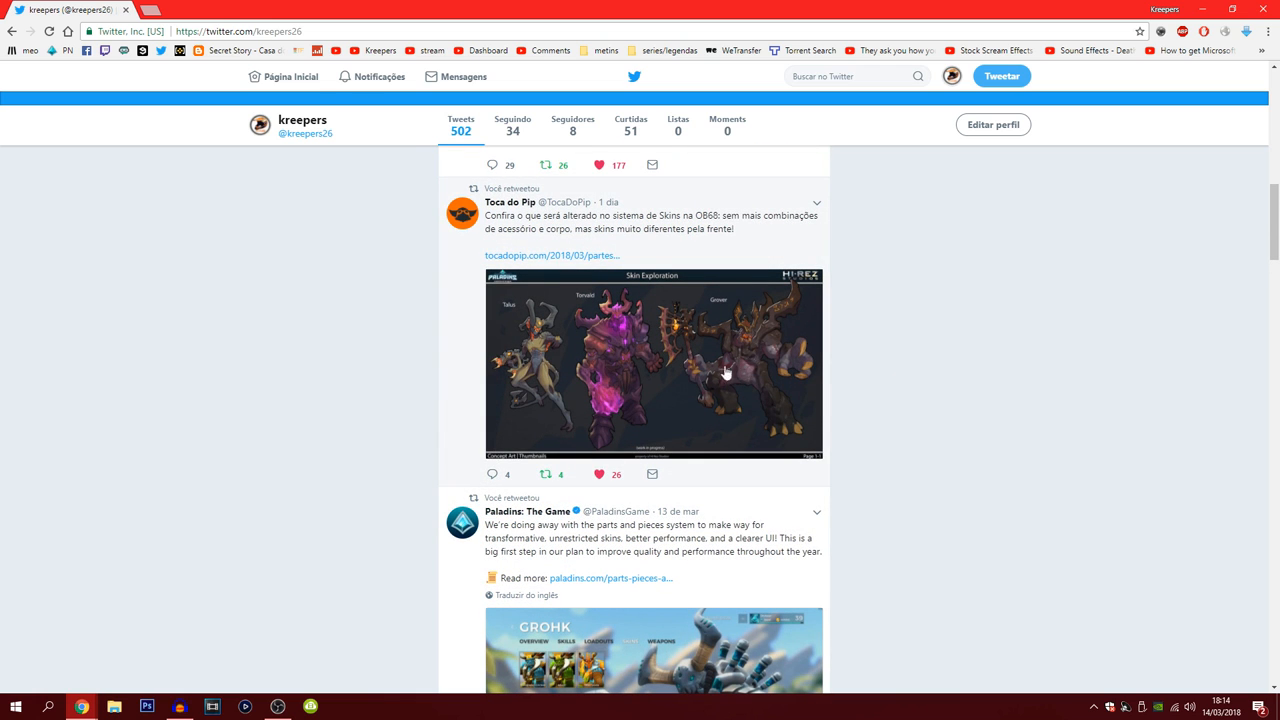
pyautogui.moveTo(752, 292)
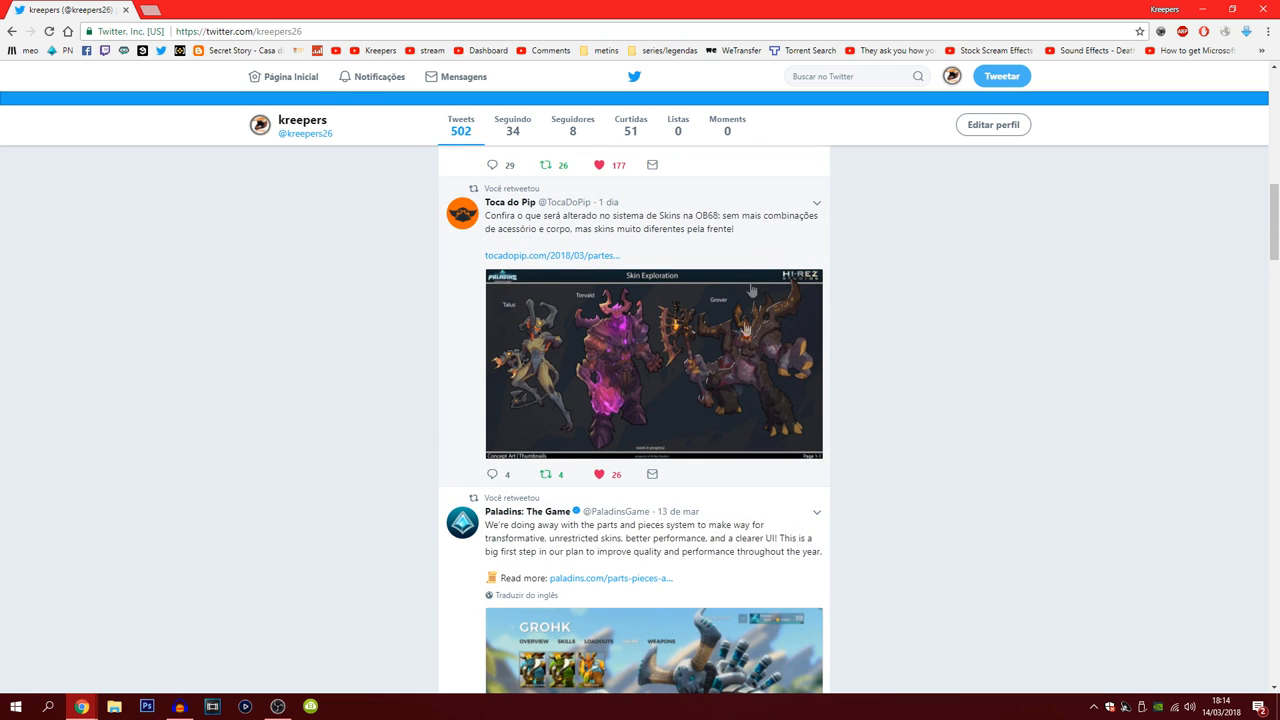
pyautogui.moveTo(700, 380)
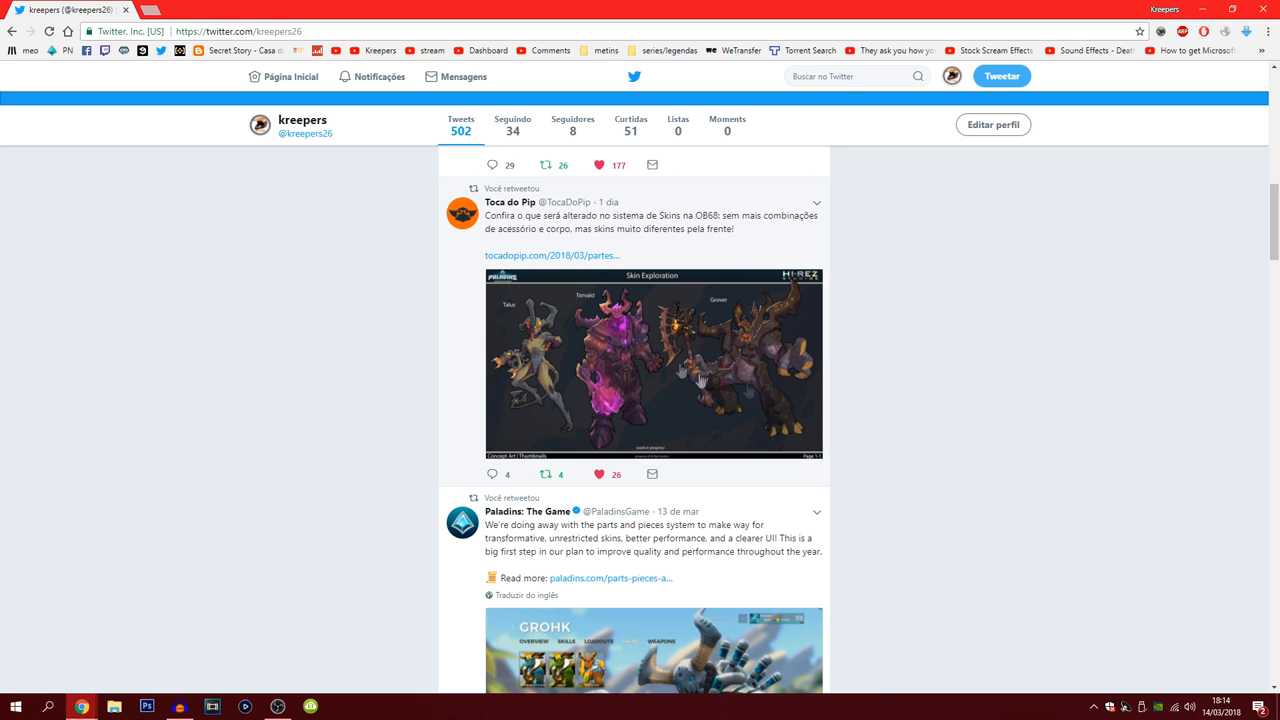
pyautogui.scroll(-3)
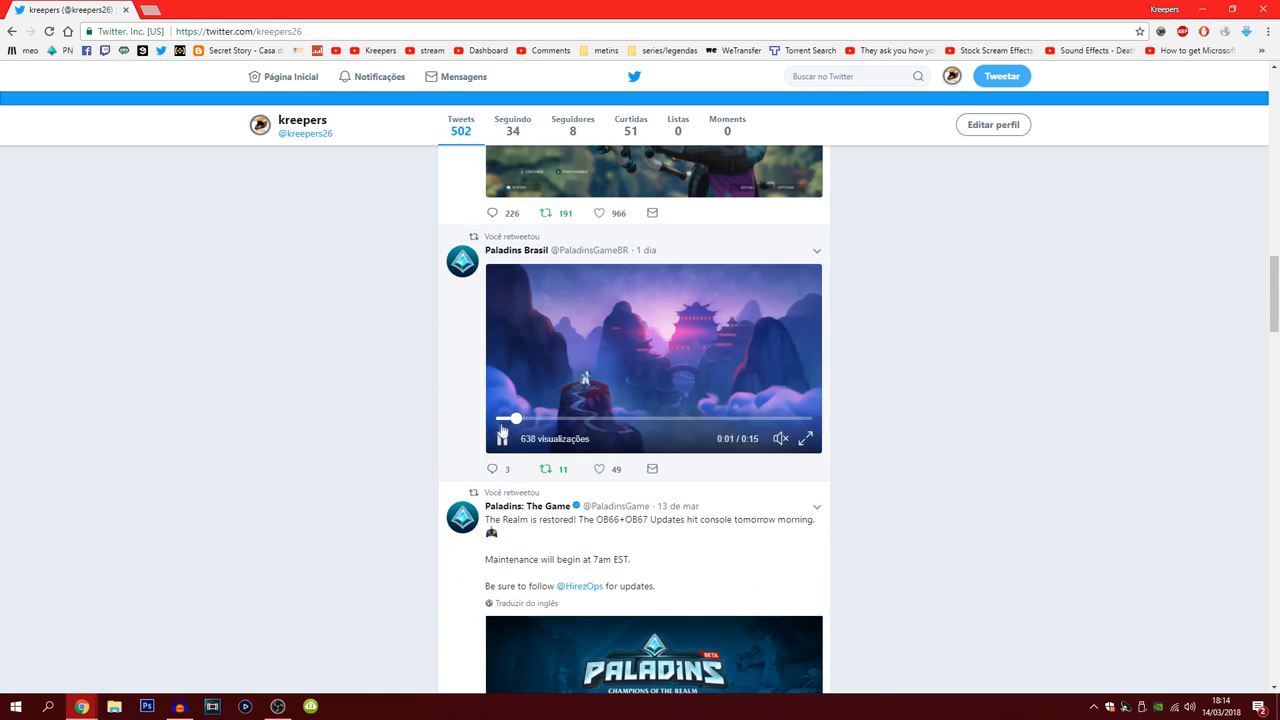
pyautogui.scroll(-3)
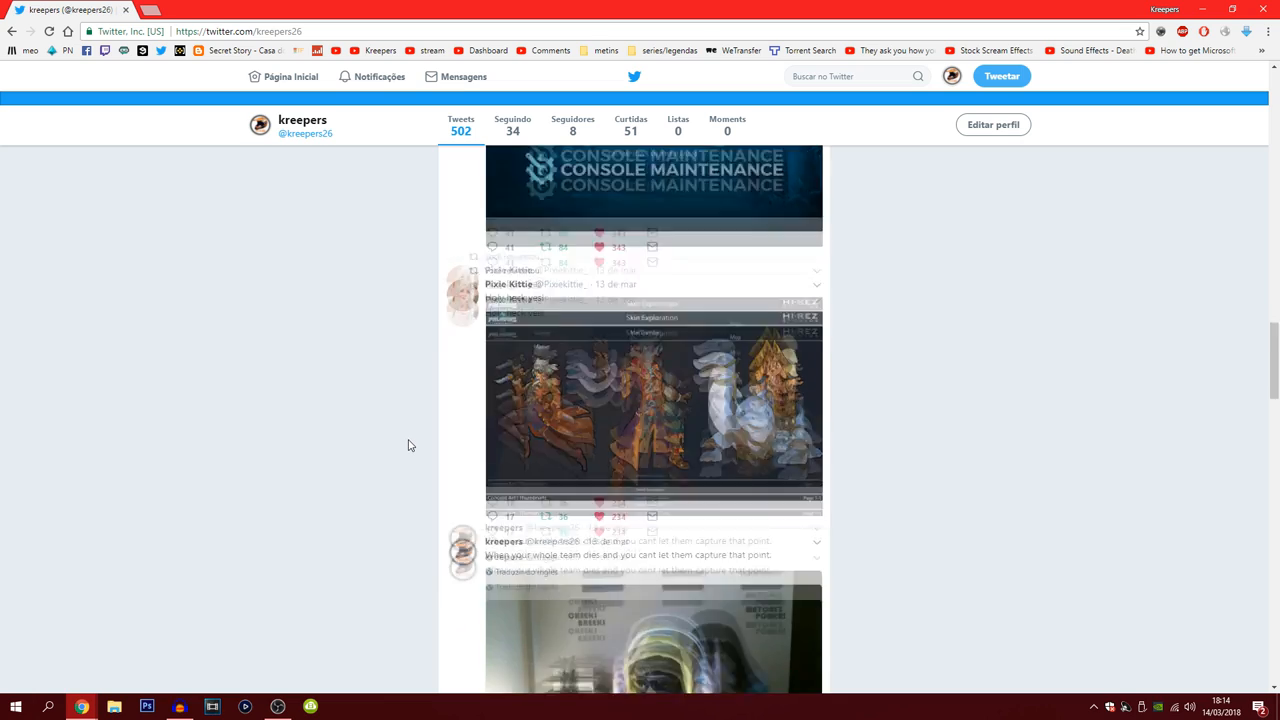
pyautogui.scroll(3)
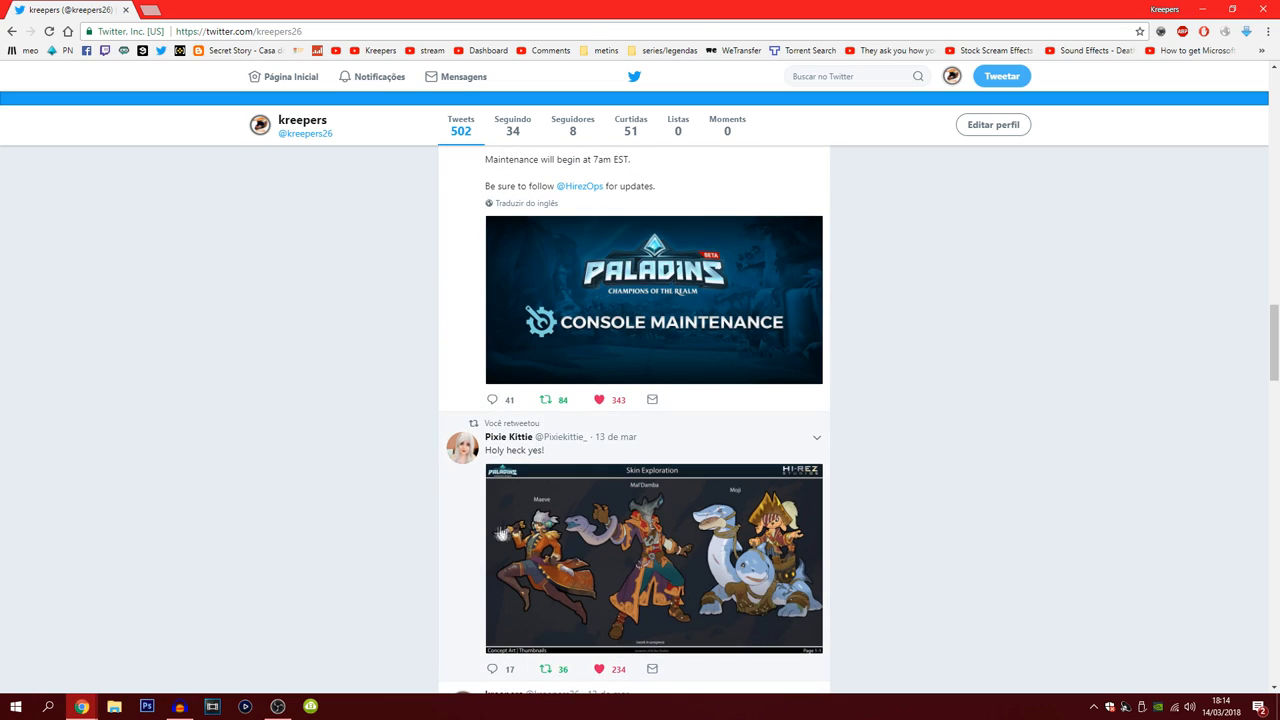
pyautogui.scroll(3)
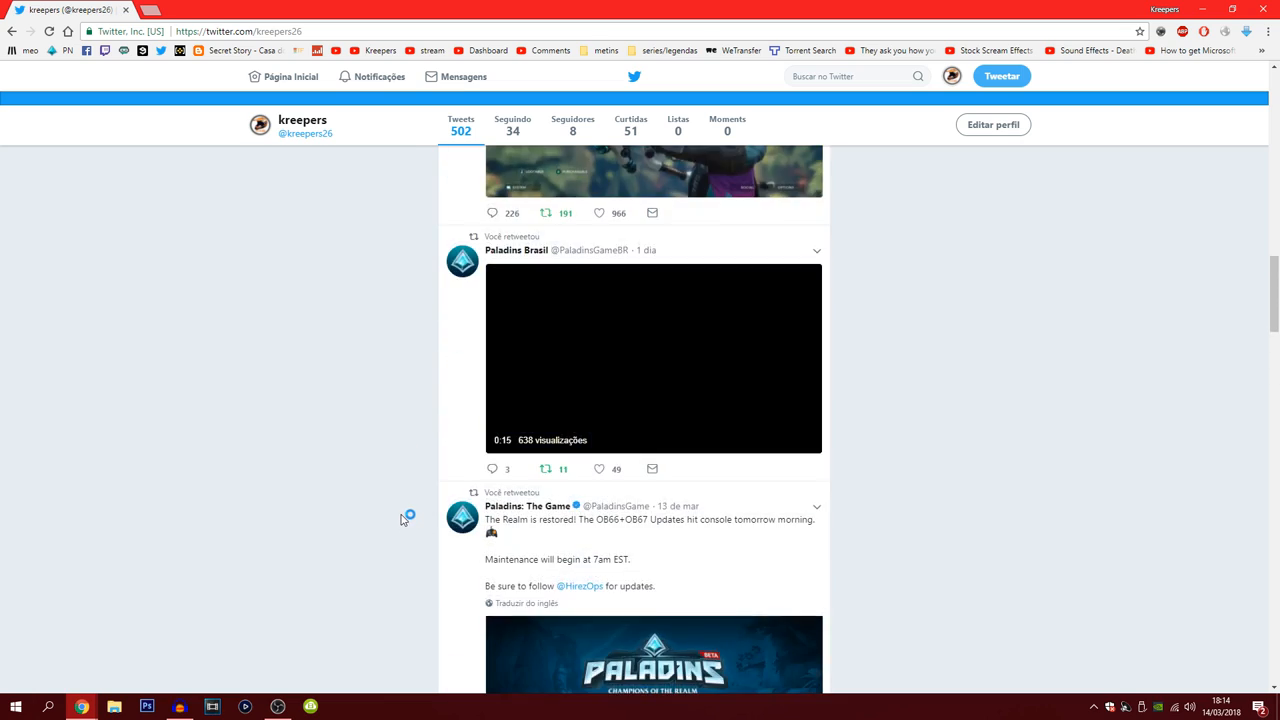
pyautogui.scroll(3)
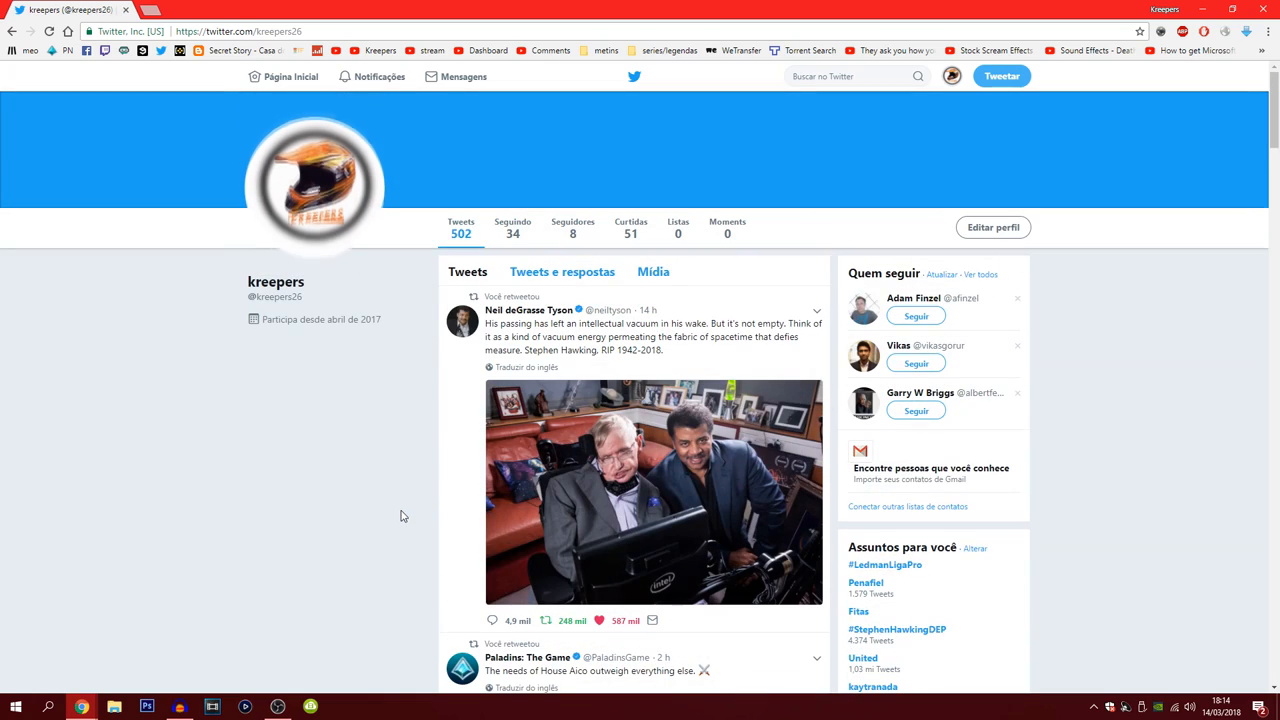
pyautogui.moveTo(146, 606)
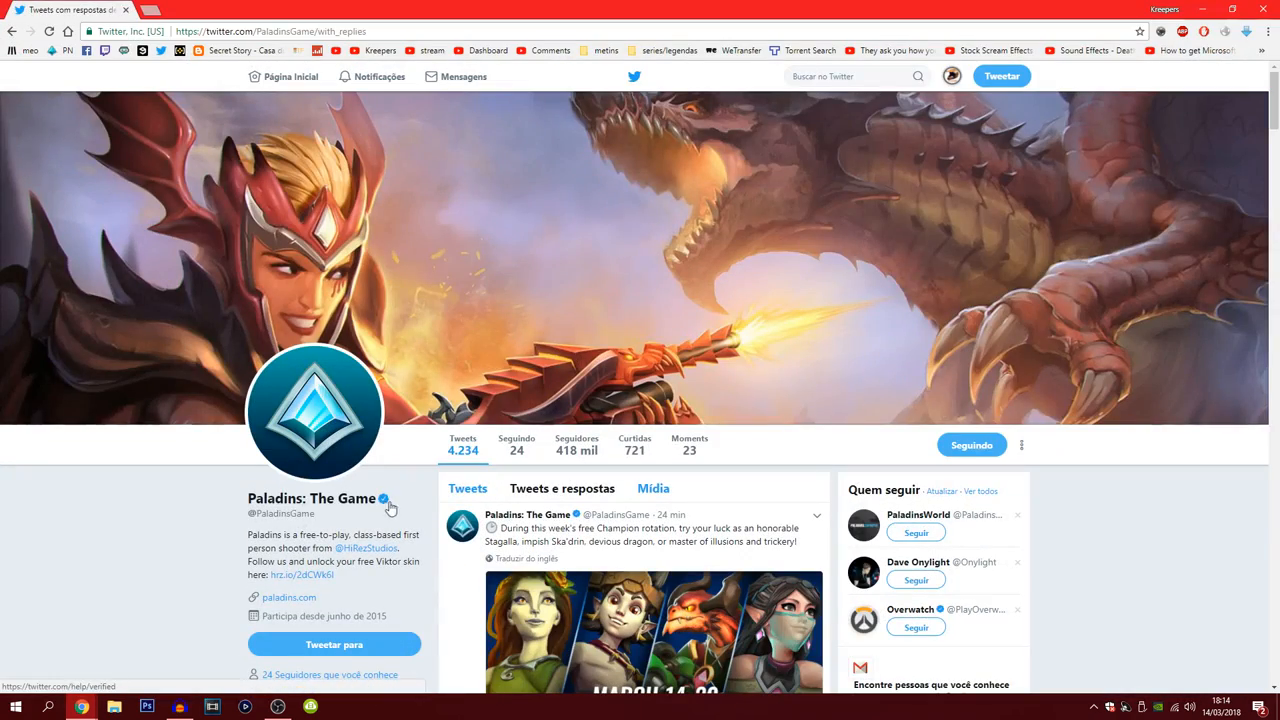
# Step: Scroll through the Paladins: The Game tweets and return to the champion rotation tweet at top
pyautogui.scroll(-3)
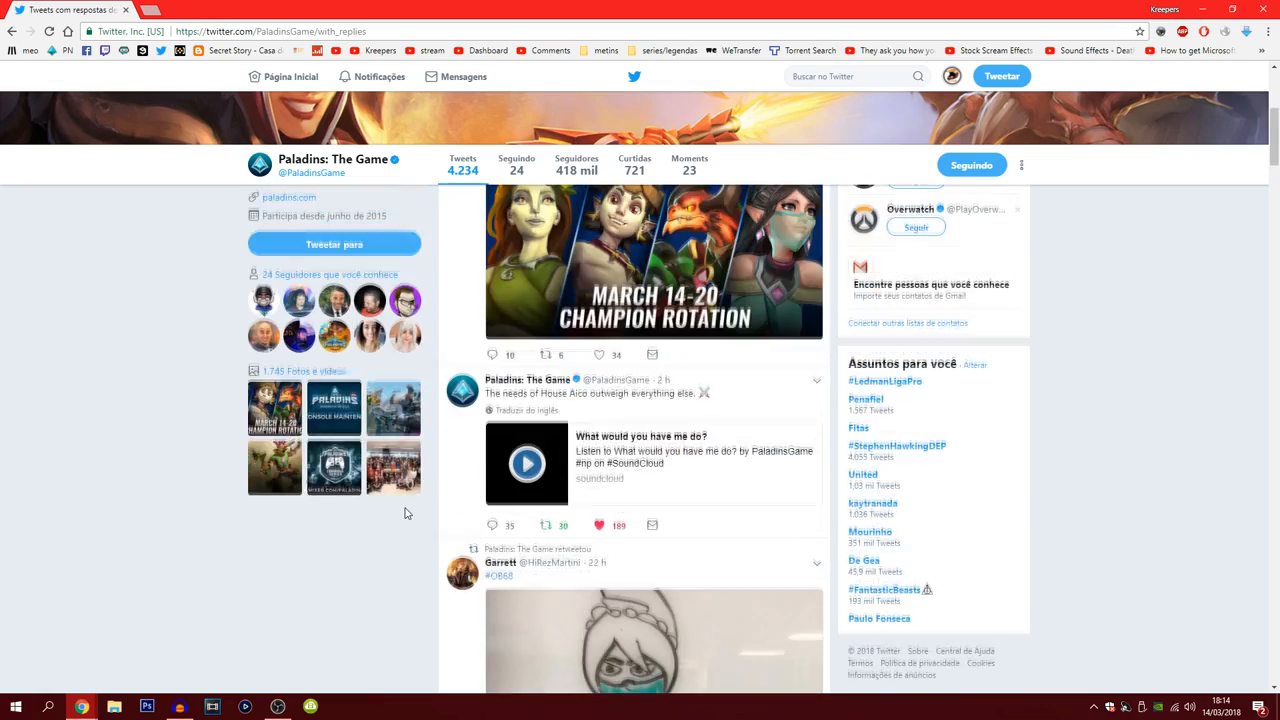
pyautogui.scroll(-3)
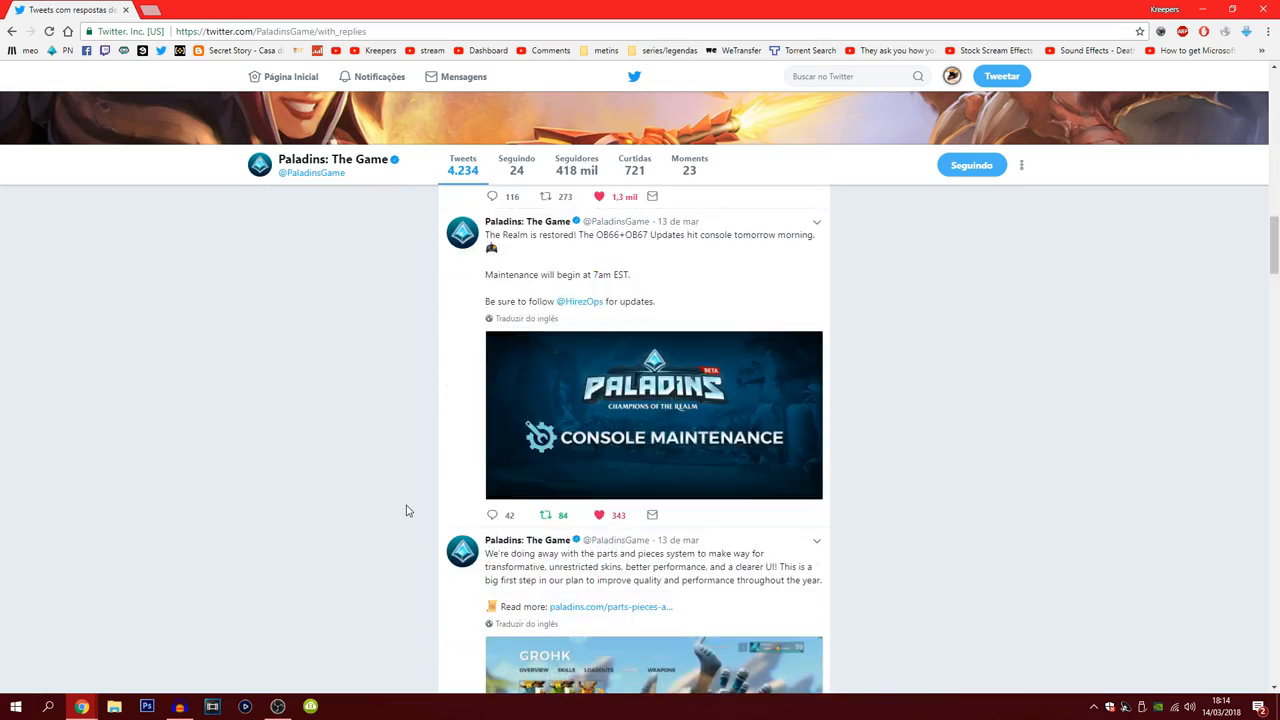
pyautogui.moveTo(536, 452)
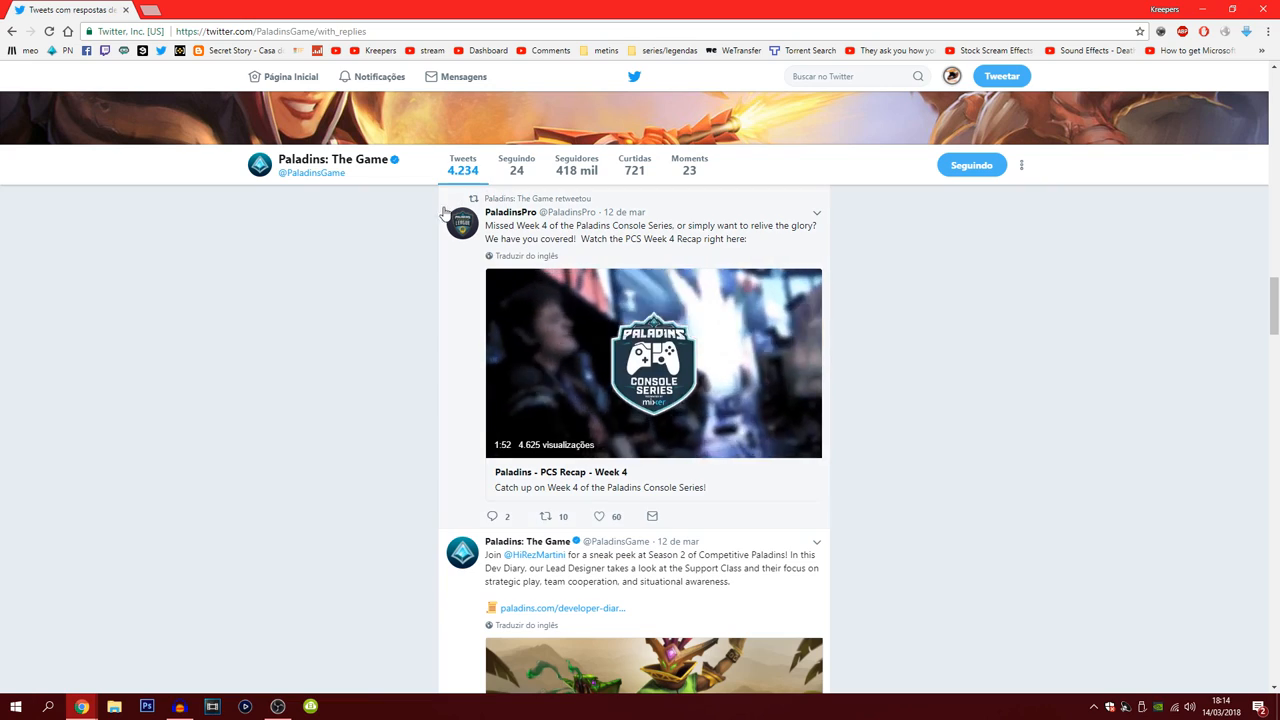
pyautogui.scroll(-3)
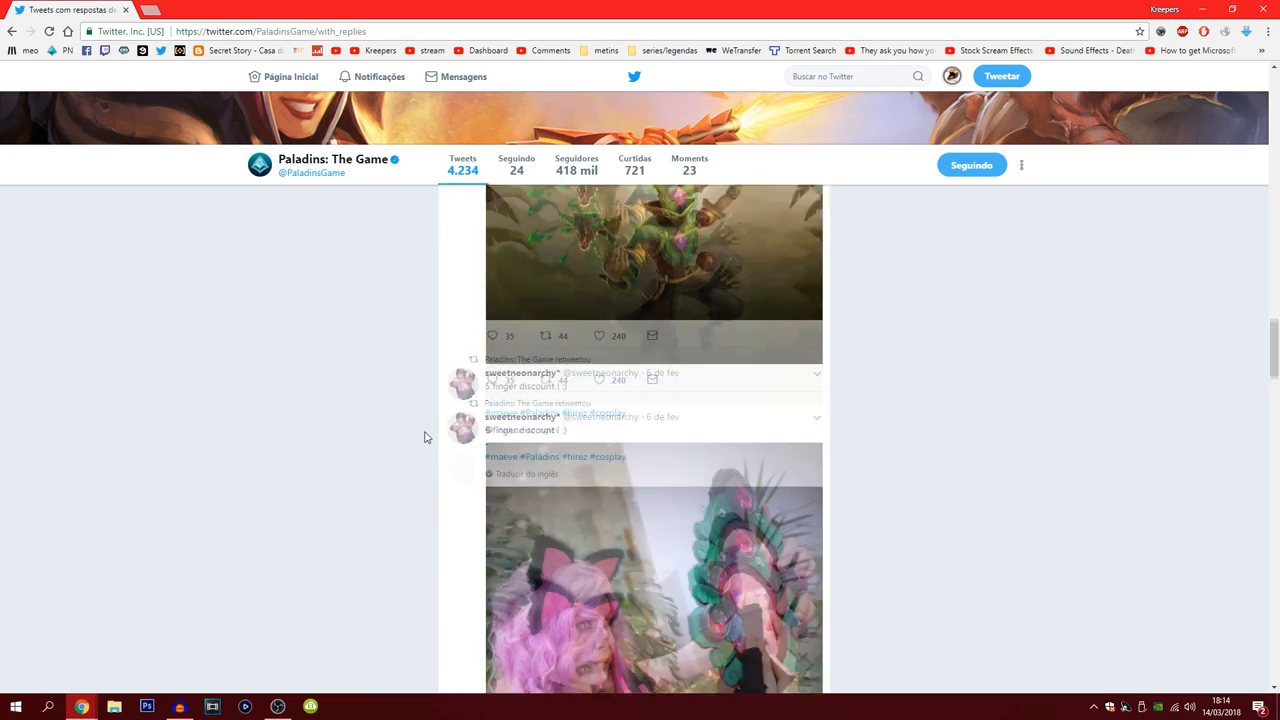
pyautogui.scroll(3)
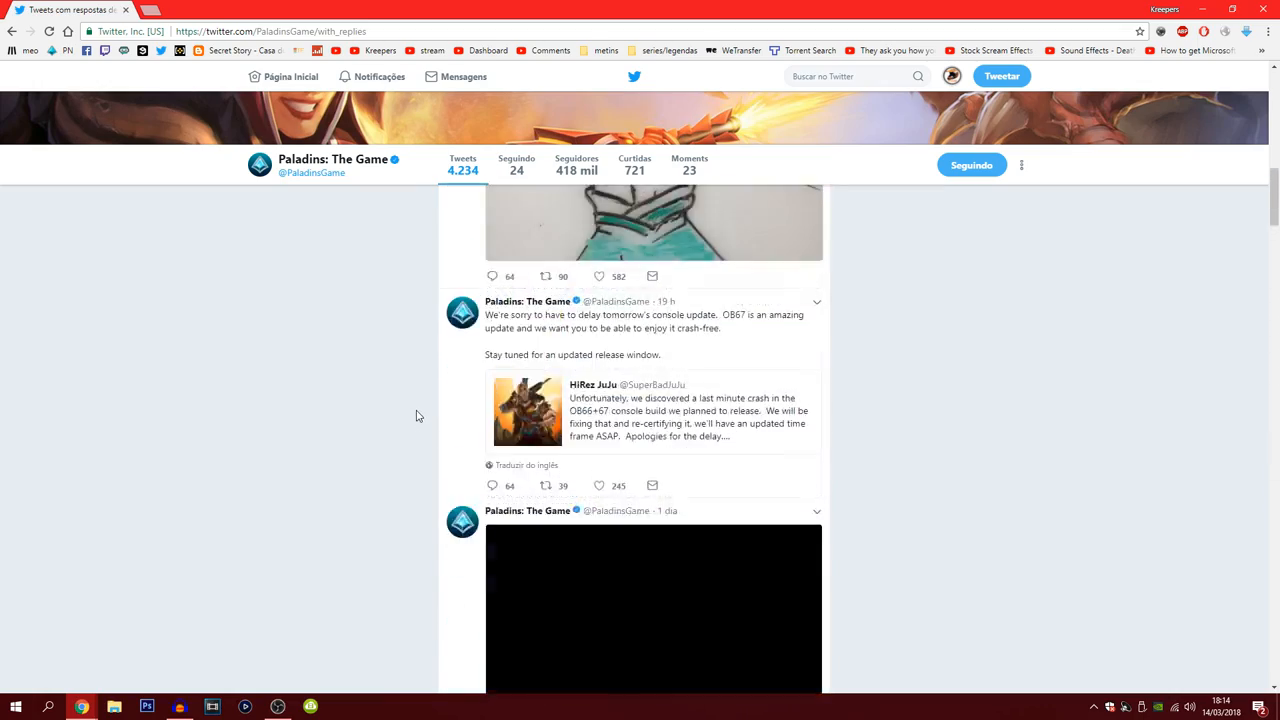
pyautogui.scroll(3)
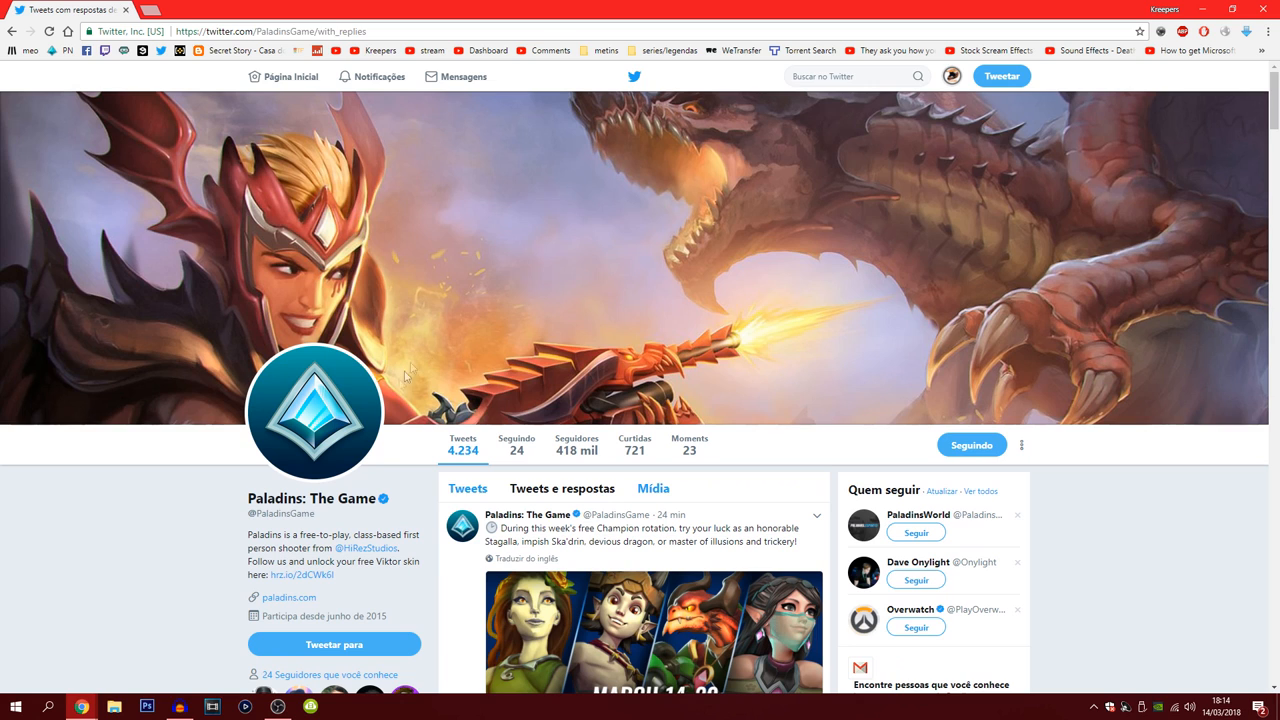
pyautogui.moveTo(400, 358)
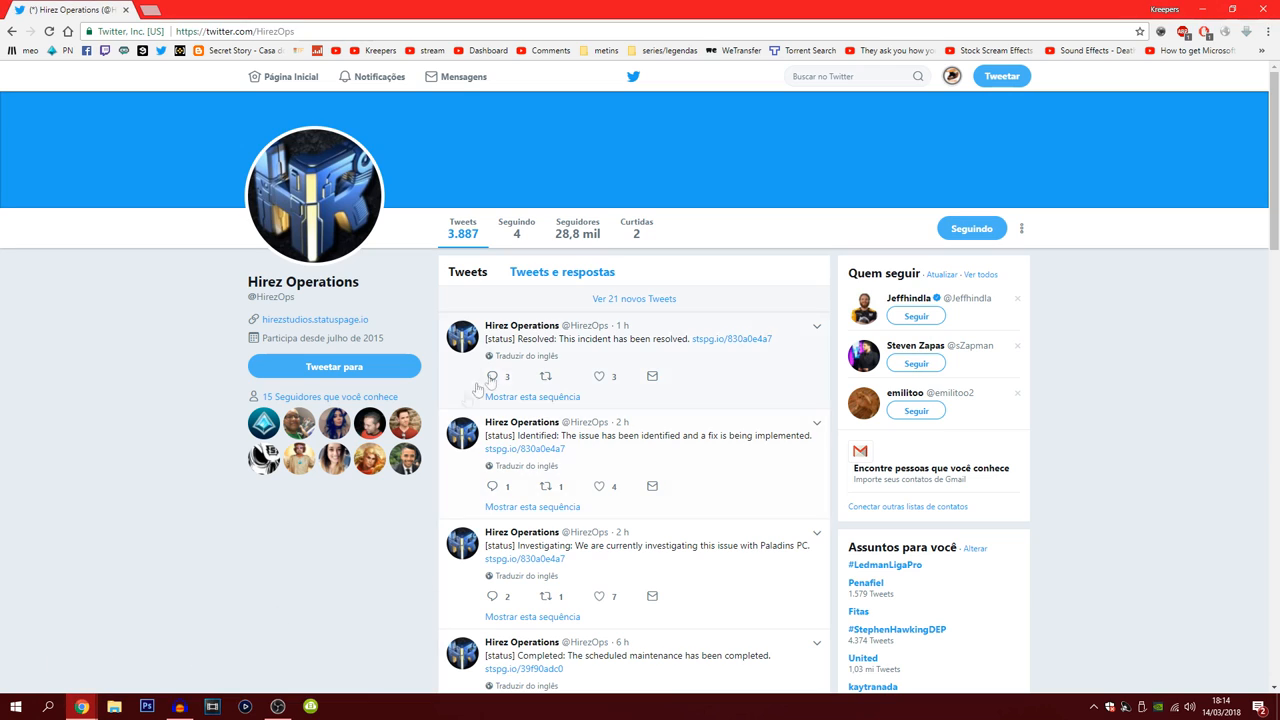
pyautogui.moveTo(420, 364)
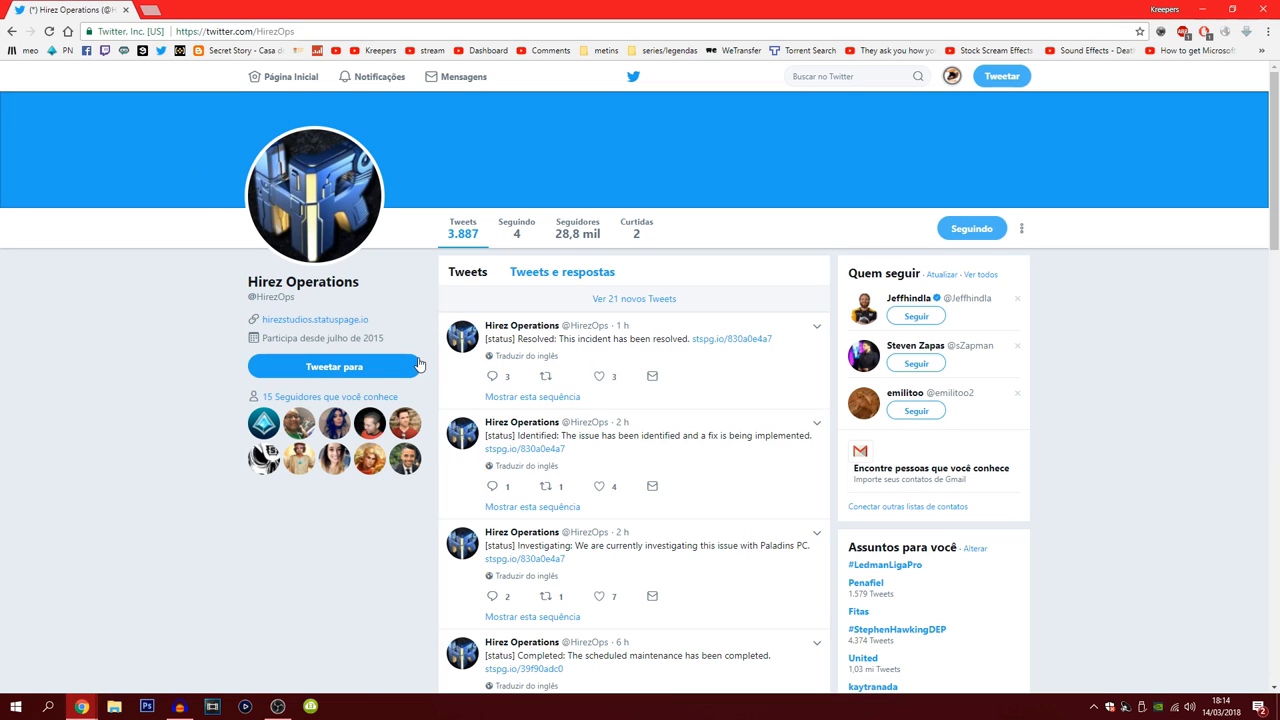
pyautogui.moveTo(700, 324)
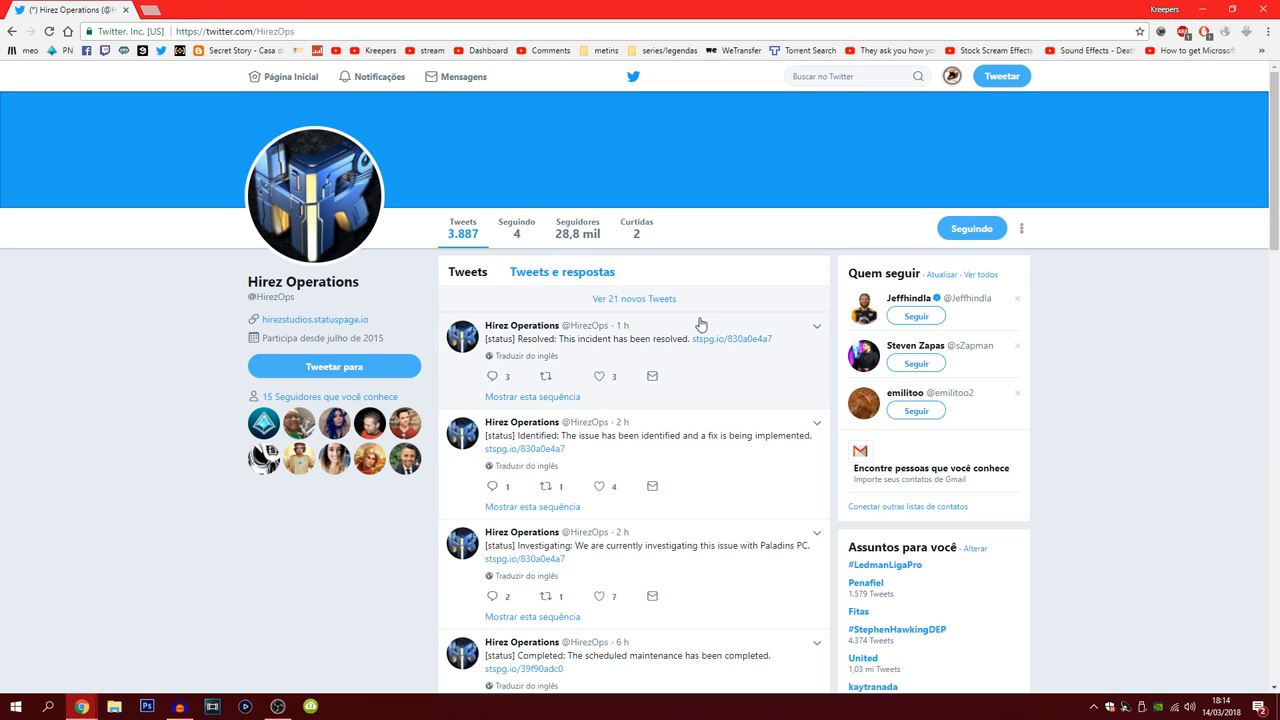
pyautogui.moveTo(768, 448)
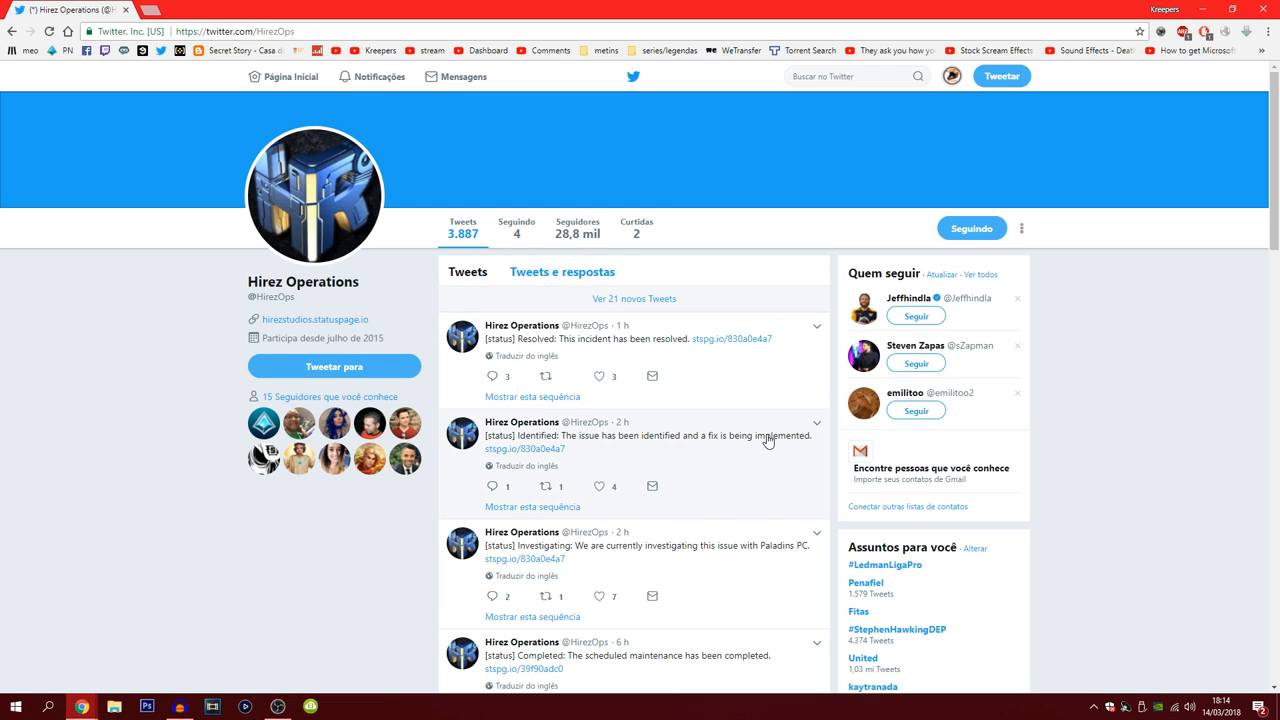
pyautogui.moveTo(732, 396)
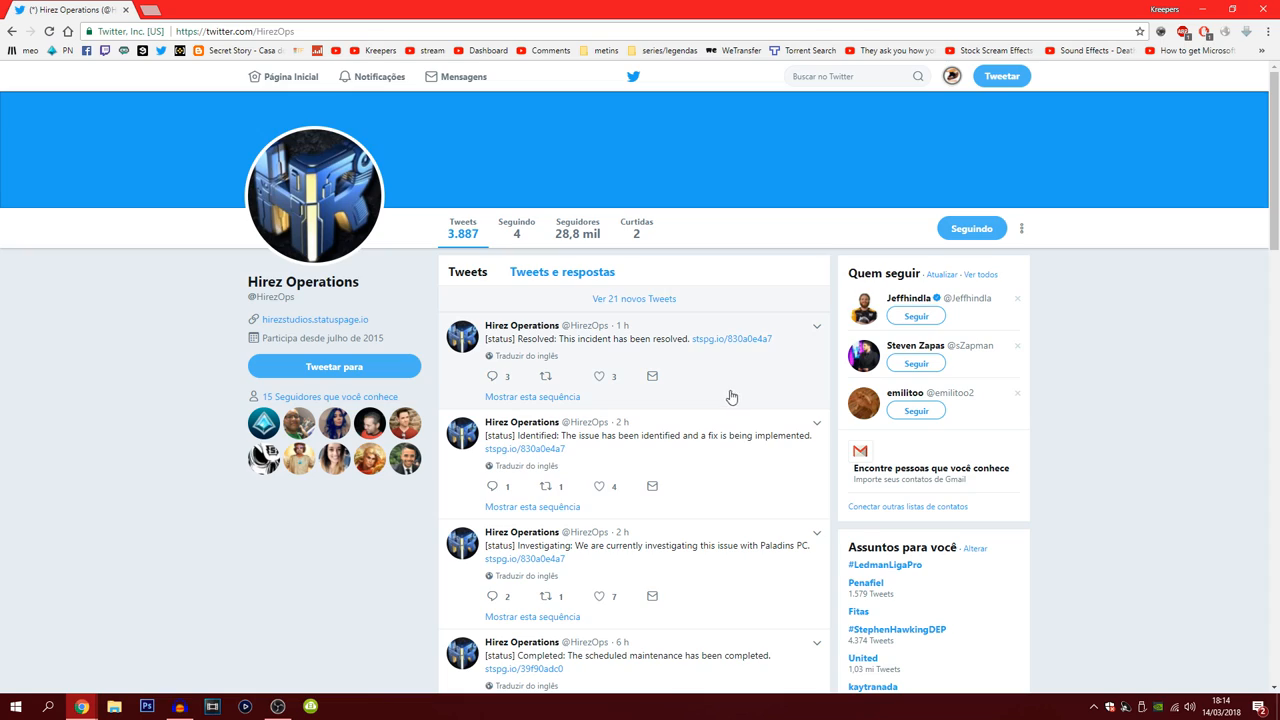
pyautogui.moveTo(712, 404)
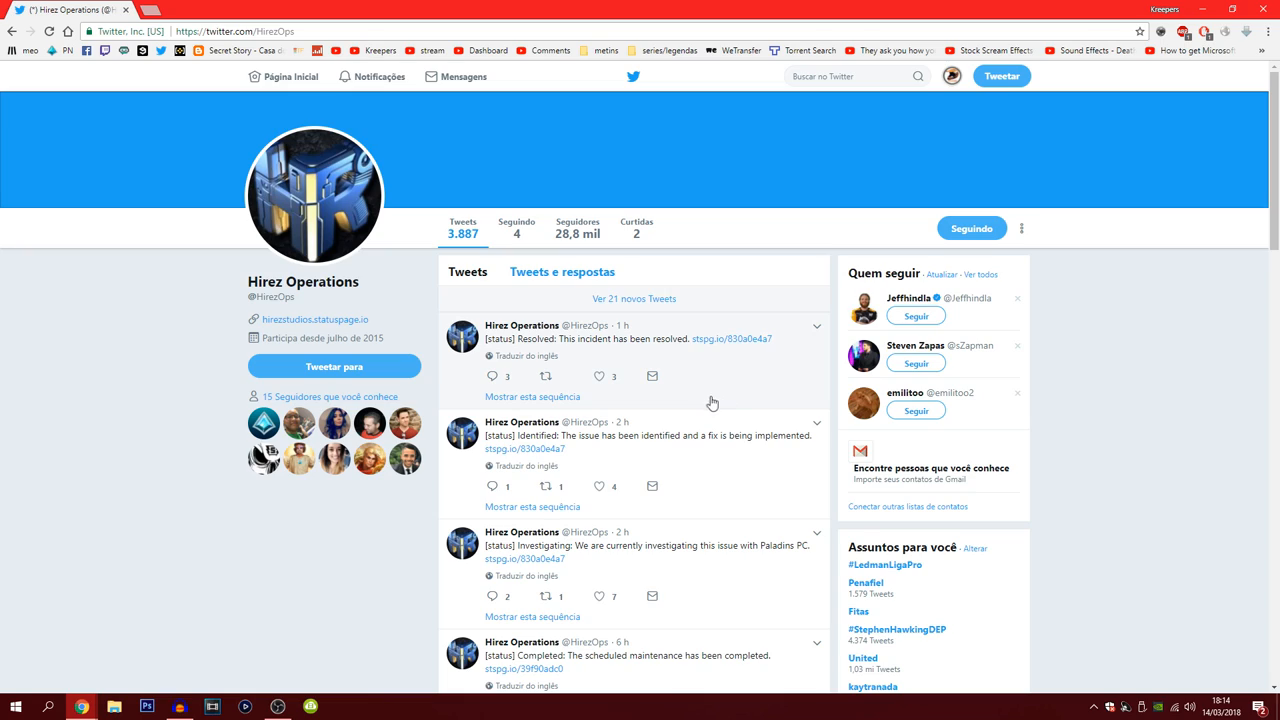